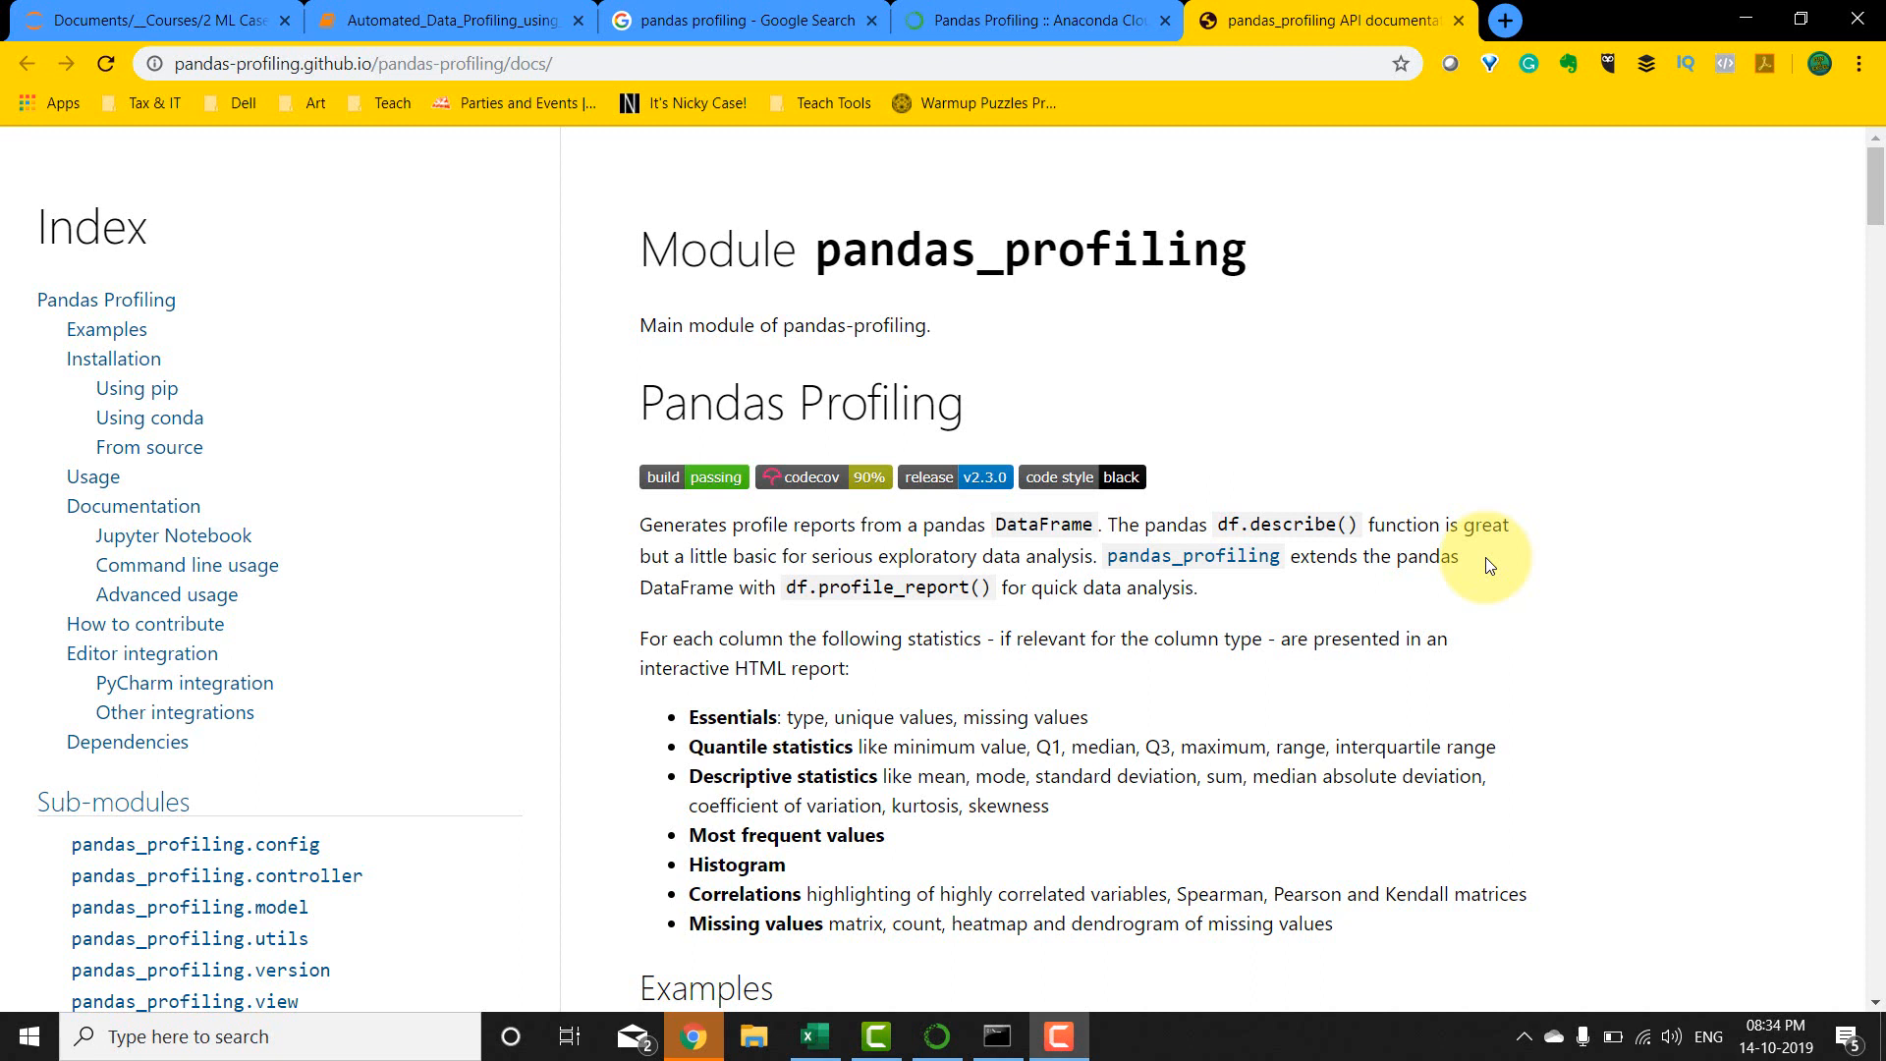
{"action": "mouse_move", "coordinate": [989, 884]}
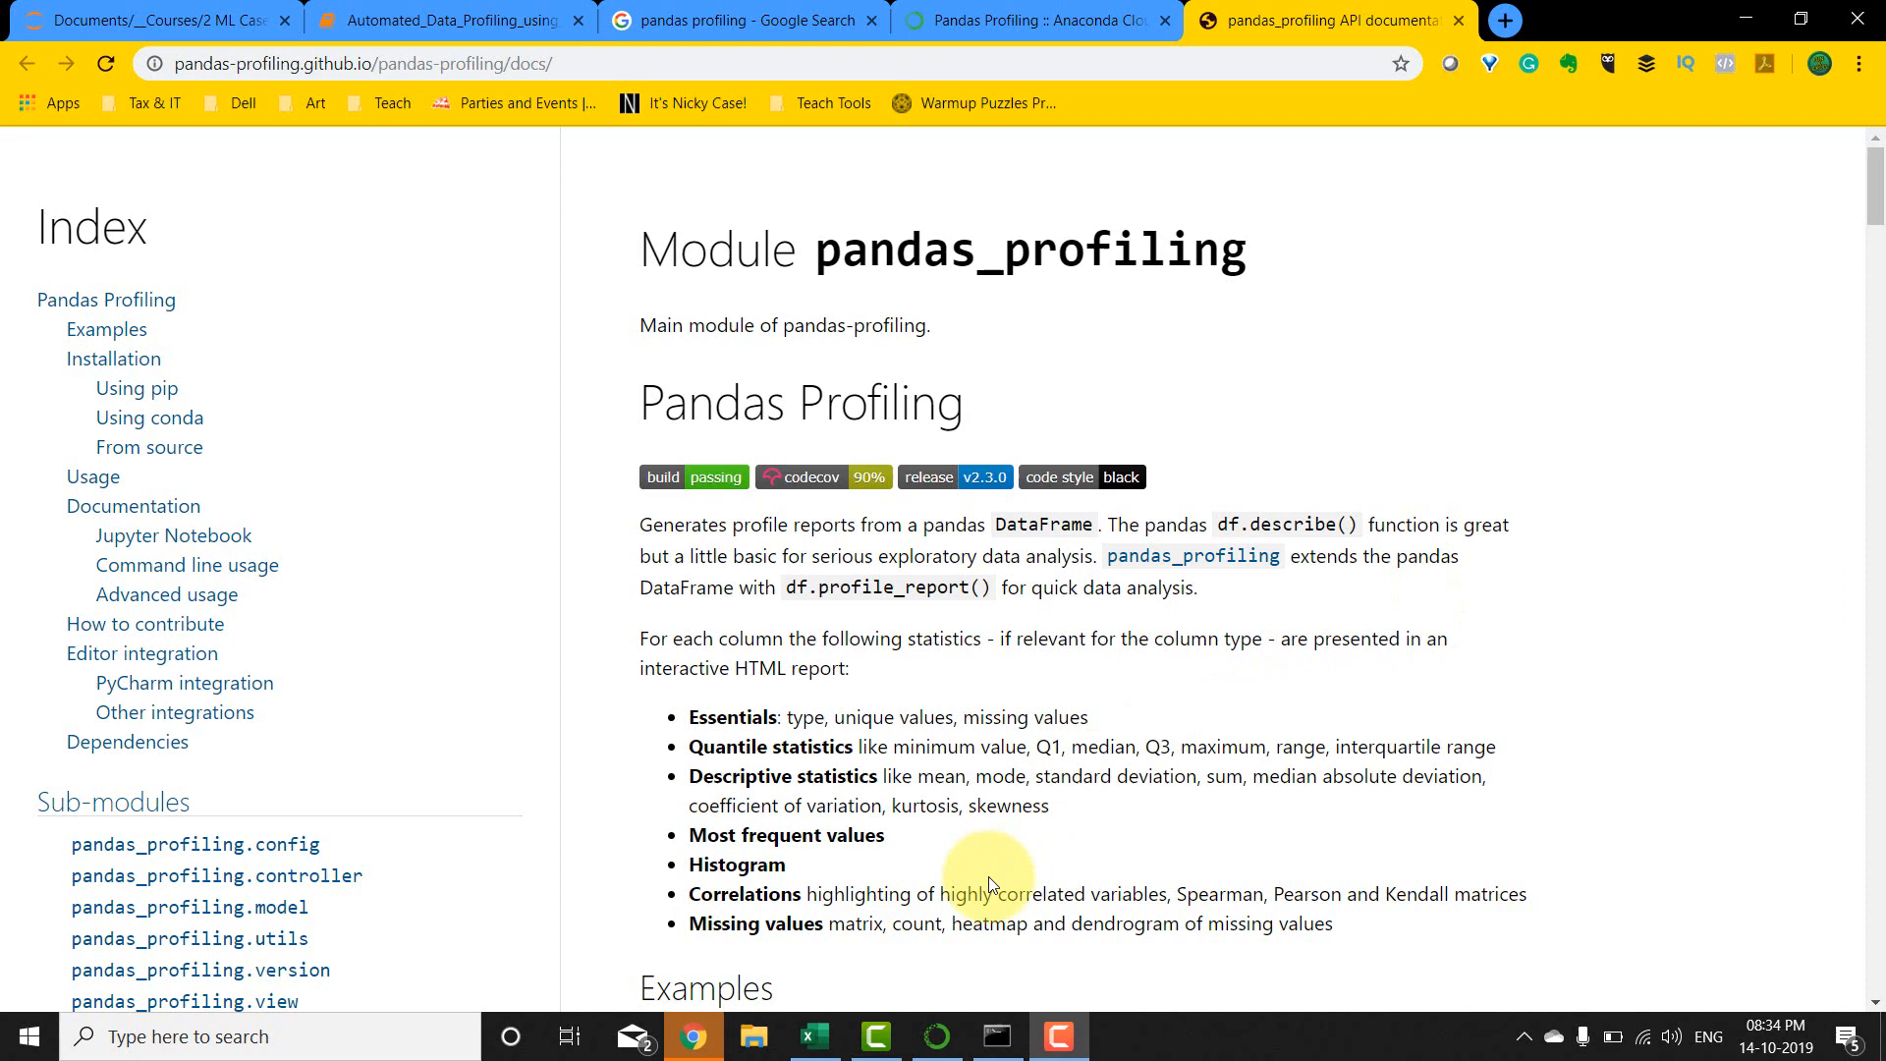
Step: Open a command prompt in the base environment and list only installed packages
{"action": "left_click", "coordinate": [935, 1036]}
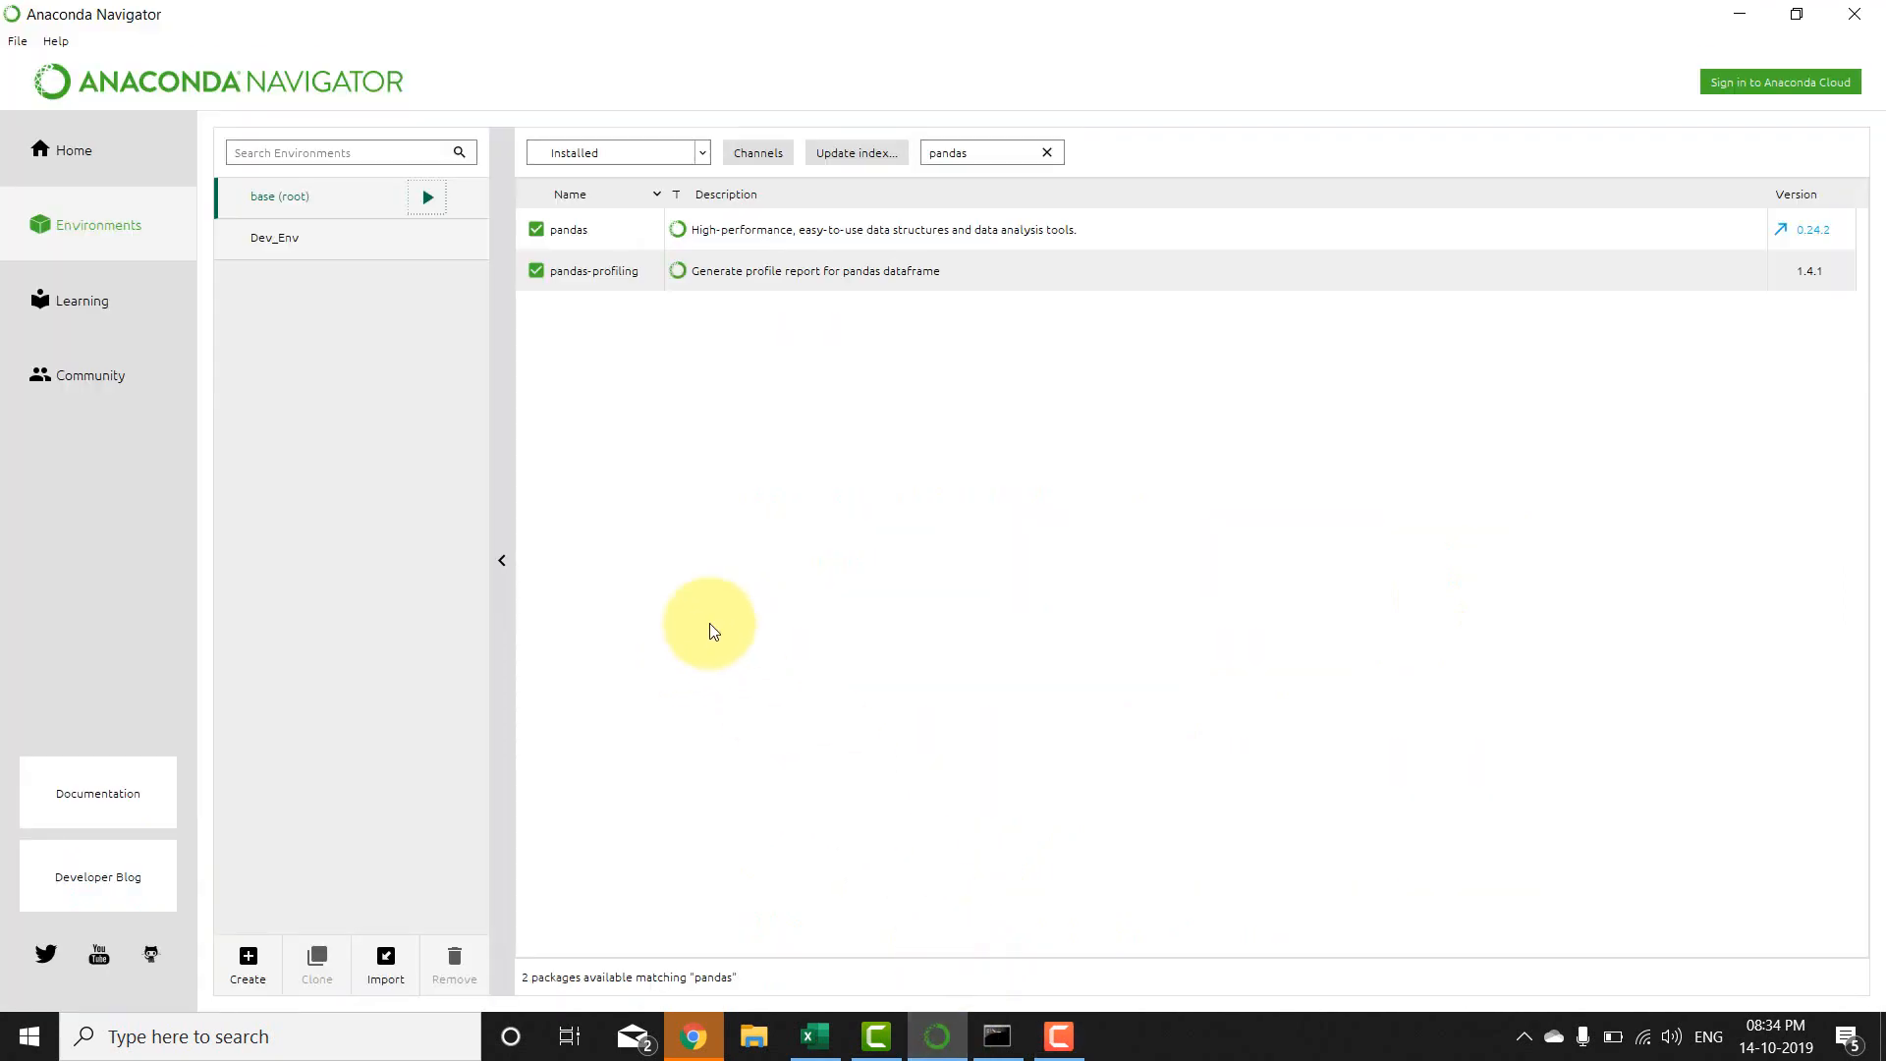
{"action": "left_click", "coordinate": [426, 196]}
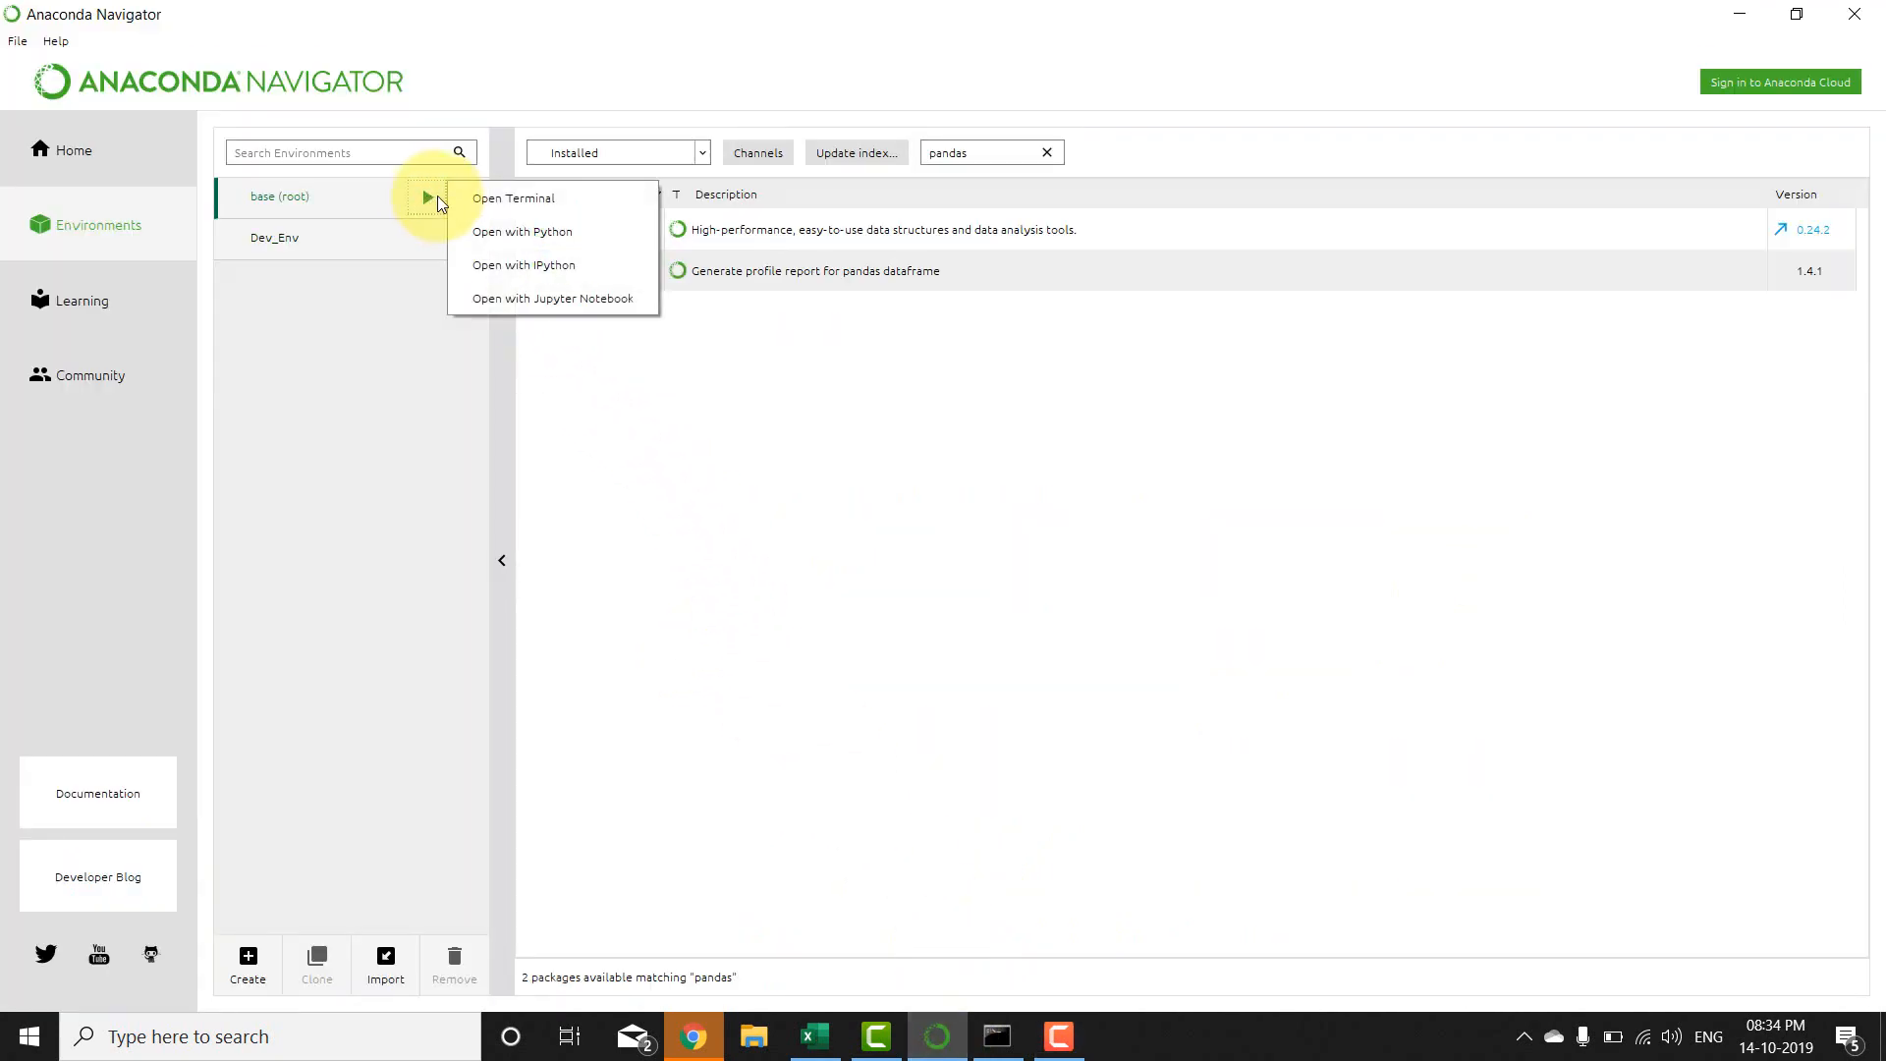
{"action": "left_click", "coordinate": [513, 198]}
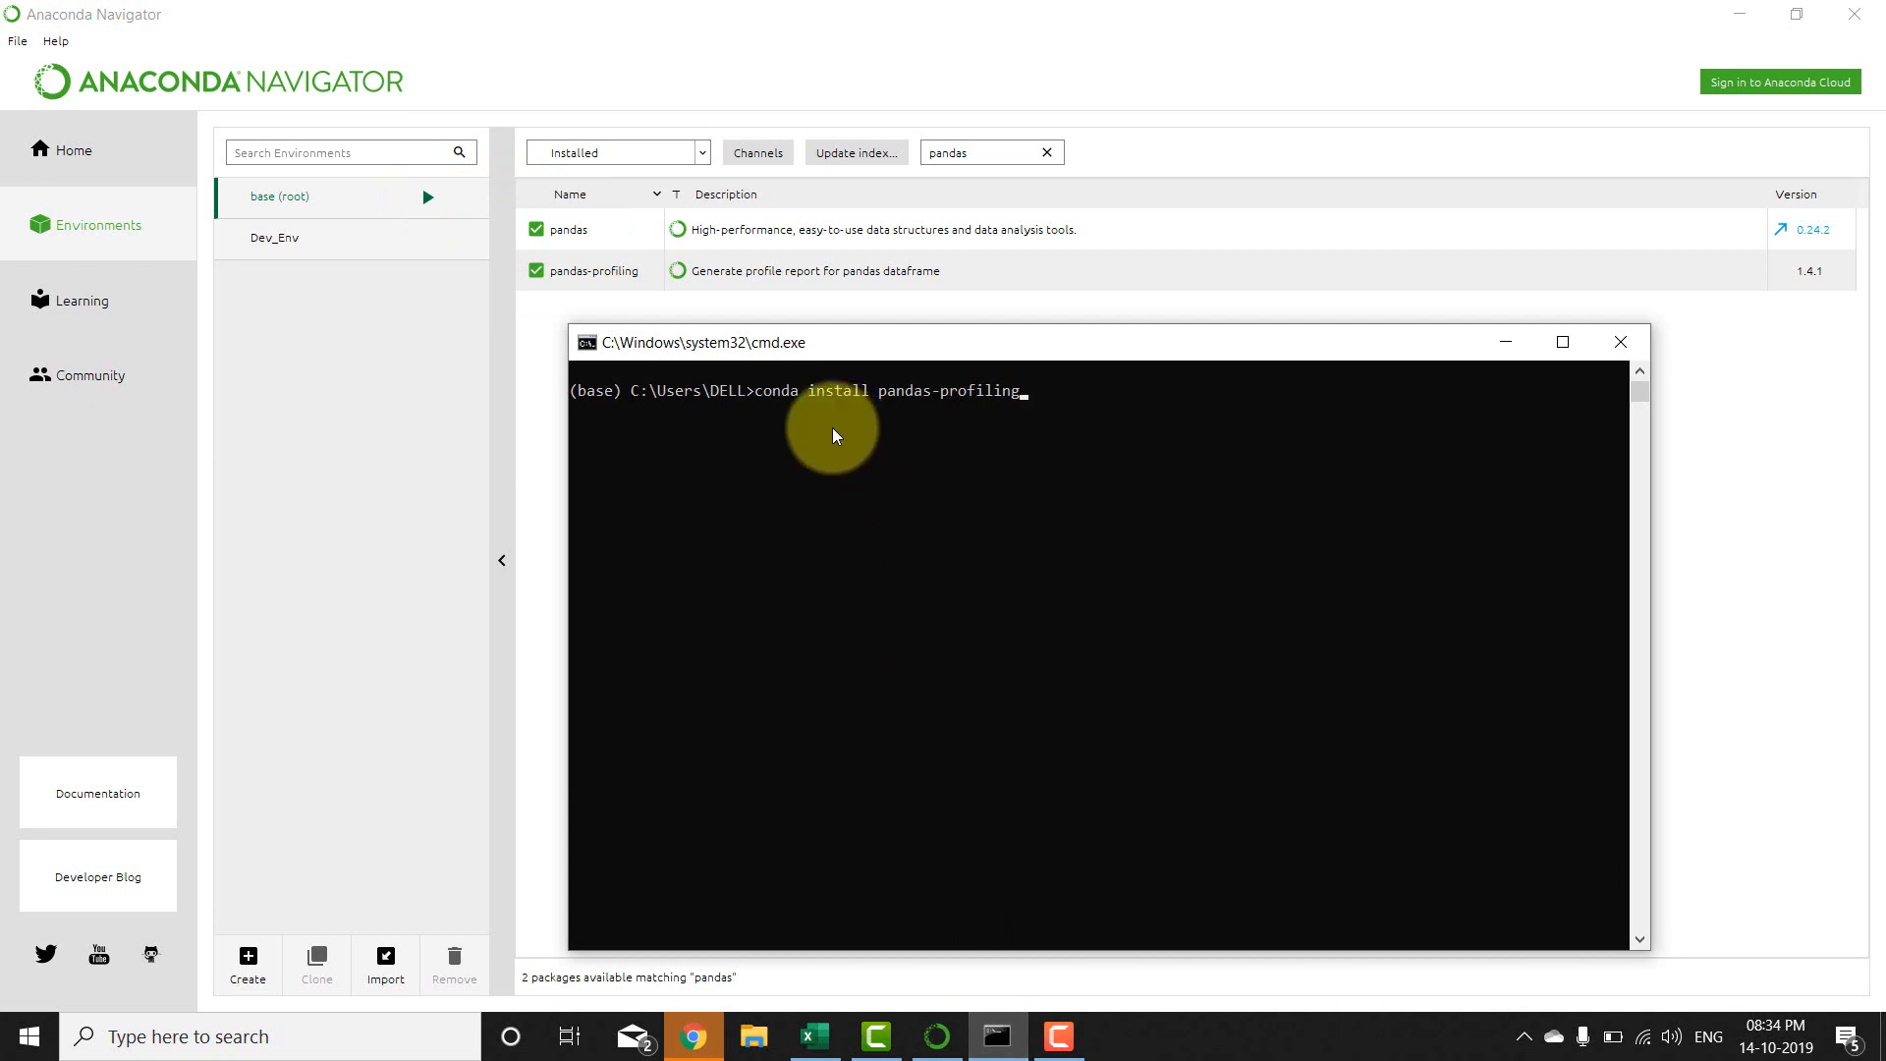
{"action": "mouse_move", "coordinate": [1018, 411]}
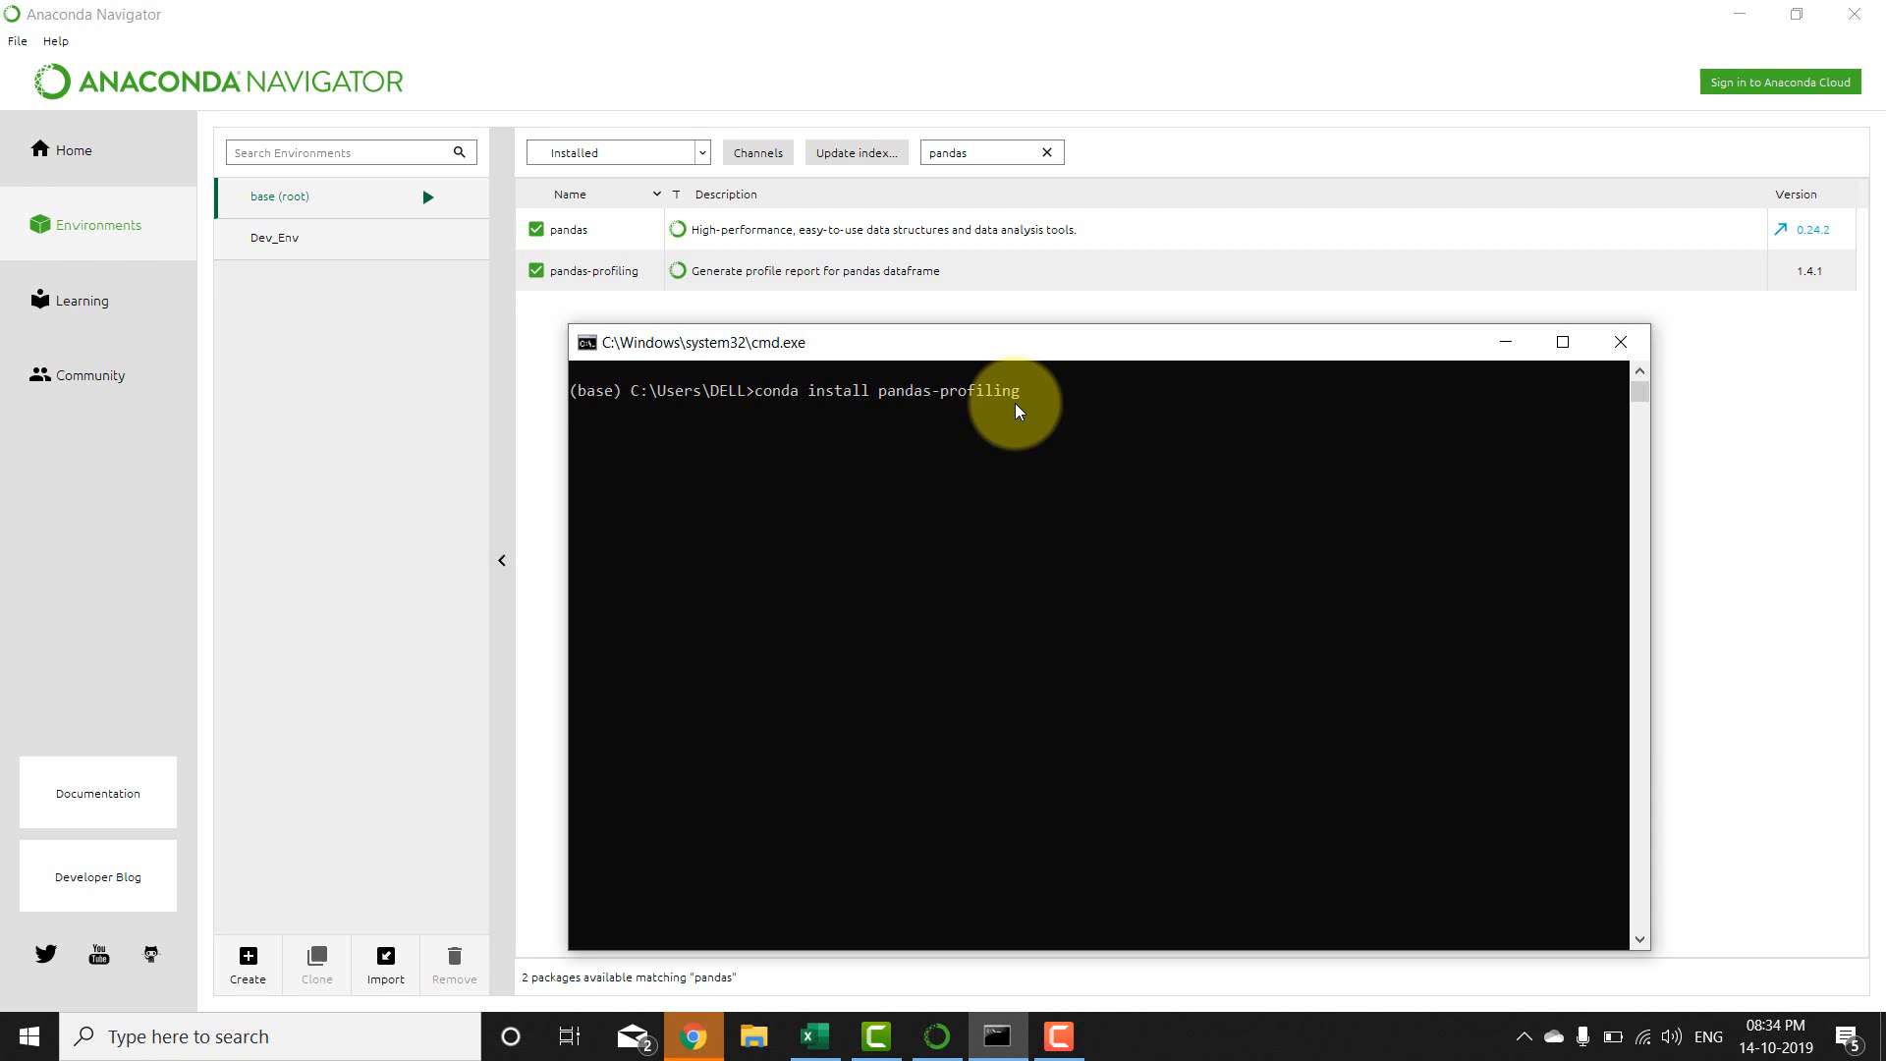
{"action": "mouse_move", "coordinate": [1620, 340]}
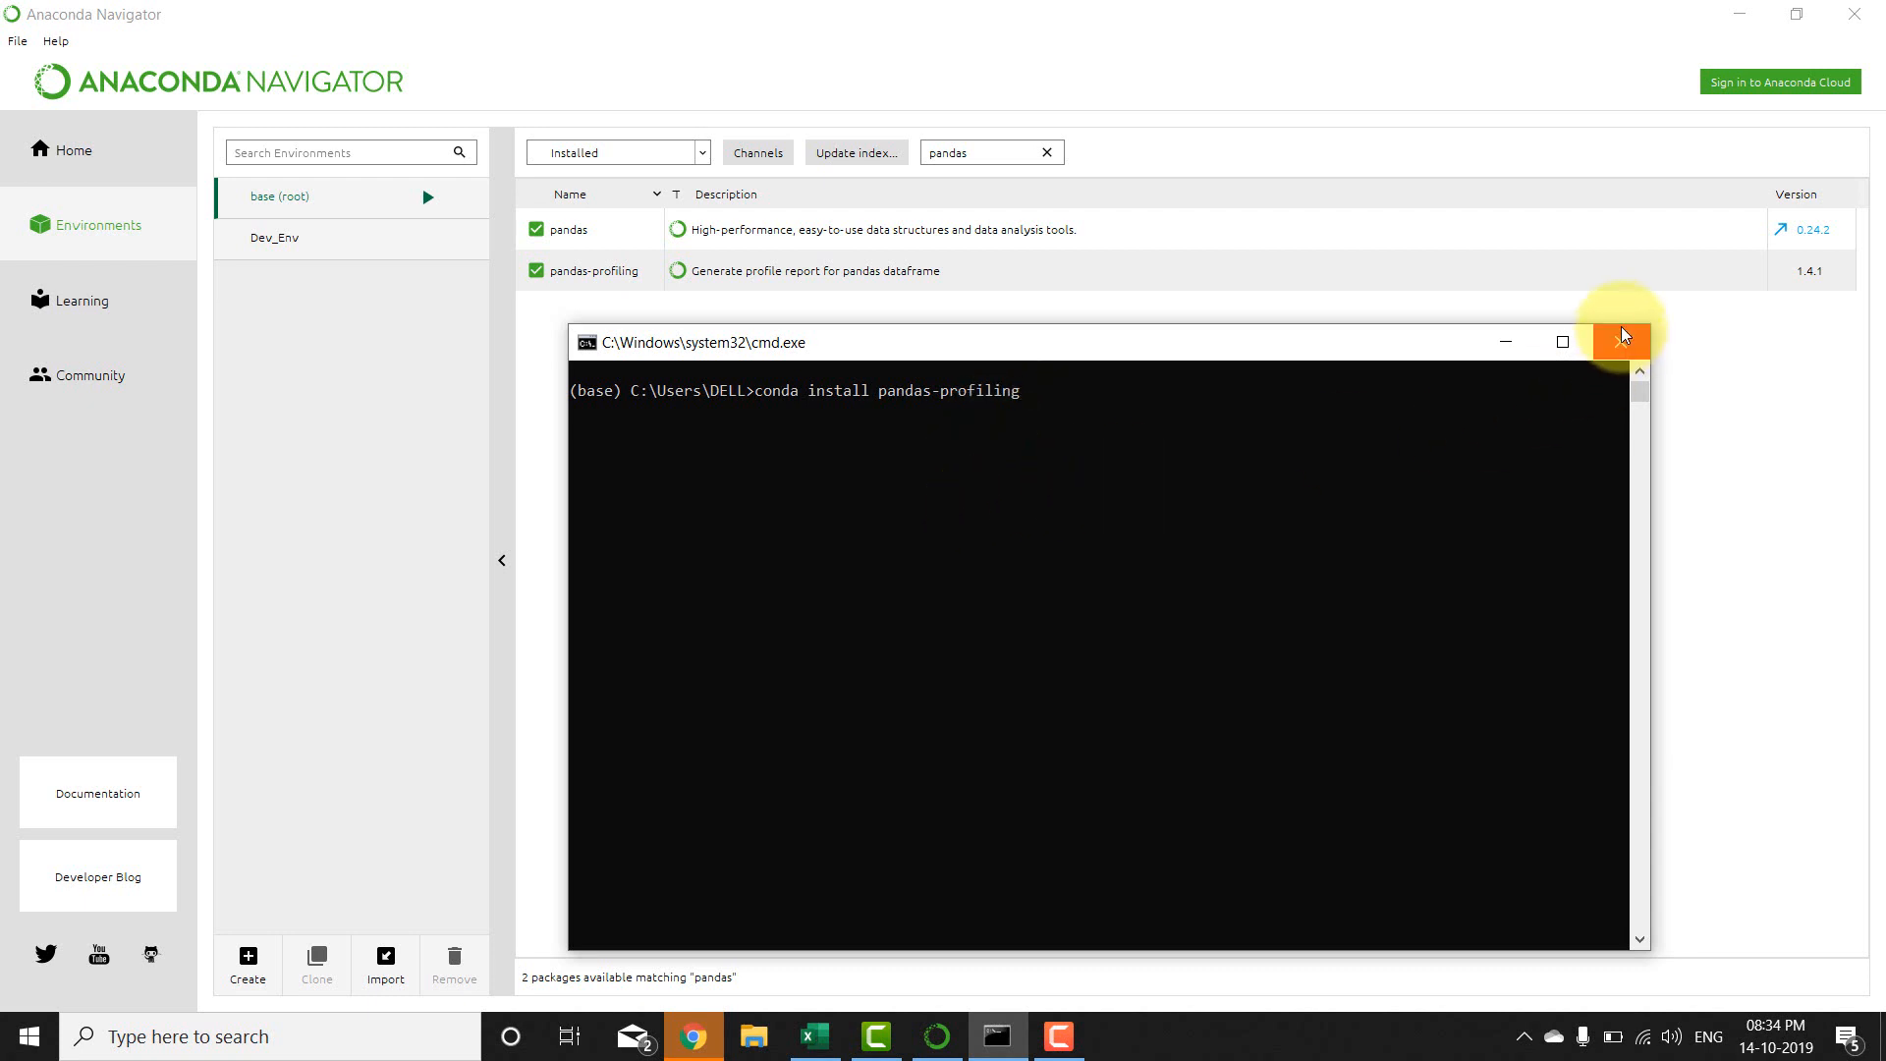
{"action": "left_click", "coordinate": [703, 151]}
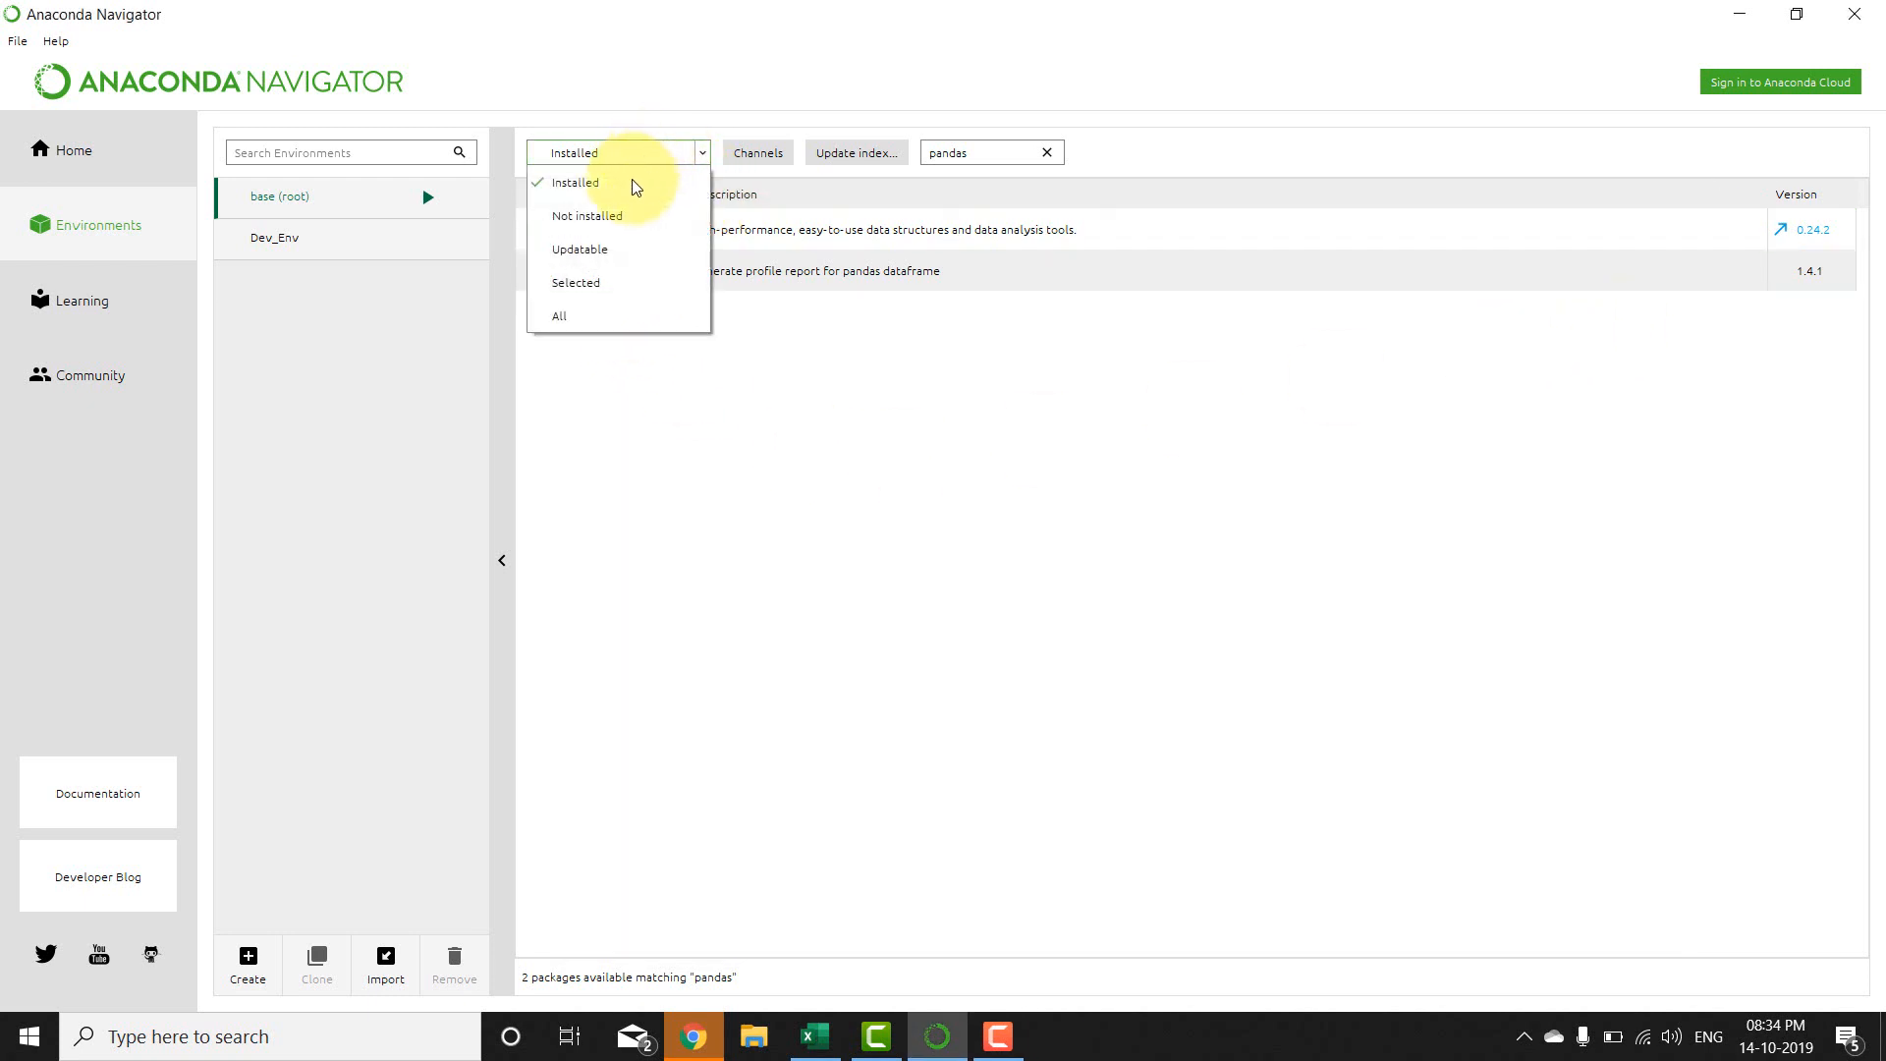
{"action": "left_click", "coordinate": [574, 182]}
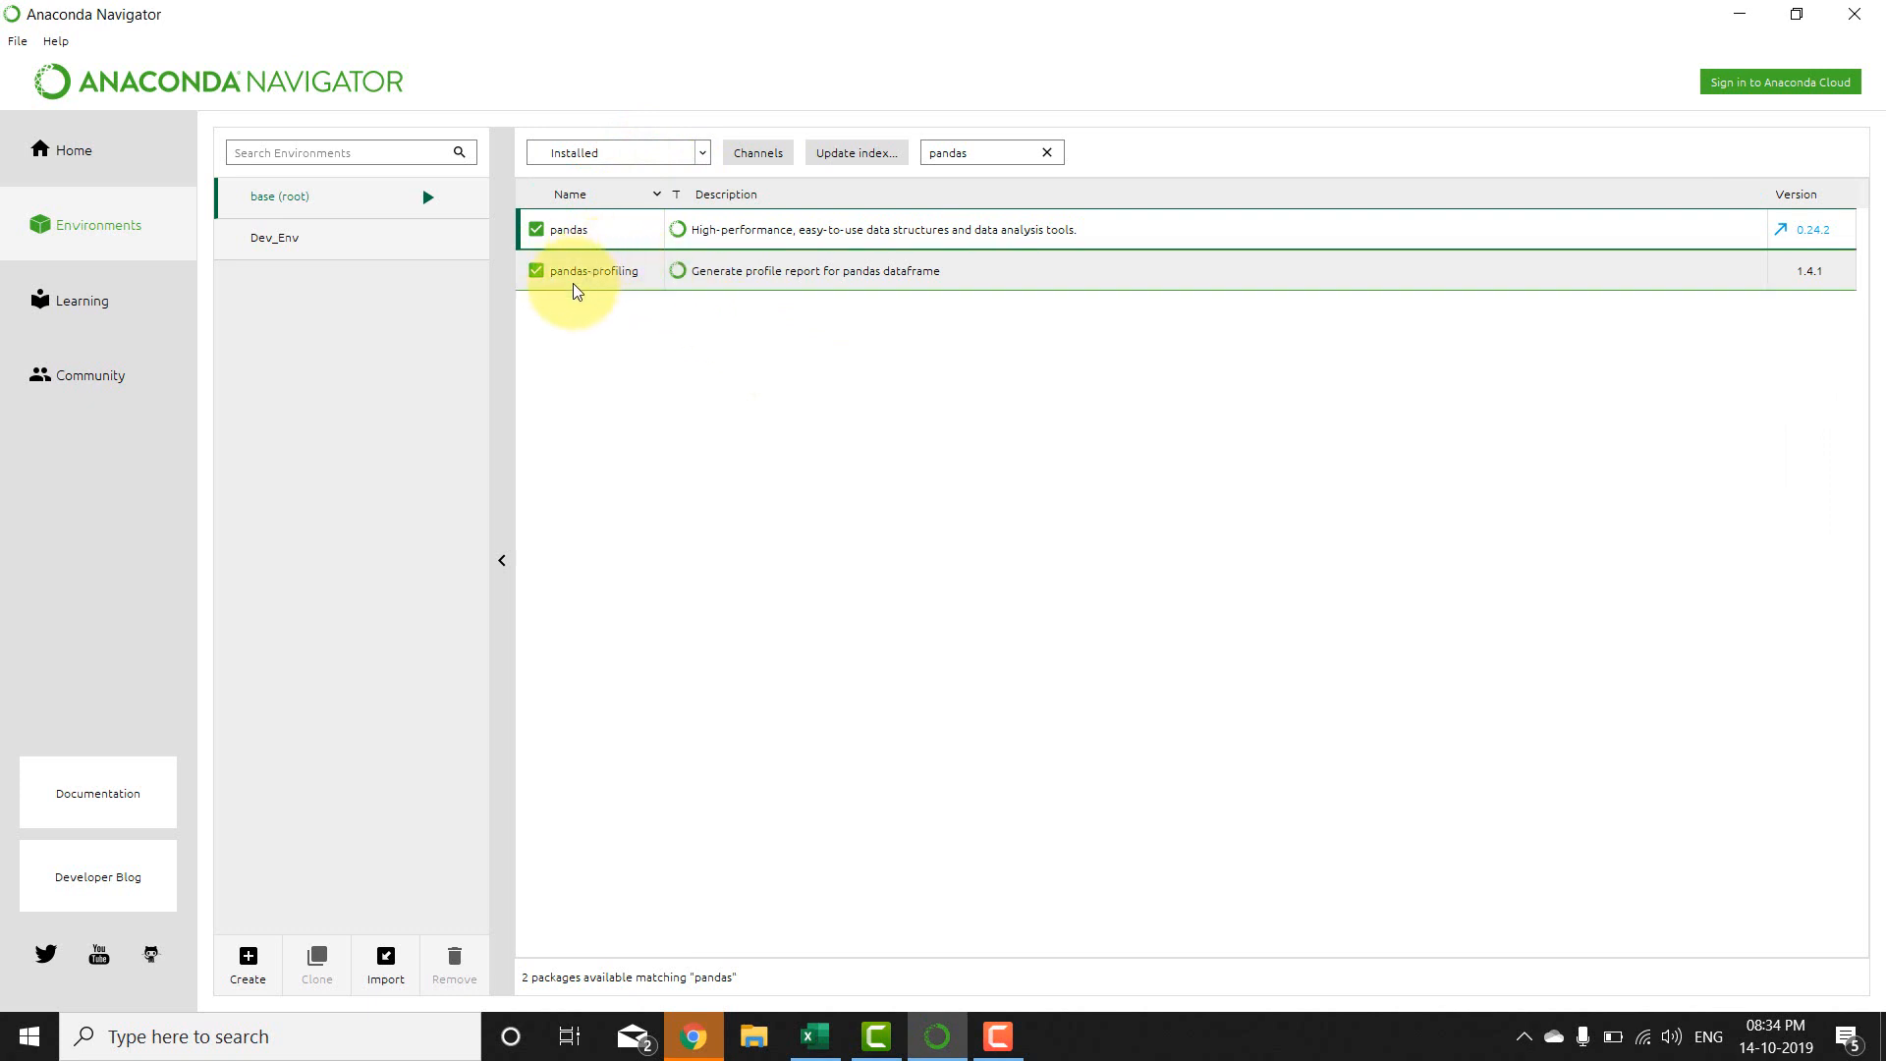
{"action": "mouse_move", "coordinate": [993, 216]}
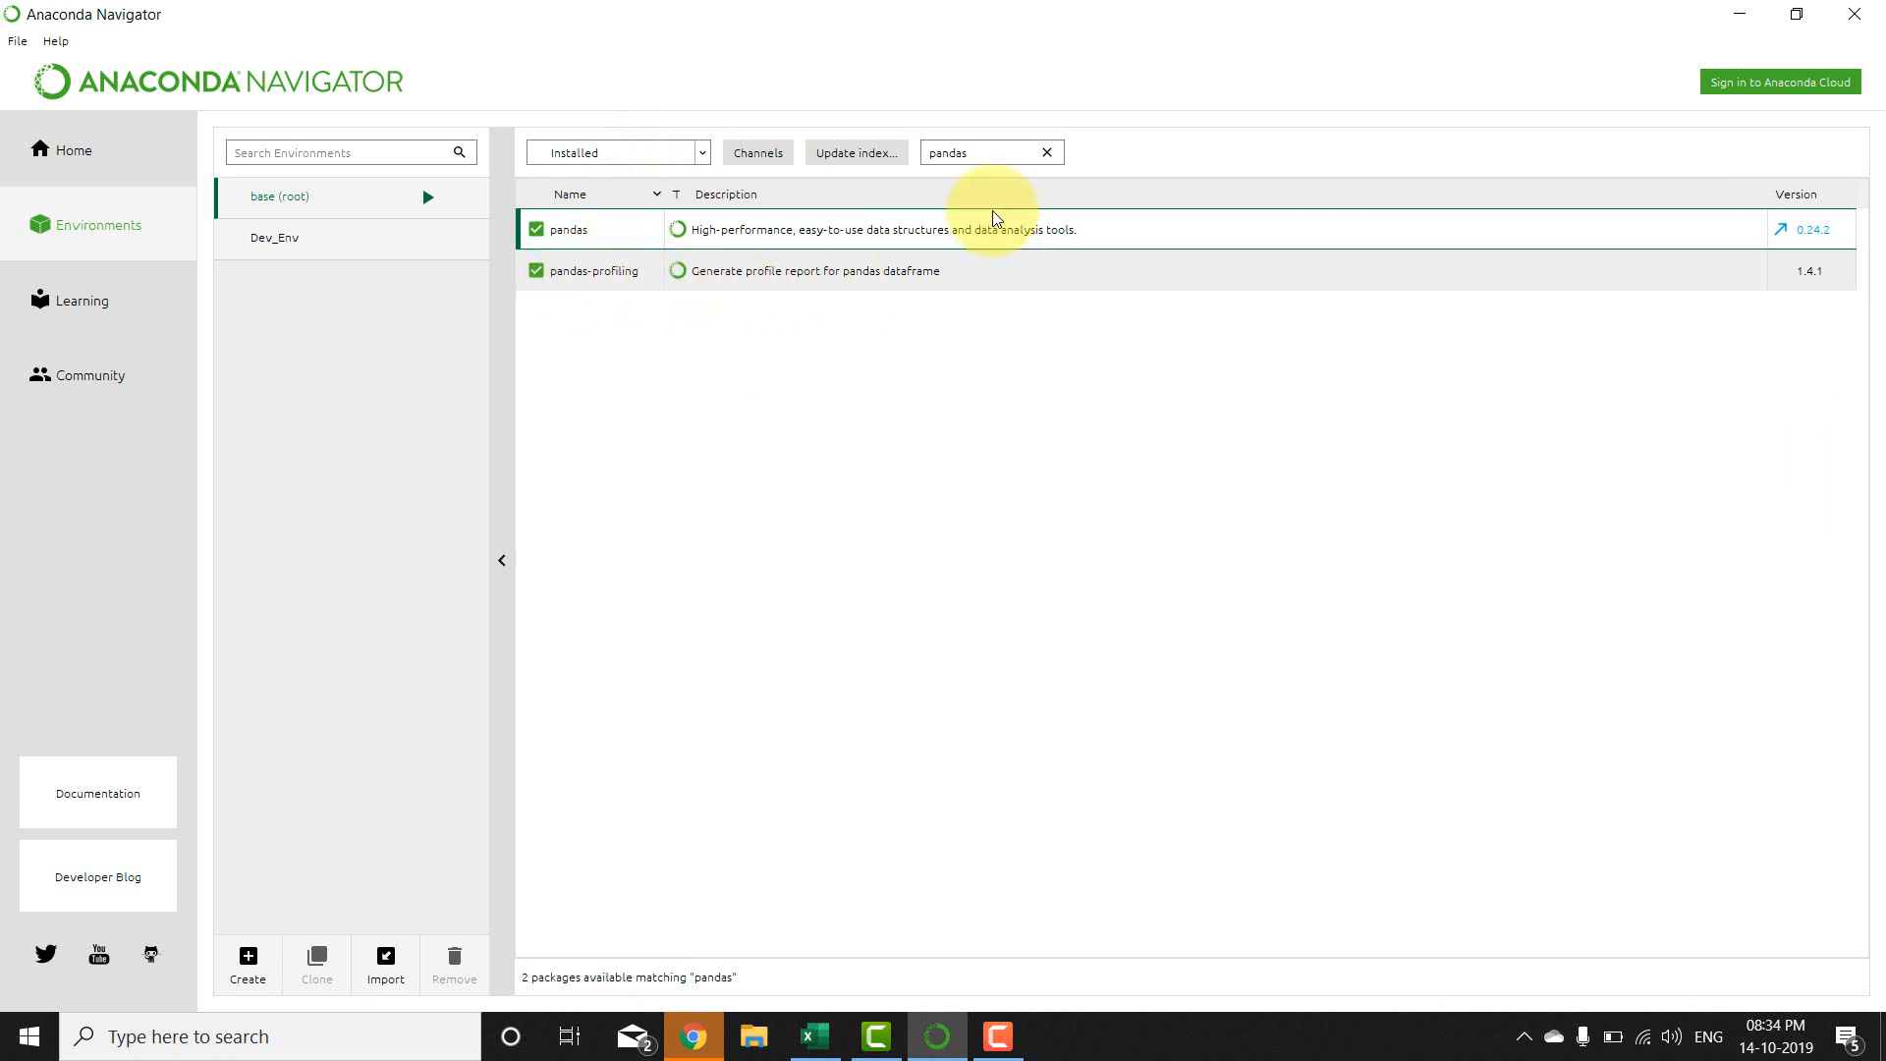
{"action": "mouse_move", "coordinate": [134, 101]}
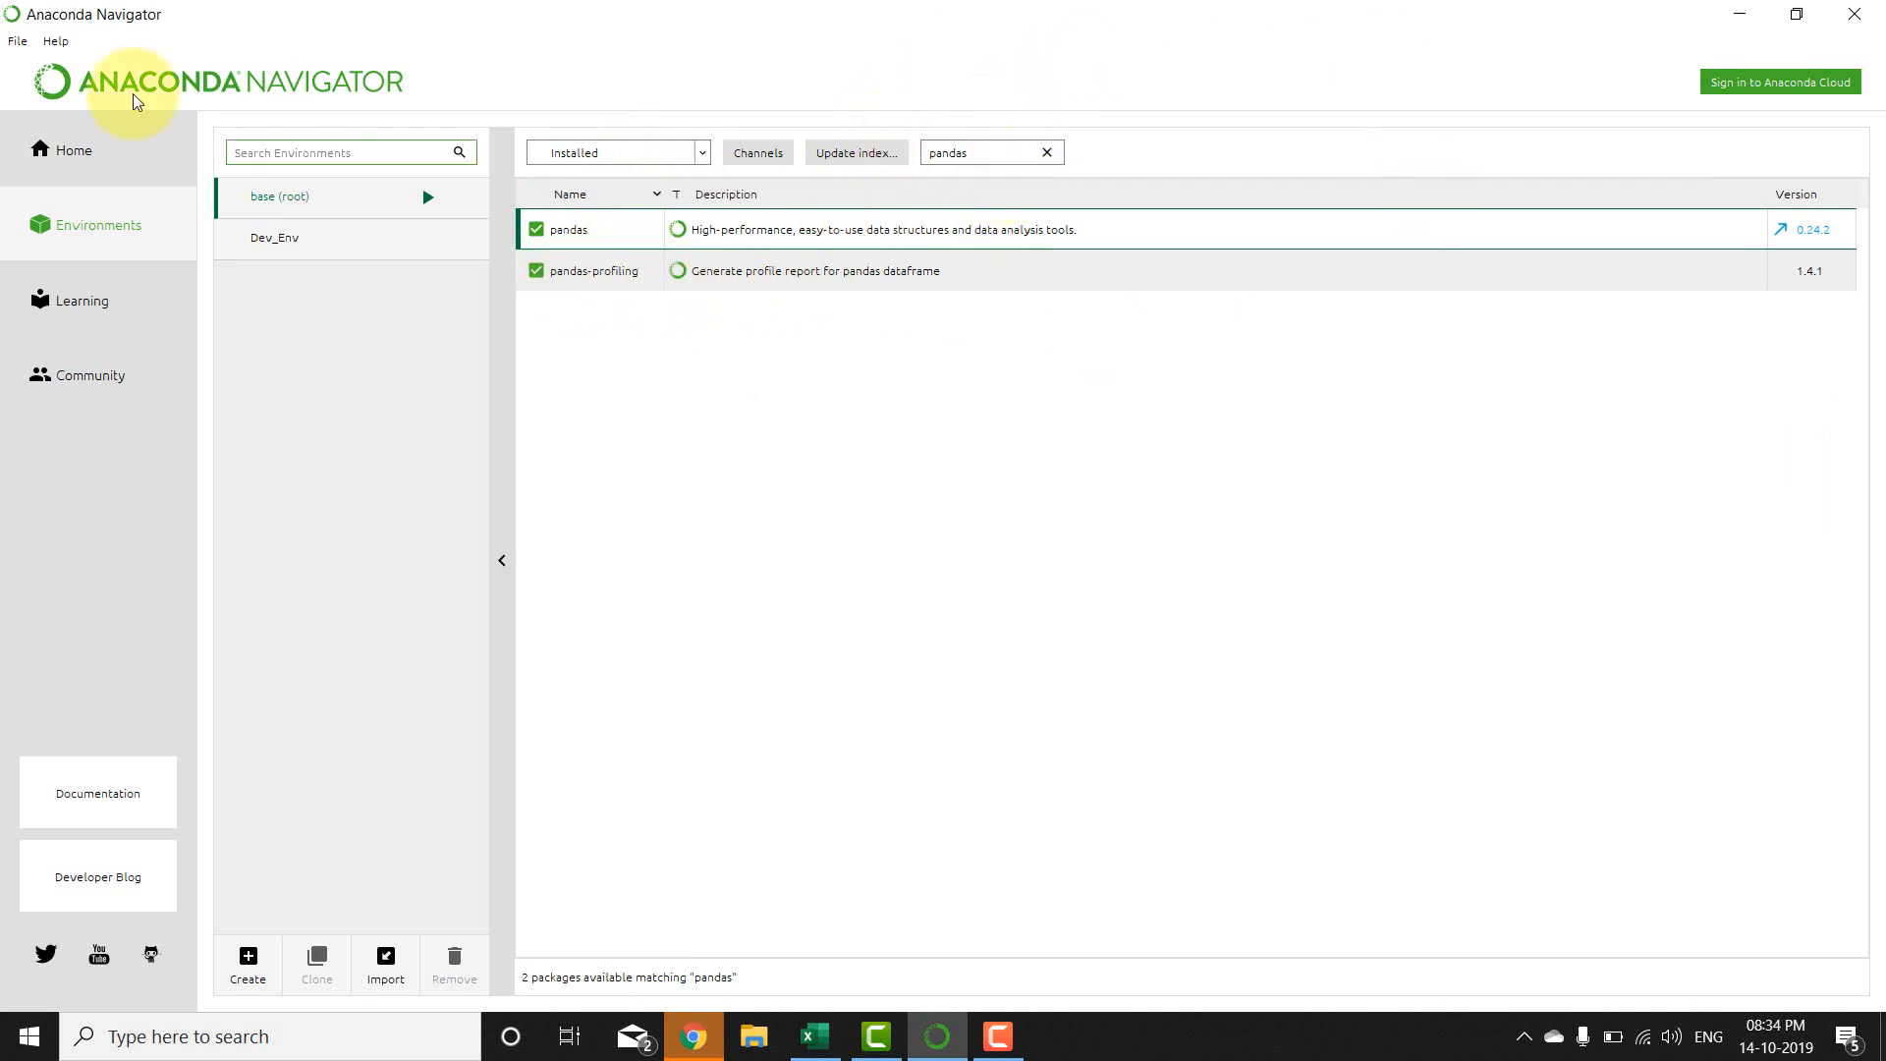
Step: View the pandas-profiling Anaconda Cloud page, then switch to the profiling notebook tab
{"action": "left_click", "coordinate": [692, 1035]}
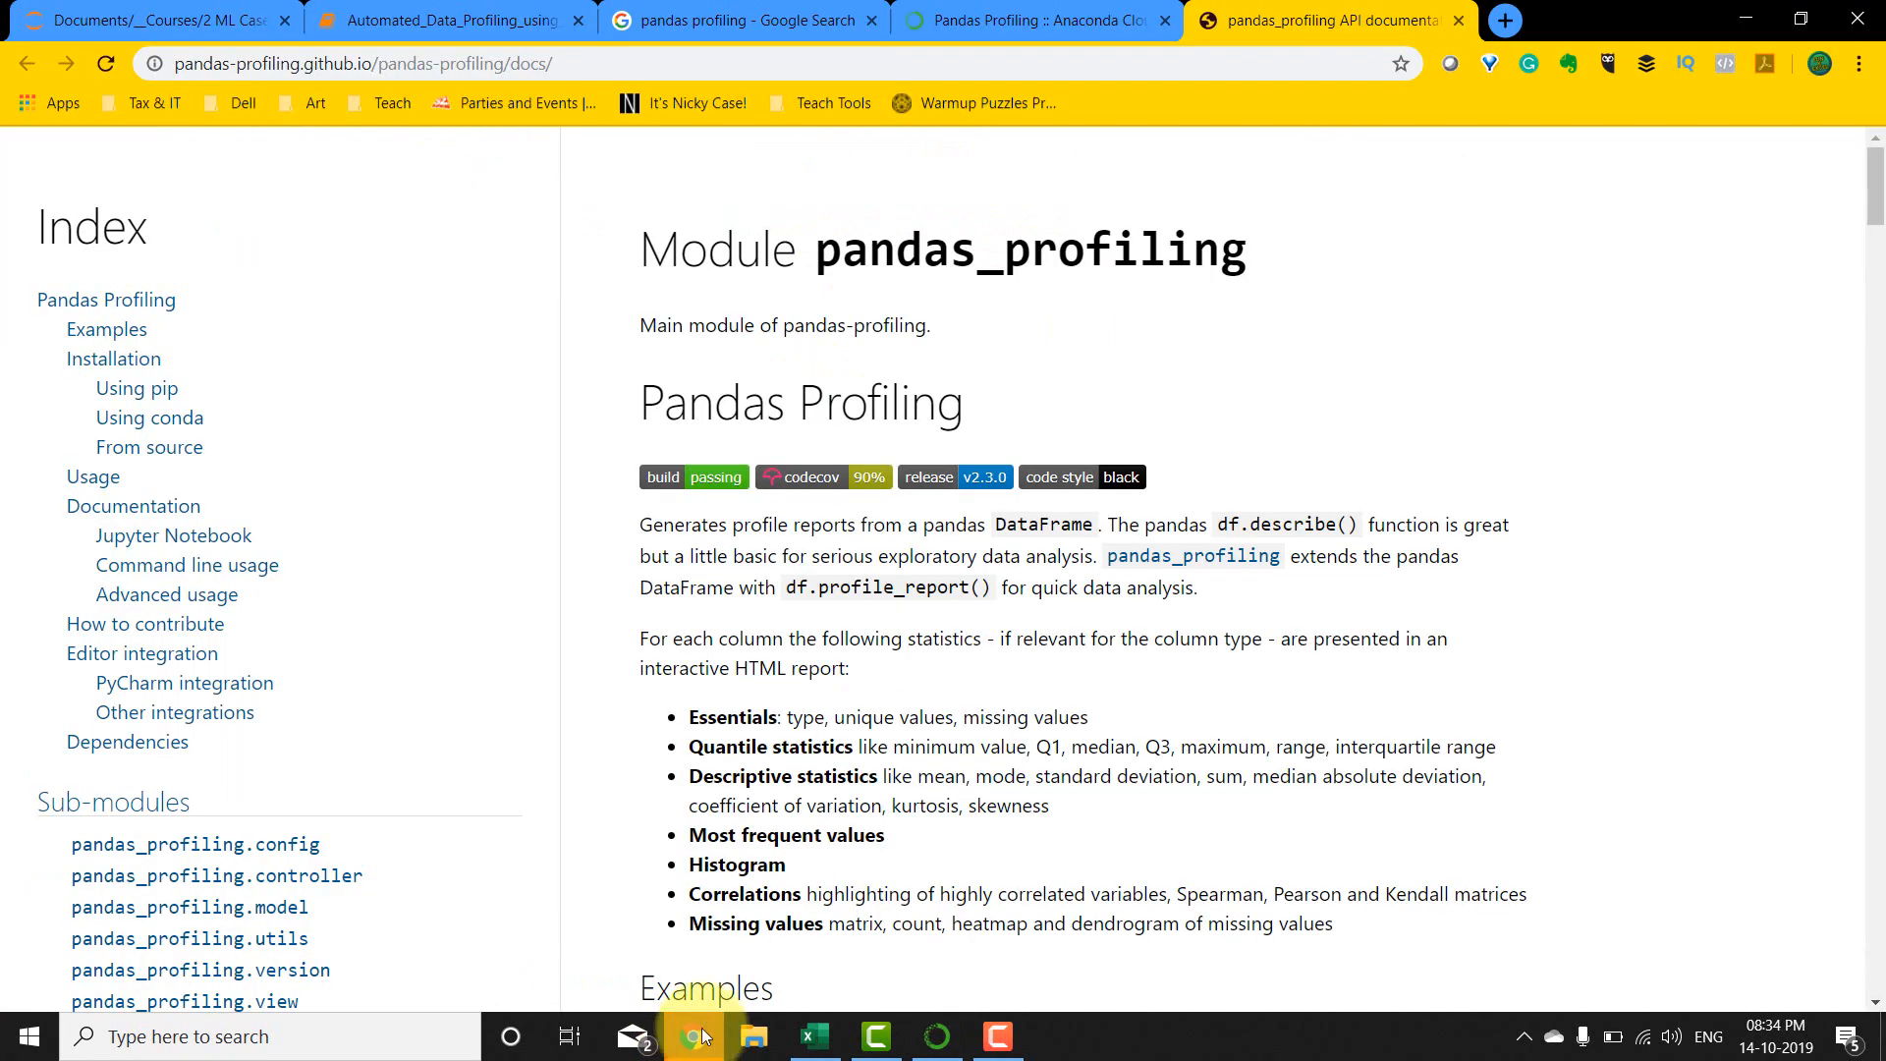
{"action": "left_click", "coordinate": [1033, 20]}
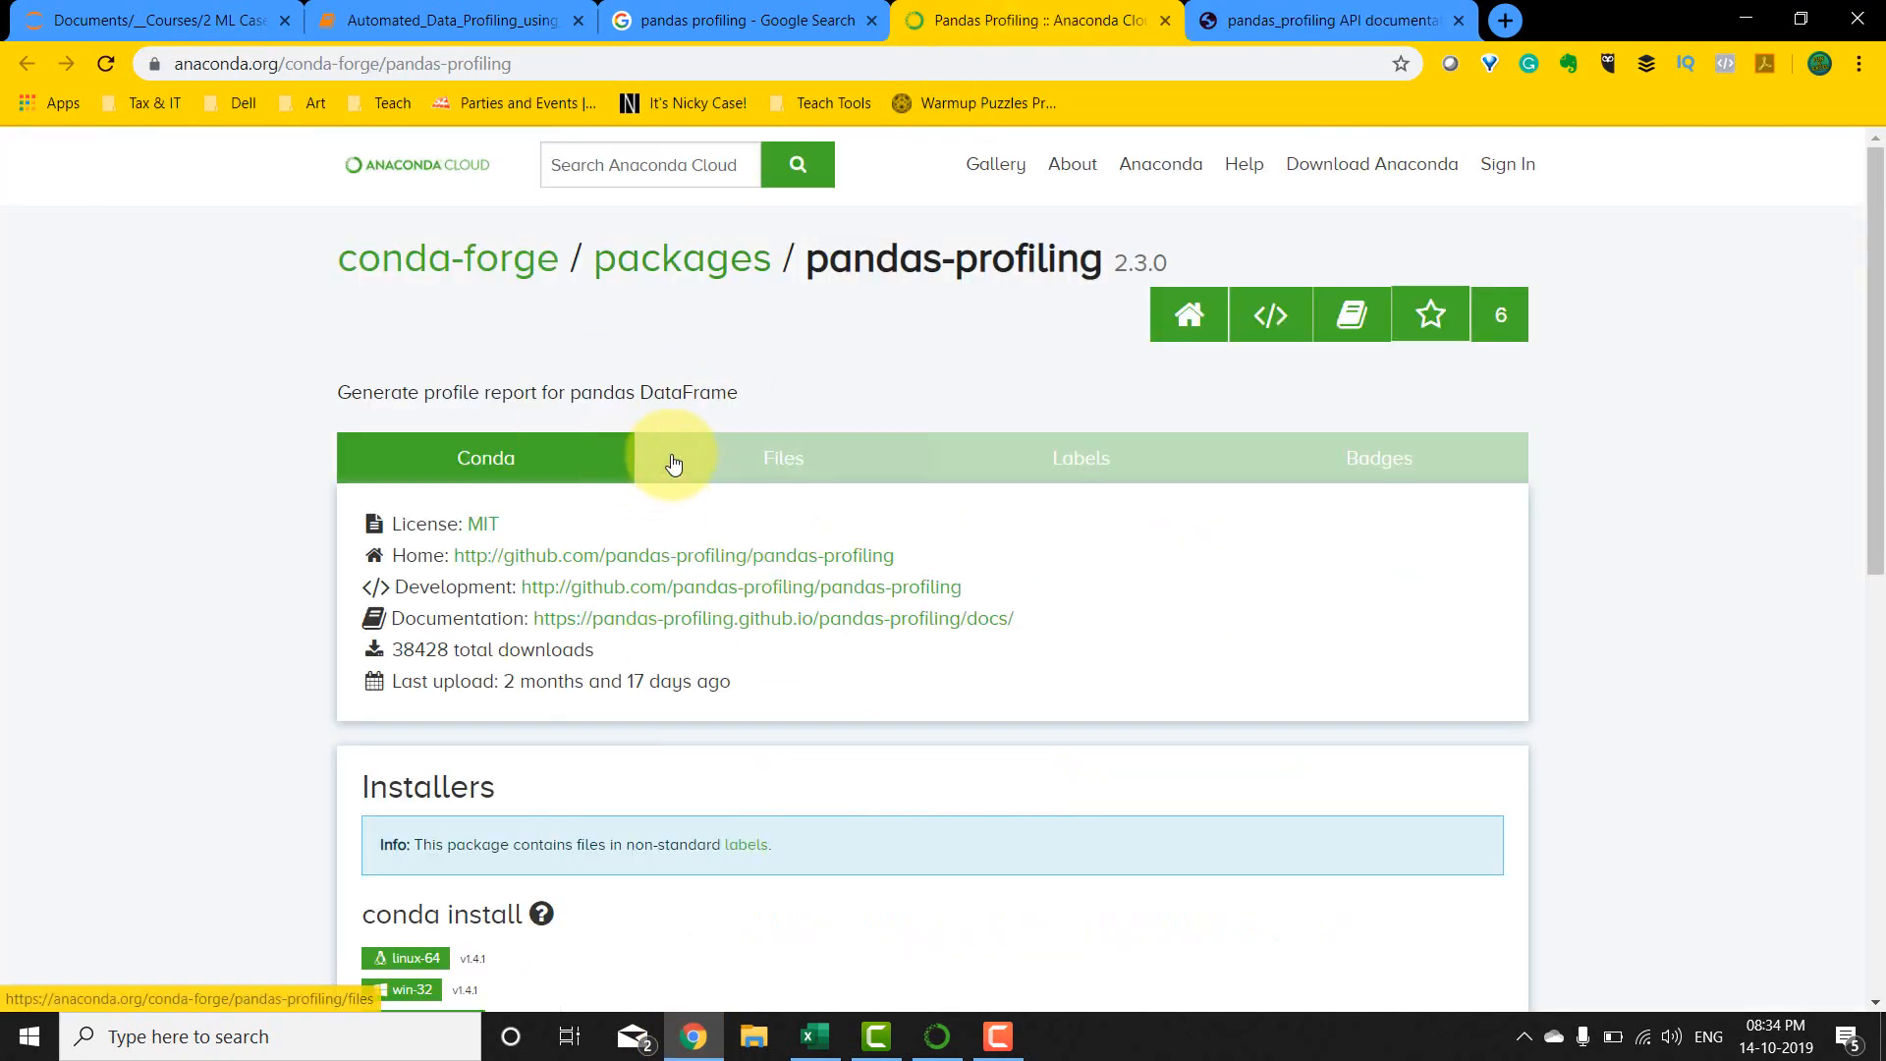
{"action": "mouse_move", "coordinate": [936, 313]}
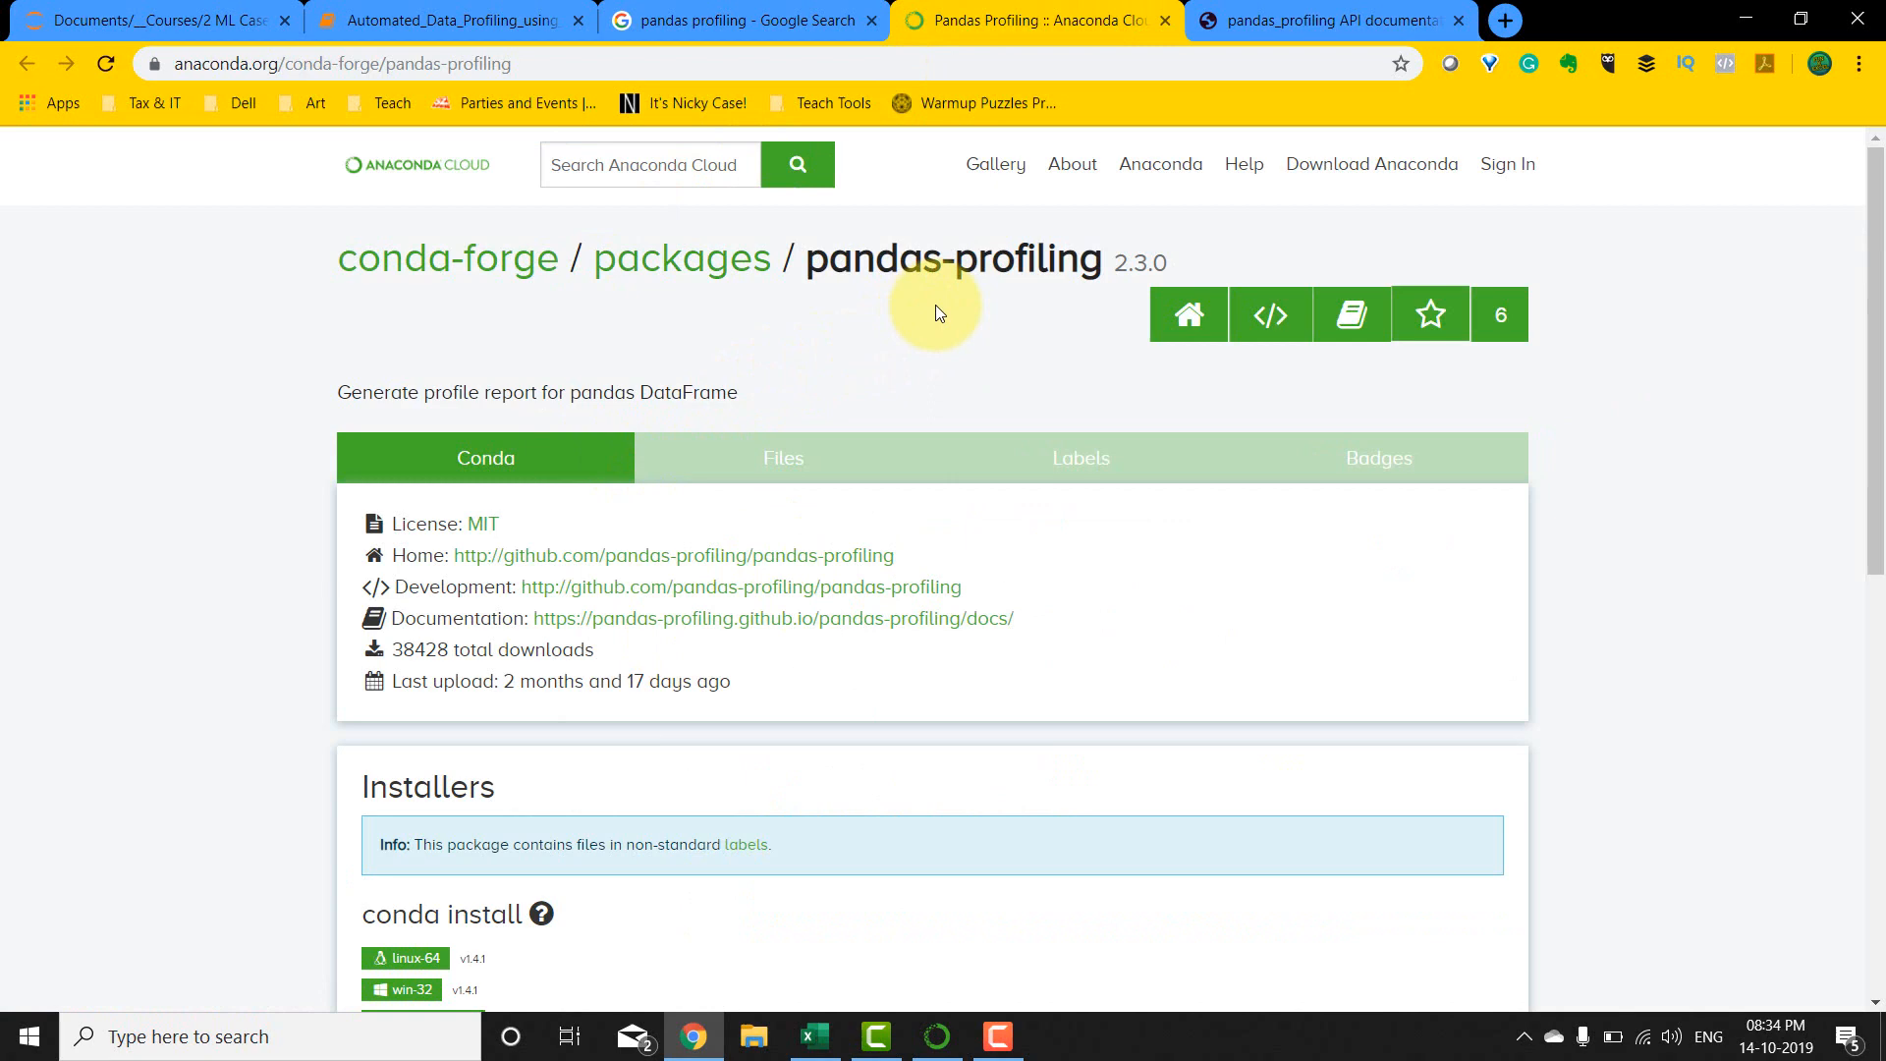
{"action": "mouse_move", "coordinate": [1323, 20]}
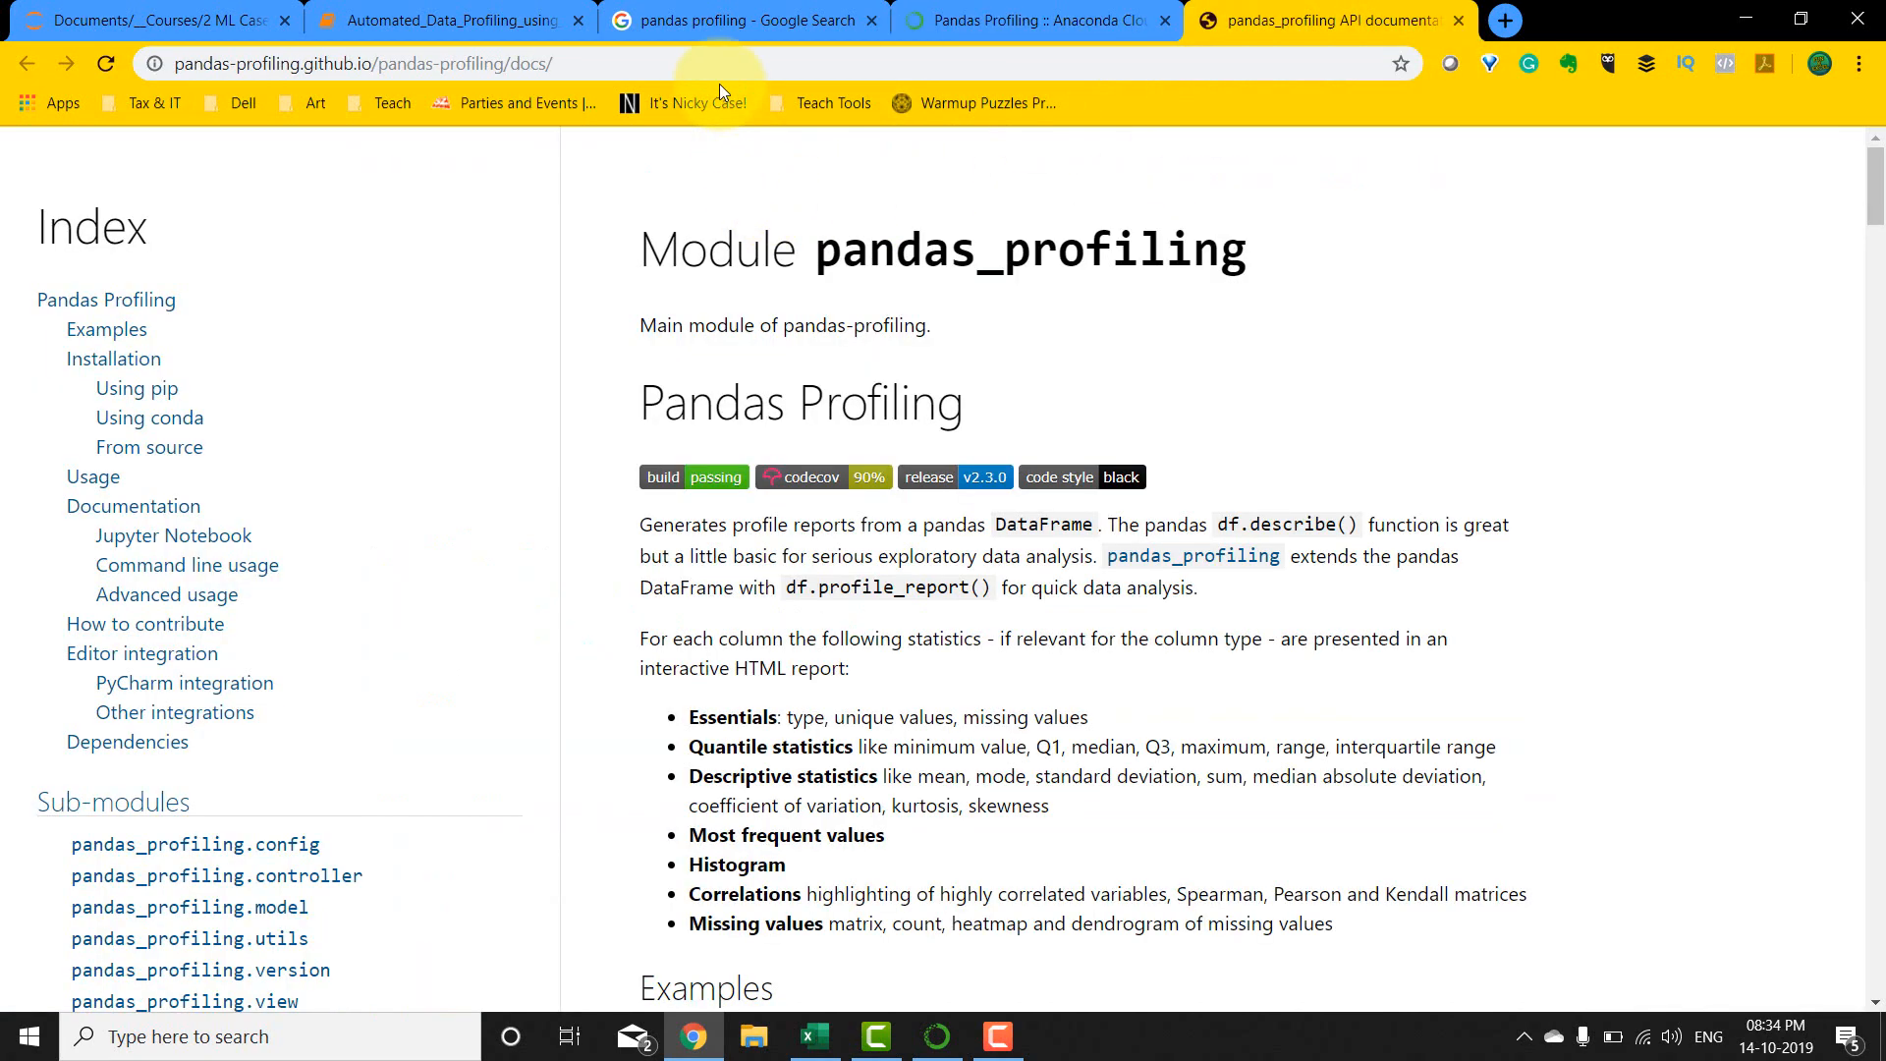
{"action": "mouse_move", "coordinate": [752, 762]}
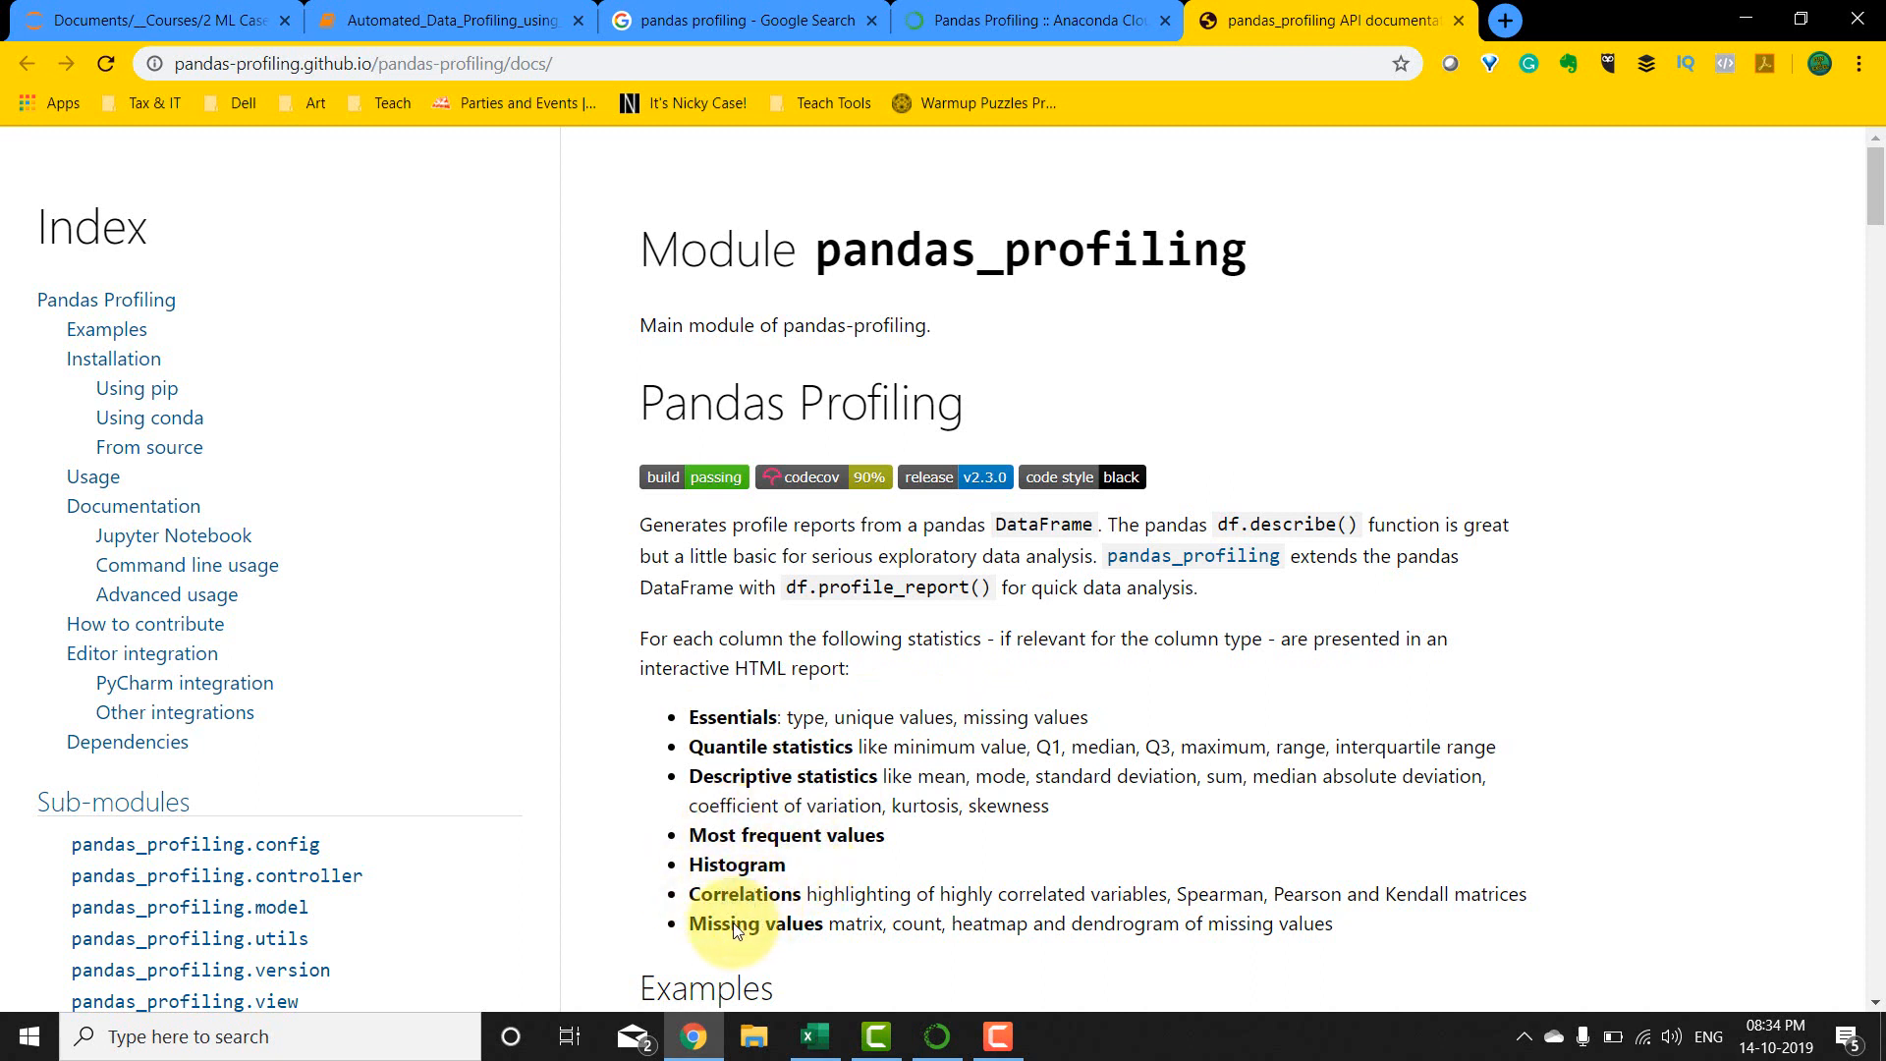
{"action": "mouse_move", "coordinate": [691, 659]}
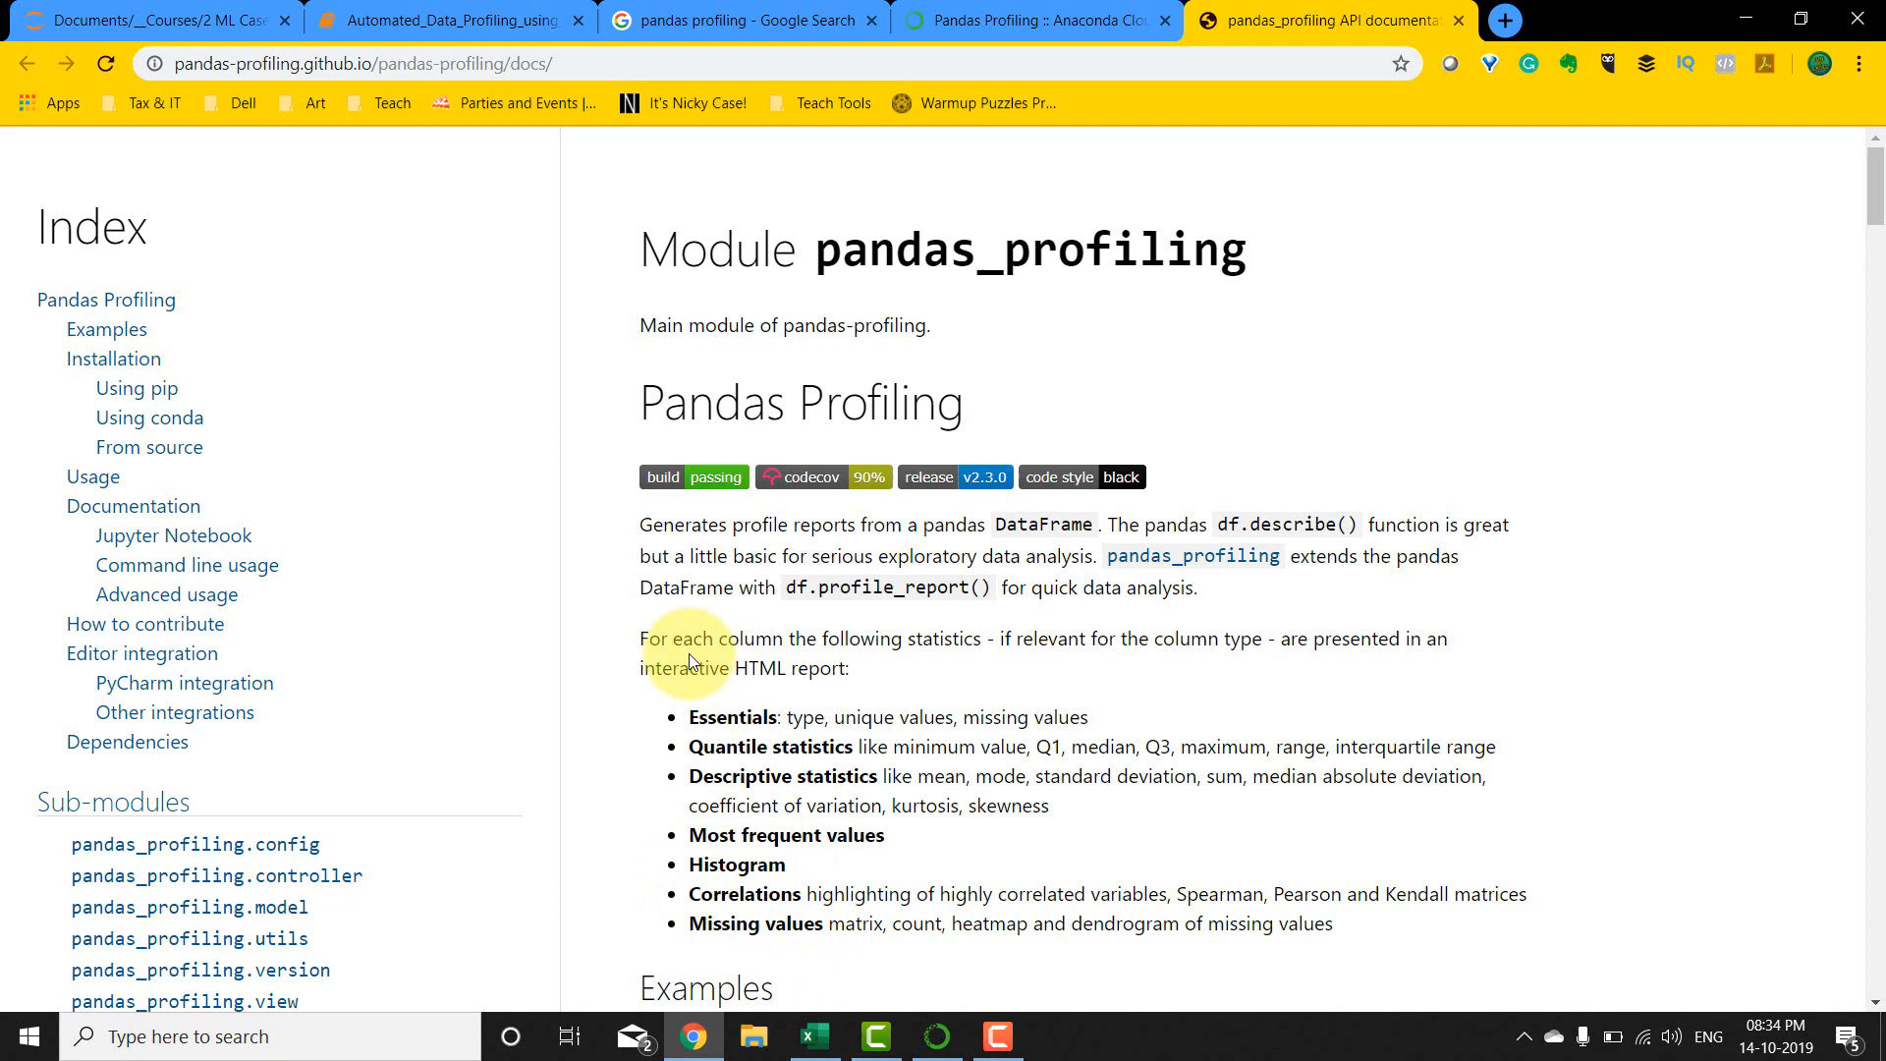
{"action": "left_click", "coordinate": [445, 20]}
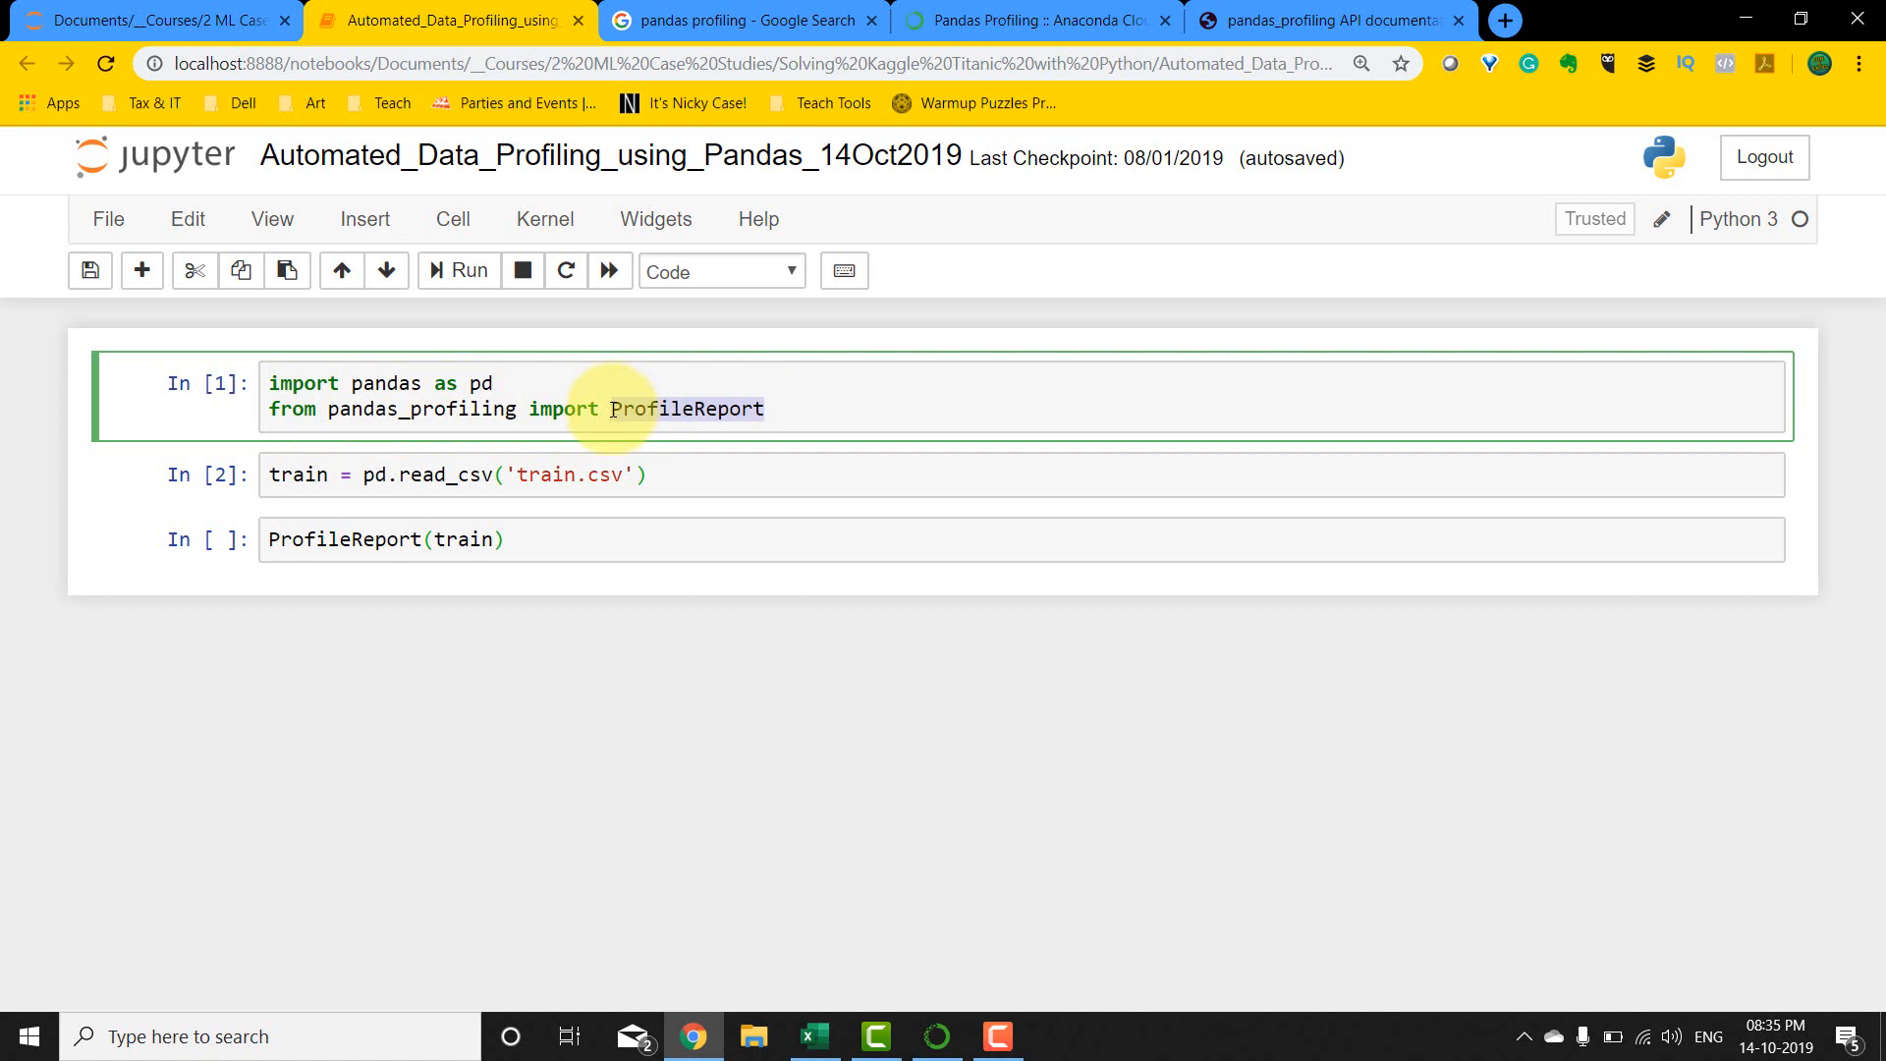
{"action": "left_click", "coordinate": [385, 540]}
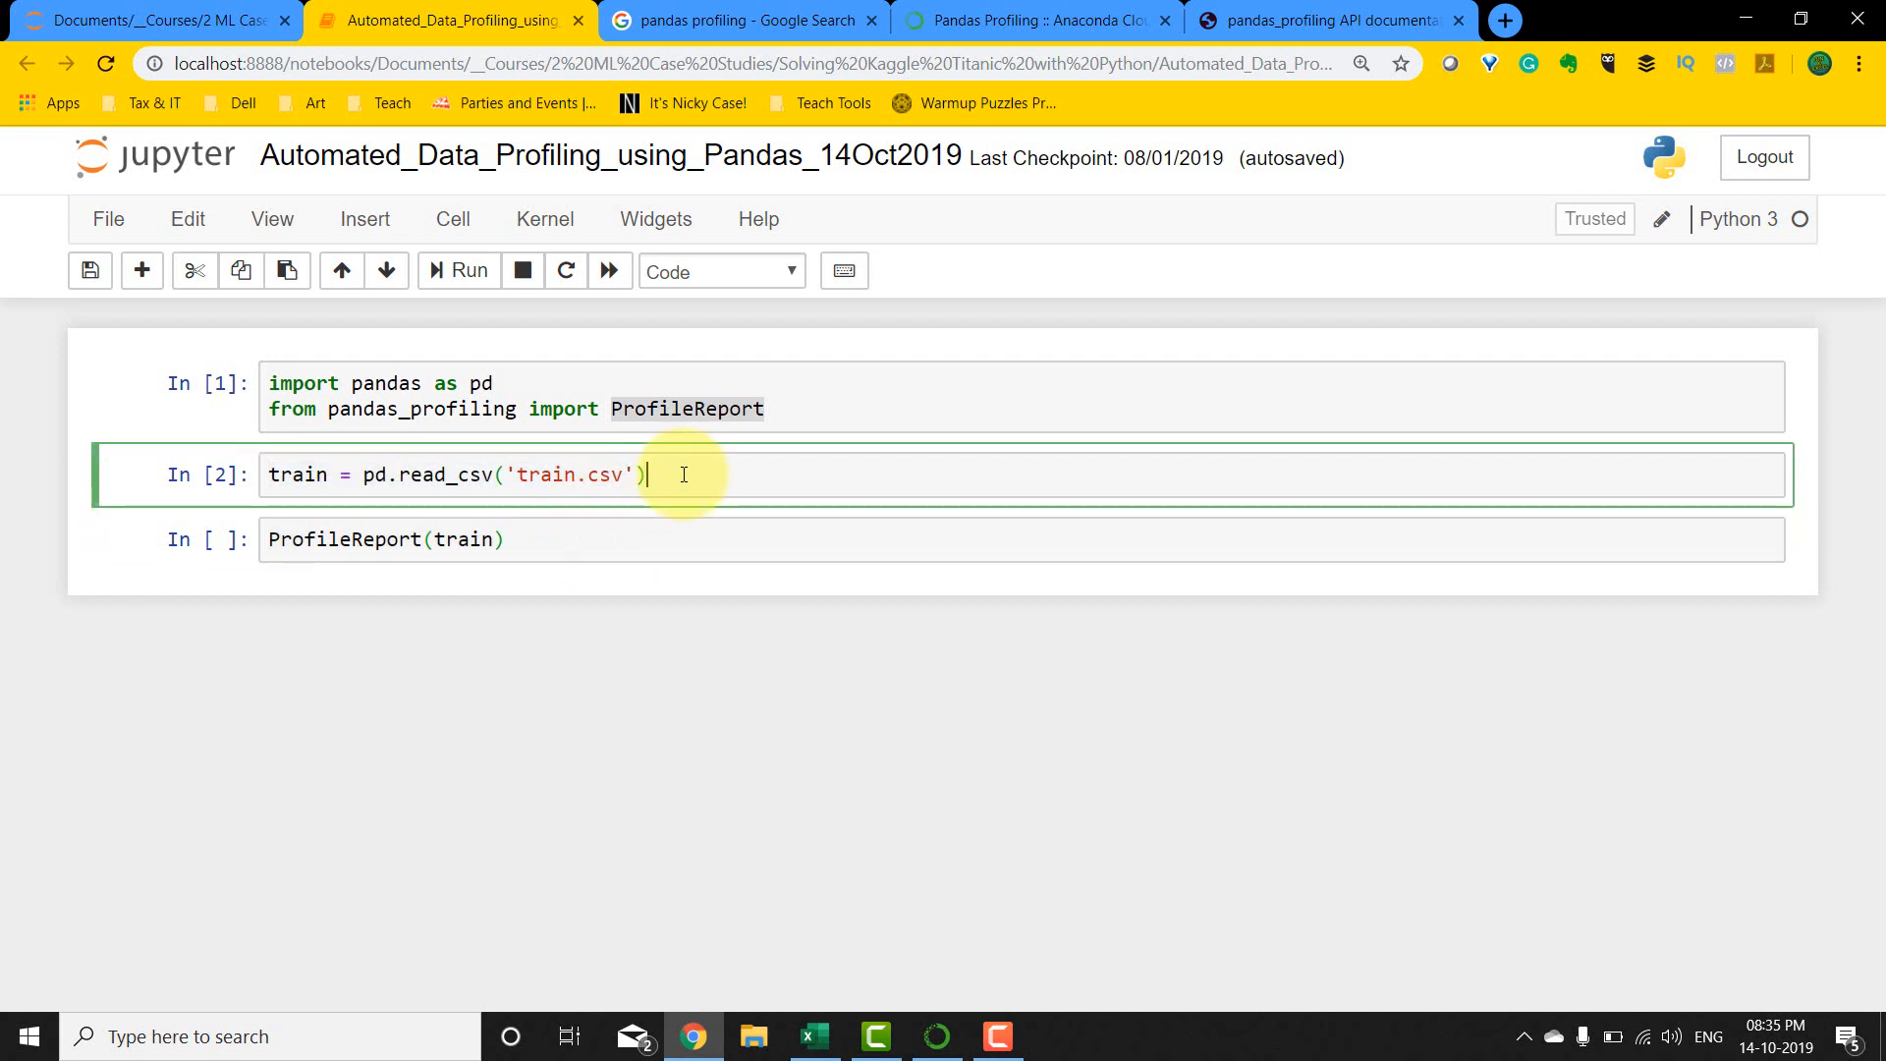
{"action": "mouse_move", "coordinate": [621, 518]}
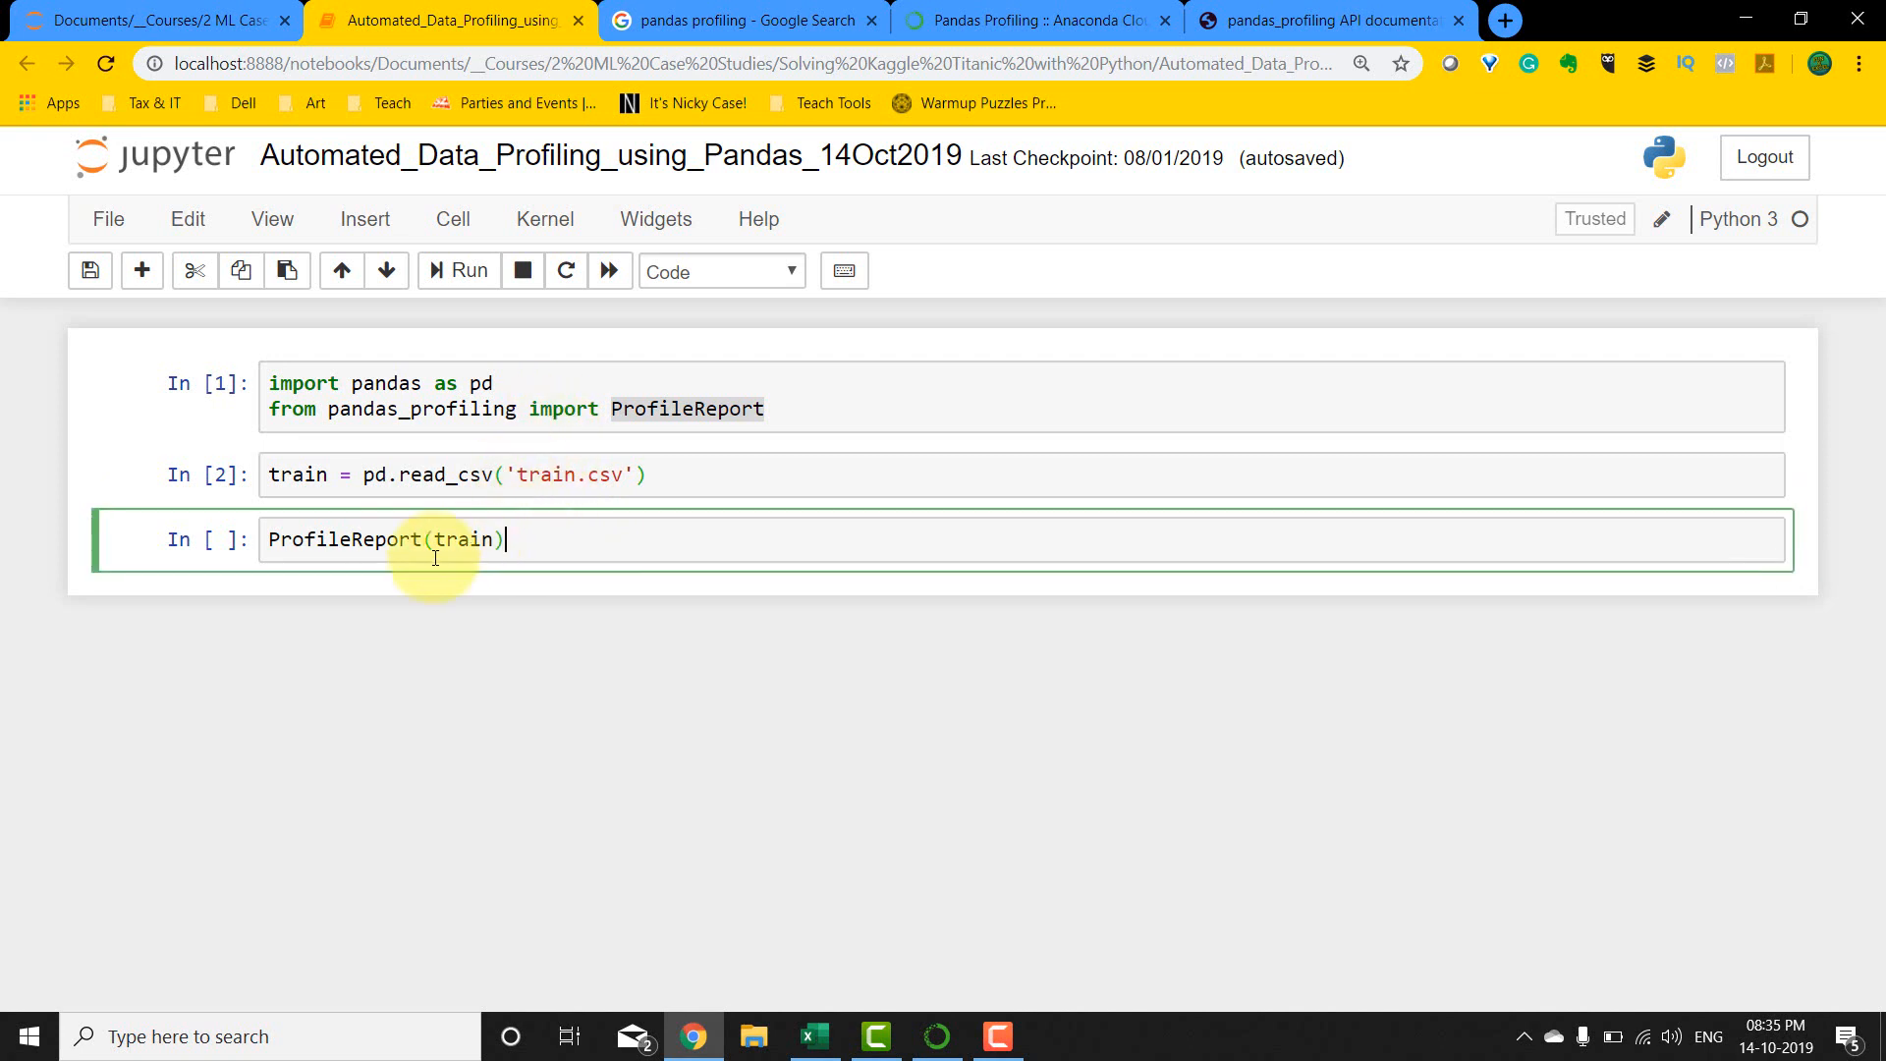
{"action": "mouse_move", "coordinate": [472, 269]}
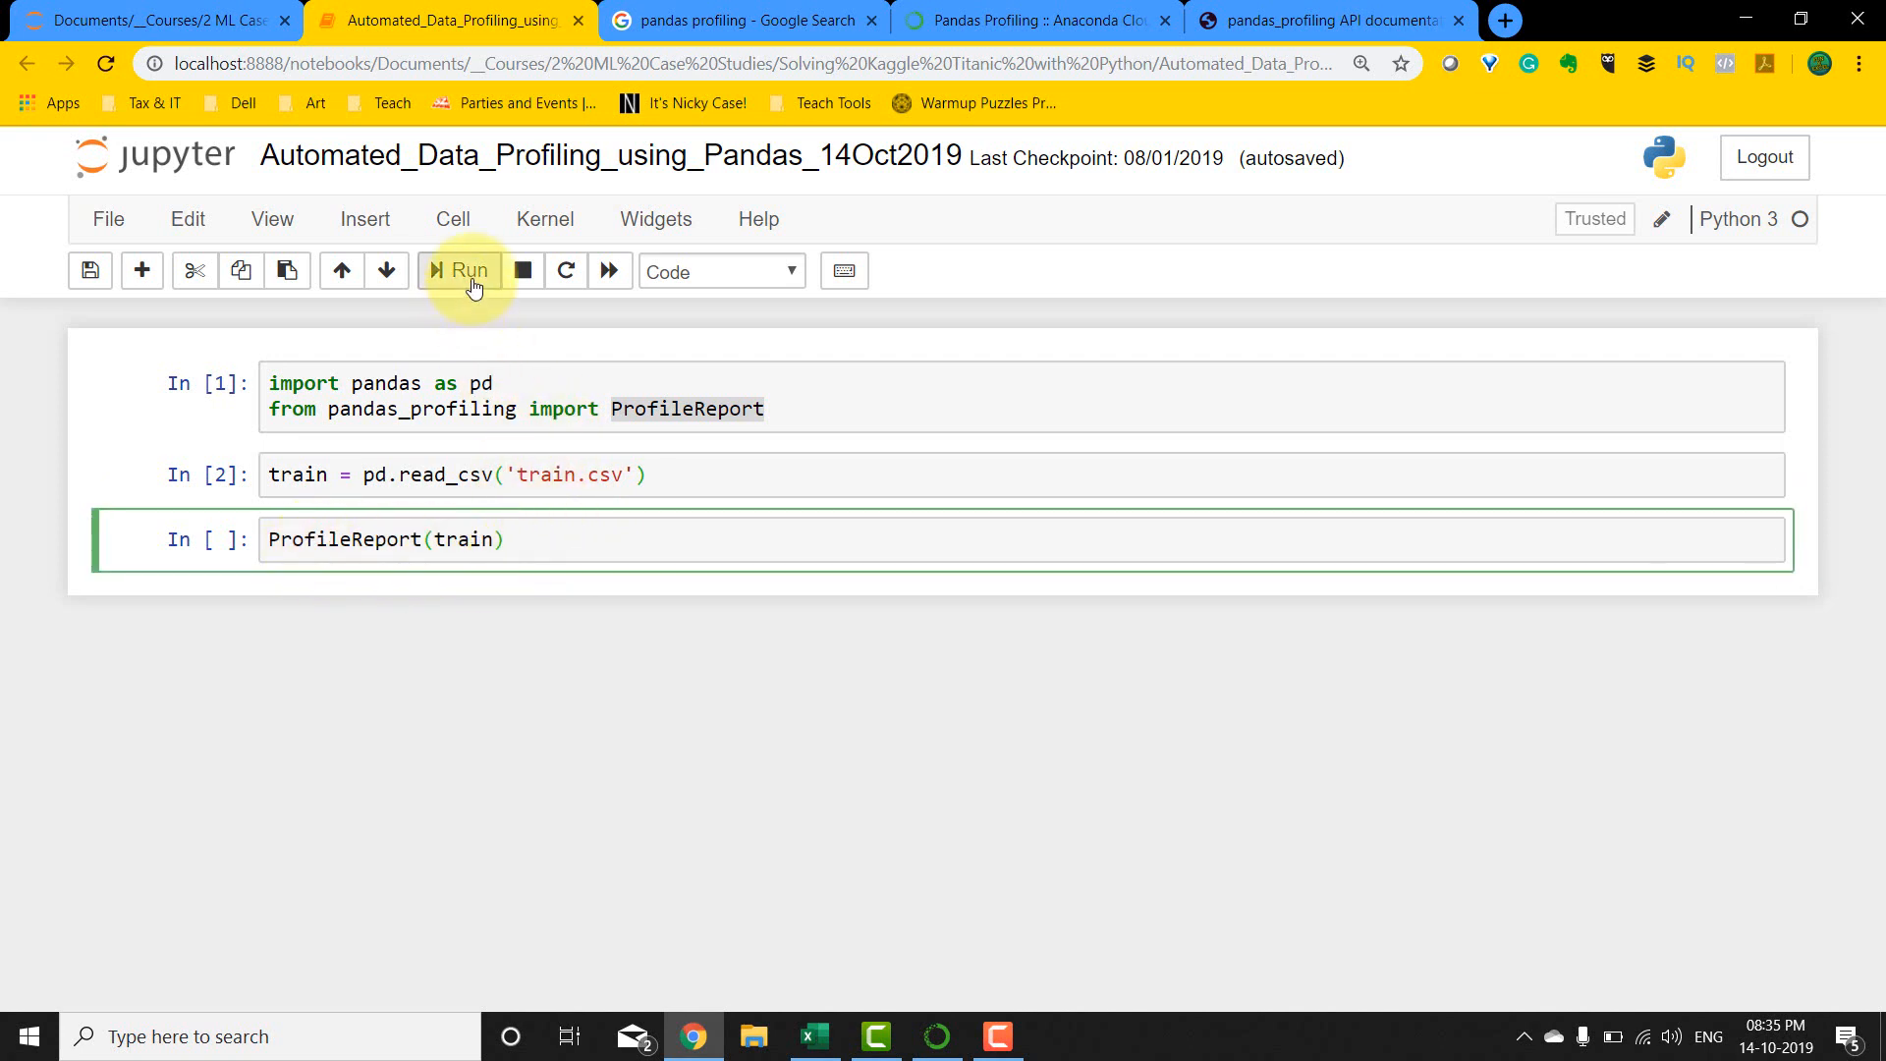
{"action": "left_click", "coordinate": [468, 269]}
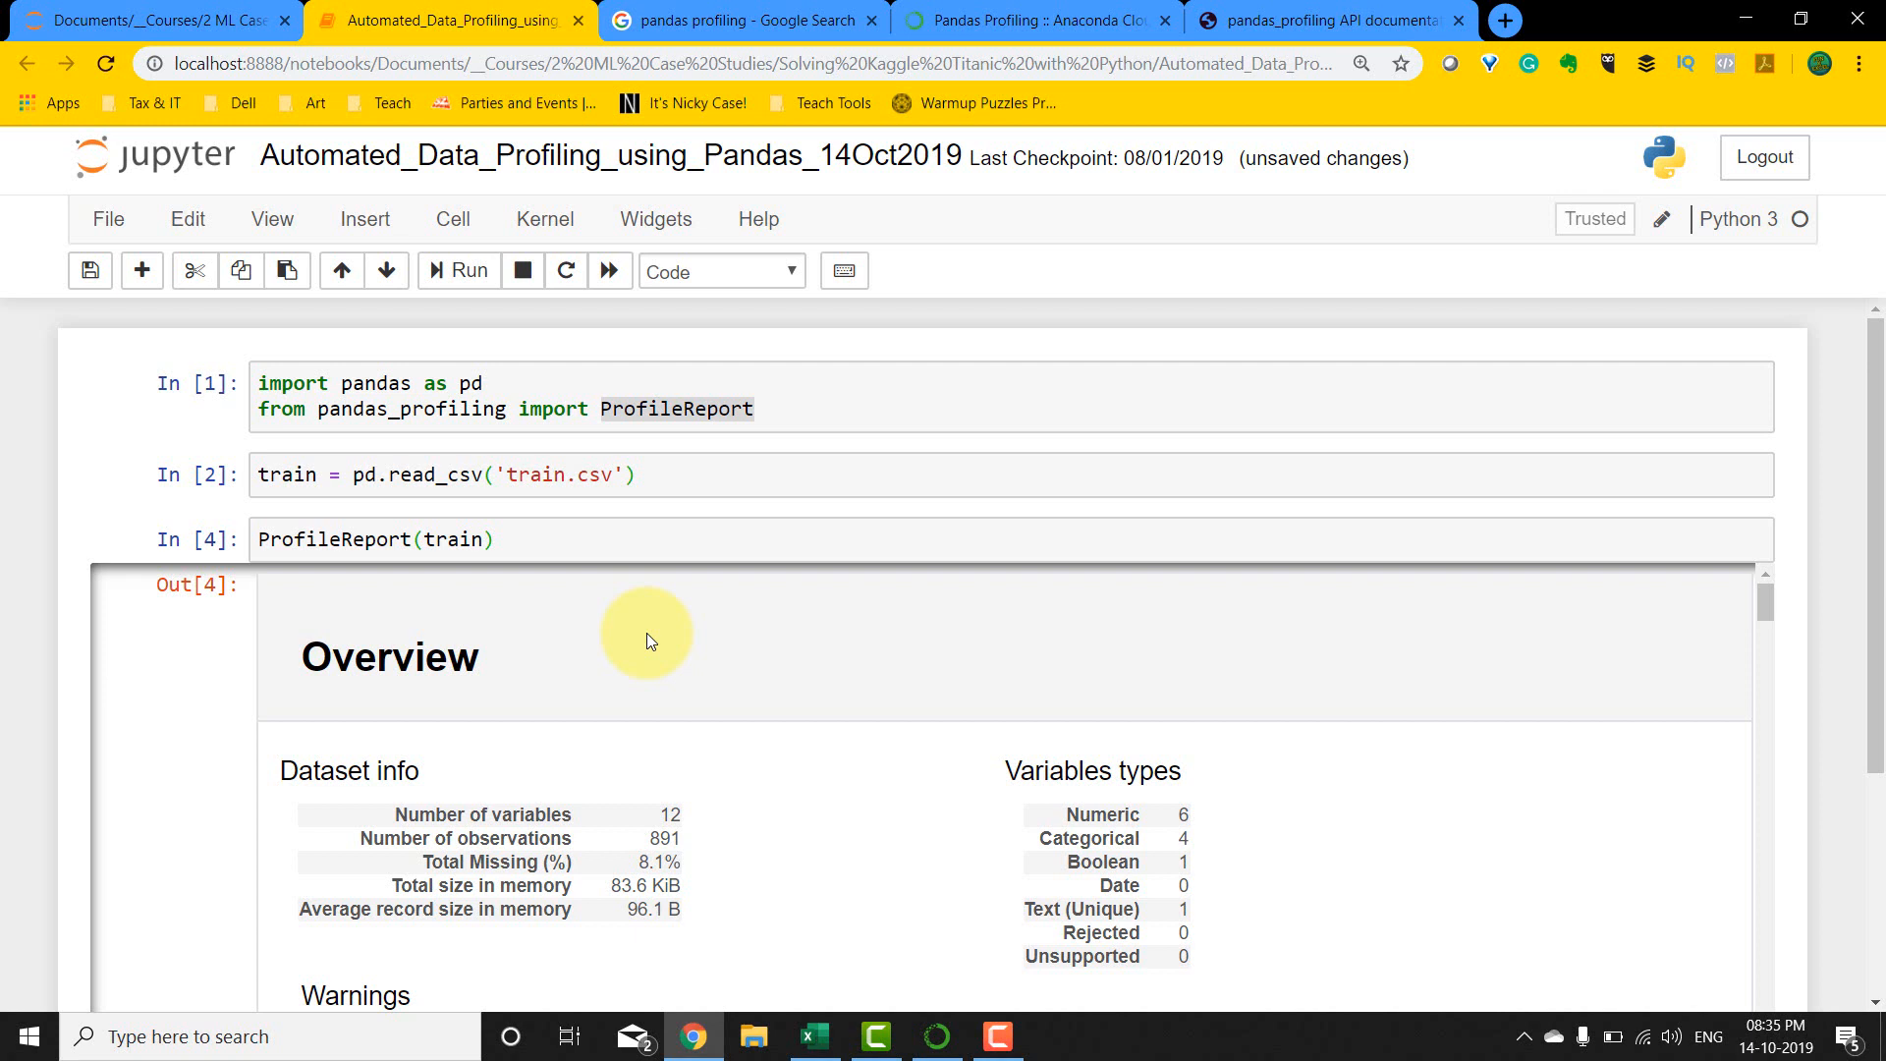
{"action": "scroll", "scroll_direction": "down", "scroll_amount": 3}
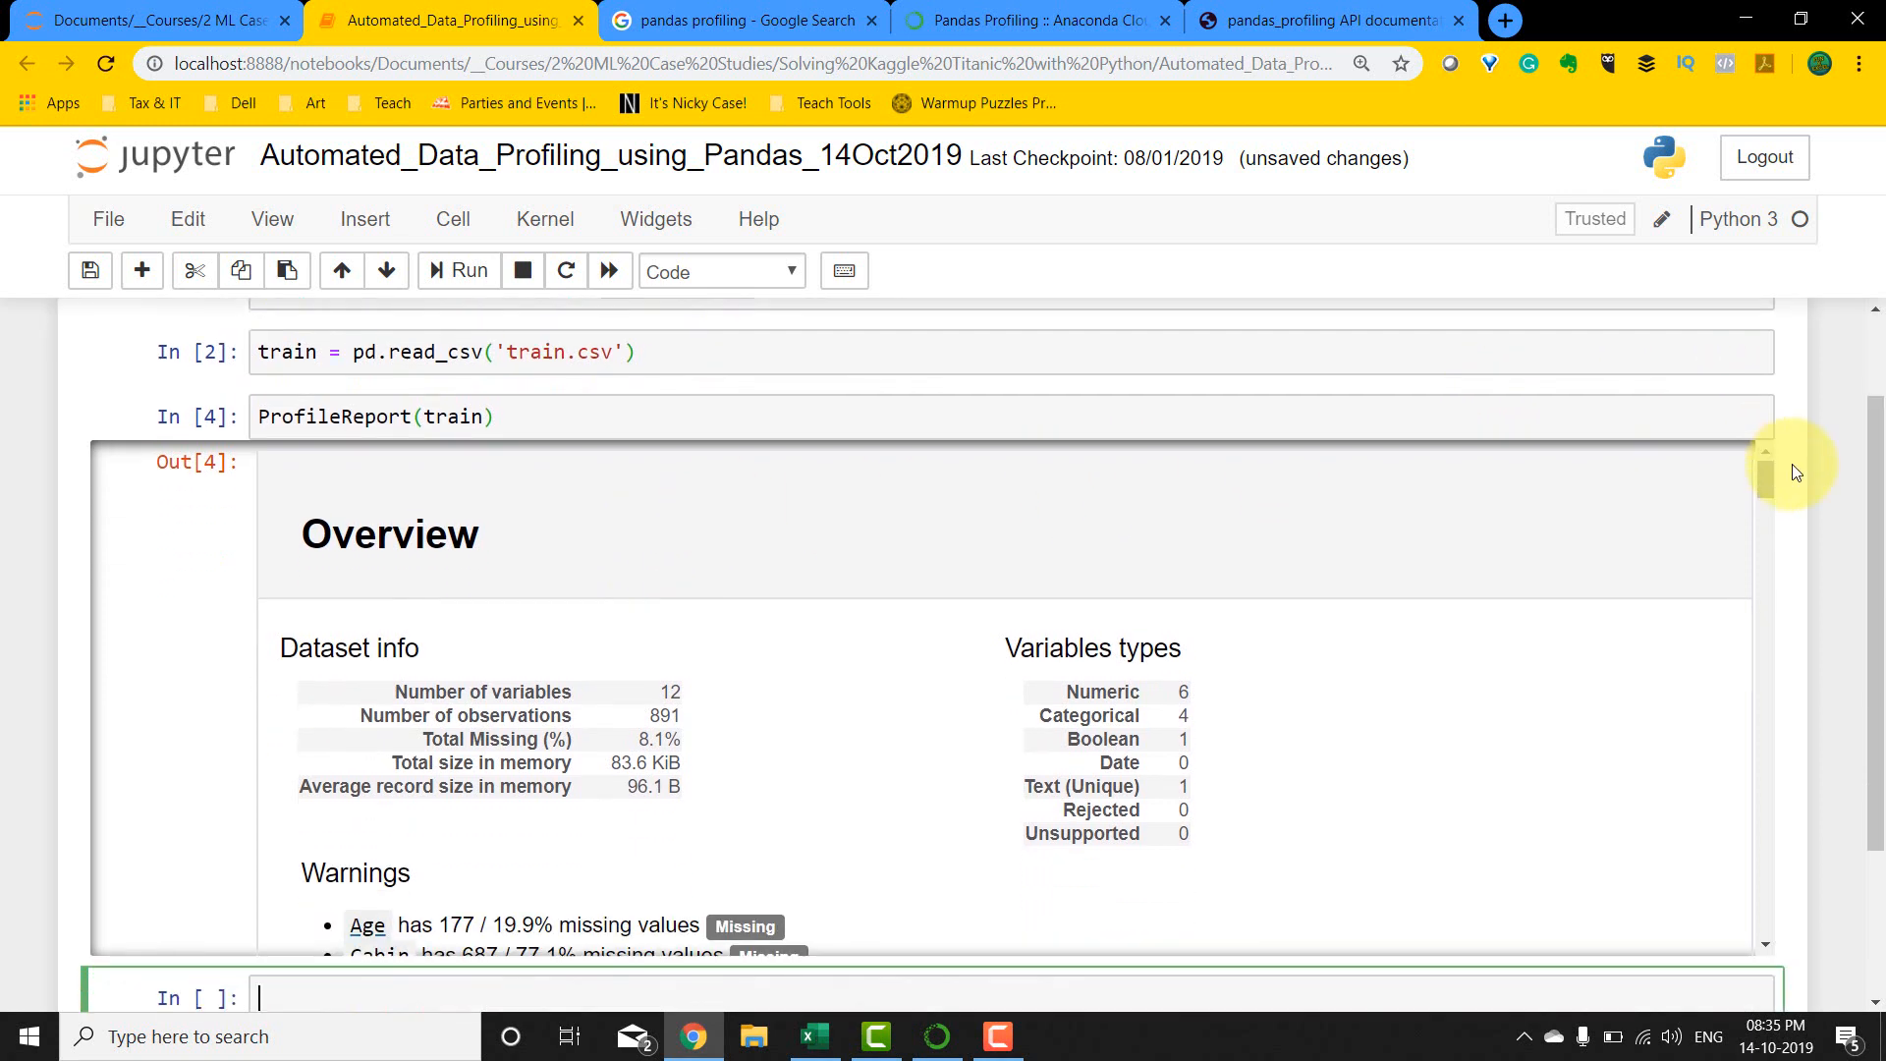
{"action": "mouse_move", "coordinate": [921, 583]}
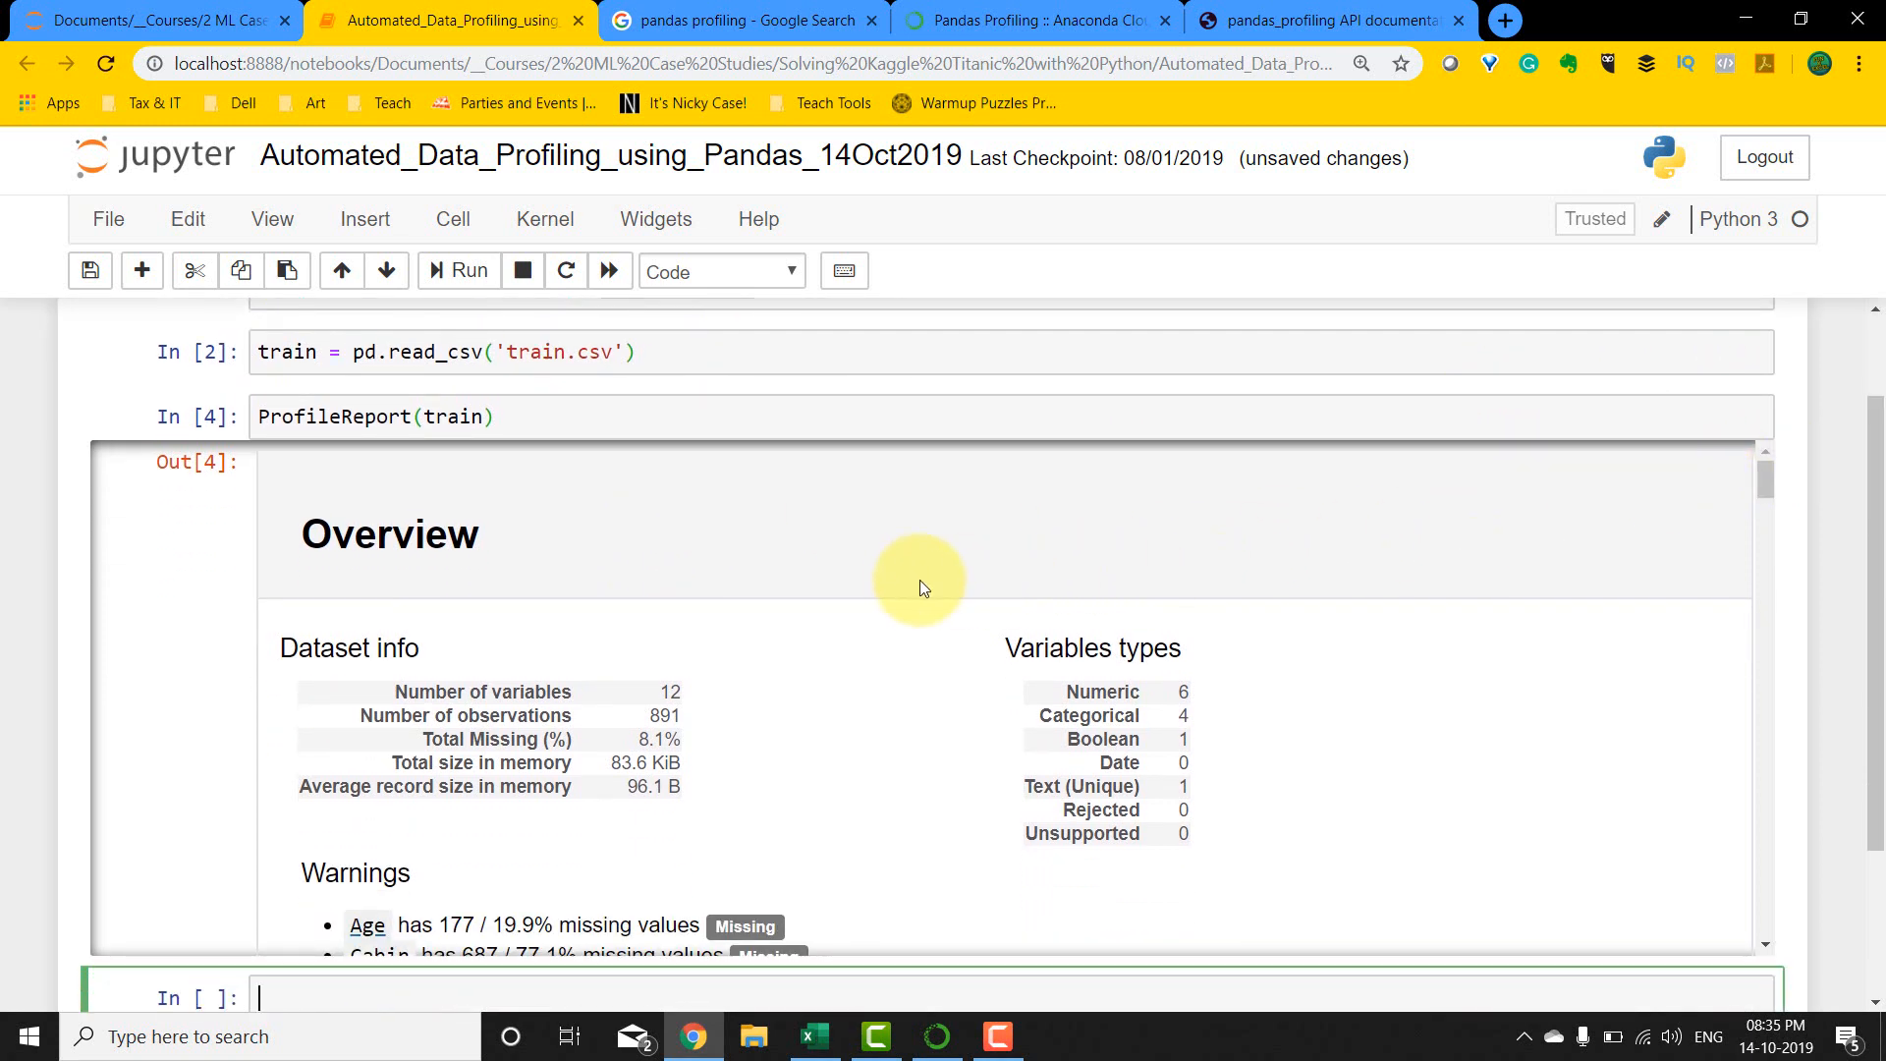
{"action": "mouse_move", "coordinate": [554, 611]}
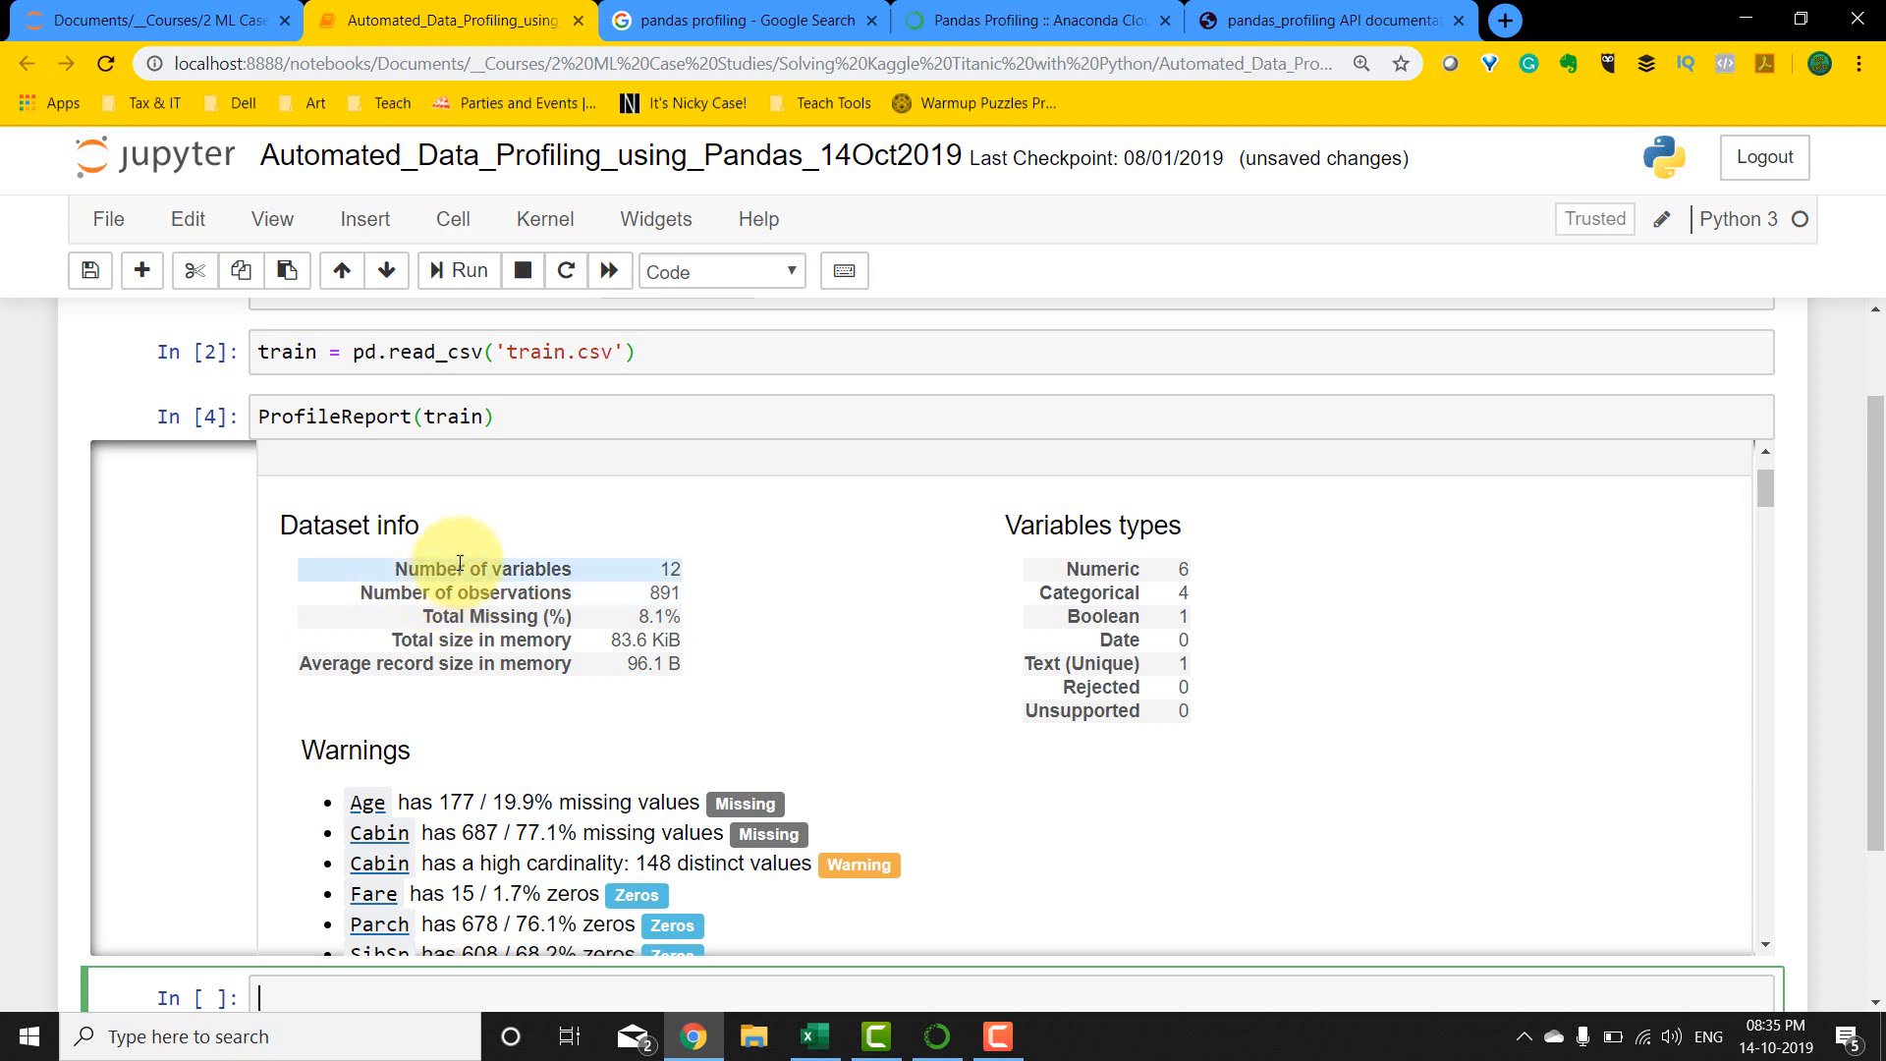
{"action": "mouse_move", "coordinate": [482, 616]}
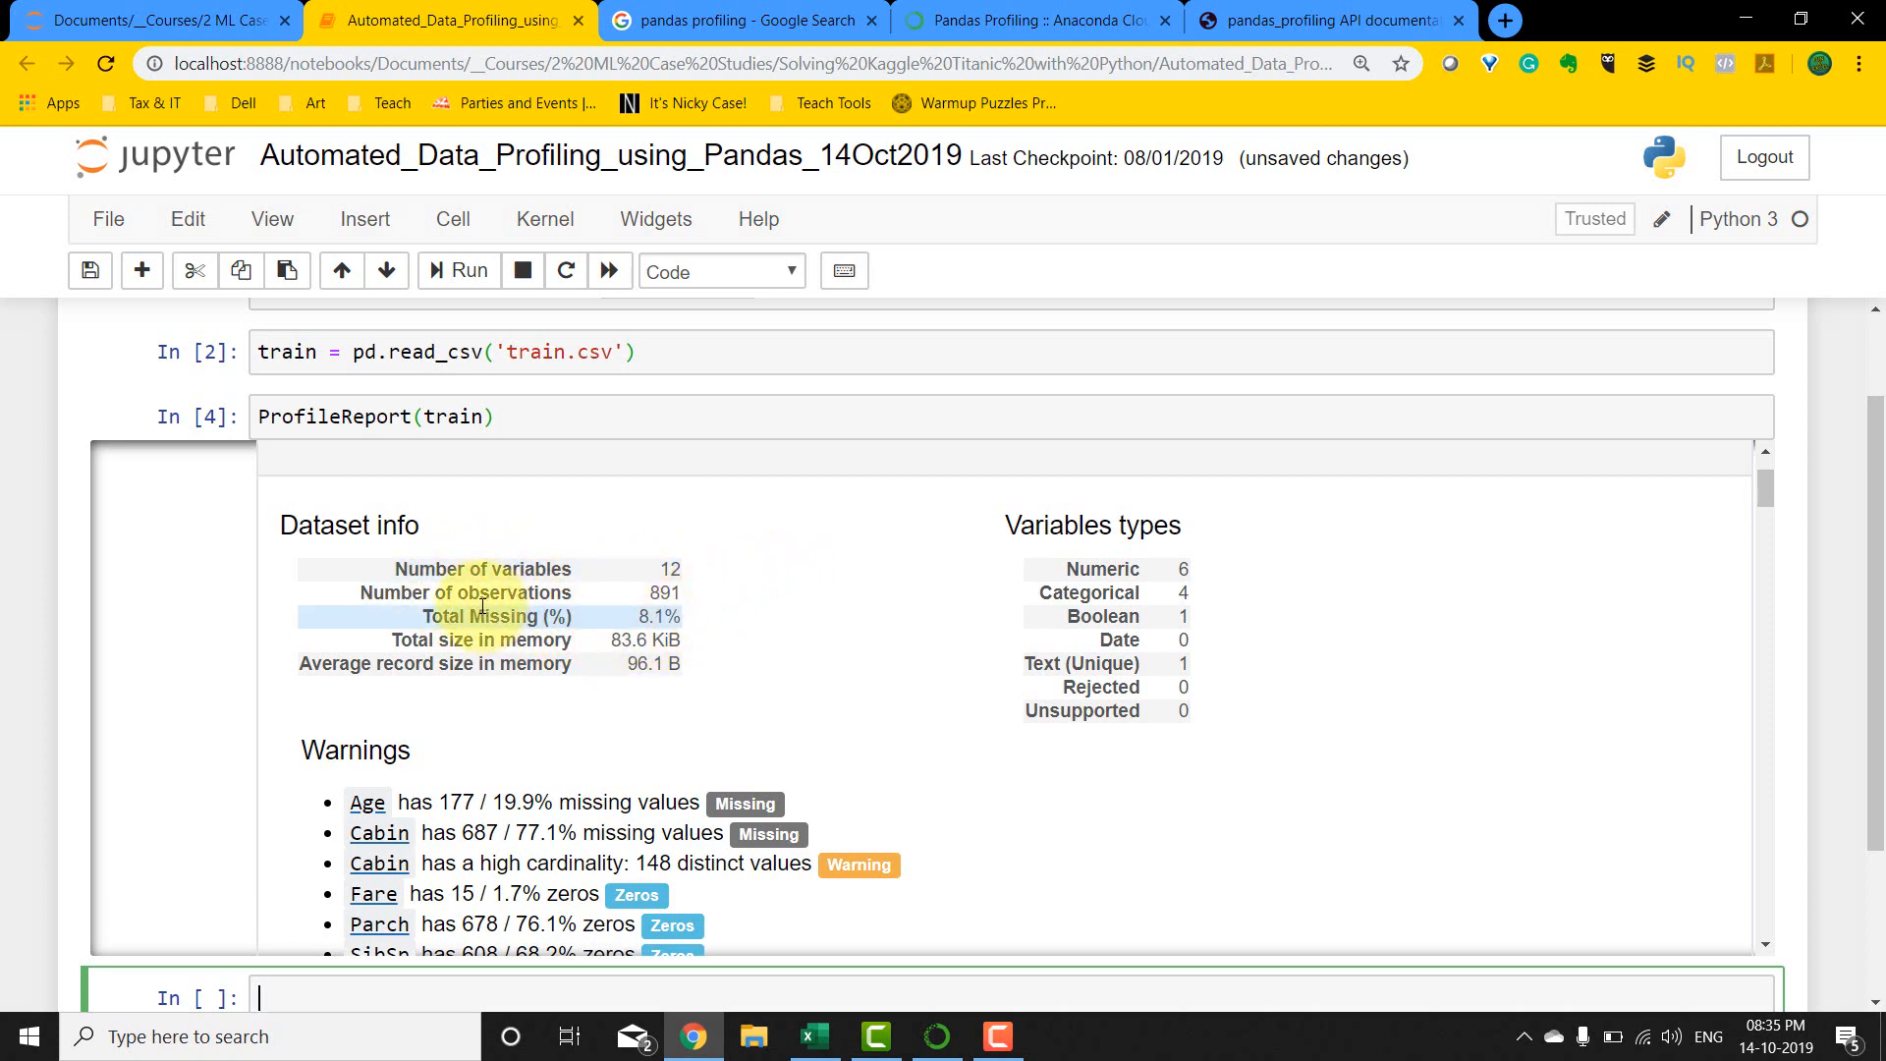
{"action": "mouse_move", "coordinate": [653, 617]}
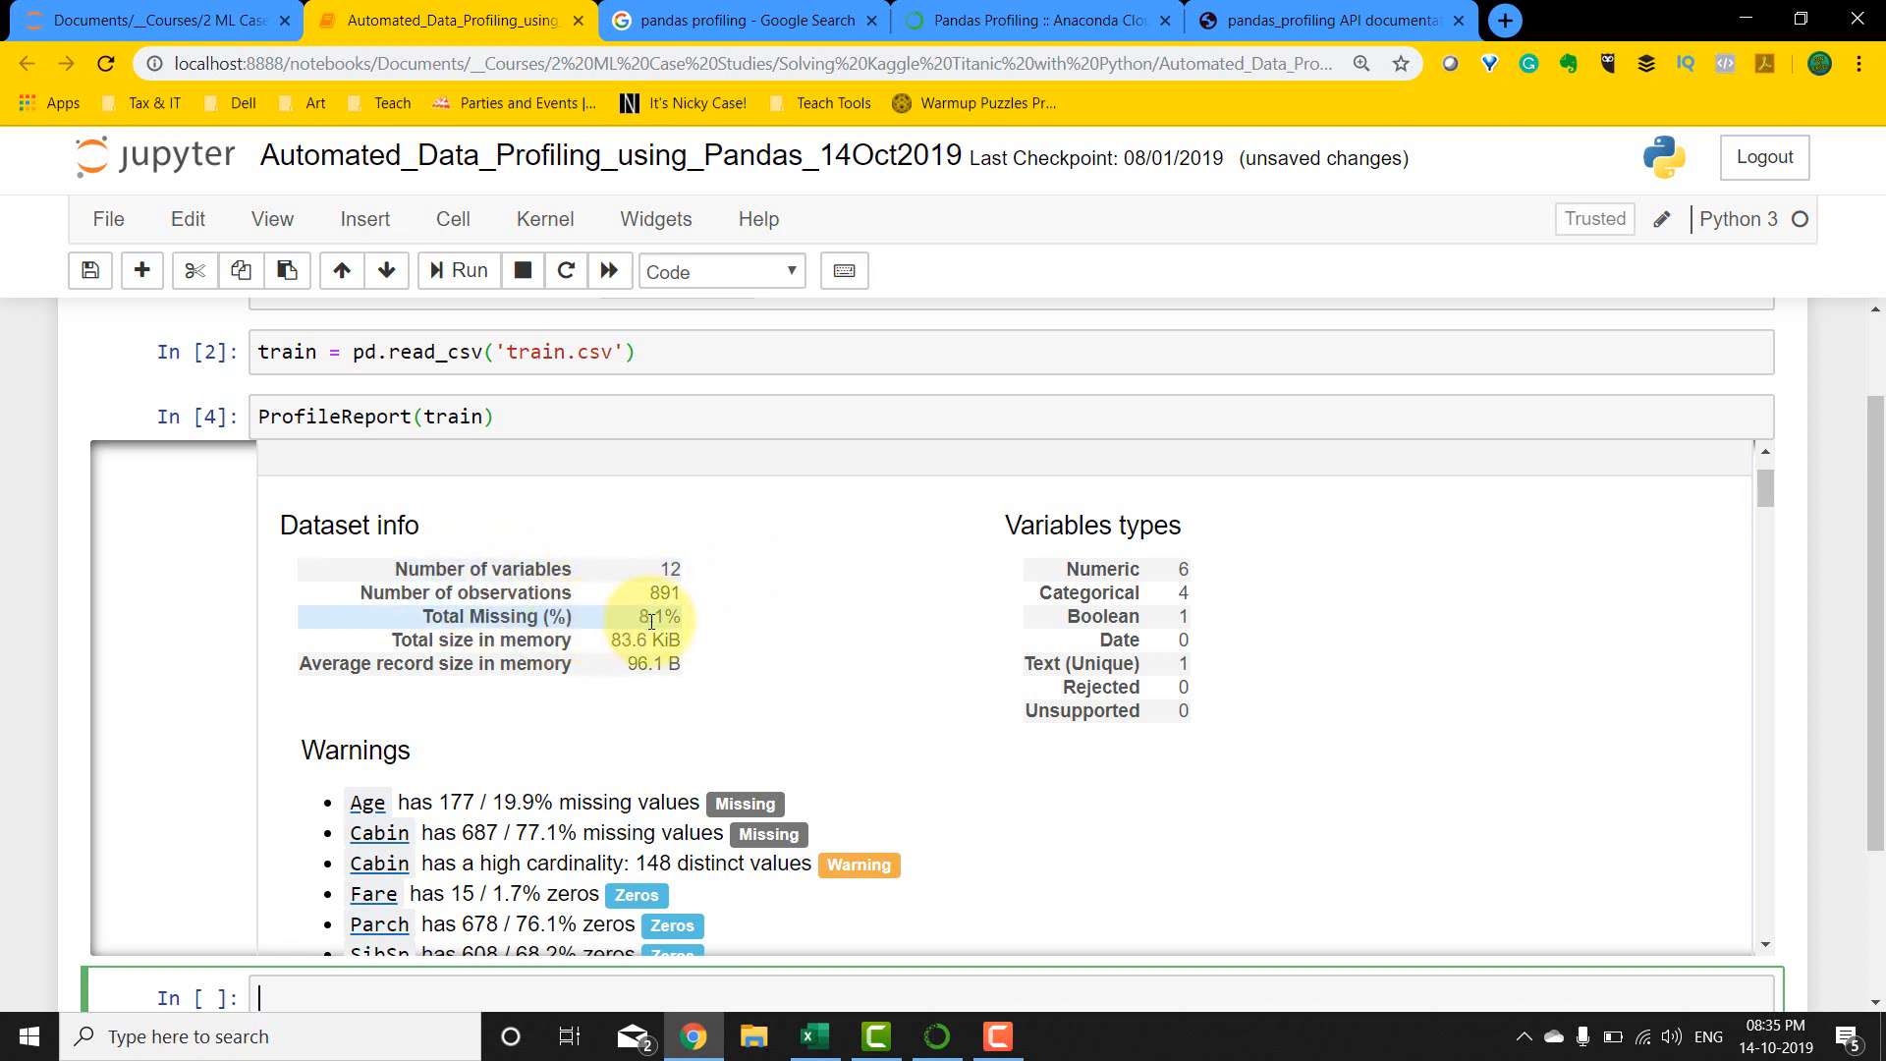
{"action": "mouse_move", "coordinate": [638, 706]}
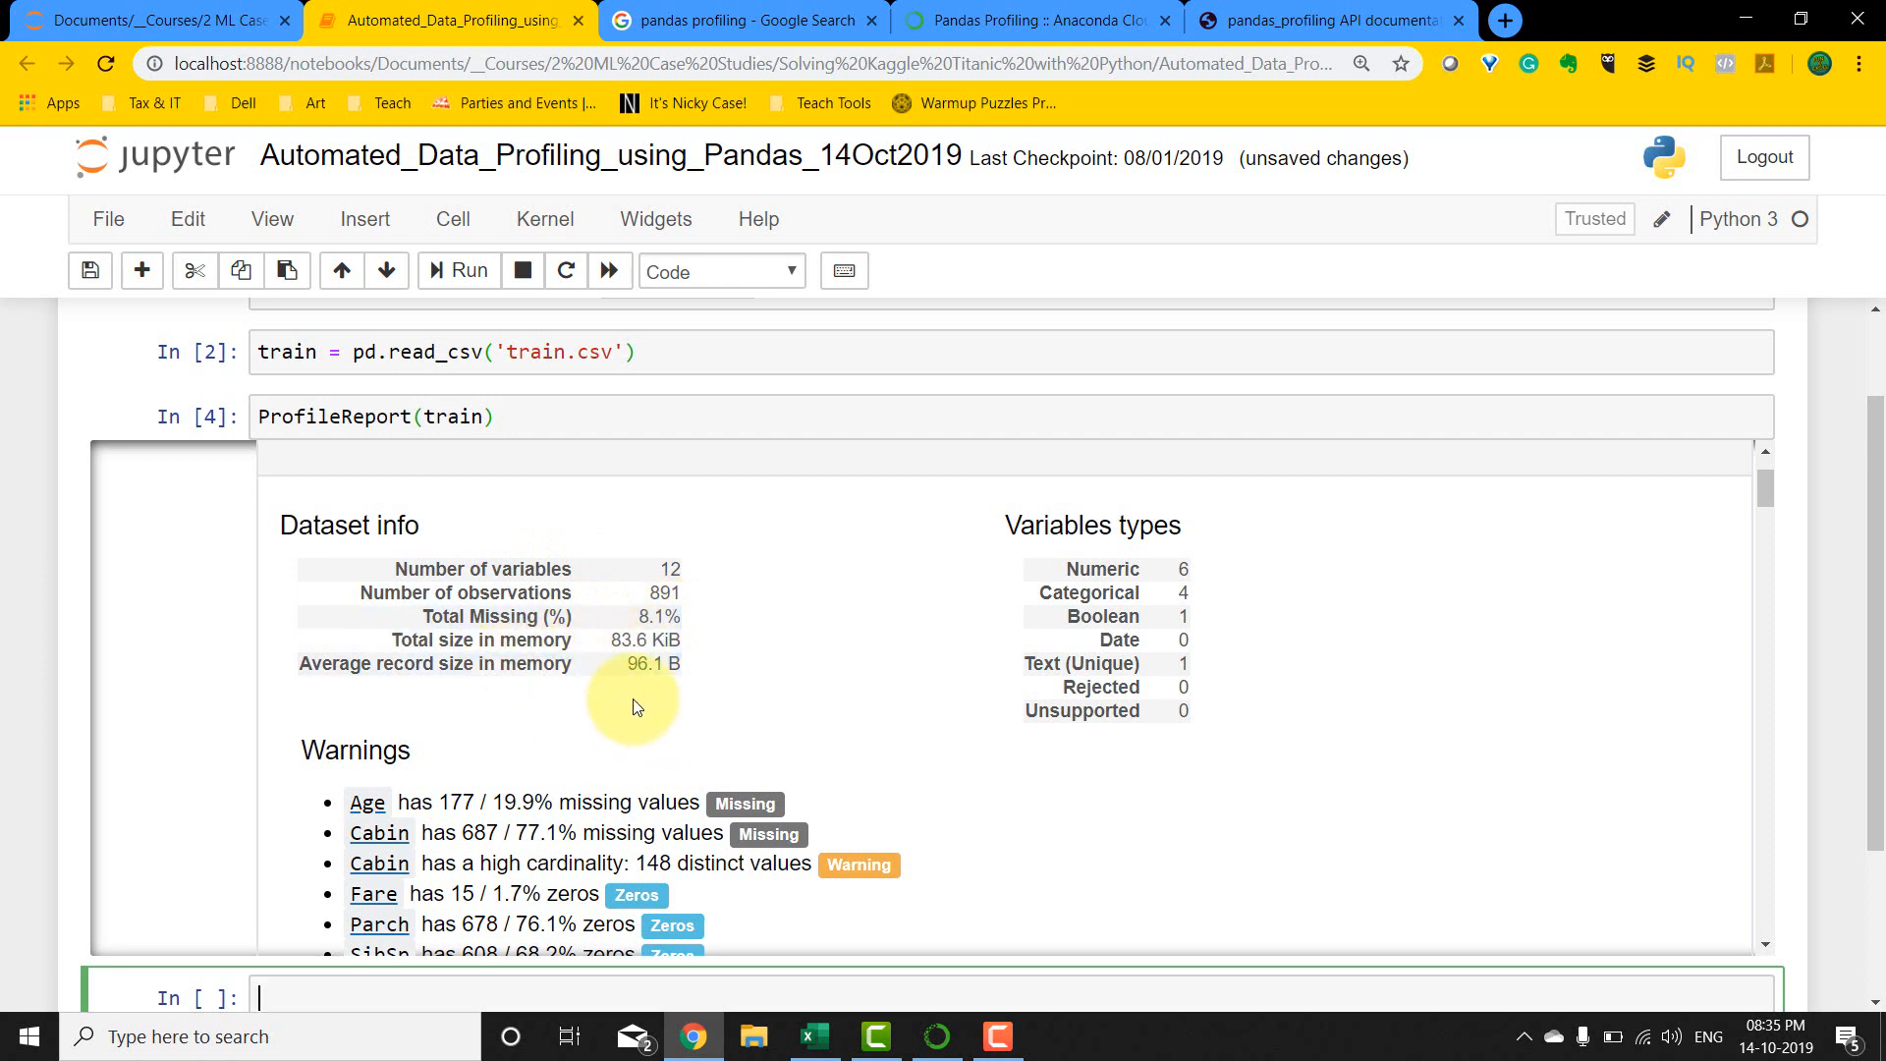
{"action": "mouse_move", "coordinate": [1097, 569]}
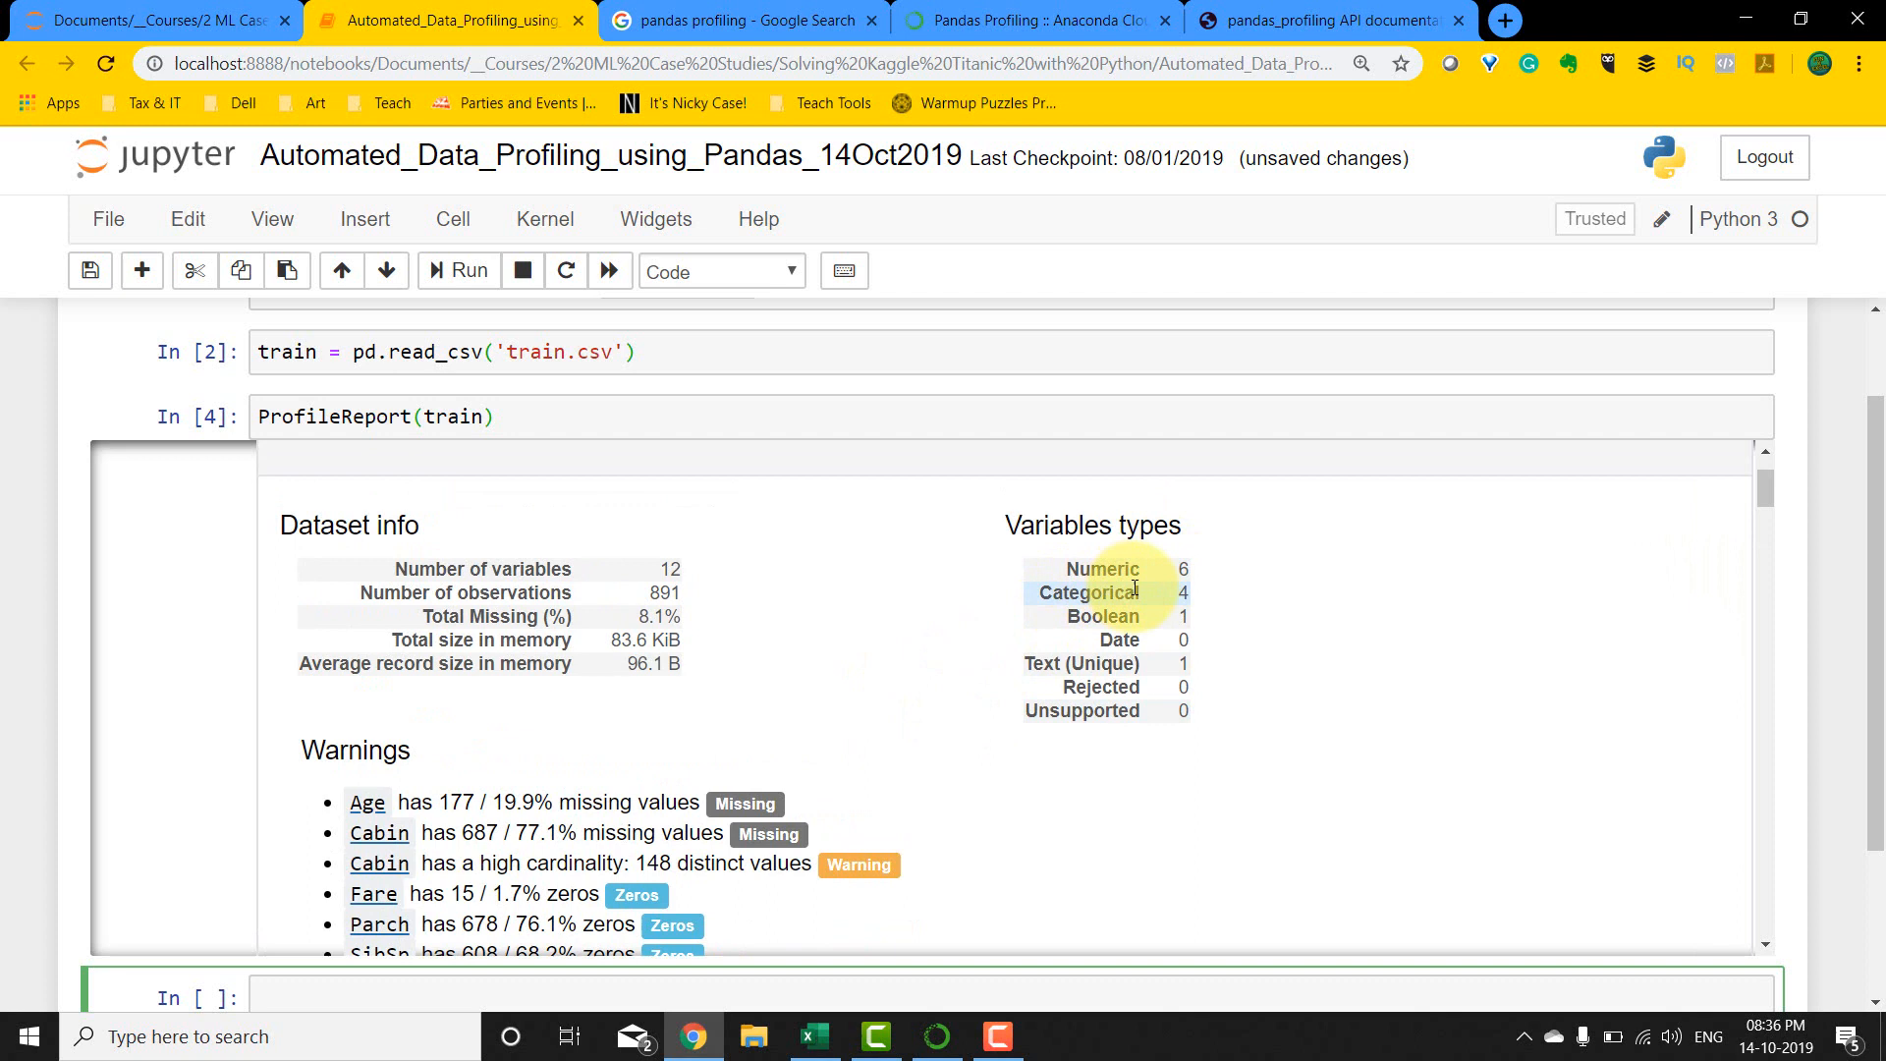
{"action": "mouse_move", "coordinate": [1100, 674]}
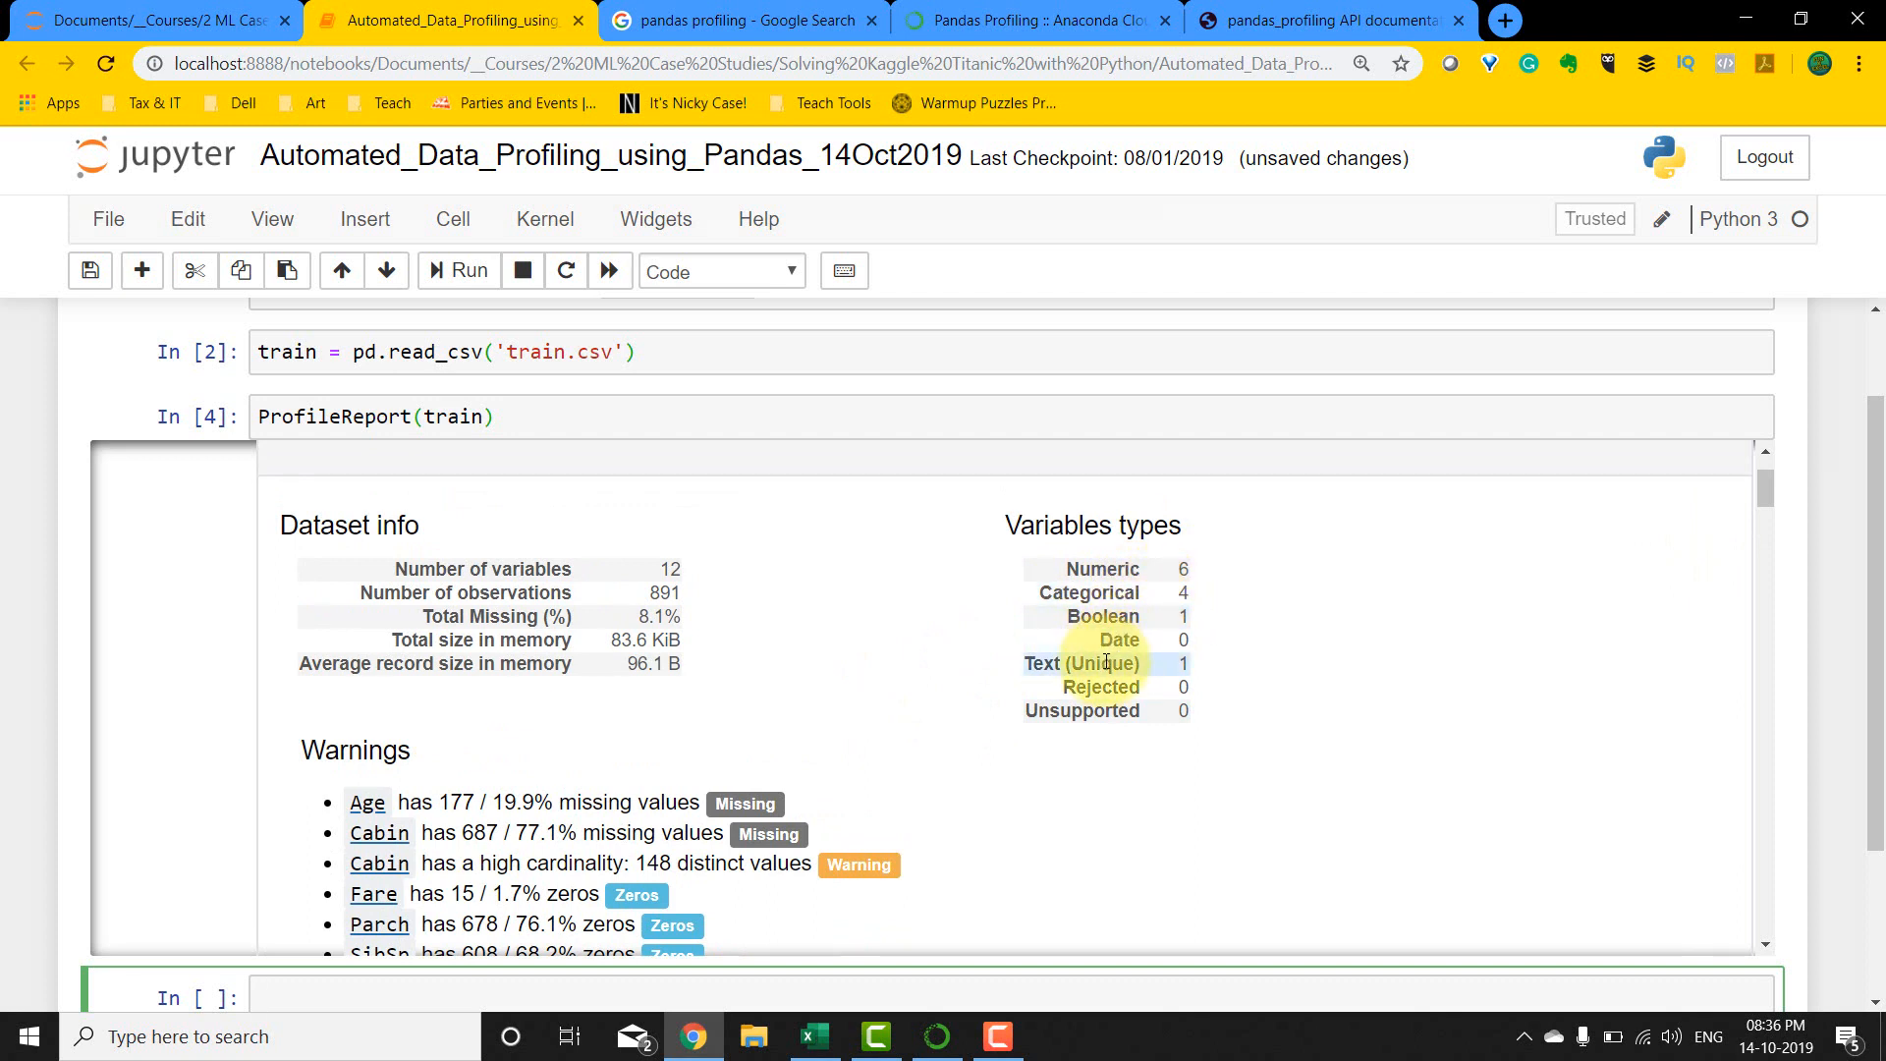
Step: Scroll past the missing-value, zero and cardinality warnings to Age's variable statistics
{"action": "scroll", "scroll_direction": "down", "scroll_amount": 3}
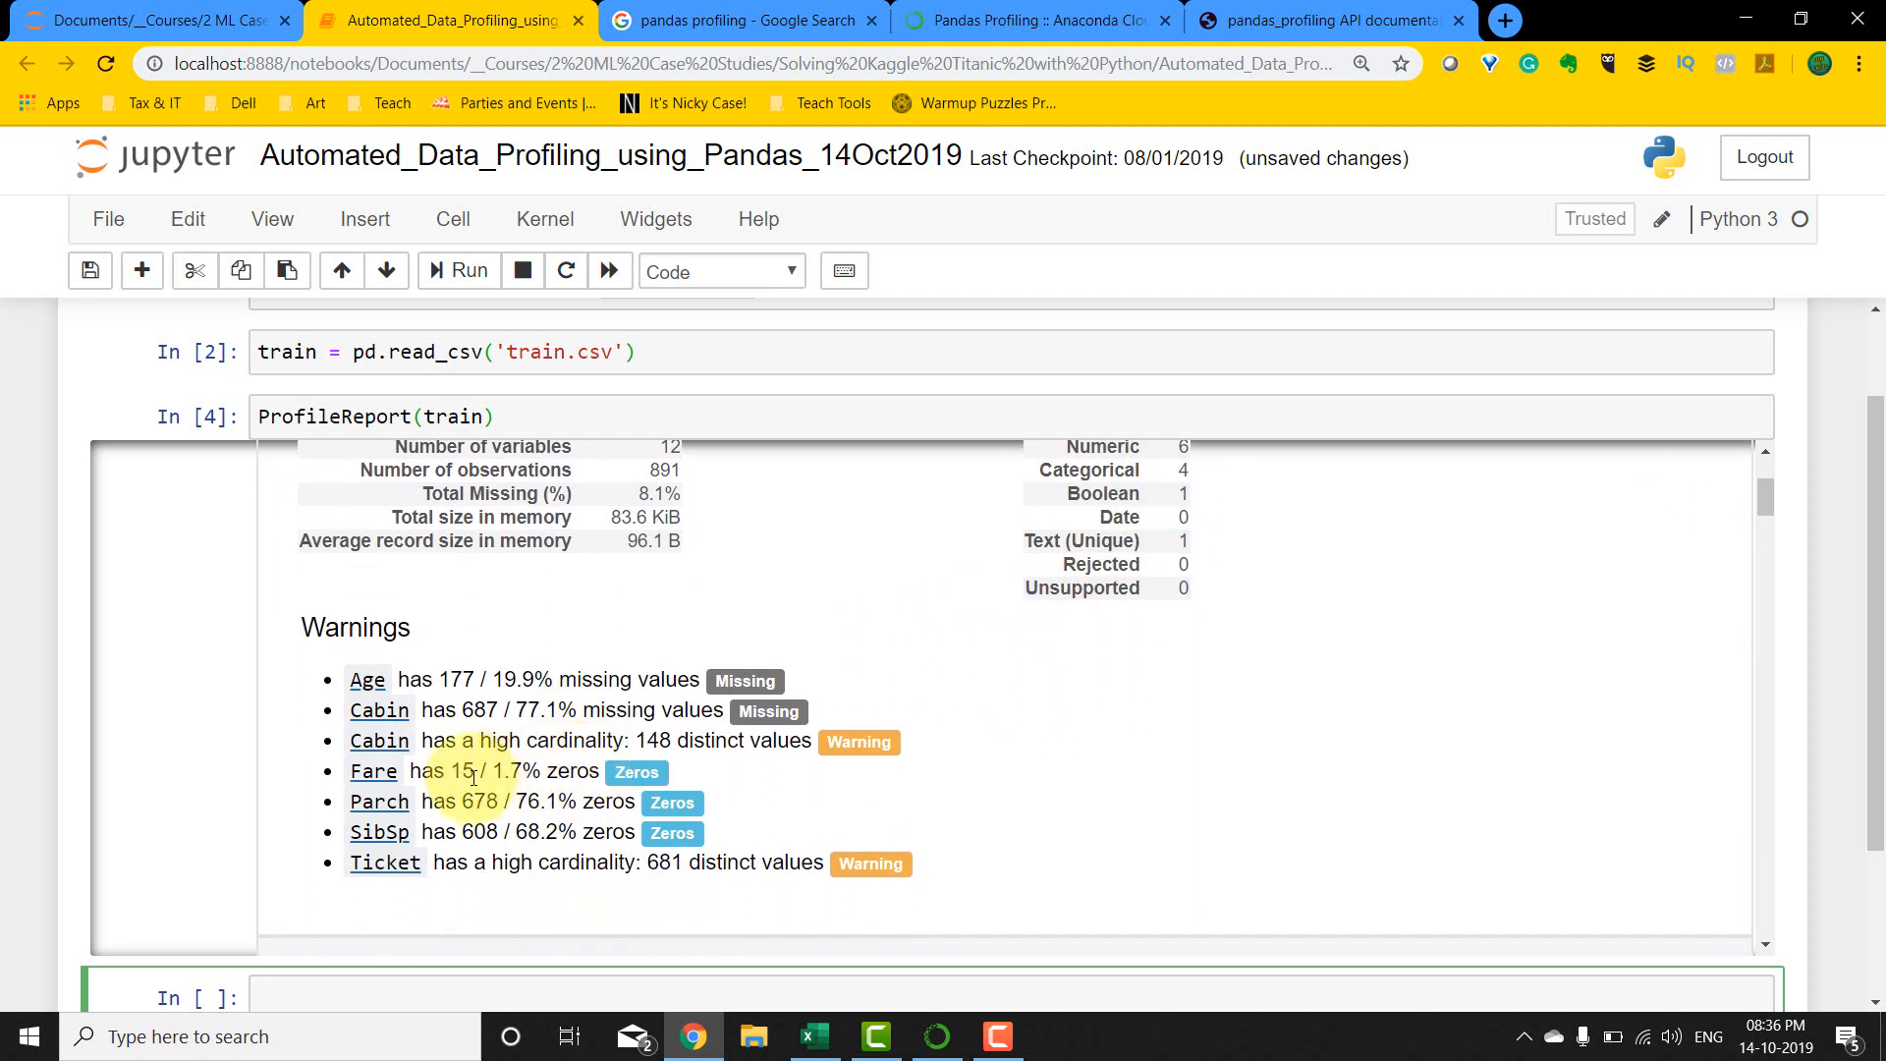
{"action": "scroll", "scroll_direction": "down", "scroll_amount": 3}
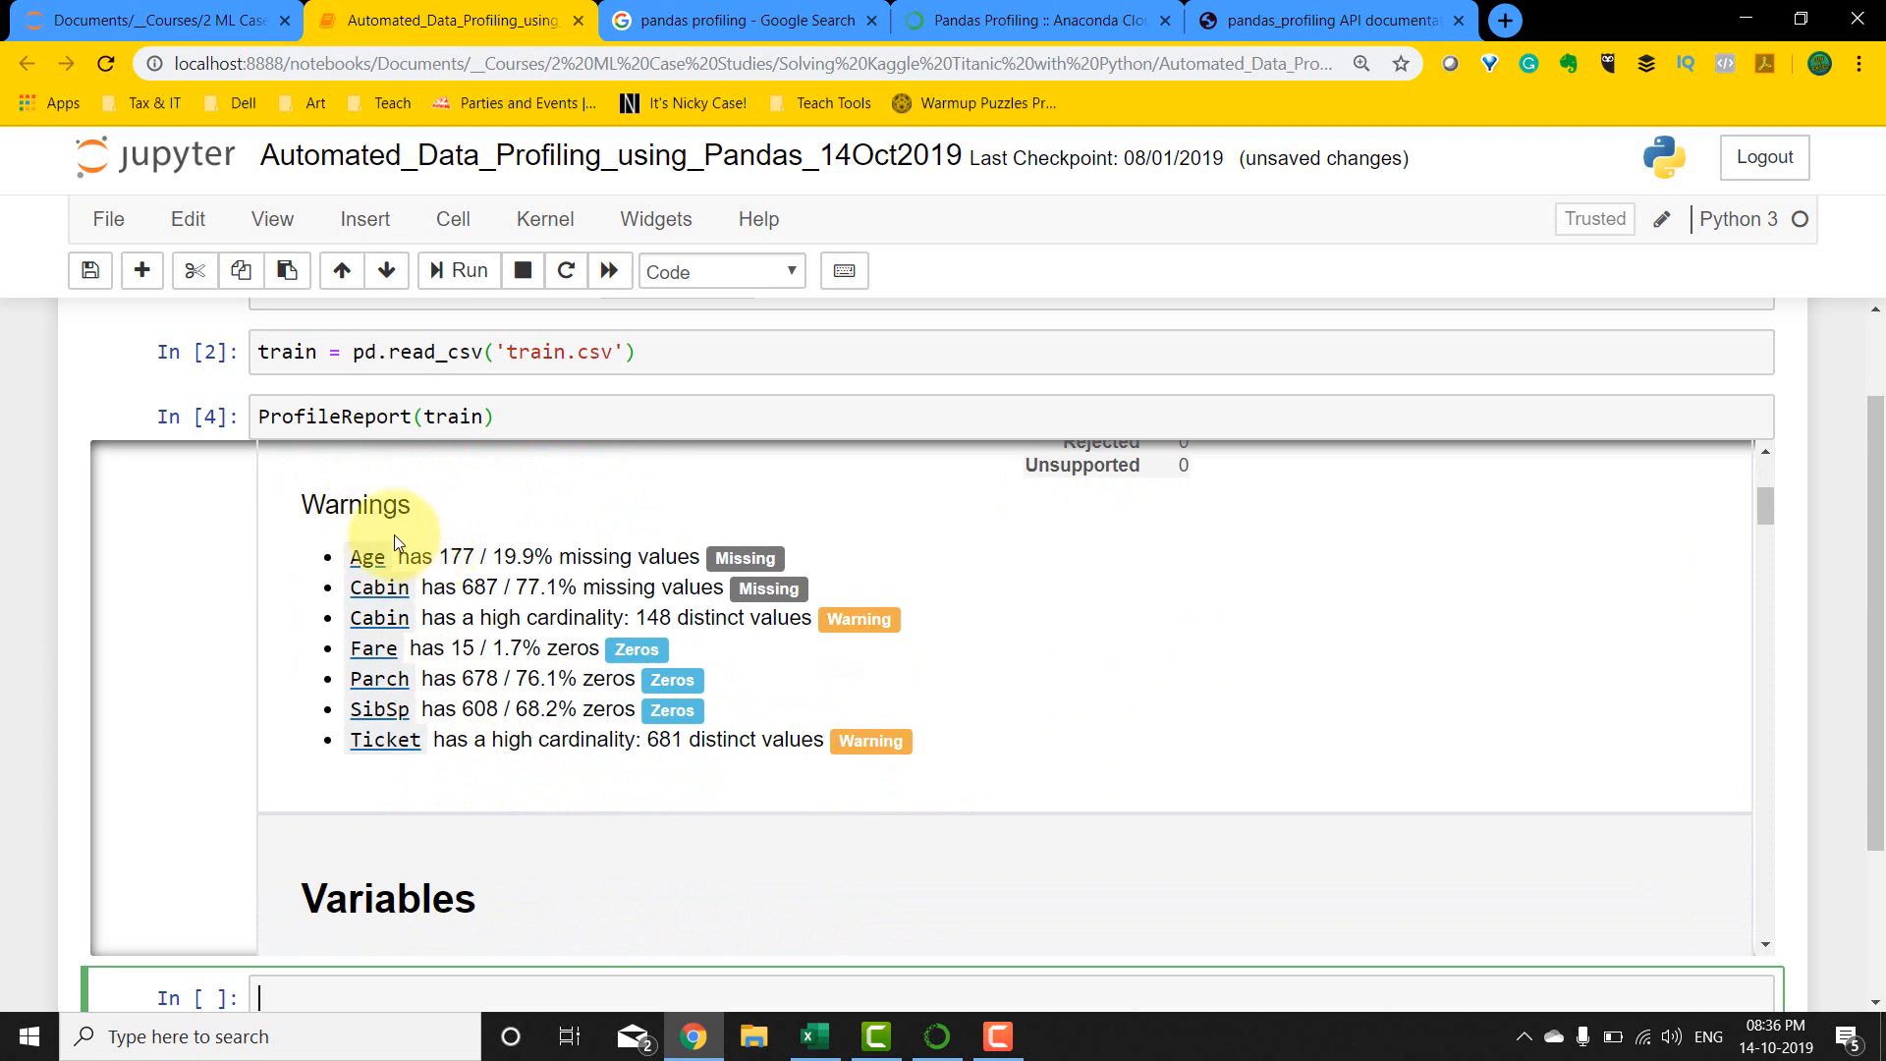
{"action": "mouse_move", "coordinate": [698, 577]}
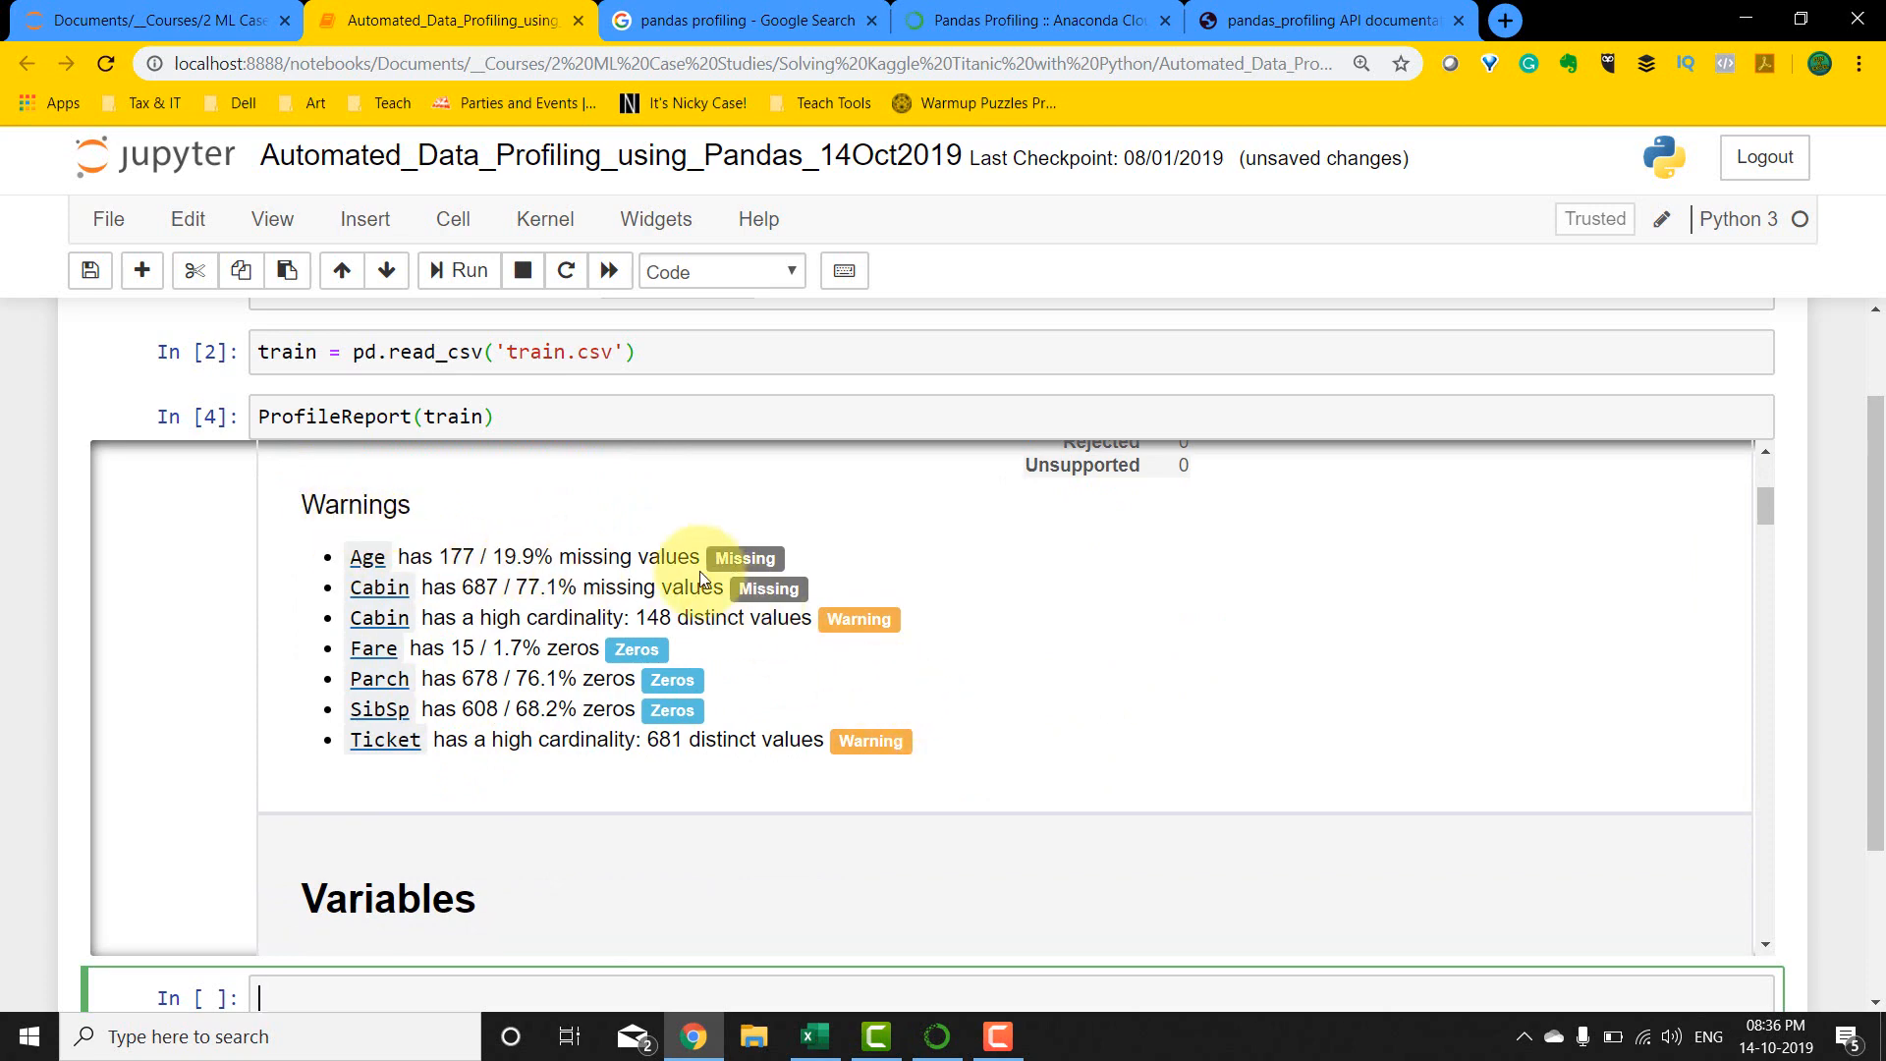
{"action": "mouse_move", "coordinate": [488, 536]}
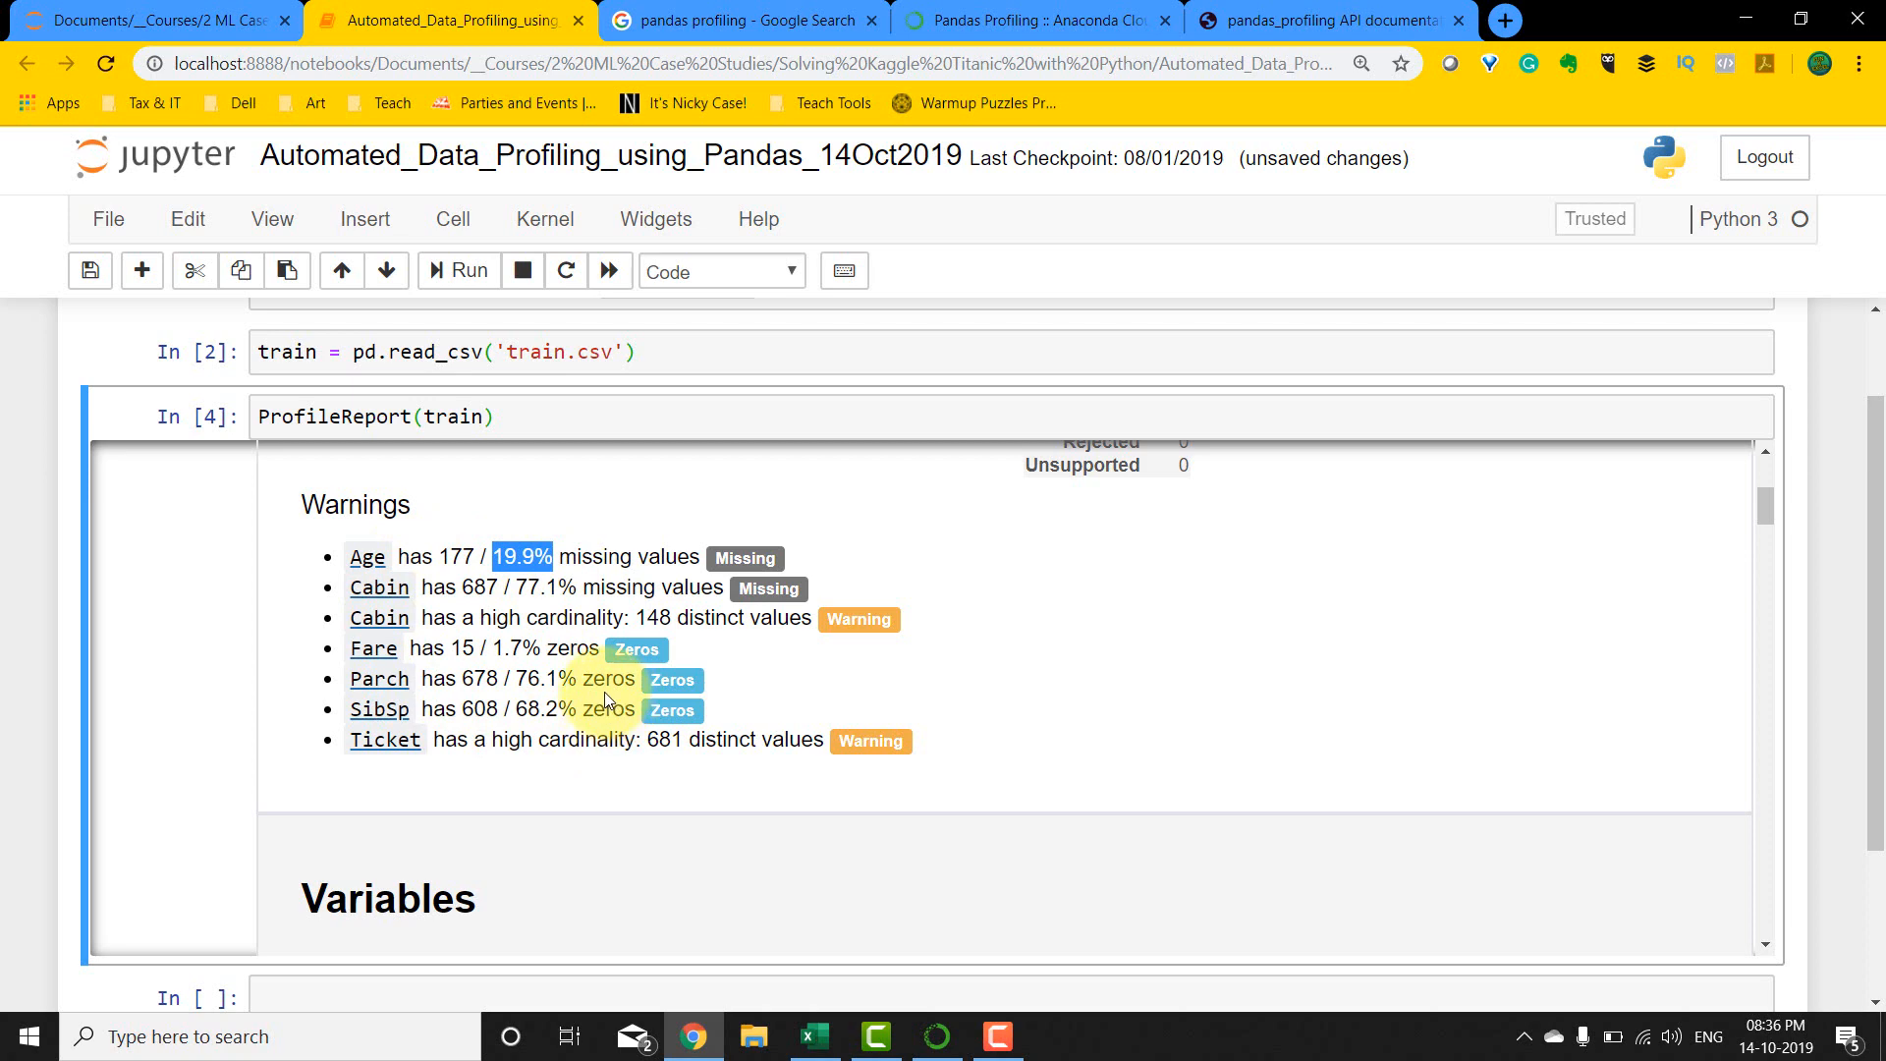
{"action": "mouse_move", "coordinate": [601, 669]}
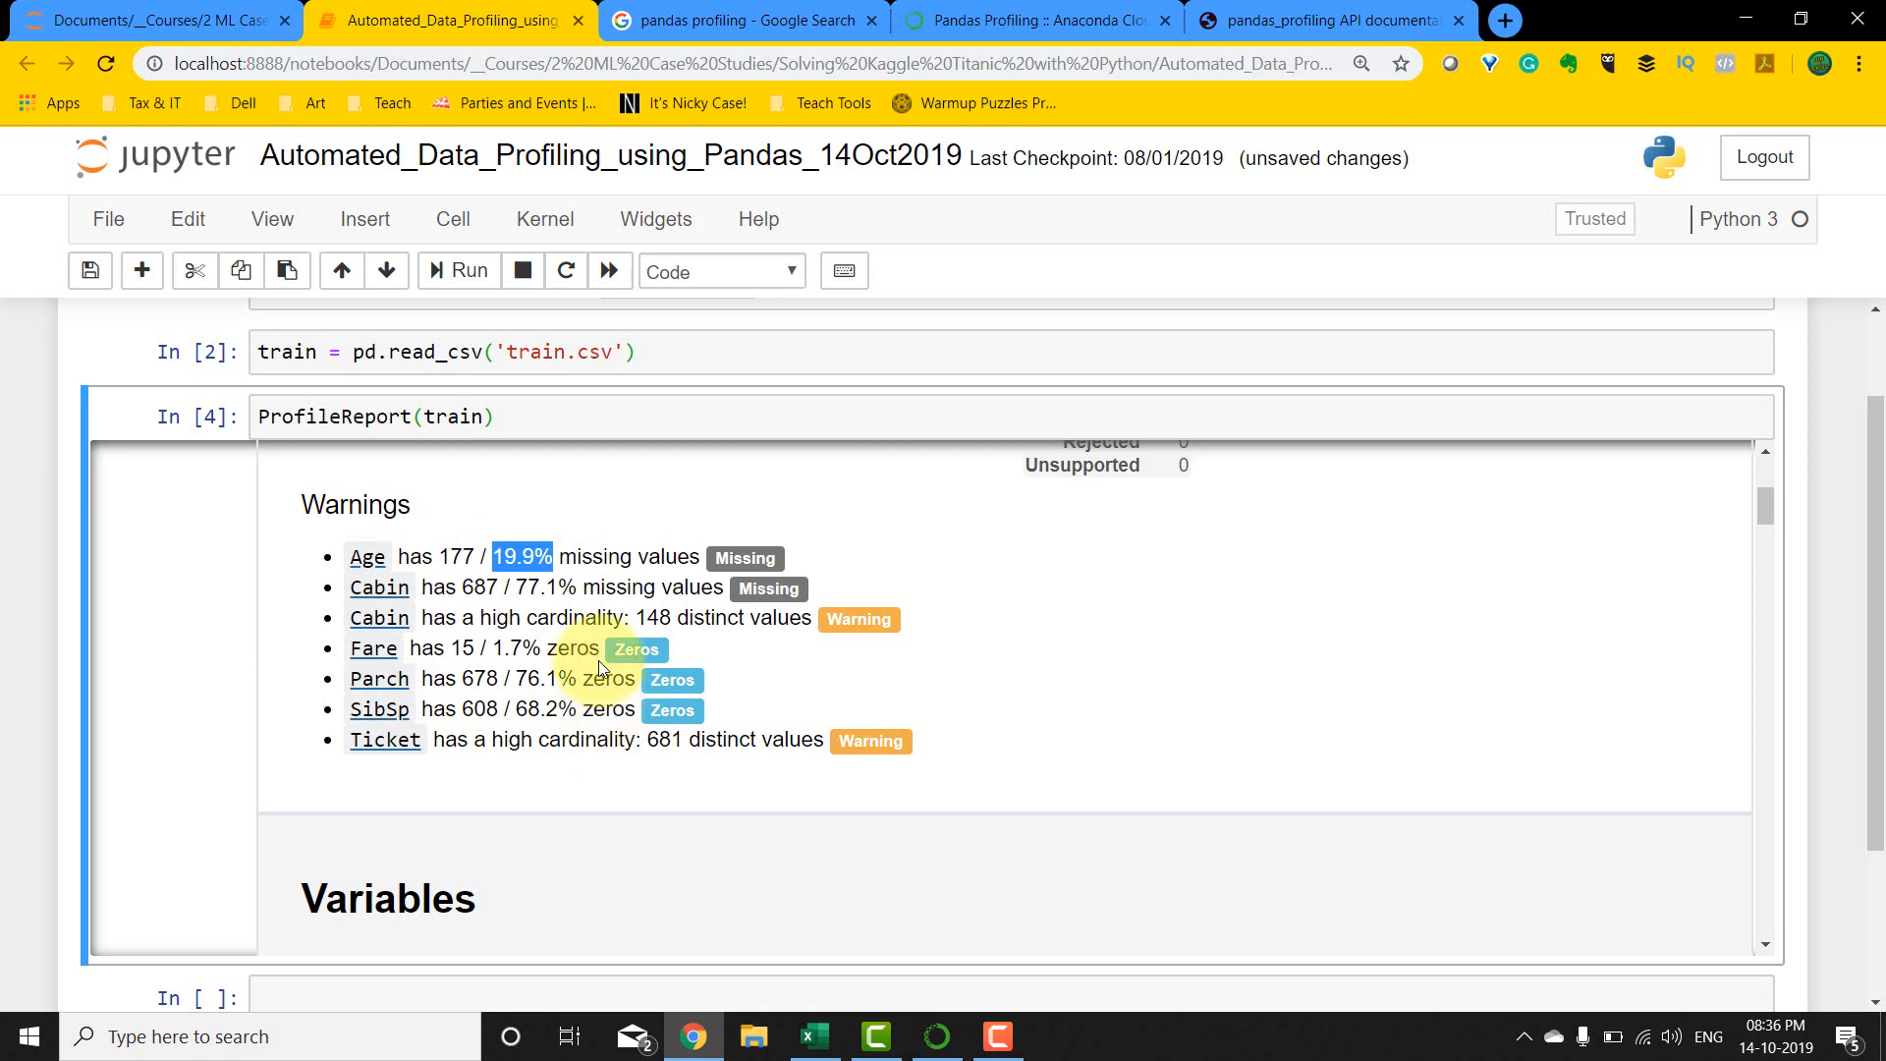
{"action": "scroll", "scroll_direction": "down", "scroll_amount": 3}
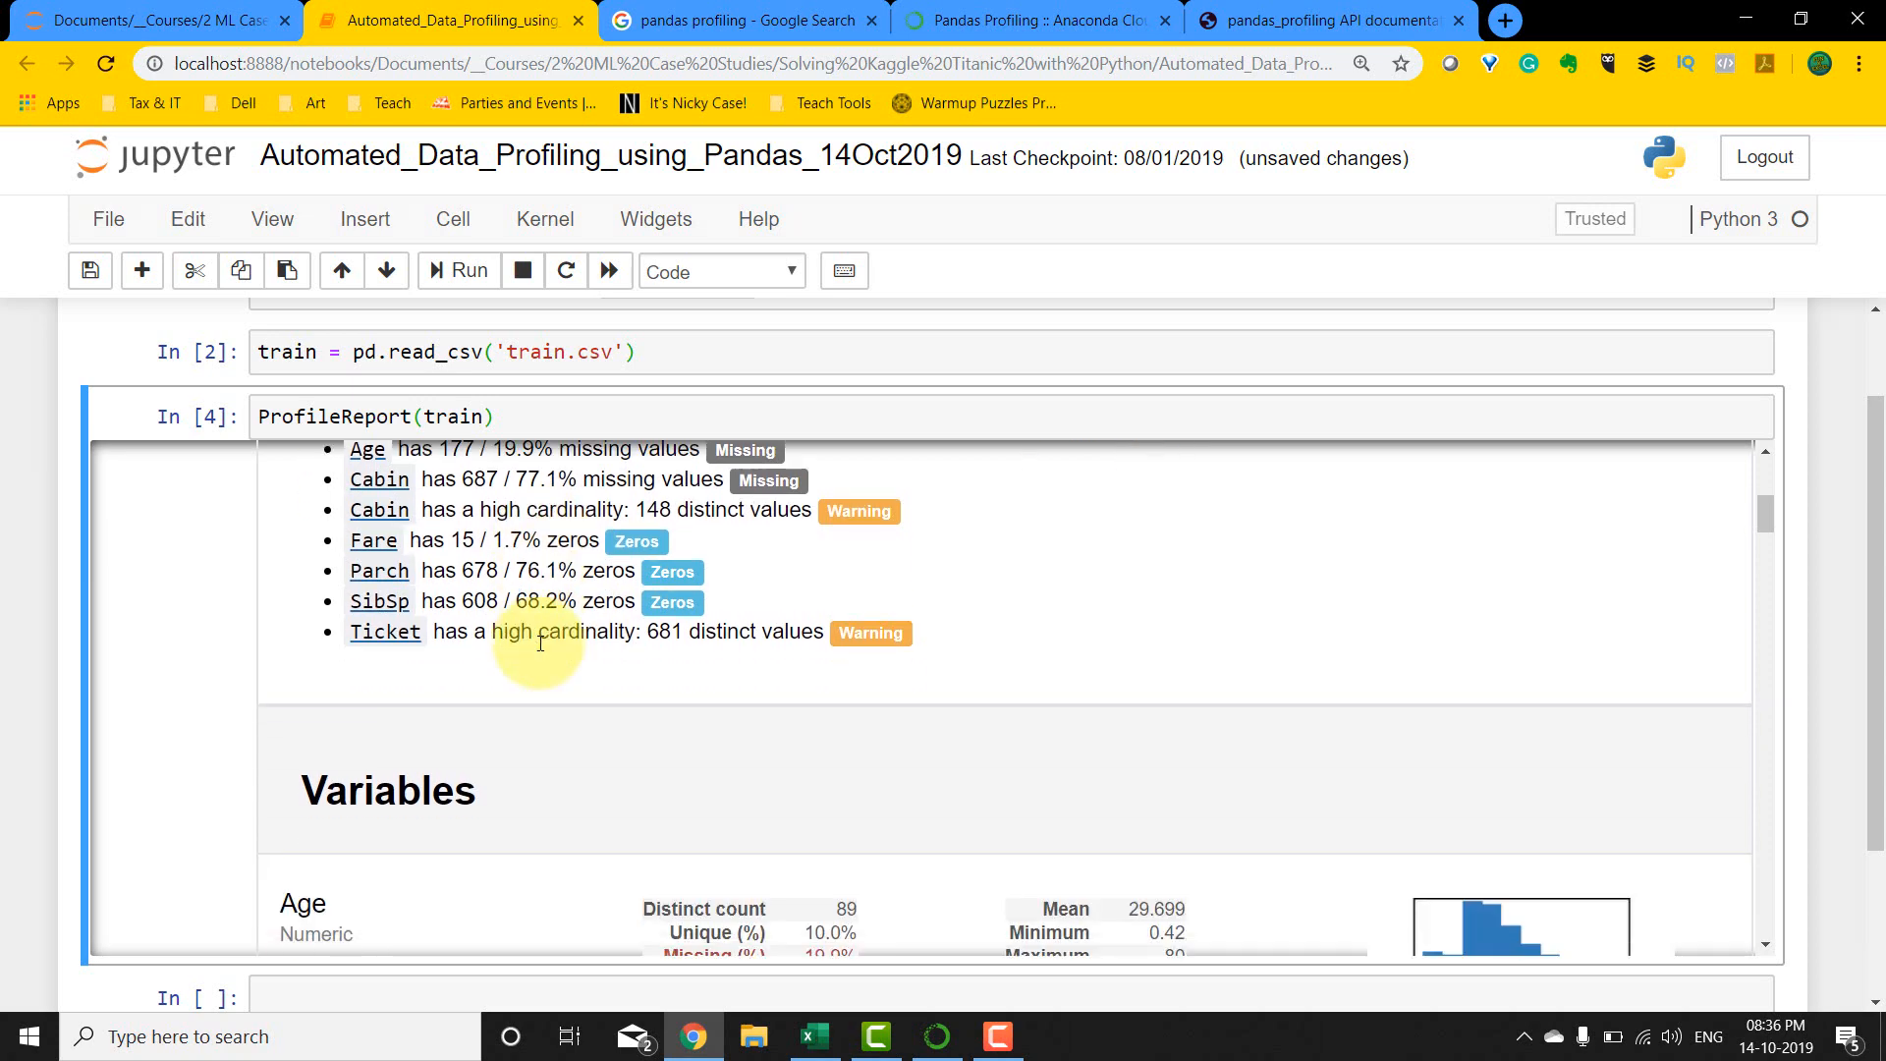
Step: Scroll through the Age and Cabin statistics to Cabin's 687 missing values, Embarked and Fare
{"action": "scroll", "scroll_direction": "down", "scroll_amount": 3}
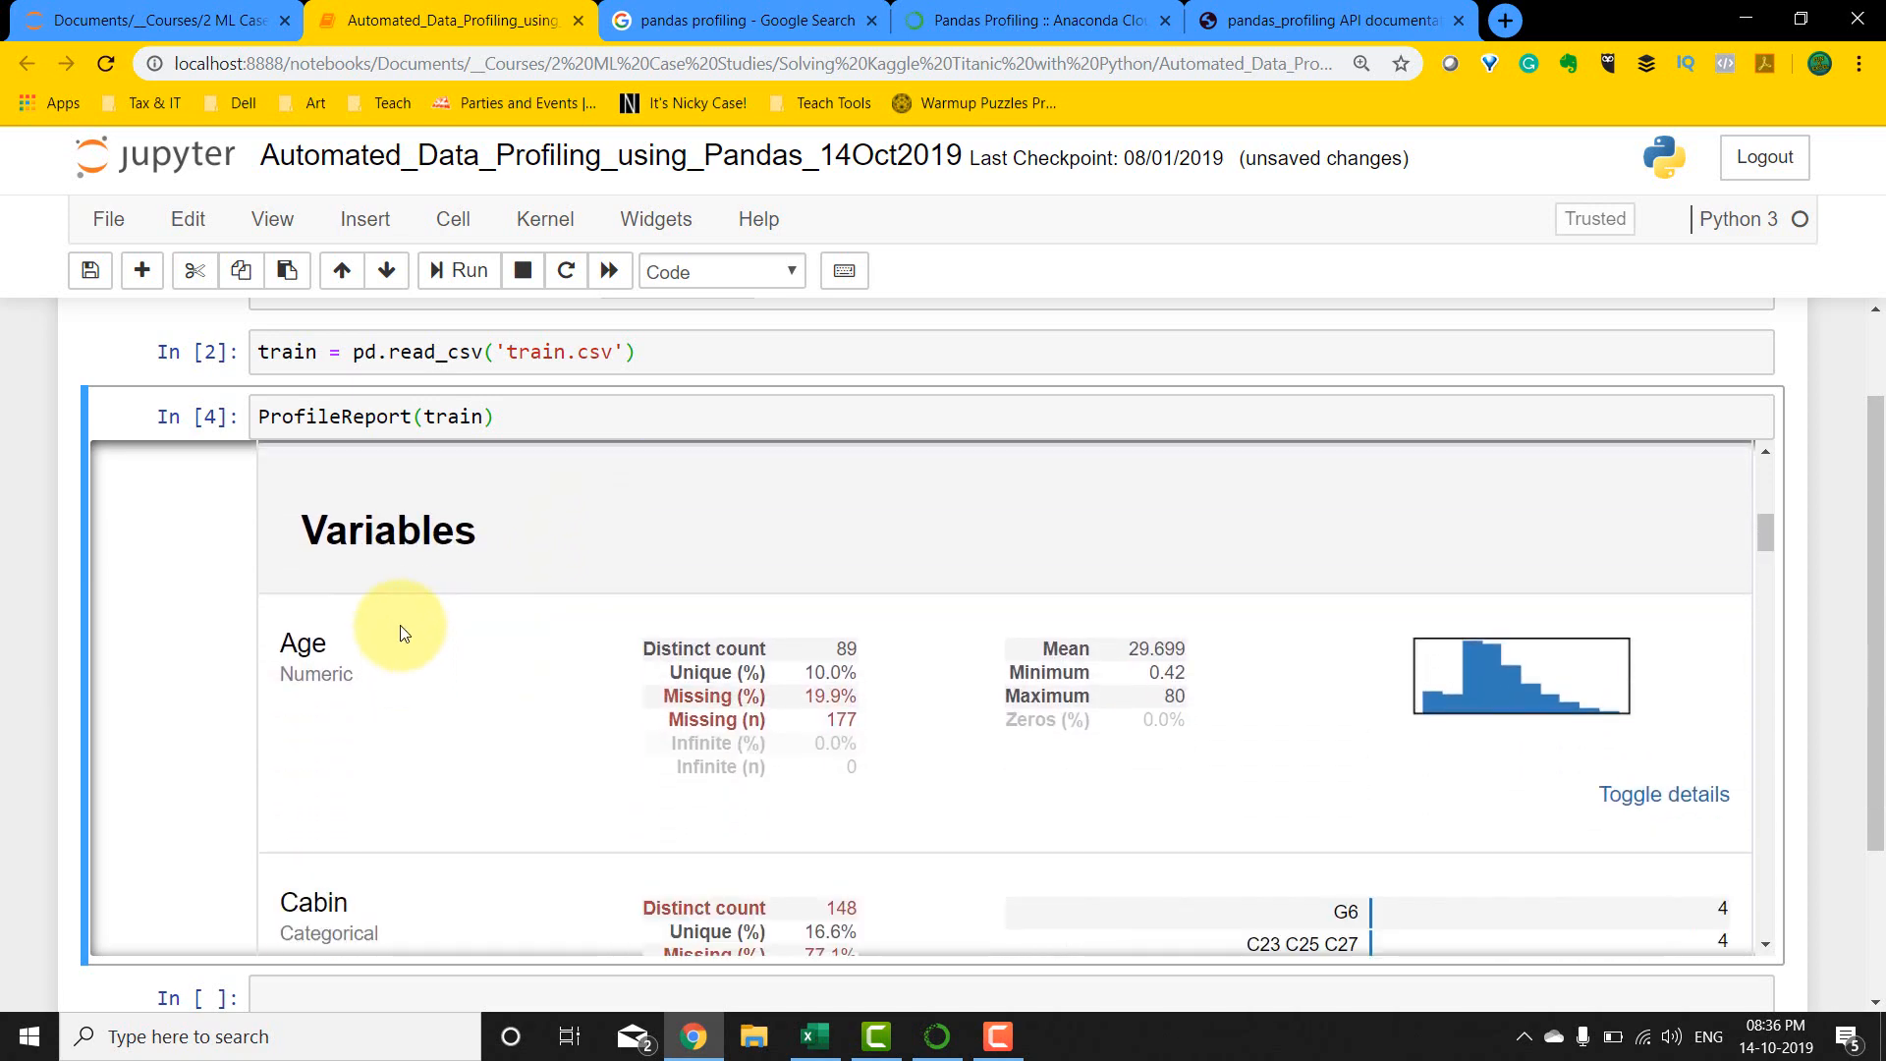
{"action": "scroll", "scroll_direction": "down", "scroll_amount": 3}
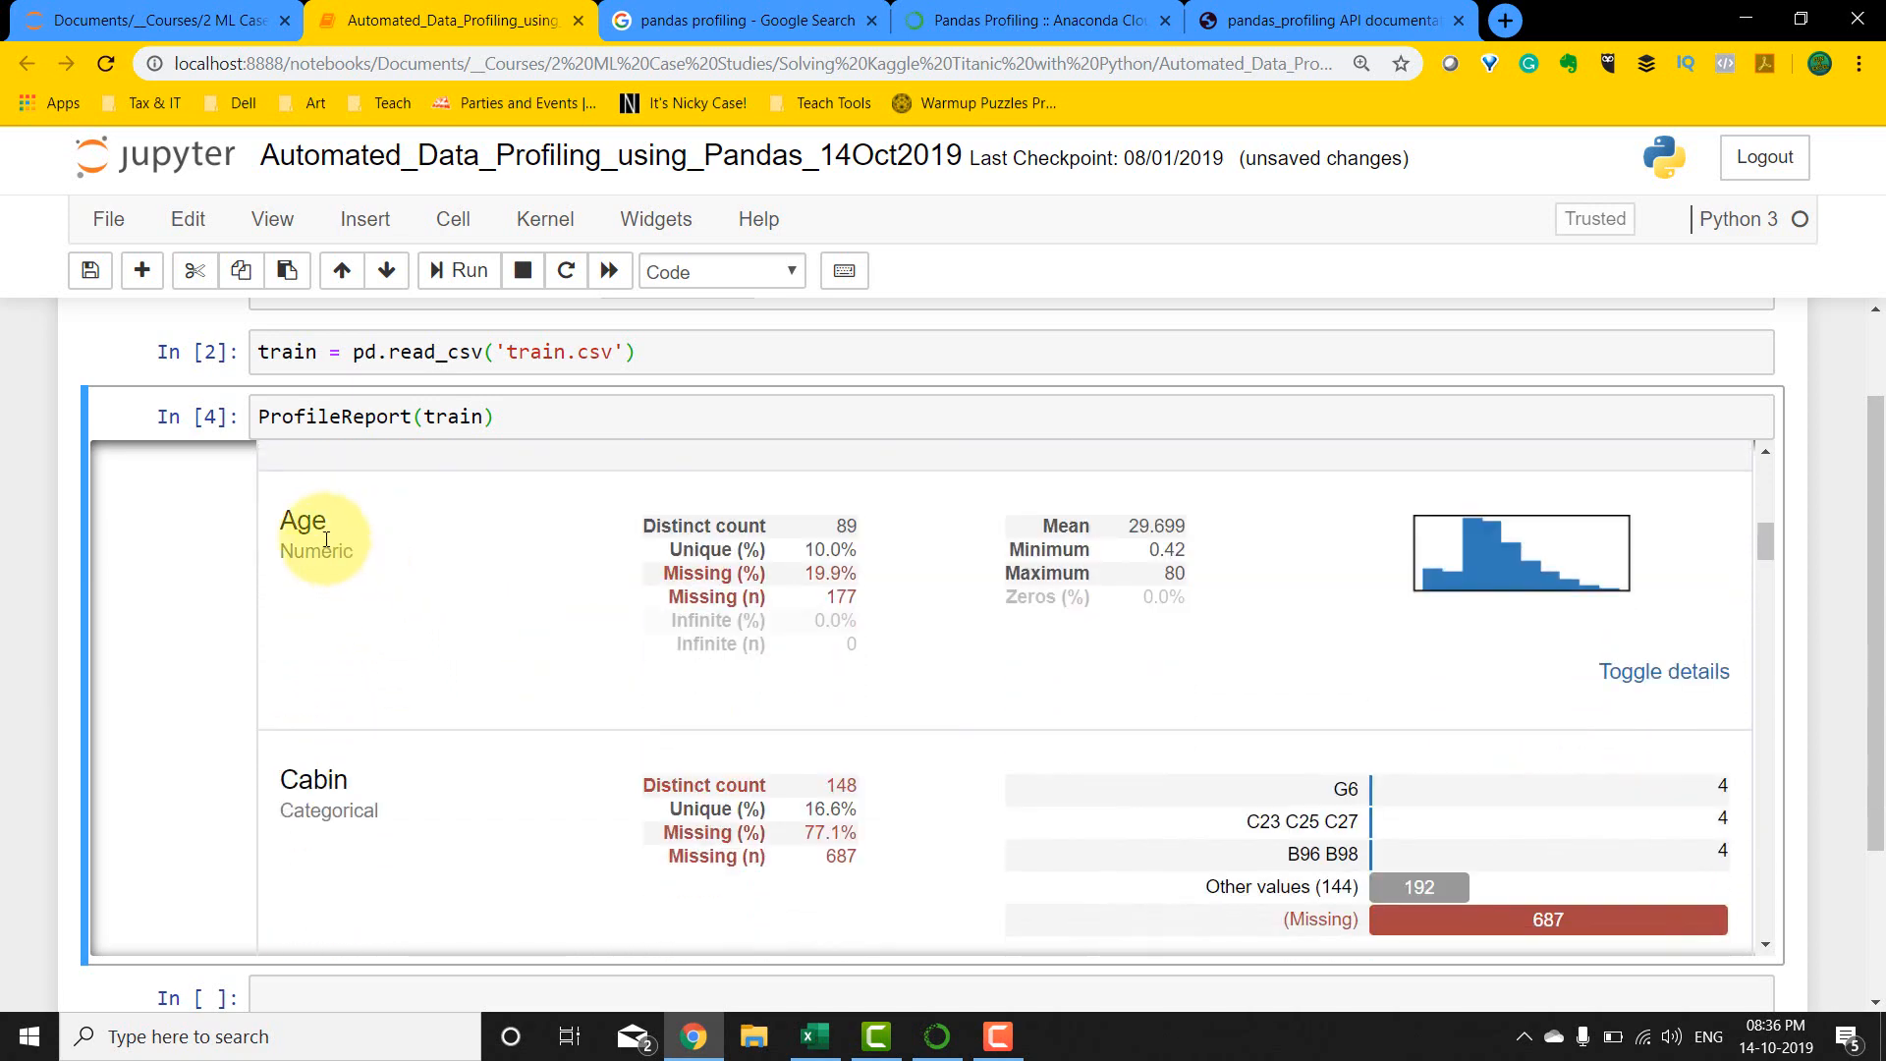
{"action": "mouse_move", "coordinate": [744, 525]}
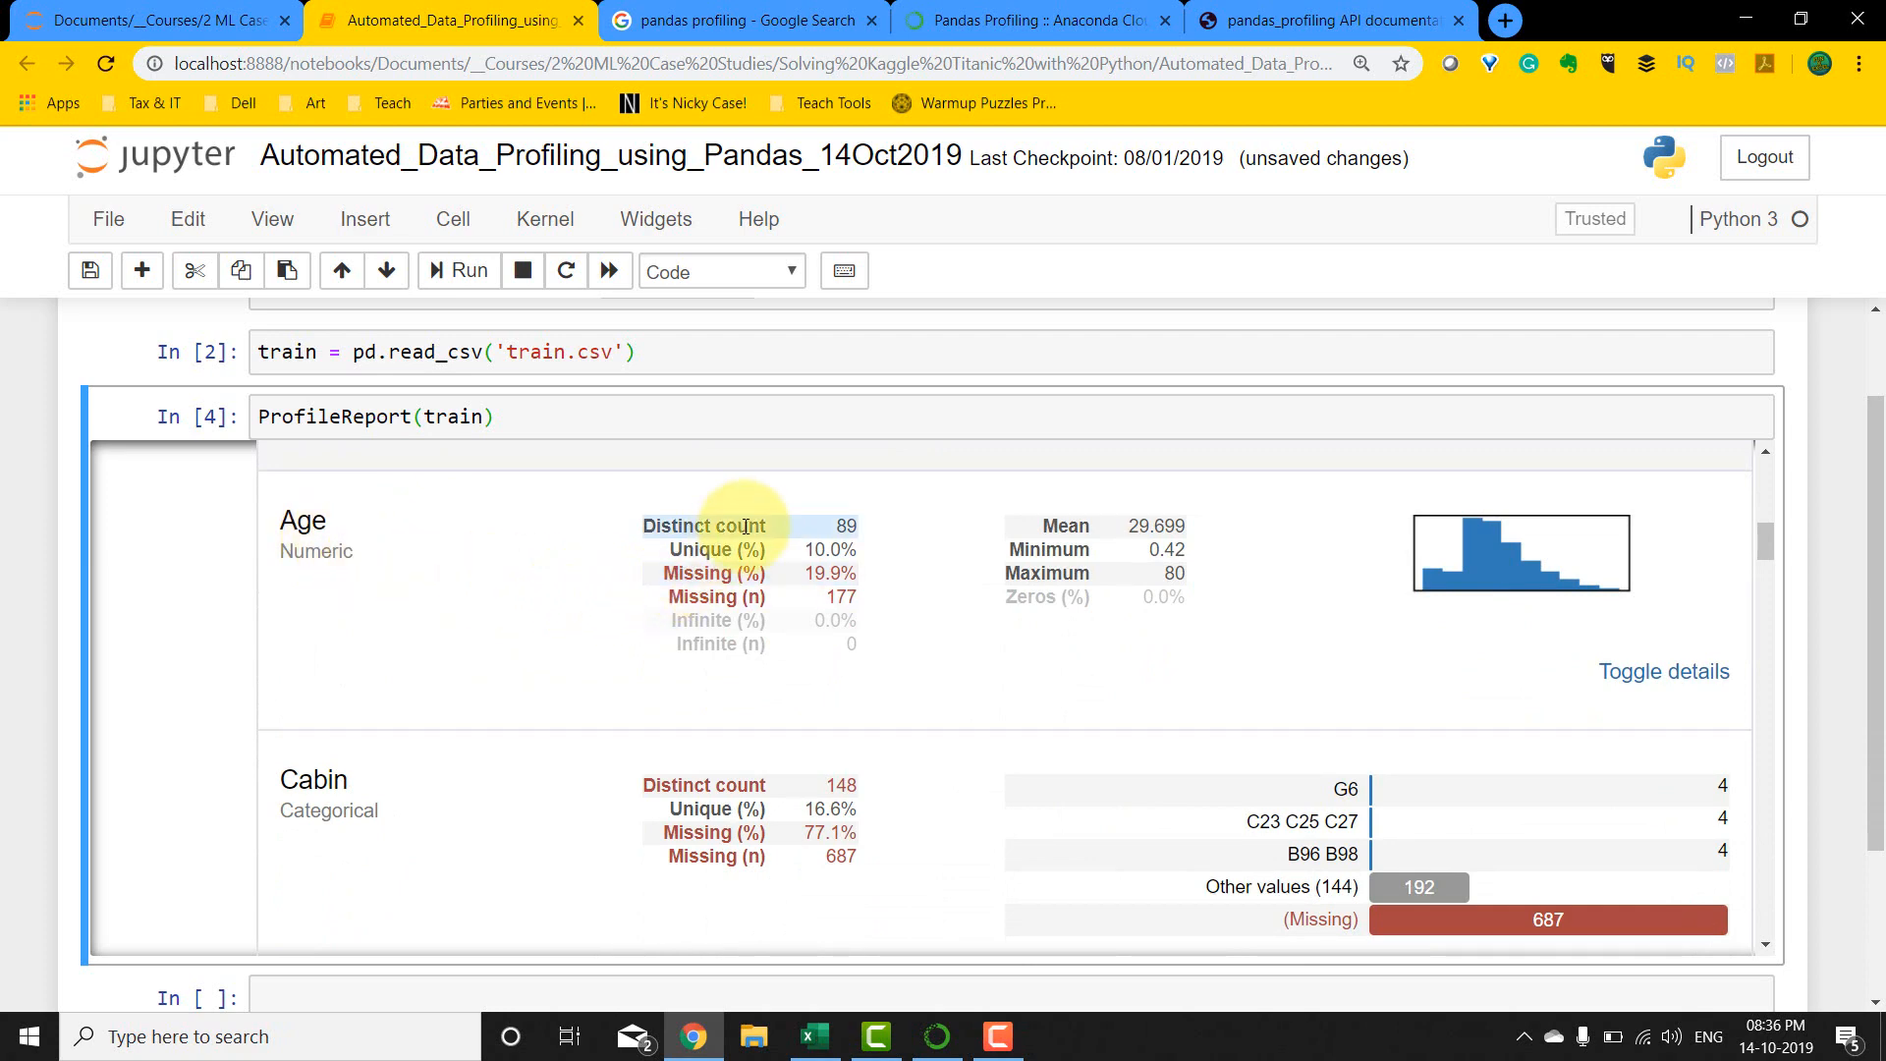
{"action": "mouse_move", "coordinate": [1022, 535]}
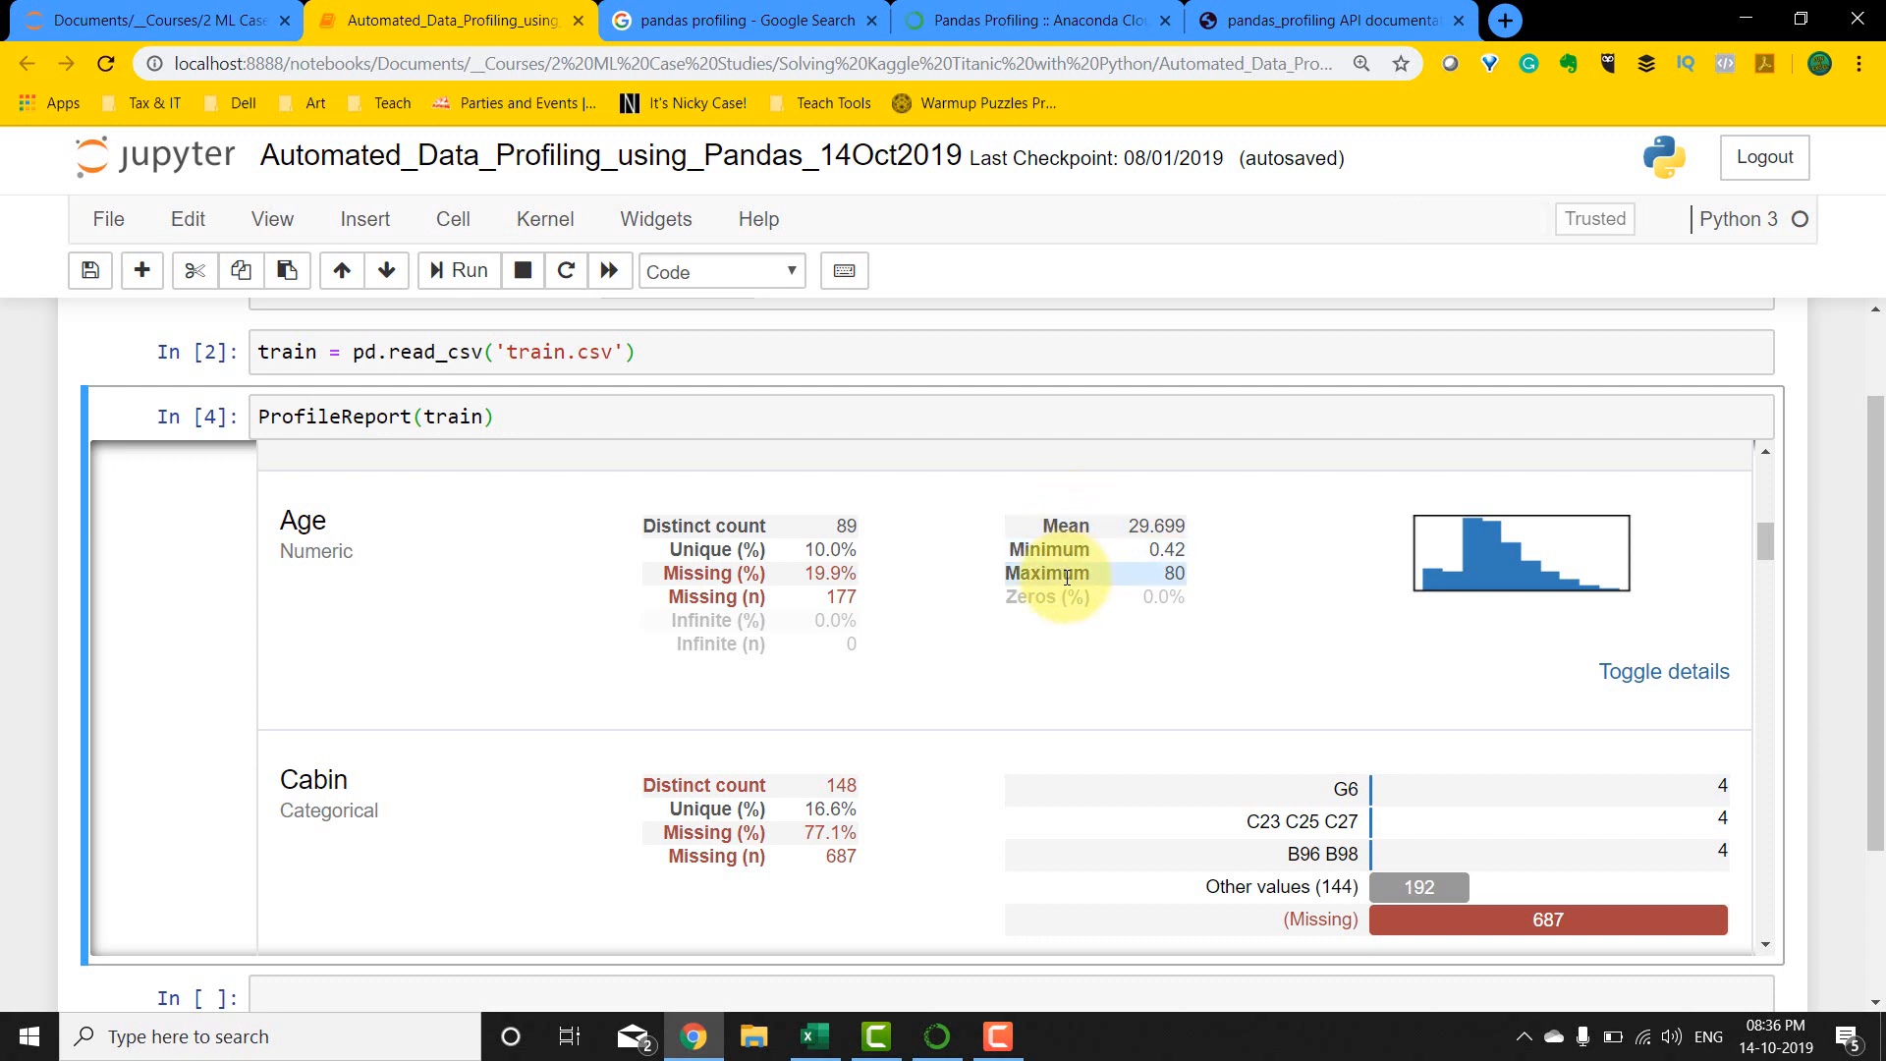
{"action": "mouse_move", "coordinate": [1558, 587]}
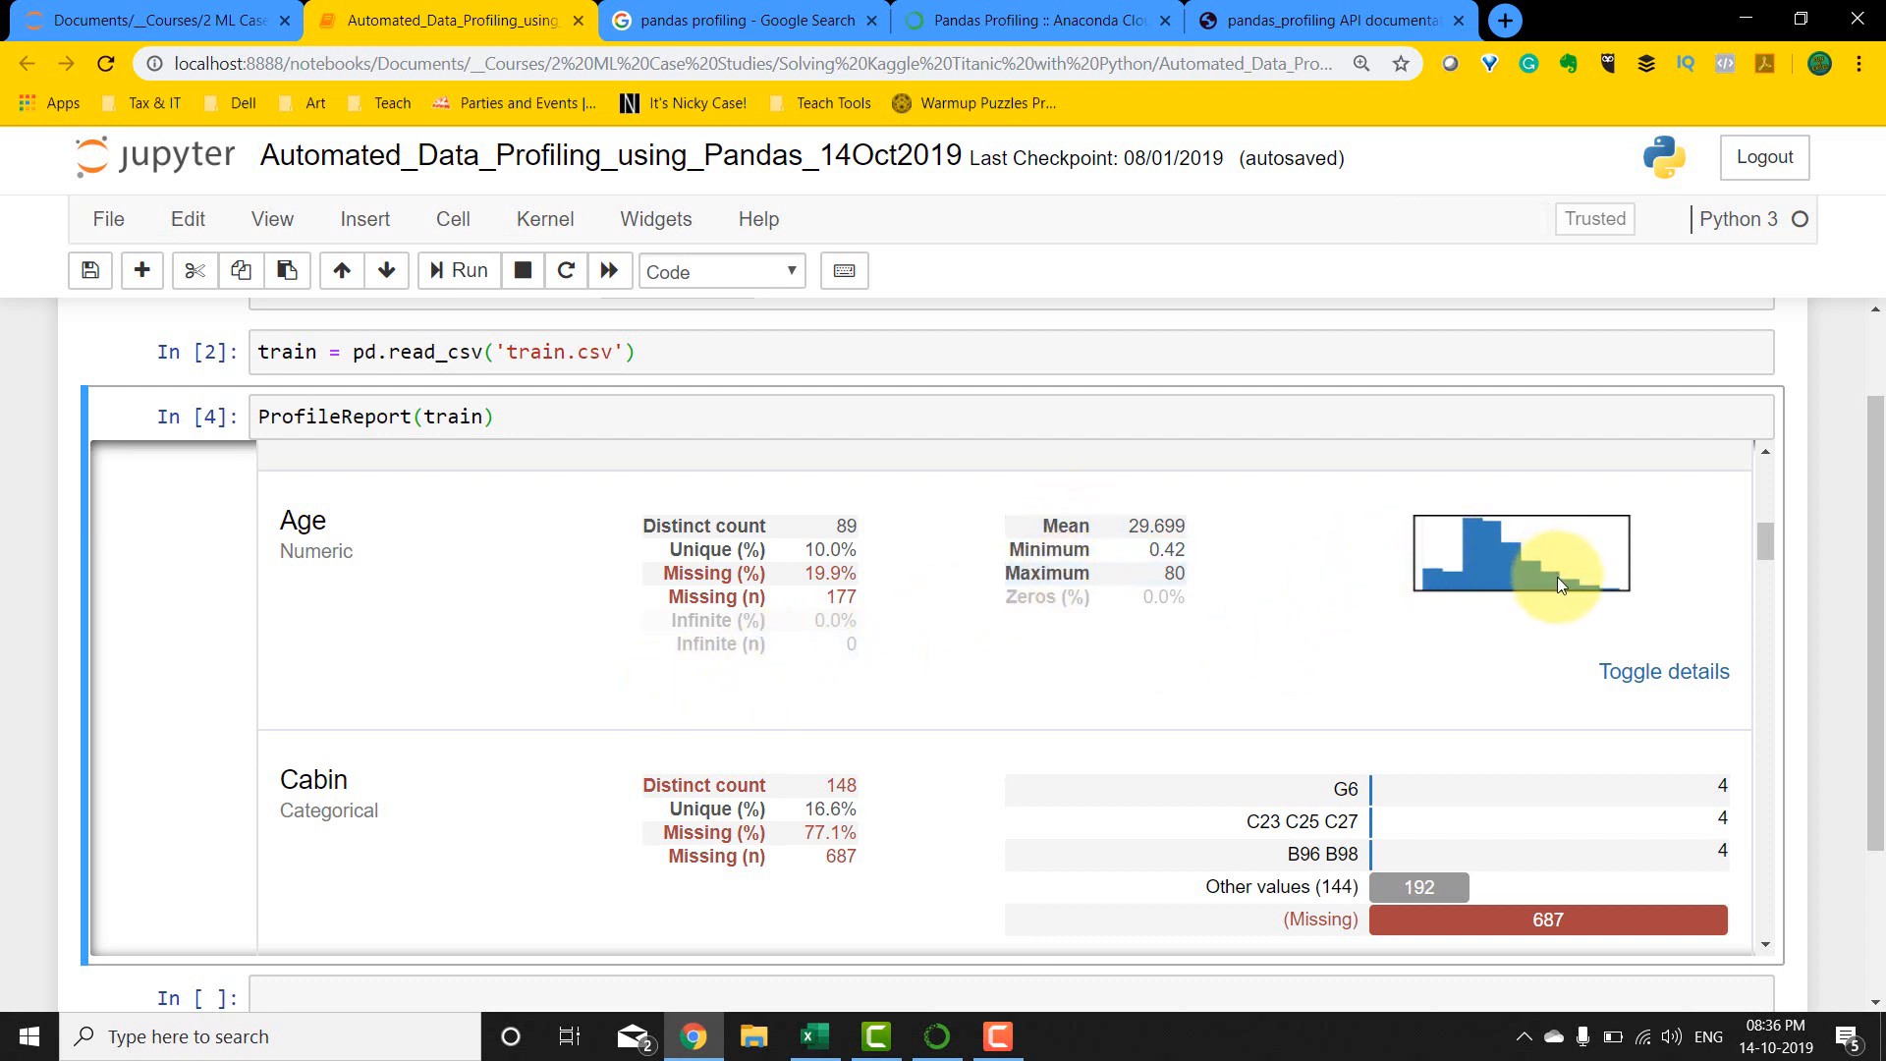
{"action": "scroll", "scroll_direction": "up", "scroll_amount": 3}
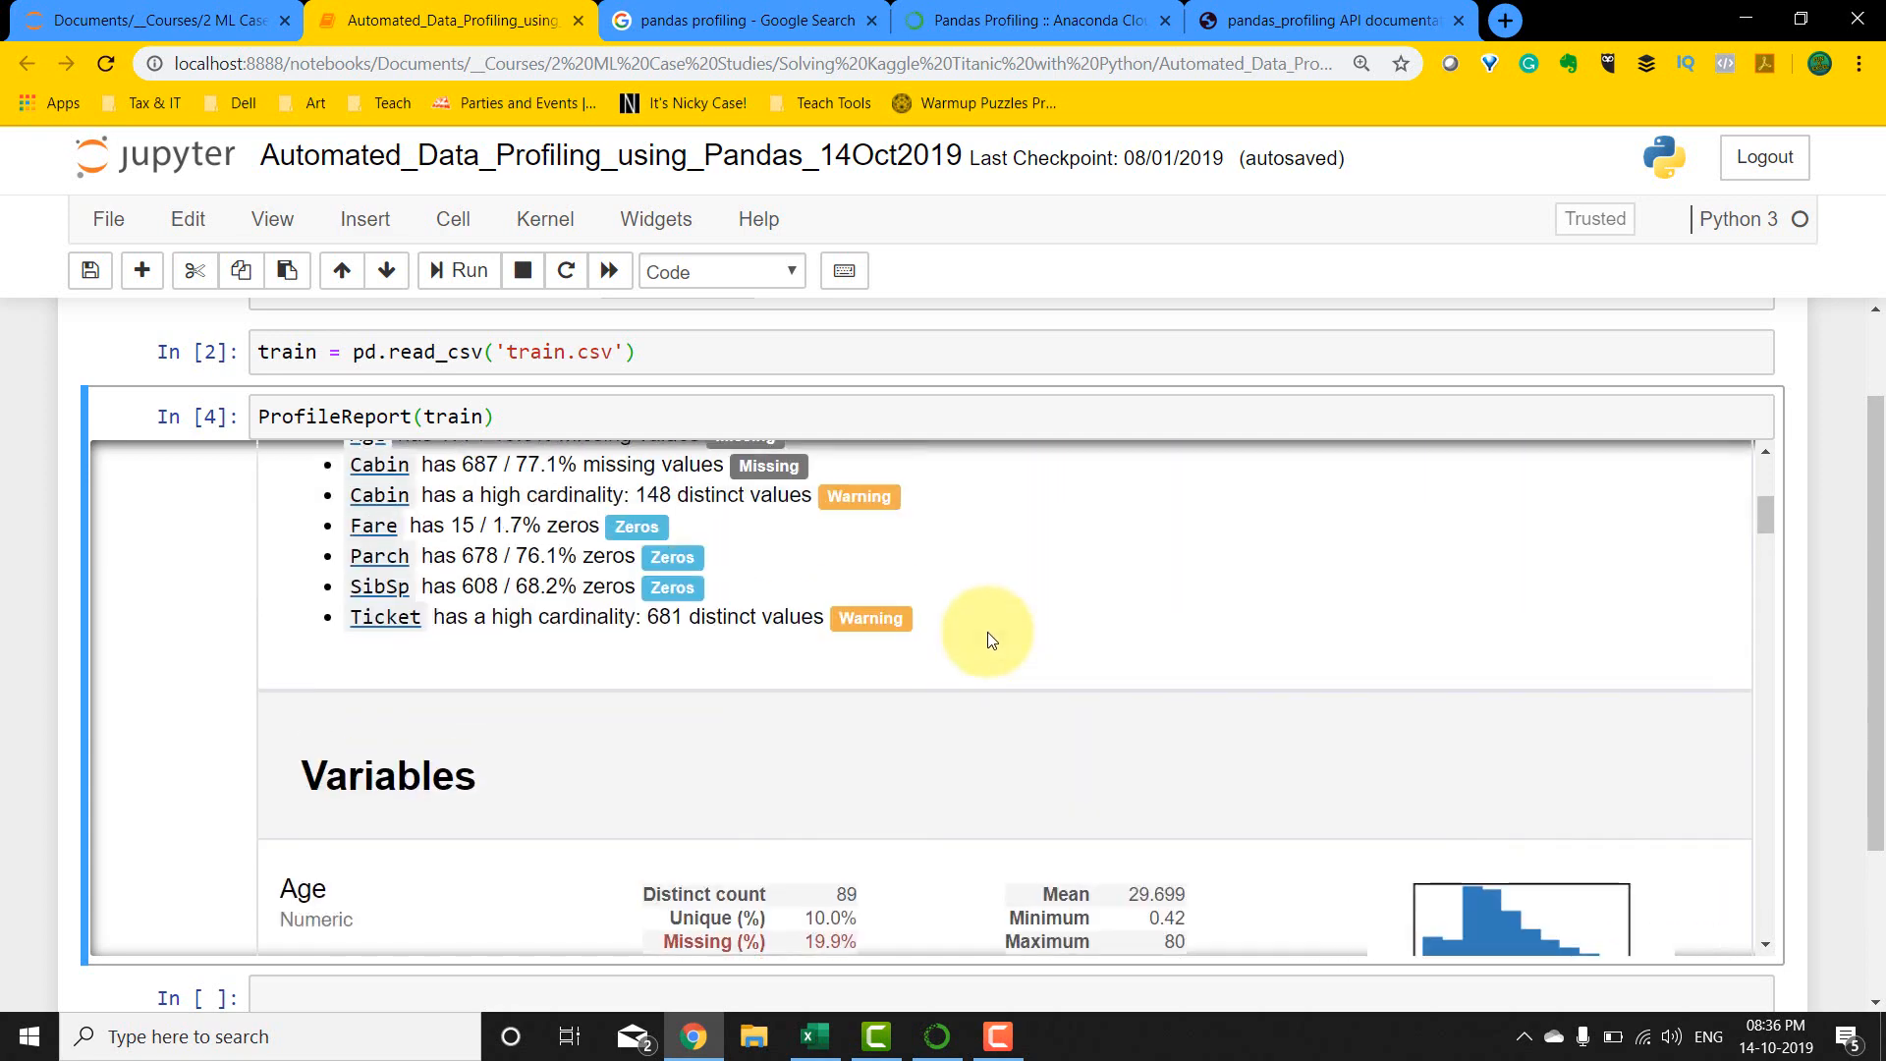
{"action": "scroll", "scroll_direction": "down", "scroll_amount": 3}
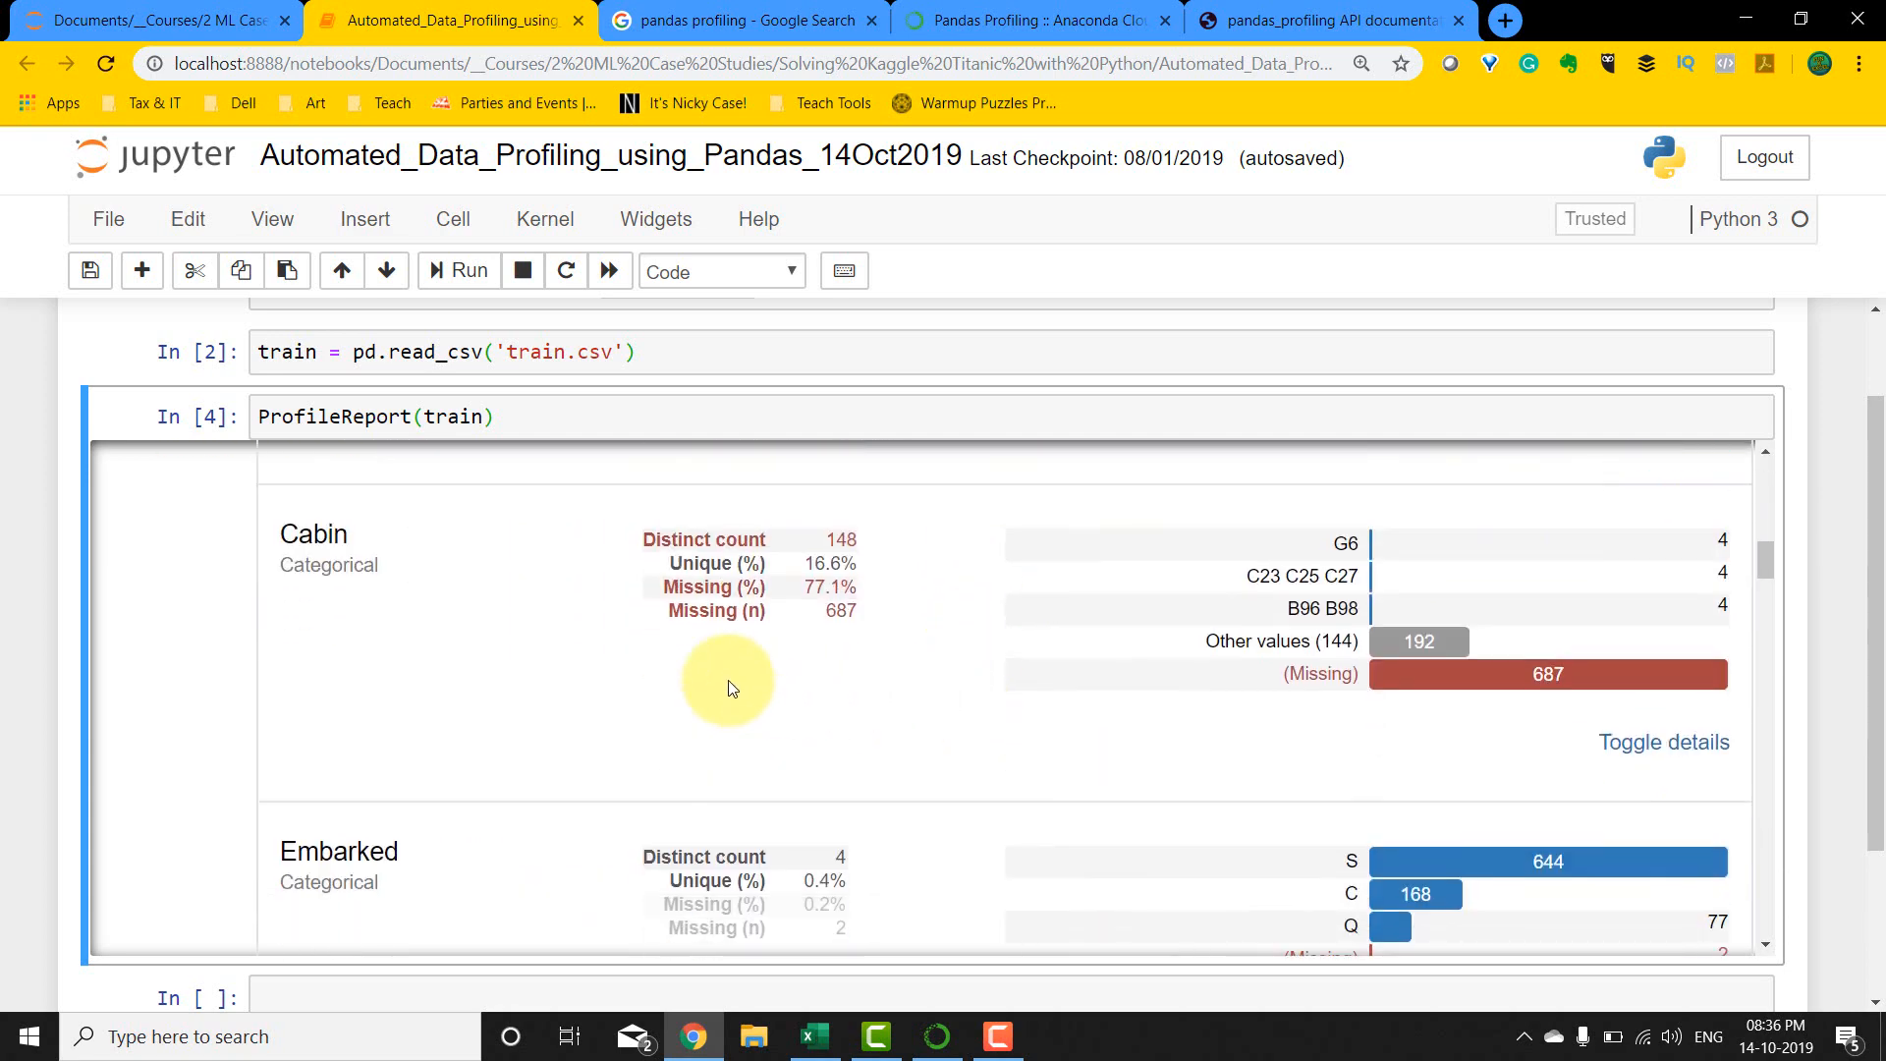
{"action": "mouse_move", "coordinate": [685, 586]}
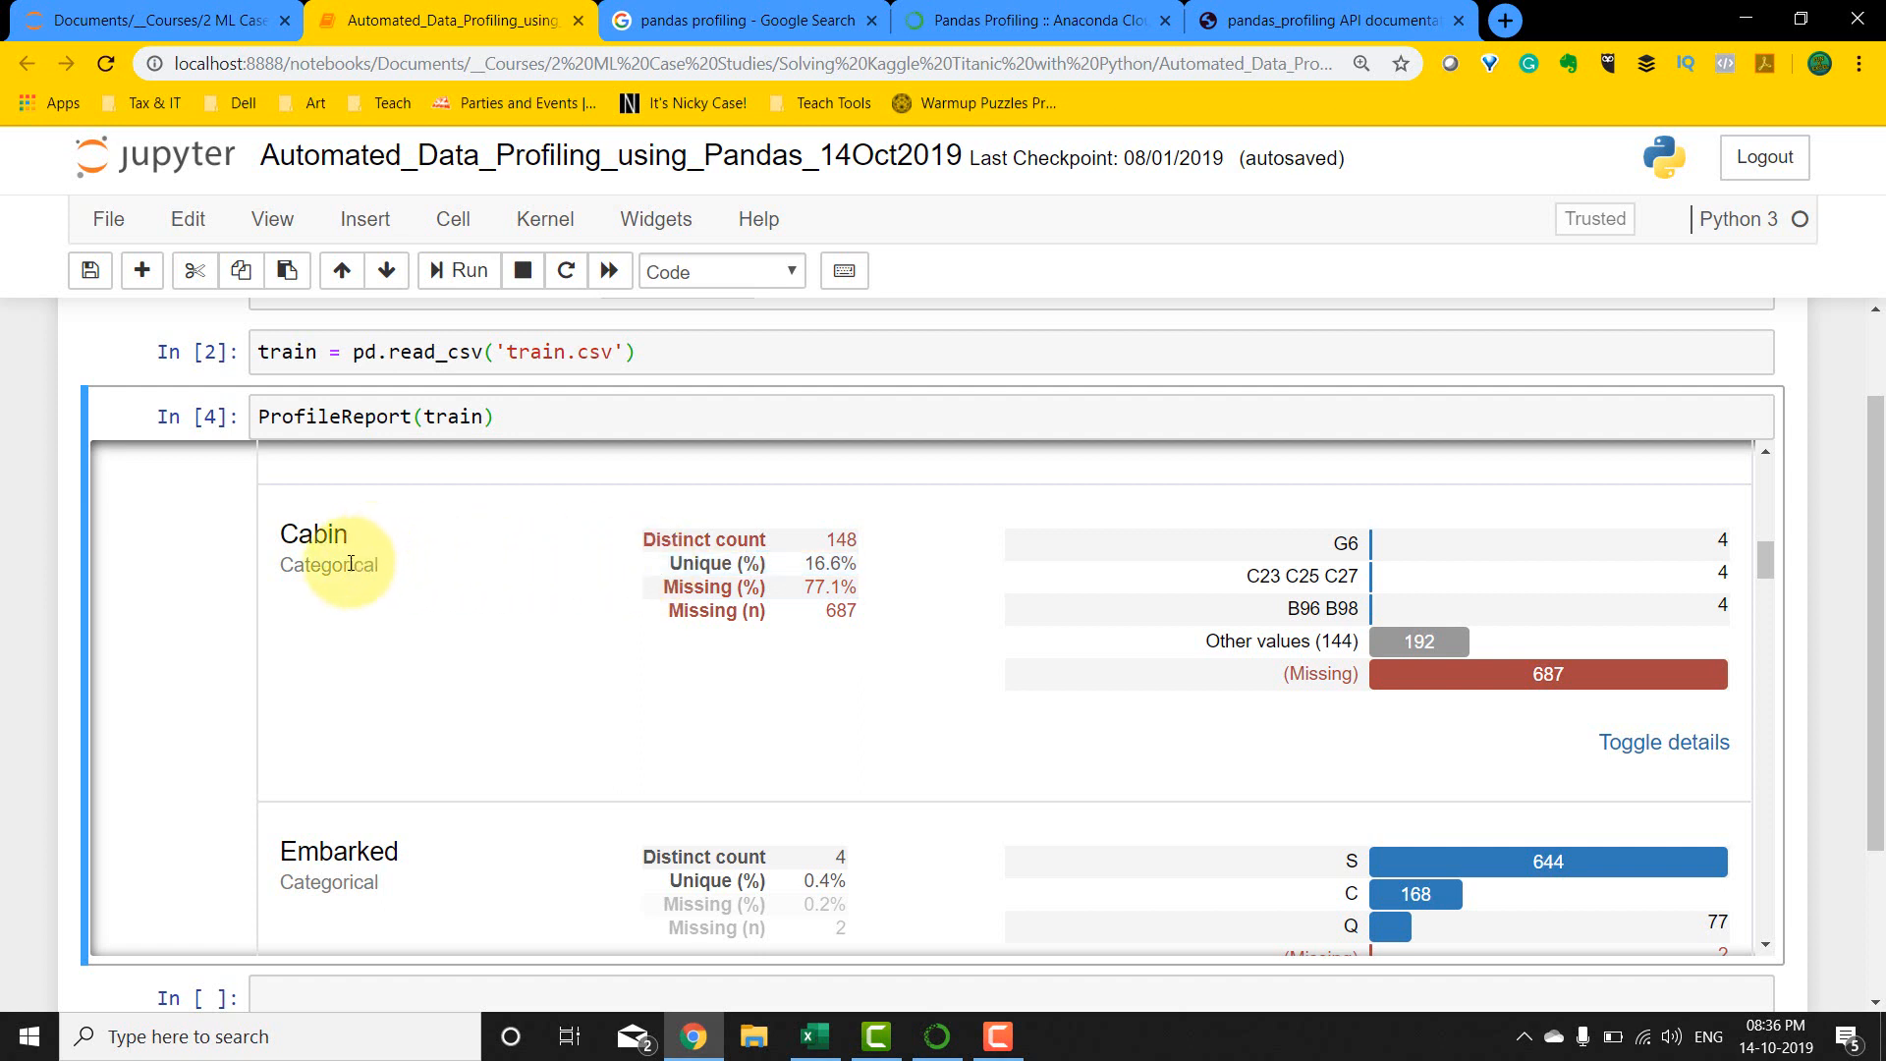
{"action": "mouse_move", "coordinate": [1318, 556]}
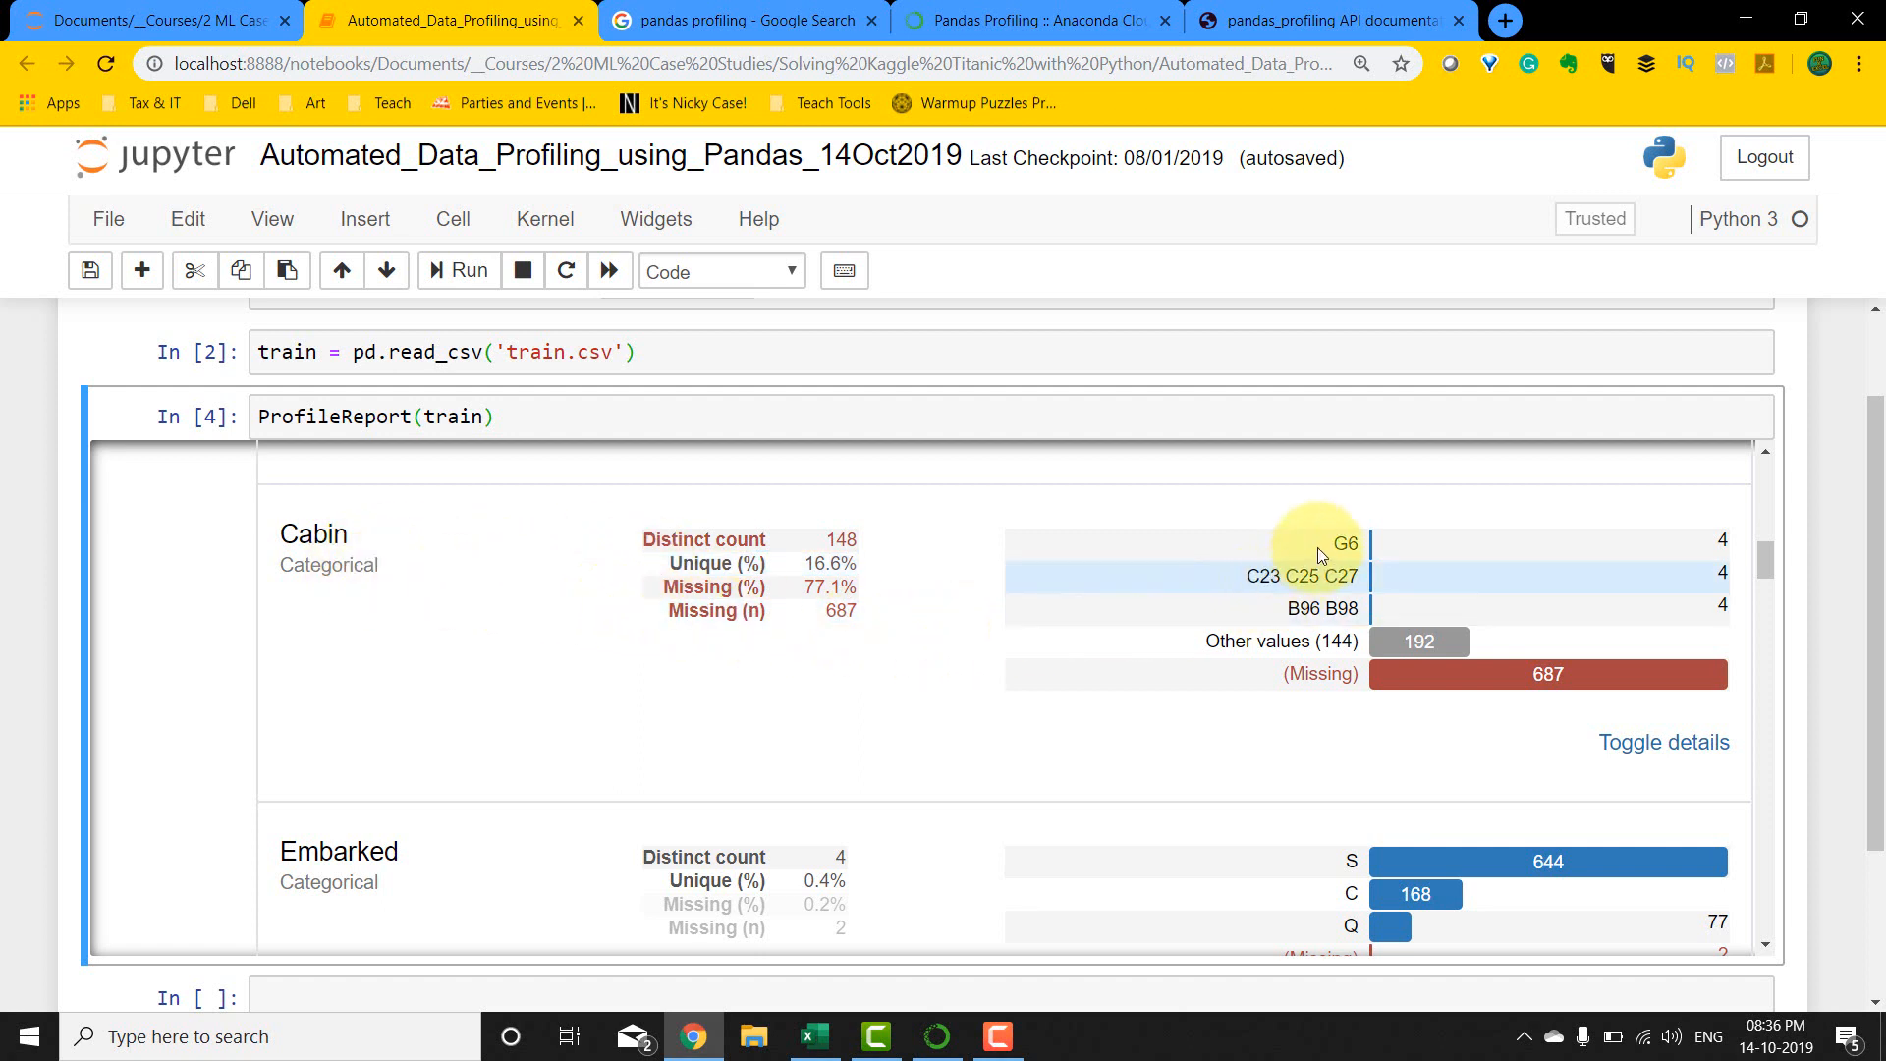
{"action": "mouse_move", "coordinate": [1298, 626]}
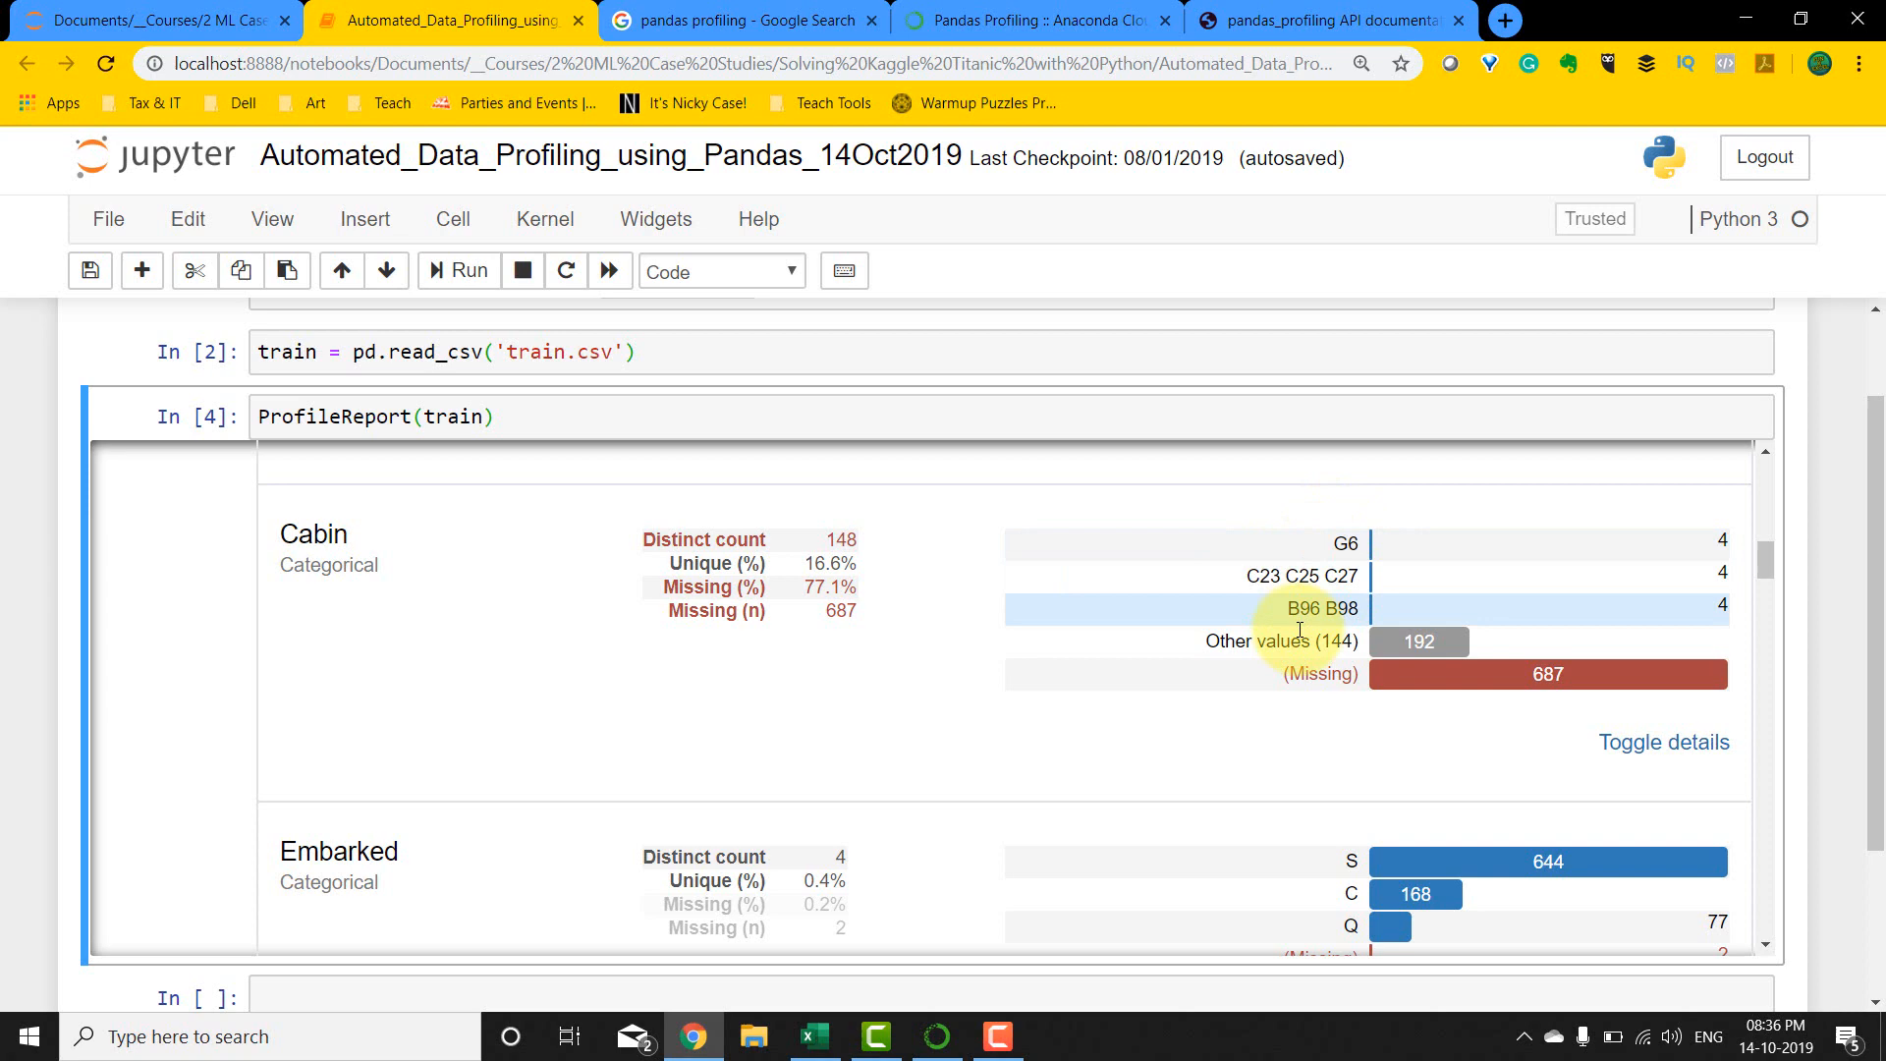
{"action": "mouse_move", "coordinate": [1307, 674]}
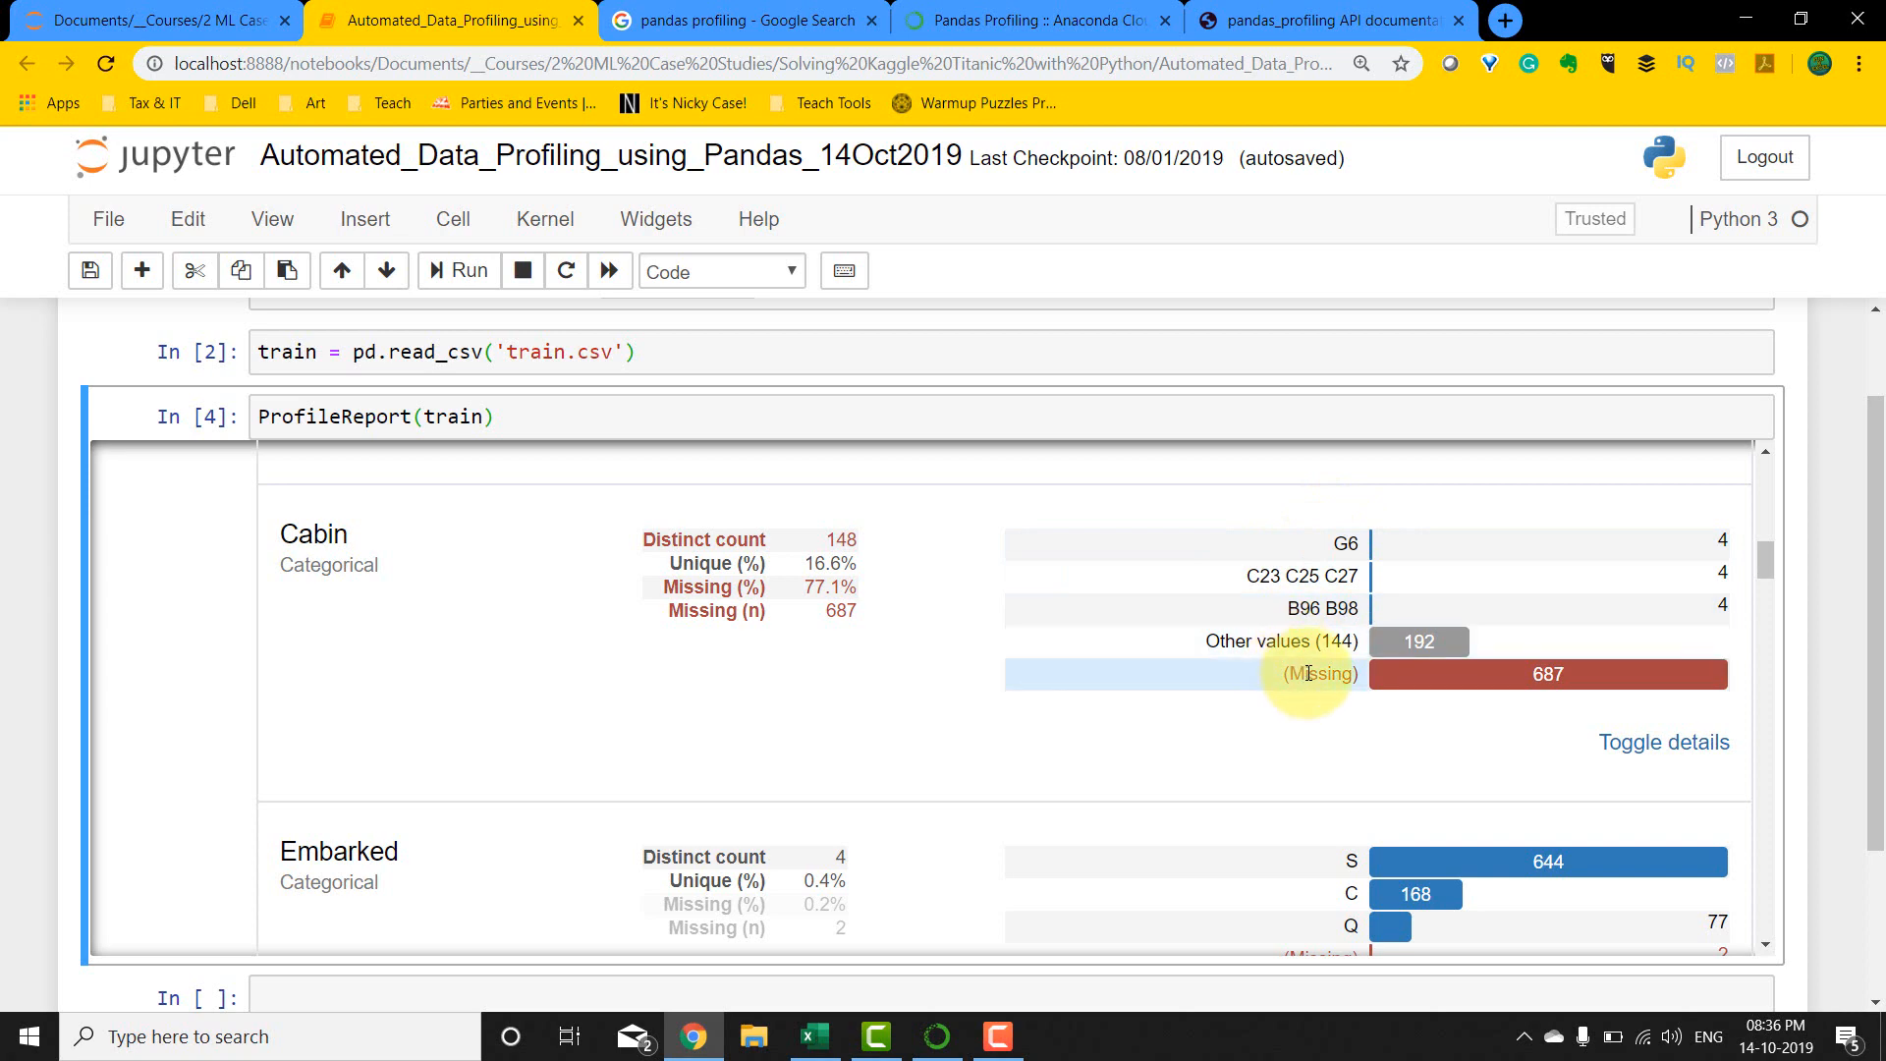
{"action": "mouse_move", "coordinate": [1363, 567]}
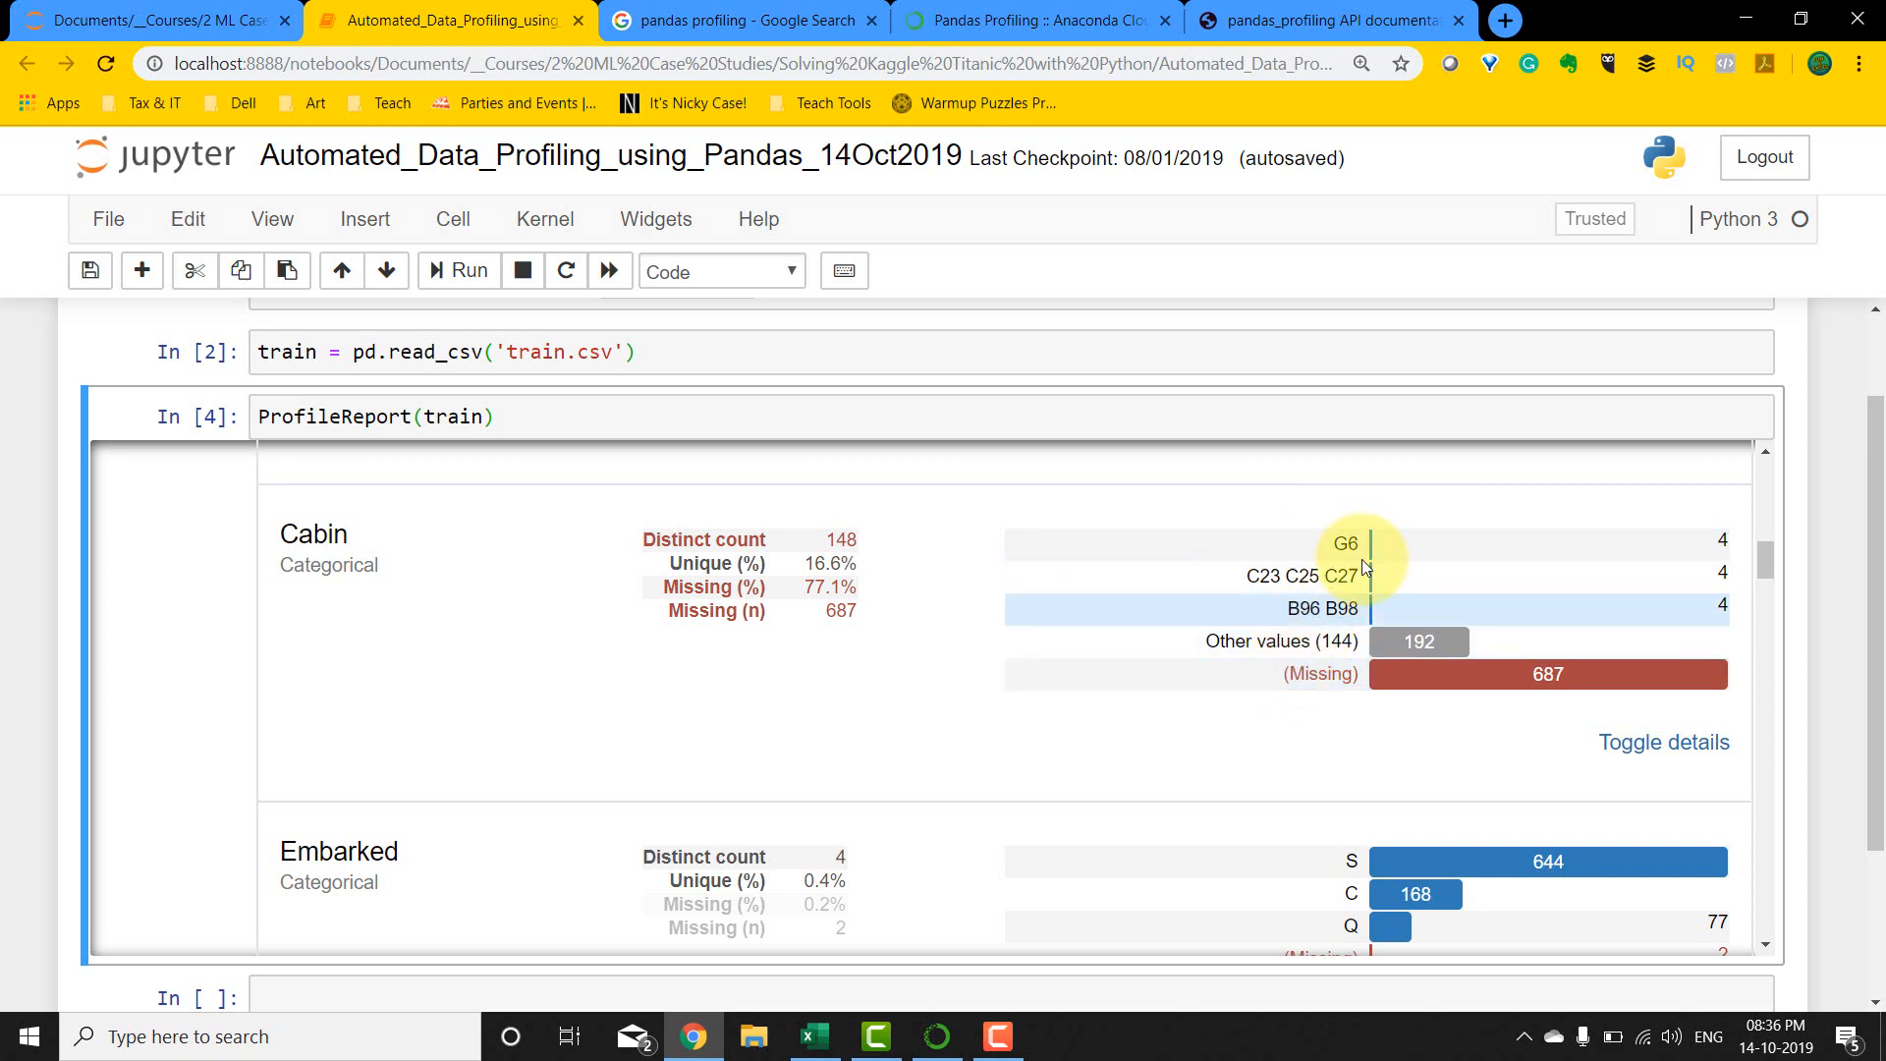
{"action": "mouse_move", "coordinate": [1306, 576]}
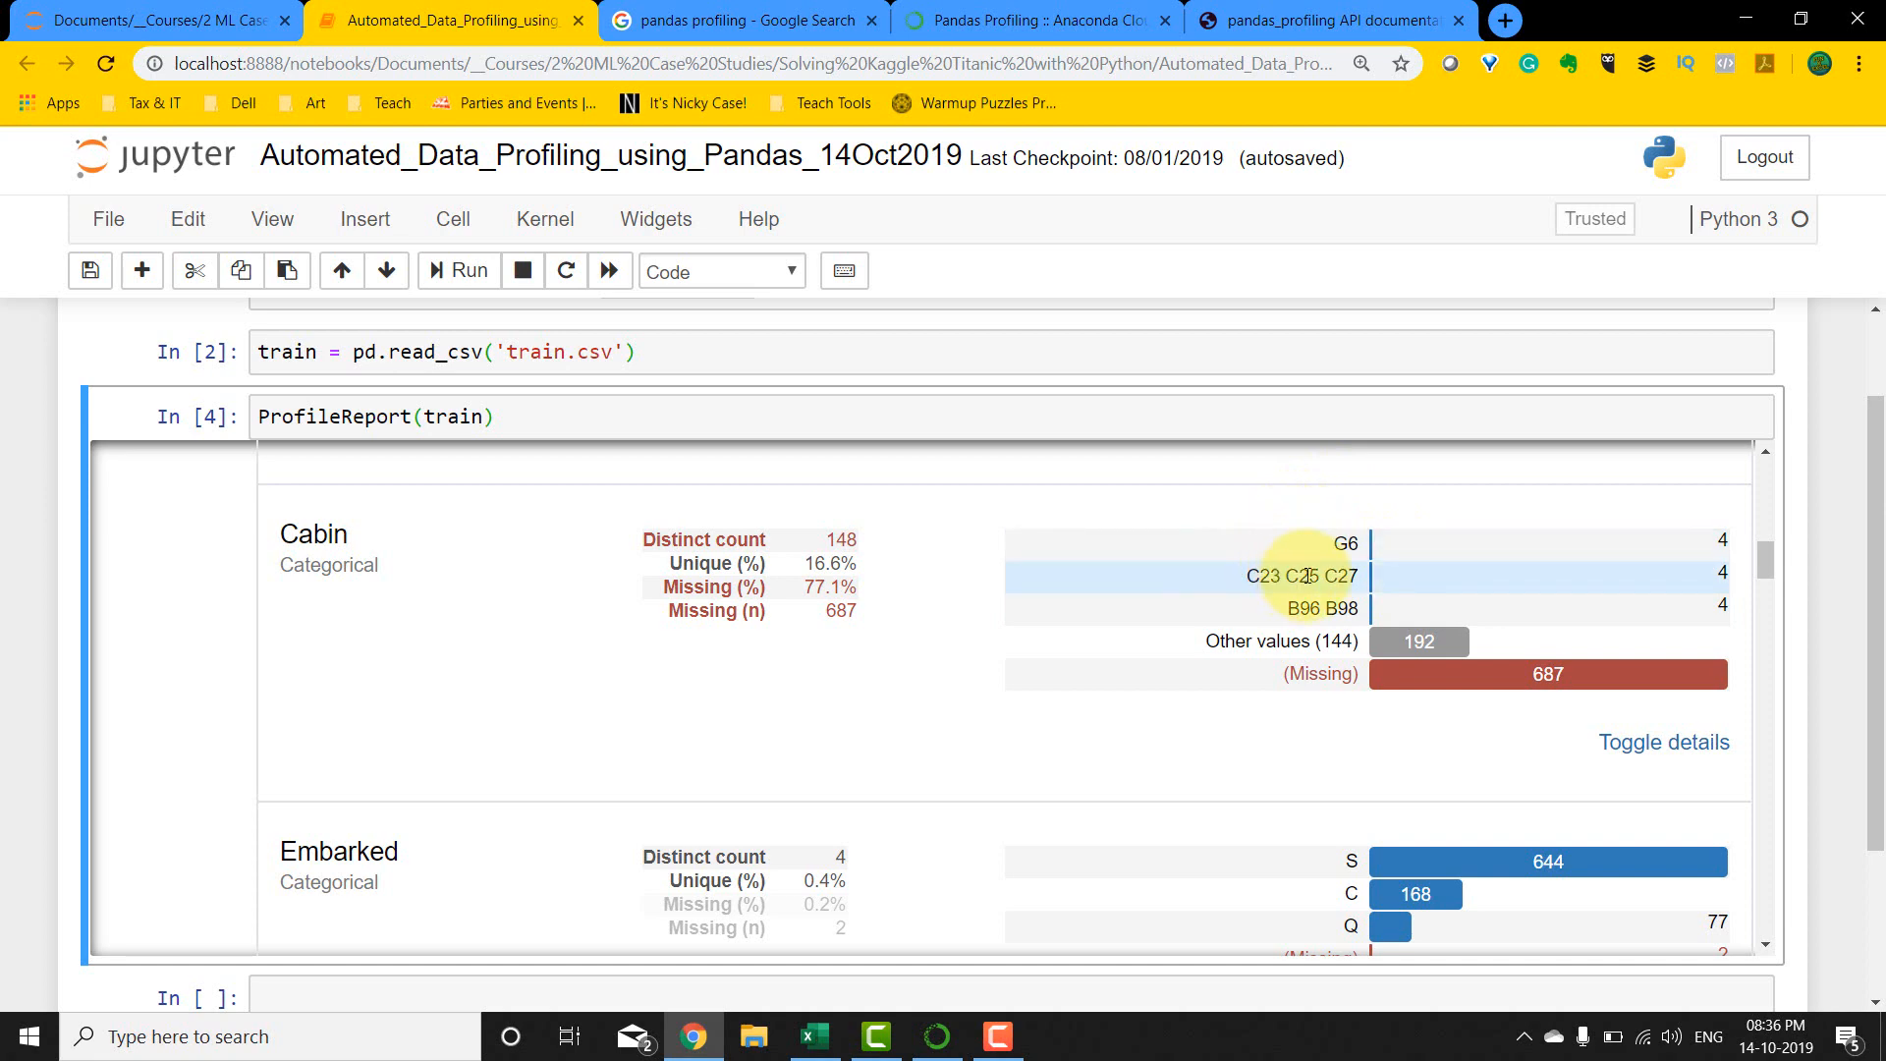
{"action": "mouse_move", "coordinate": [1345, 543]}
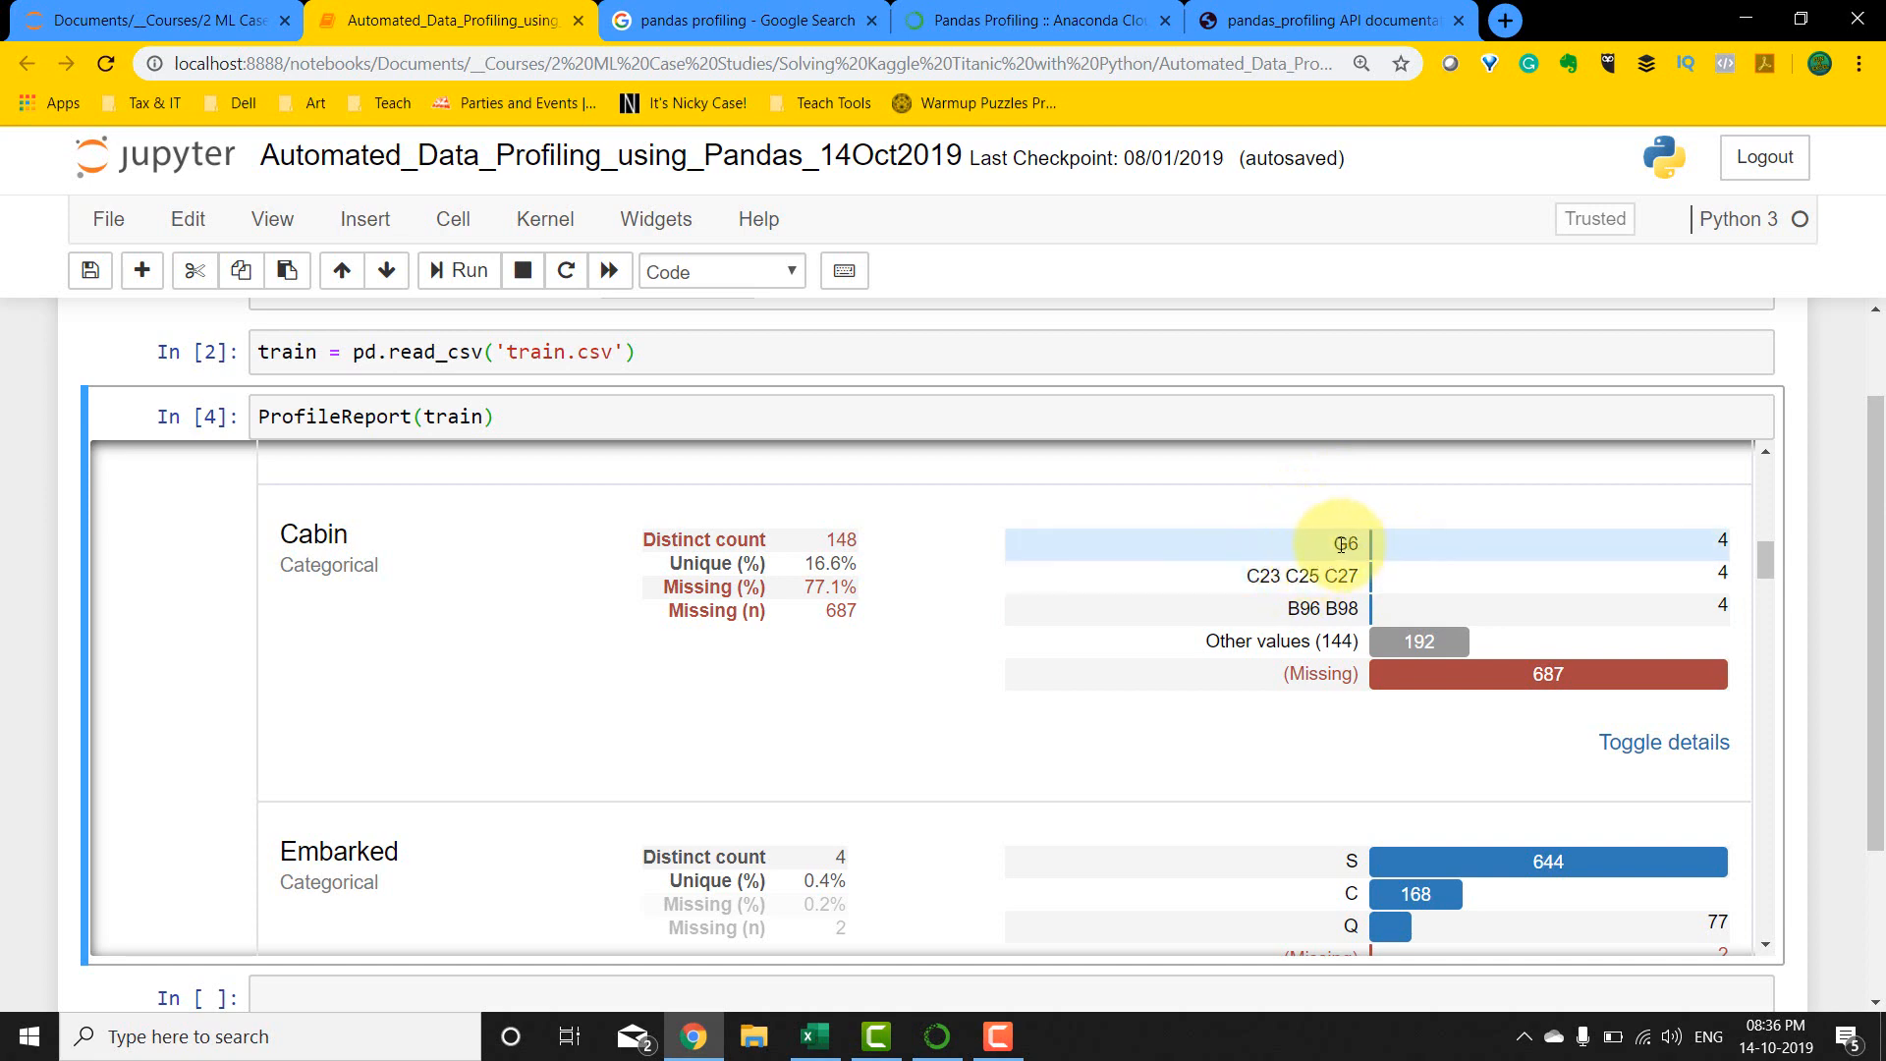
{"action": "mouse_move", "coordinate": [1248, 649]}
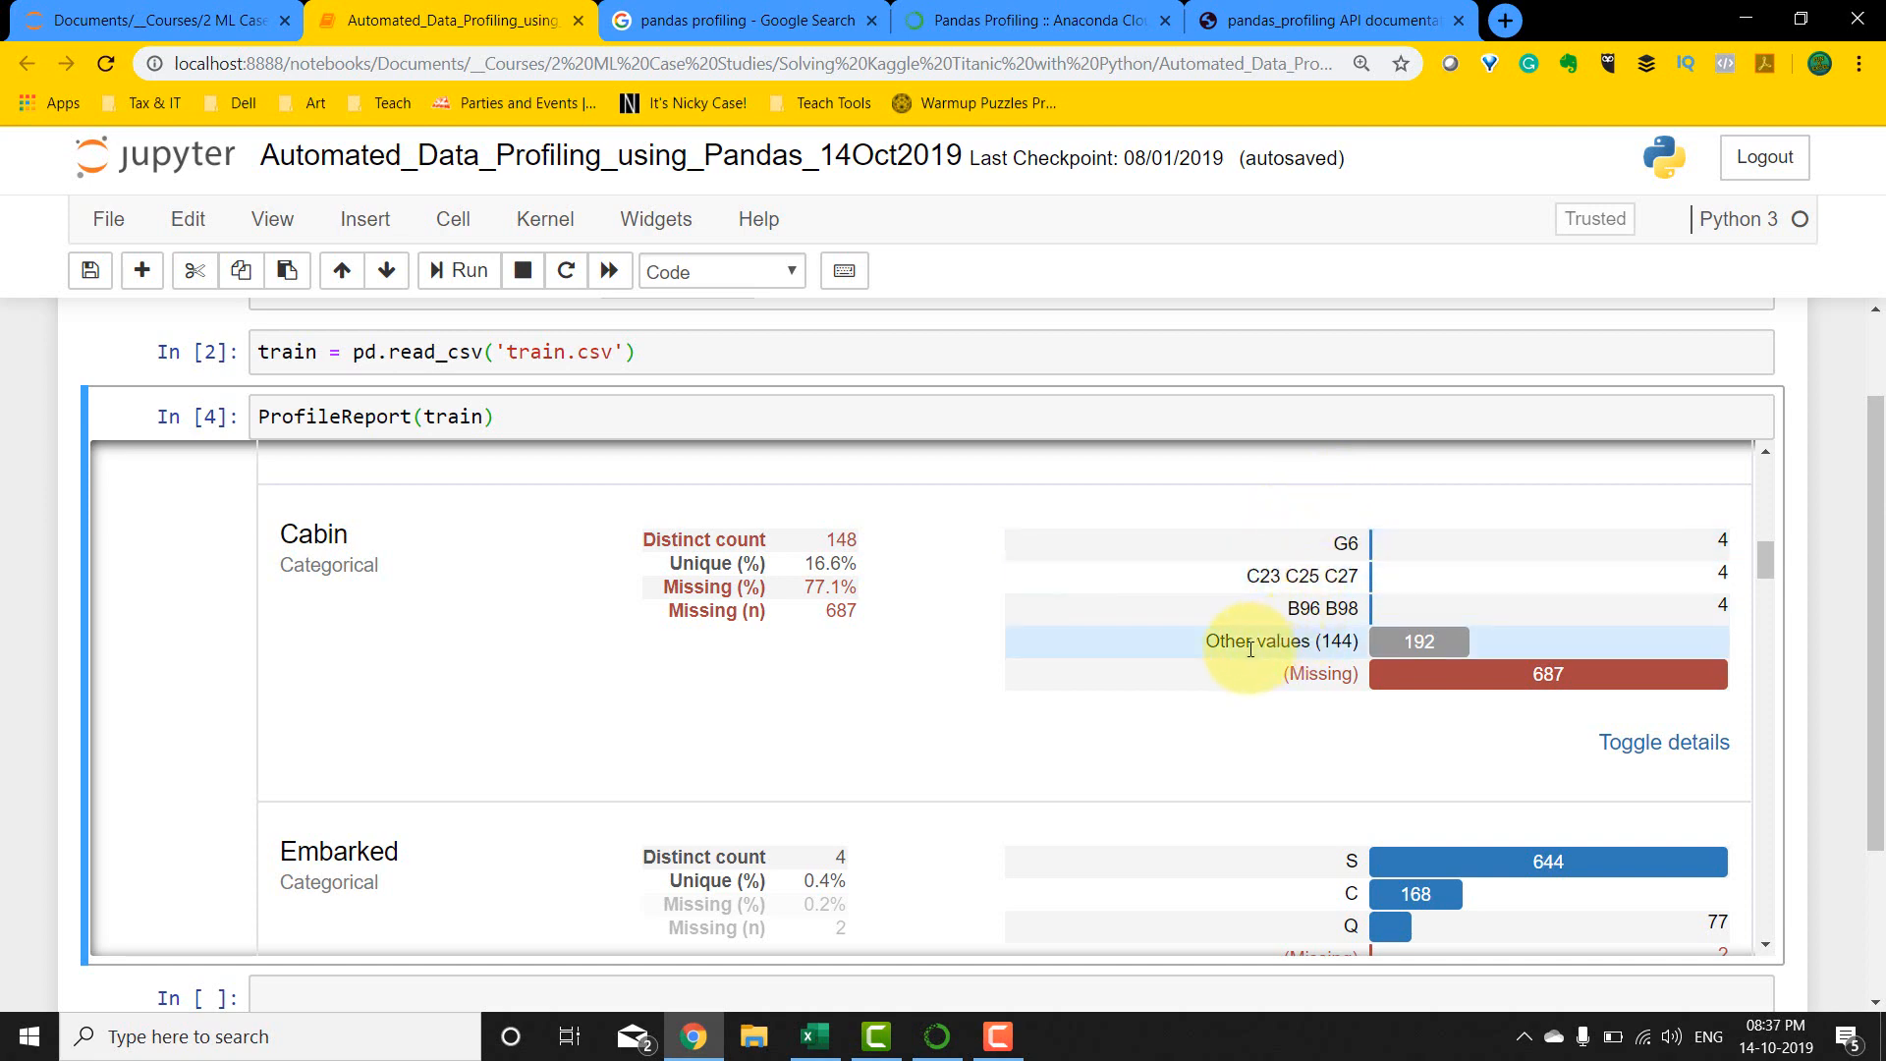
{"action": "mouse_move", "coordinate": [1413, 648]}
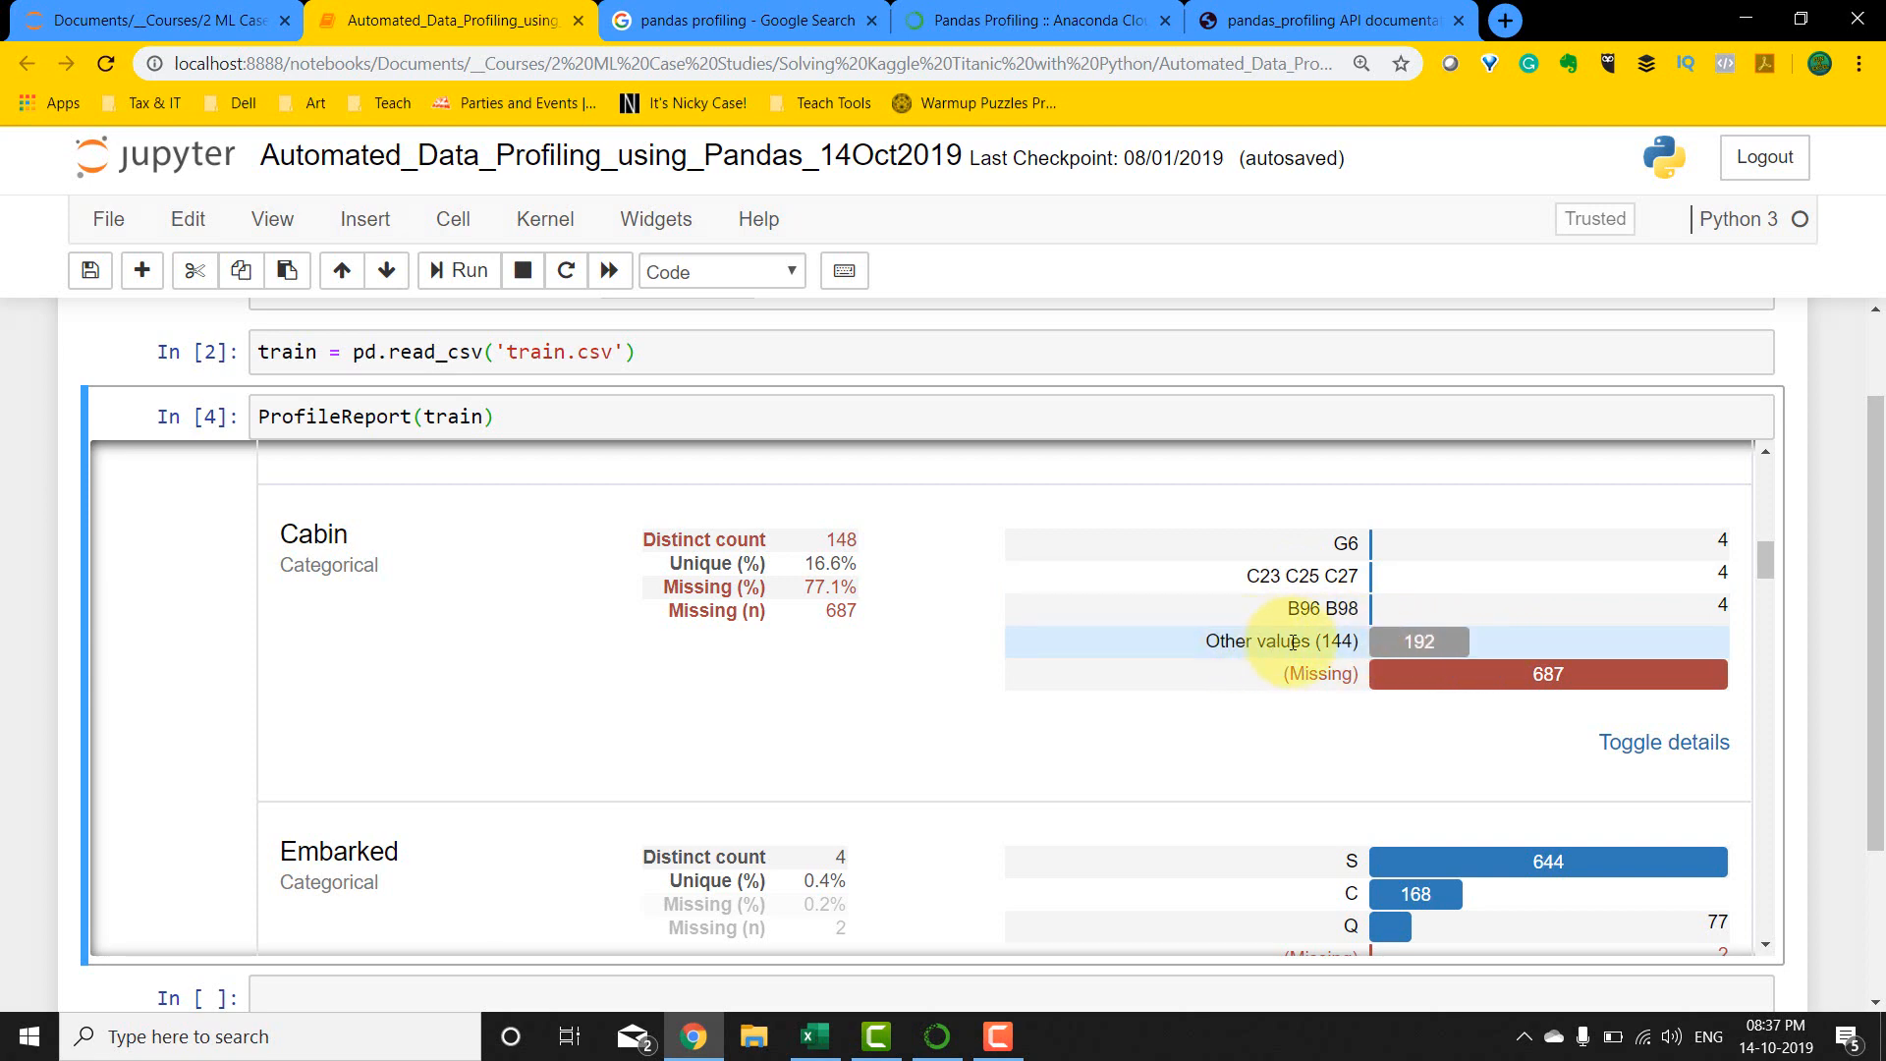
{"action": "scroll", "scroll_direction": "down", "scroll_amount": 3}
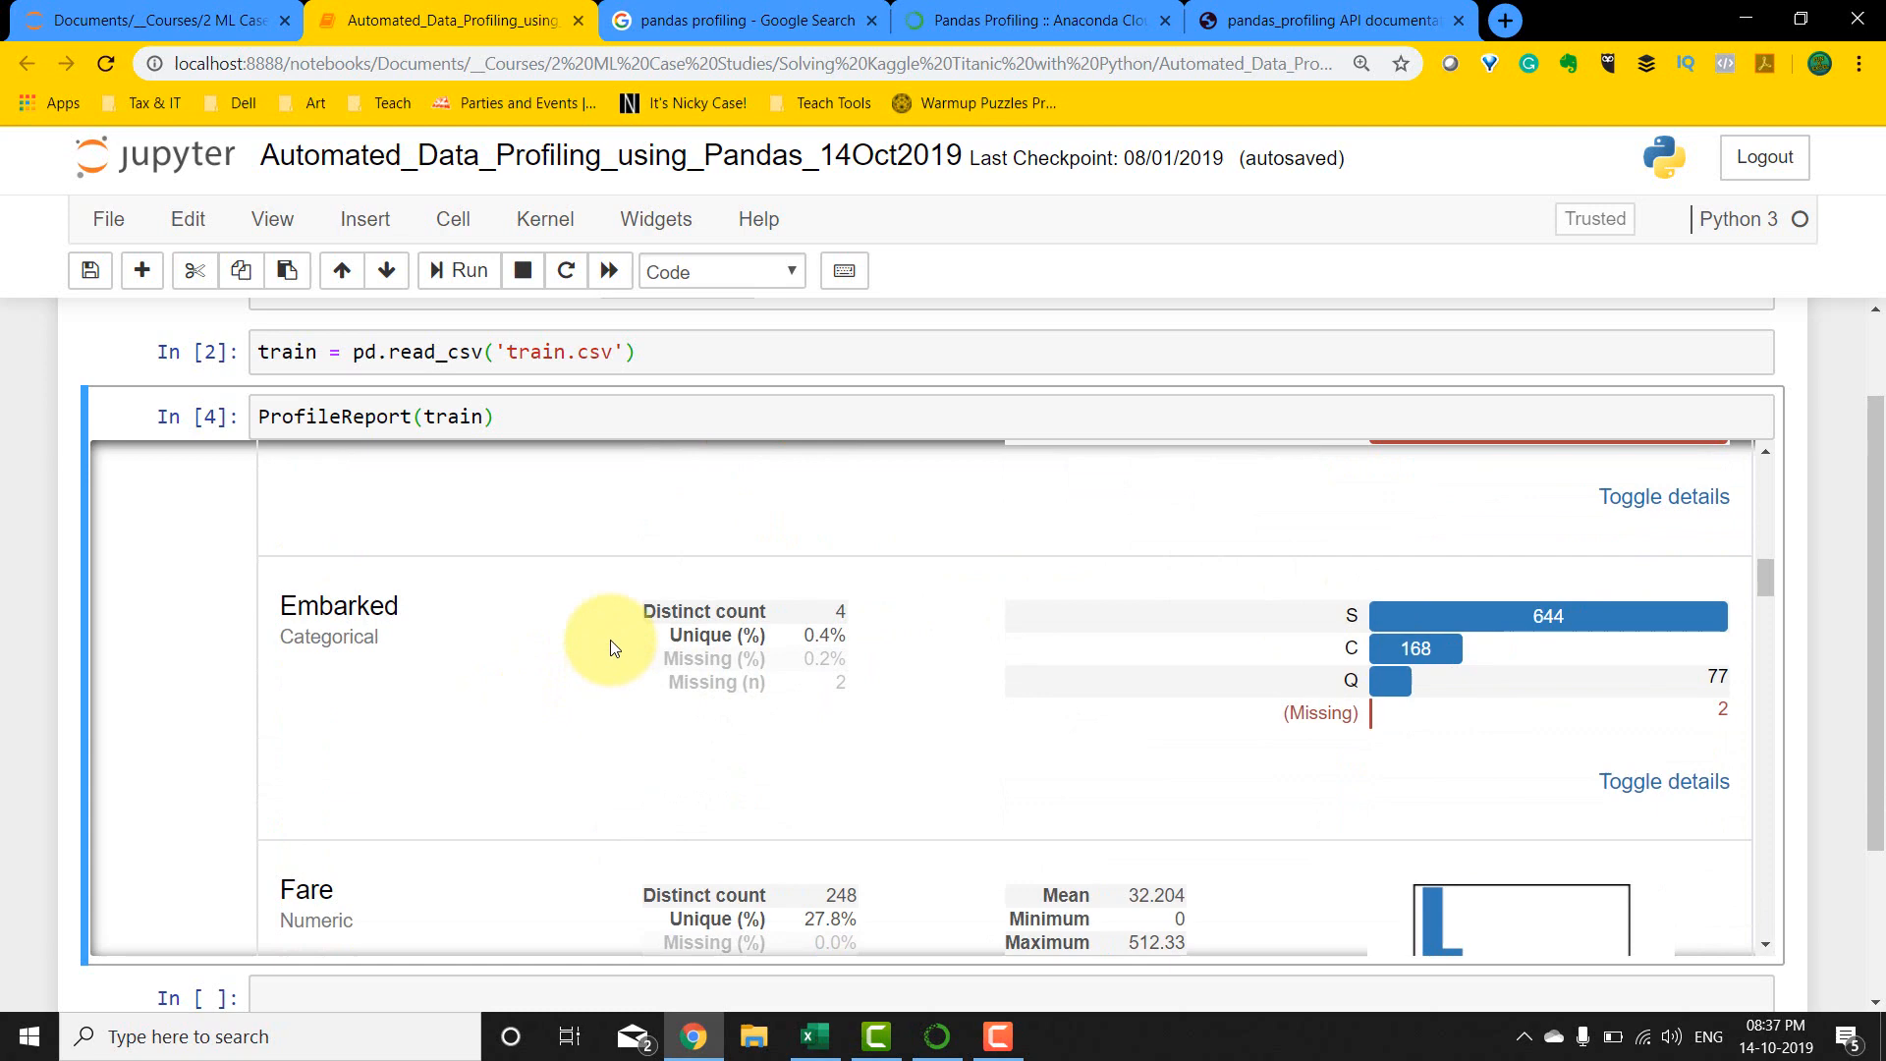
{"action": "mouse_move", "coordinate": [1421, 712]}
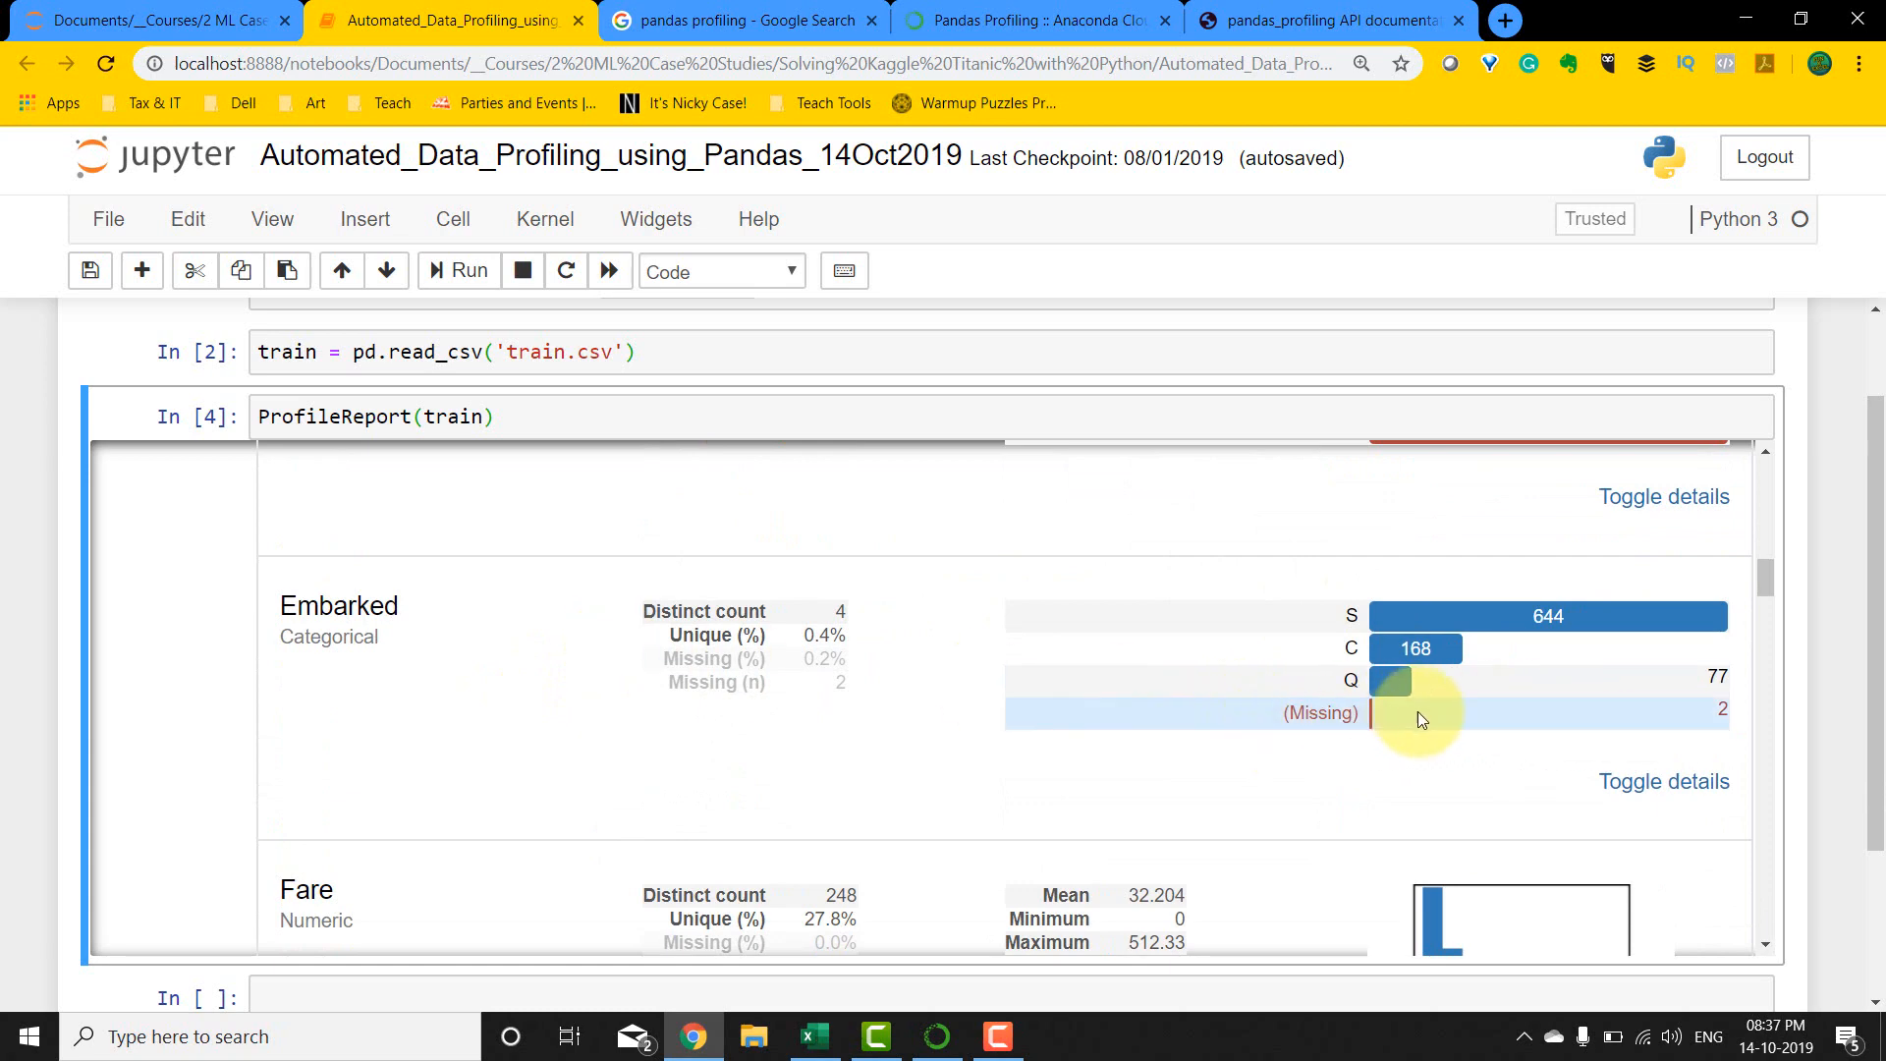
Step: Scroll past Embarked, Parch, PassengerId, Pclass, Sex and SibSp to the Survived and Ticket variables
{"action": "scroll", "scroll_direction": "down", "scroll_amount": 3}
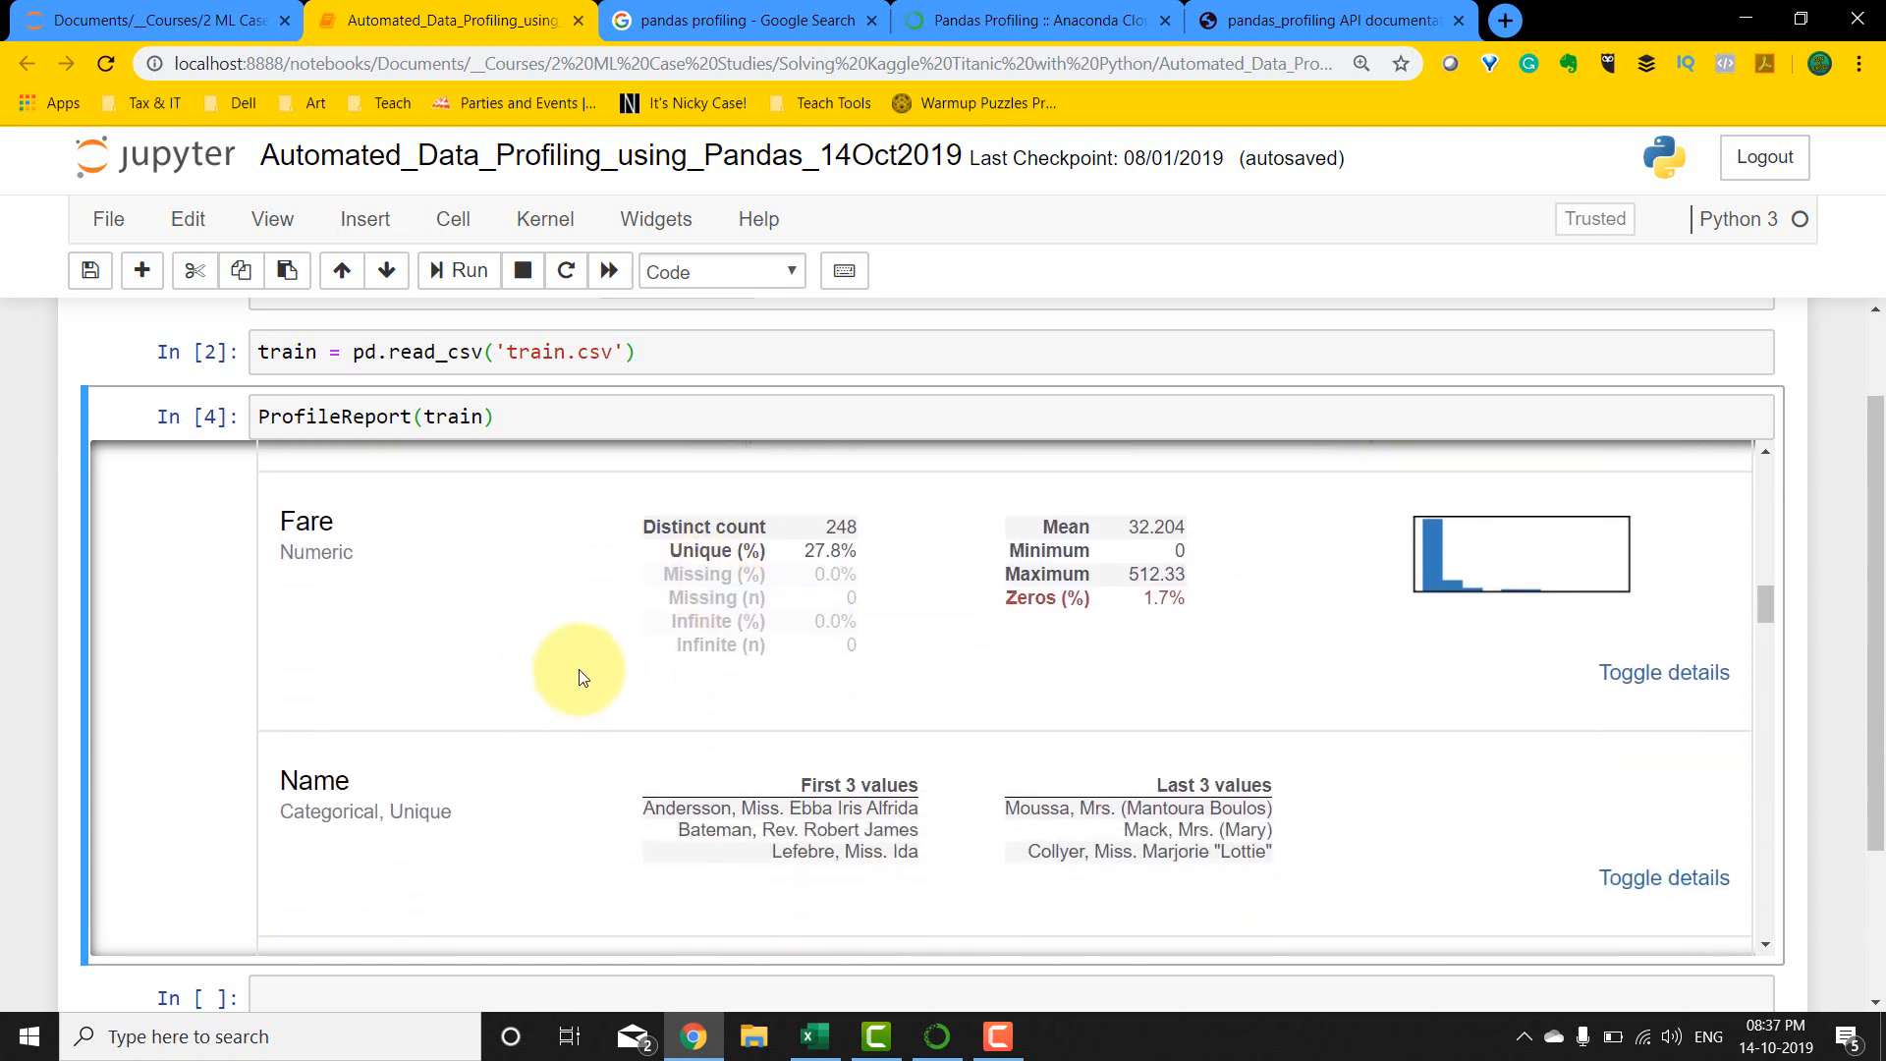
{"action": "mouse_move", "coordinate": [1034, 601]}
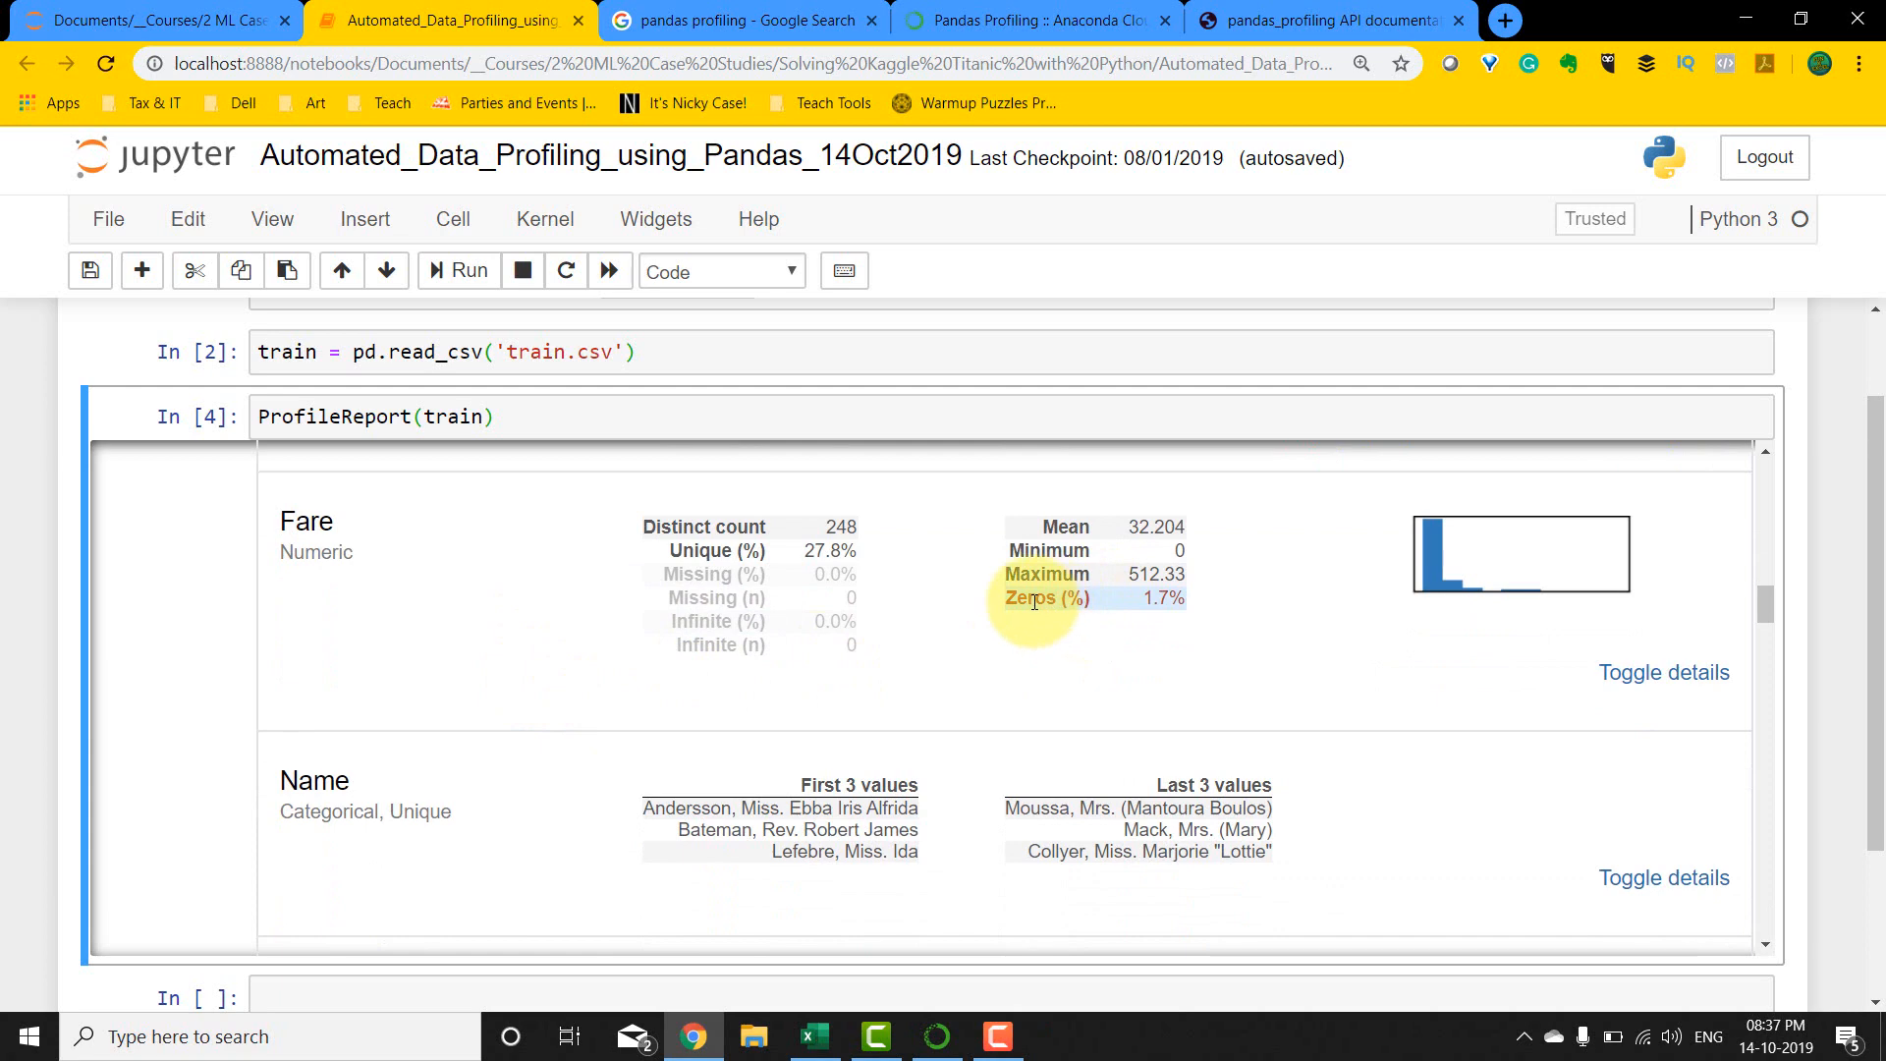
{"action": "scroll", "scroll_direction": "down", "scroll_amount": 3}
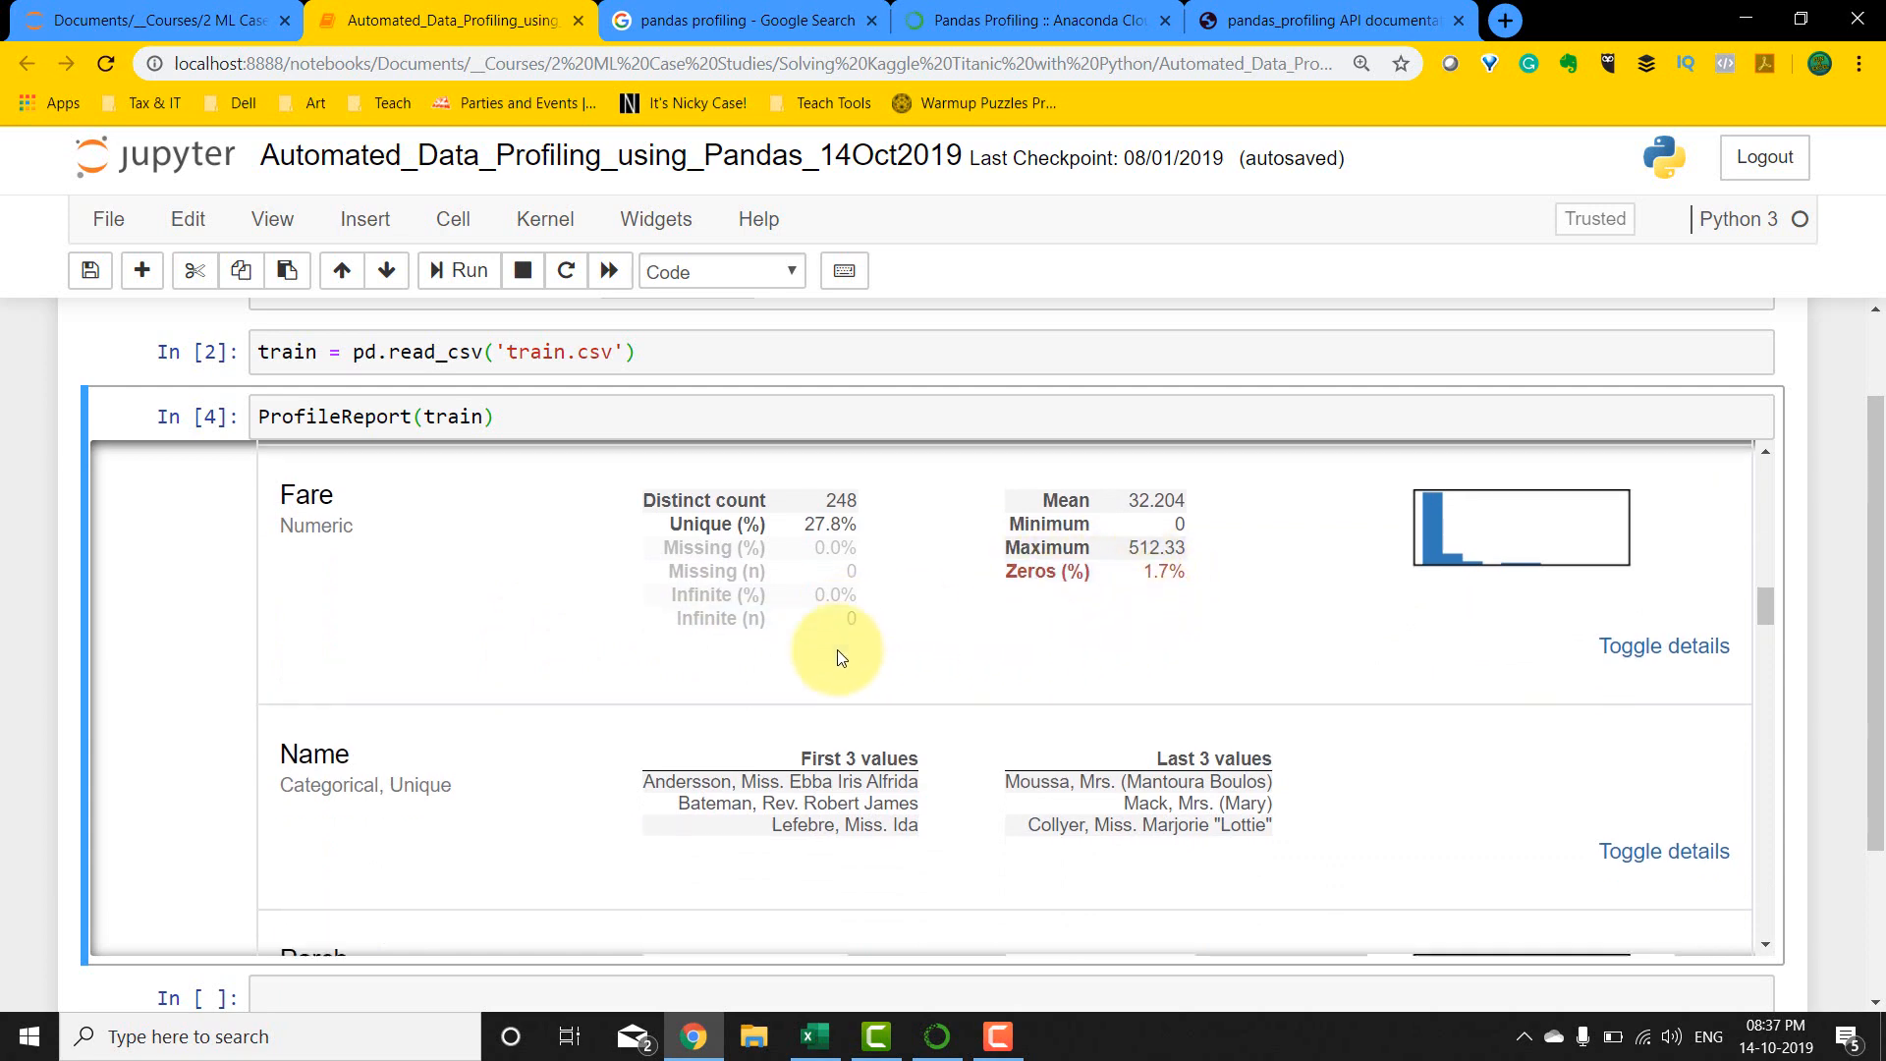
{"action": "scroll", "scroll_direction": "down", "scroll_amount": 3}
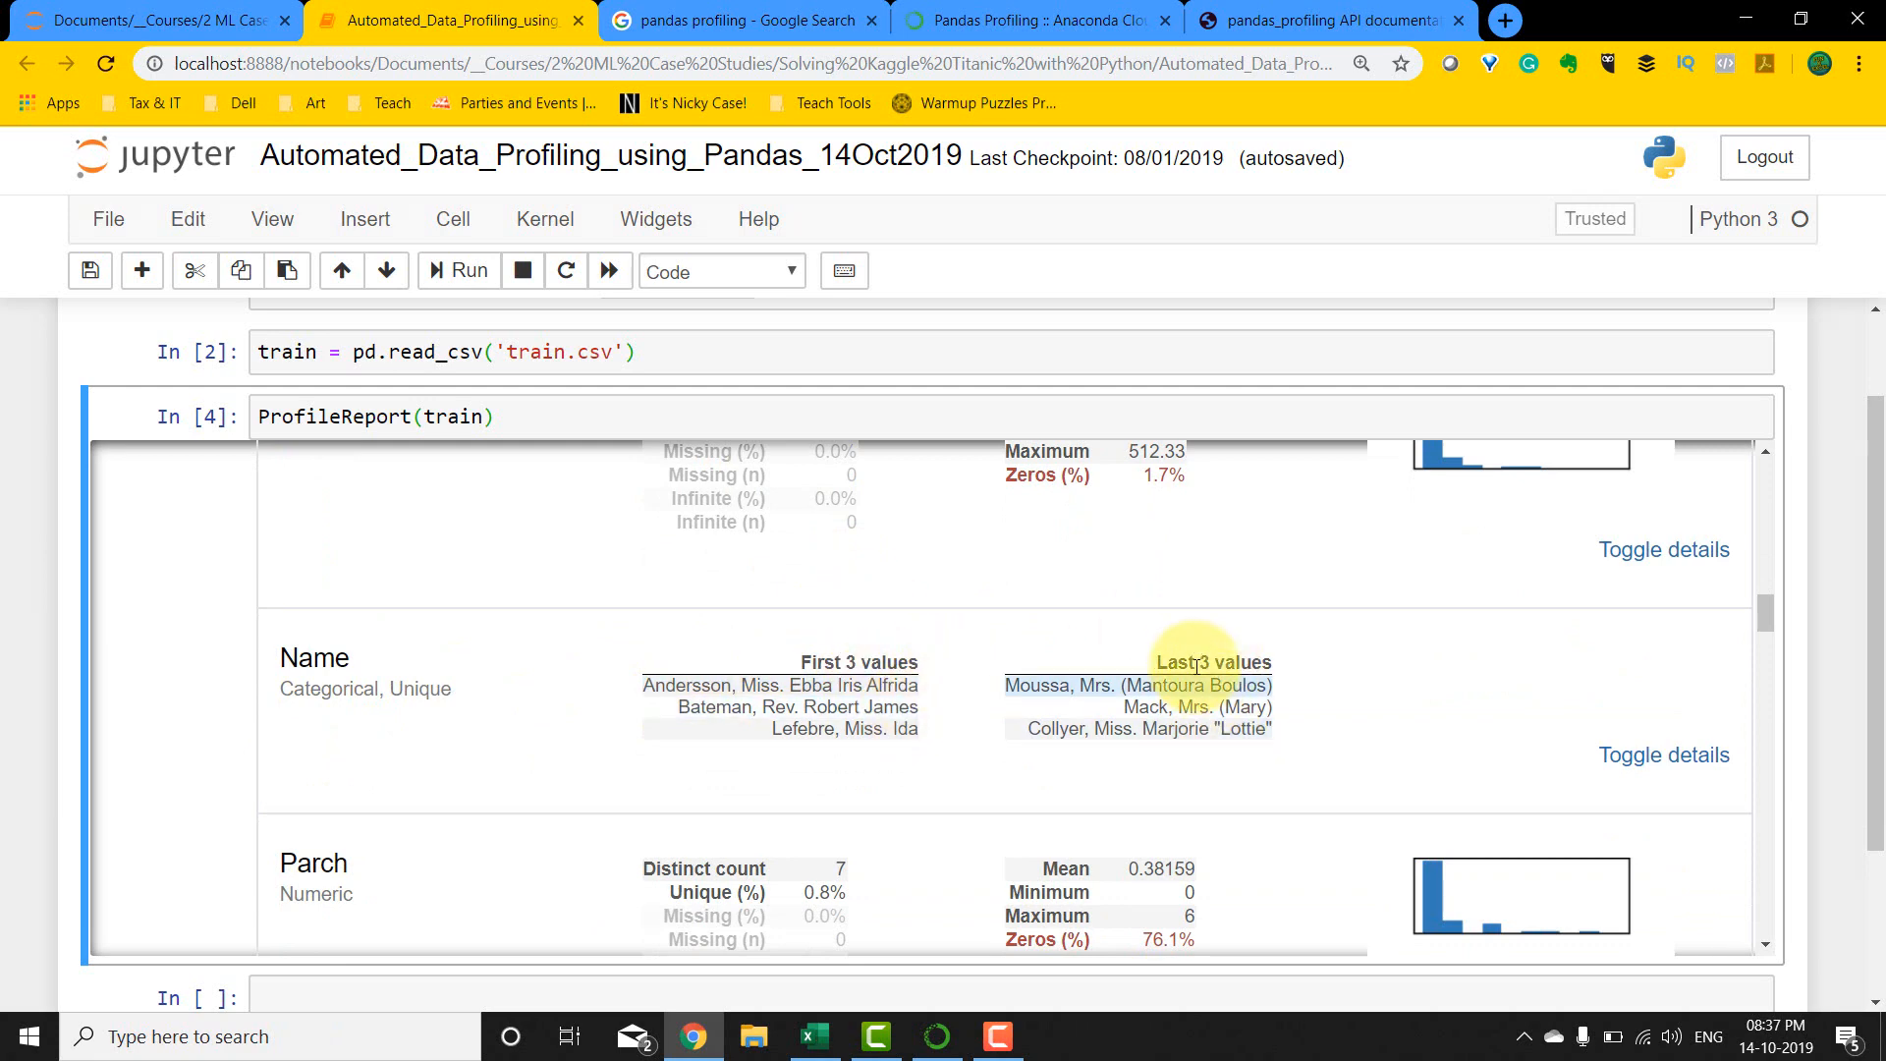
{"action": "mouse_move", "coordinate": [342, 717]}
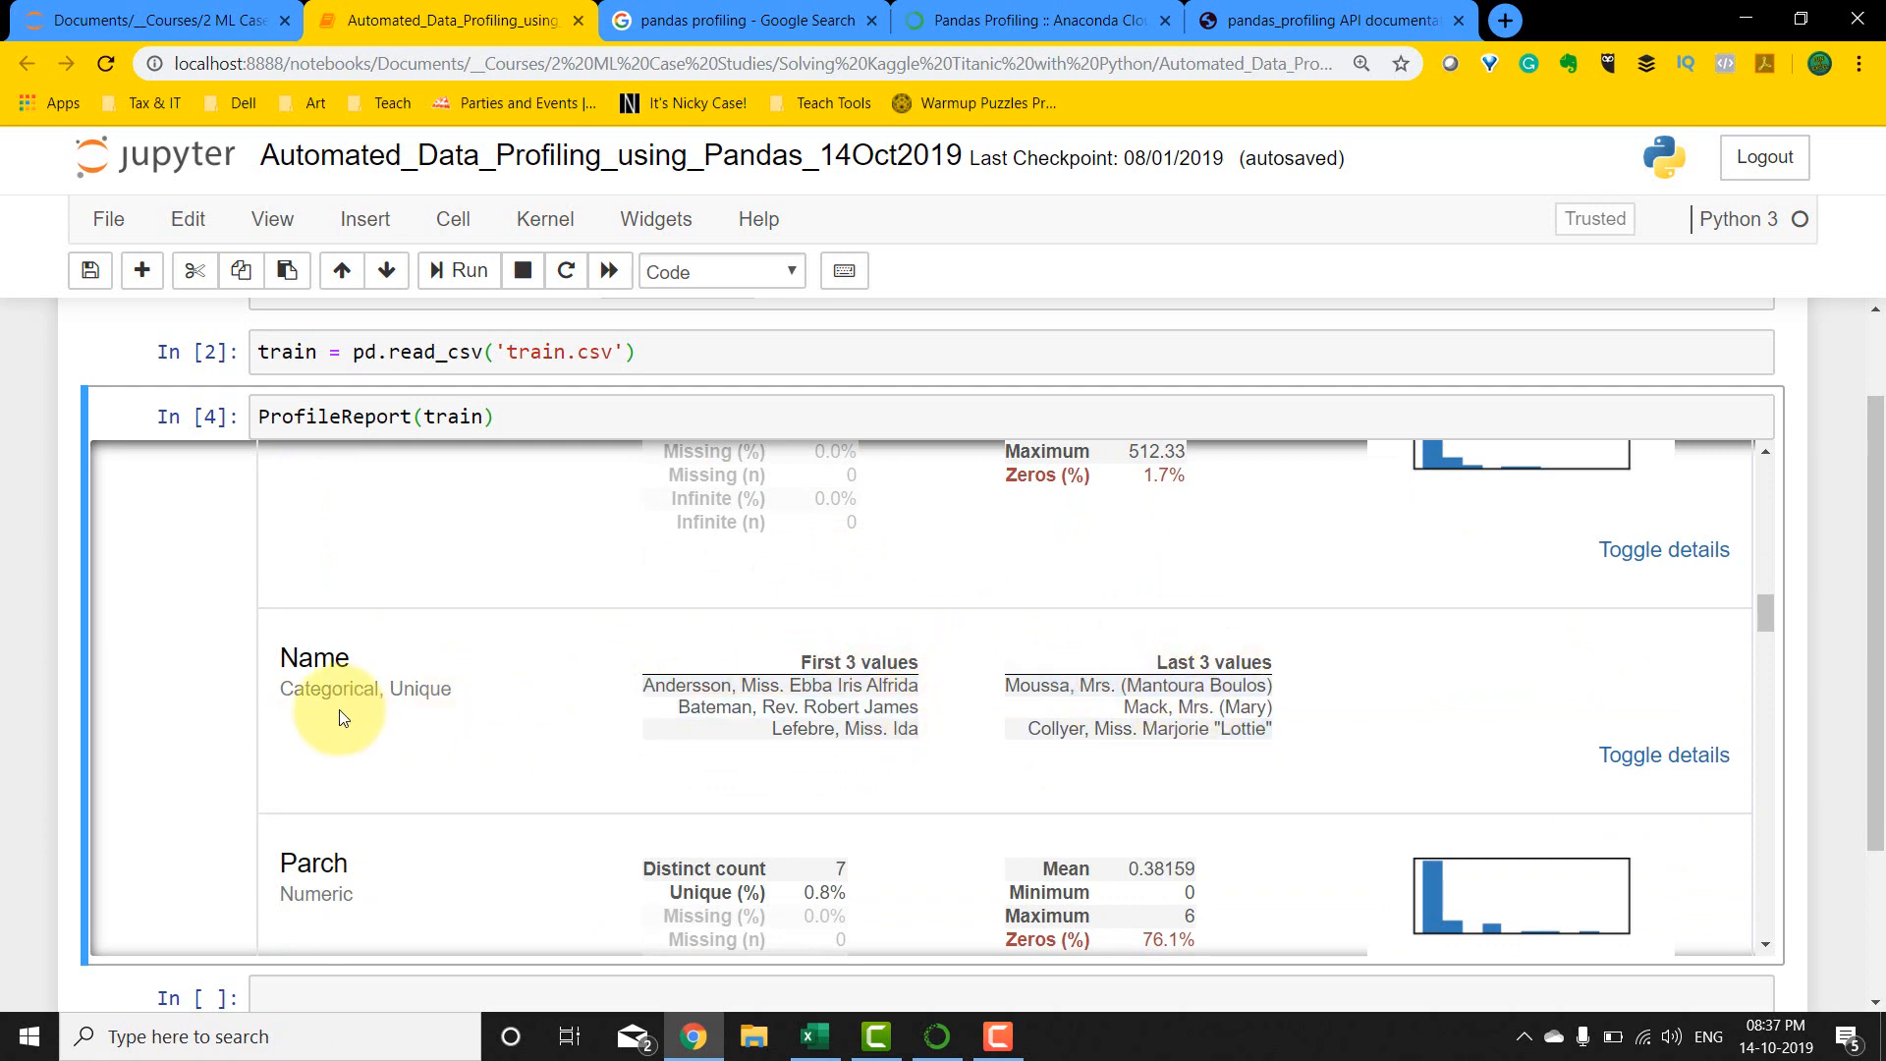
{"action": "scroll", "scroll_direction": "down", "scroll_amount": 3}
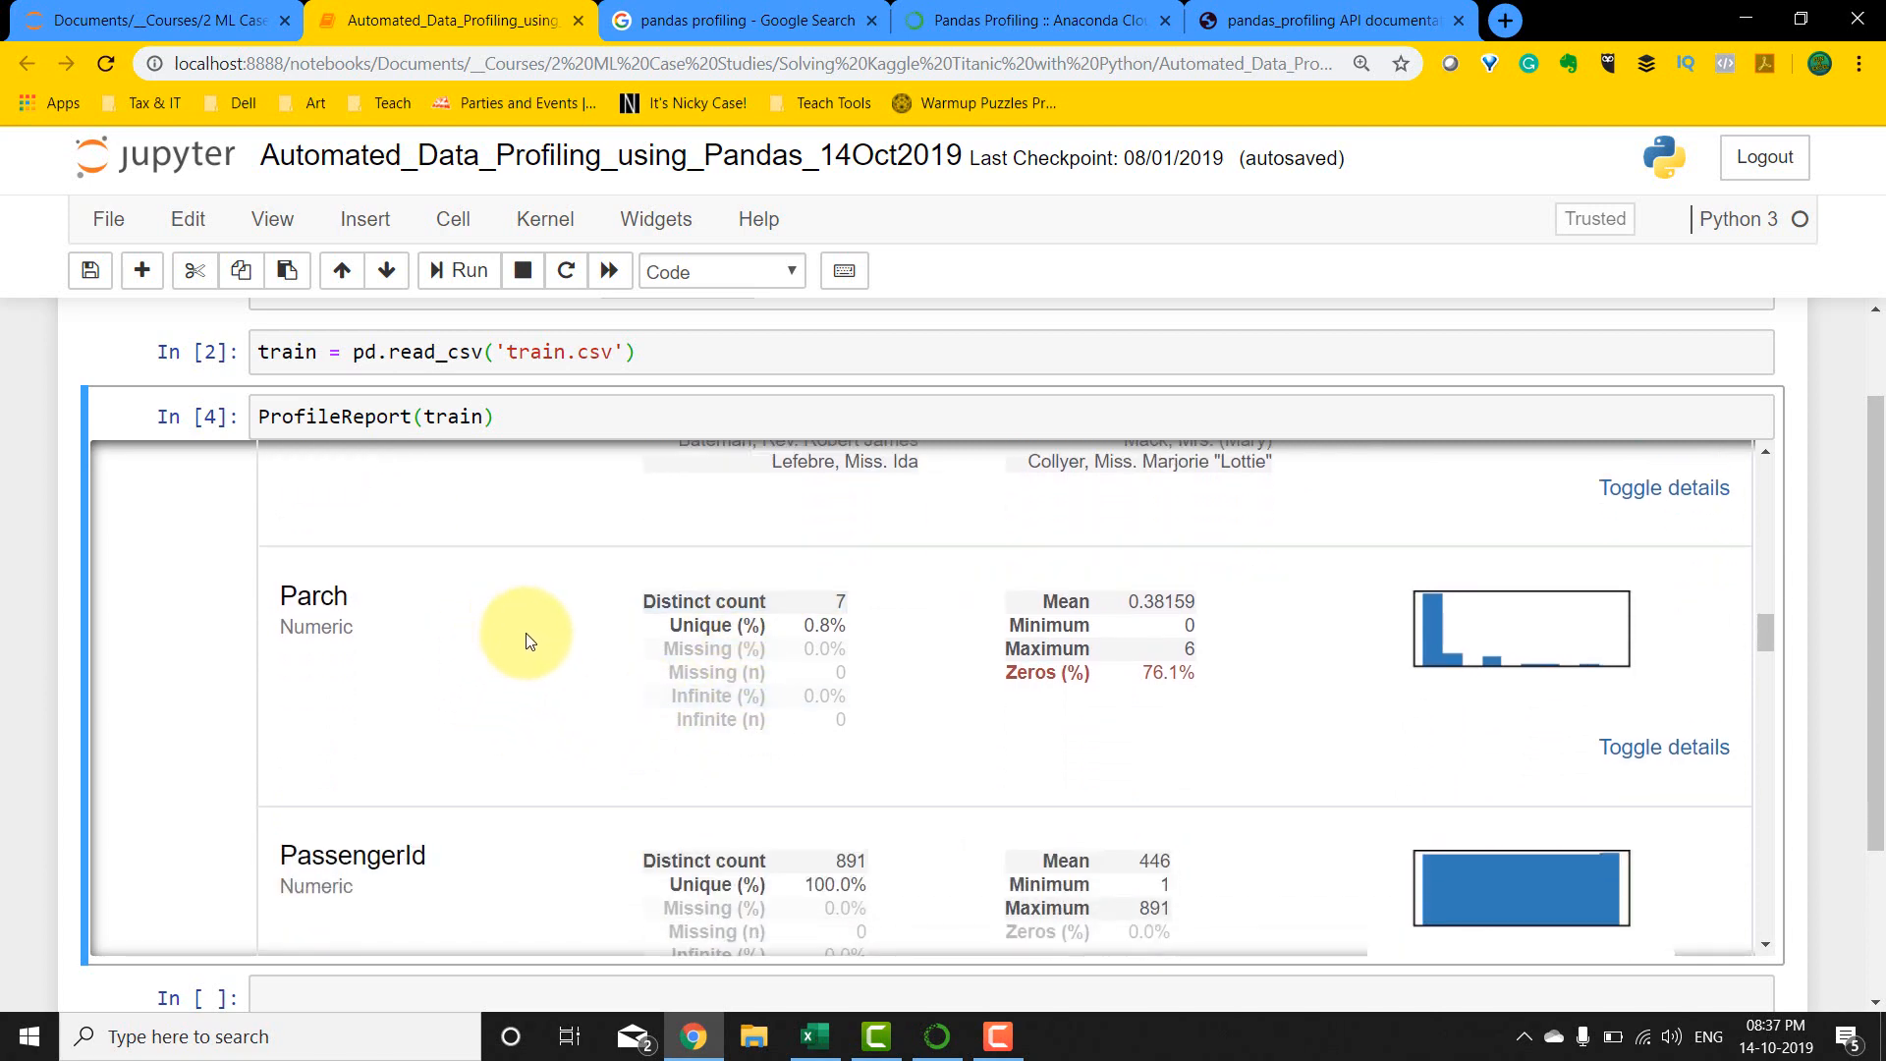
{"action": "scroll", "scroll_direction": "down", "scroll_amount": 3}
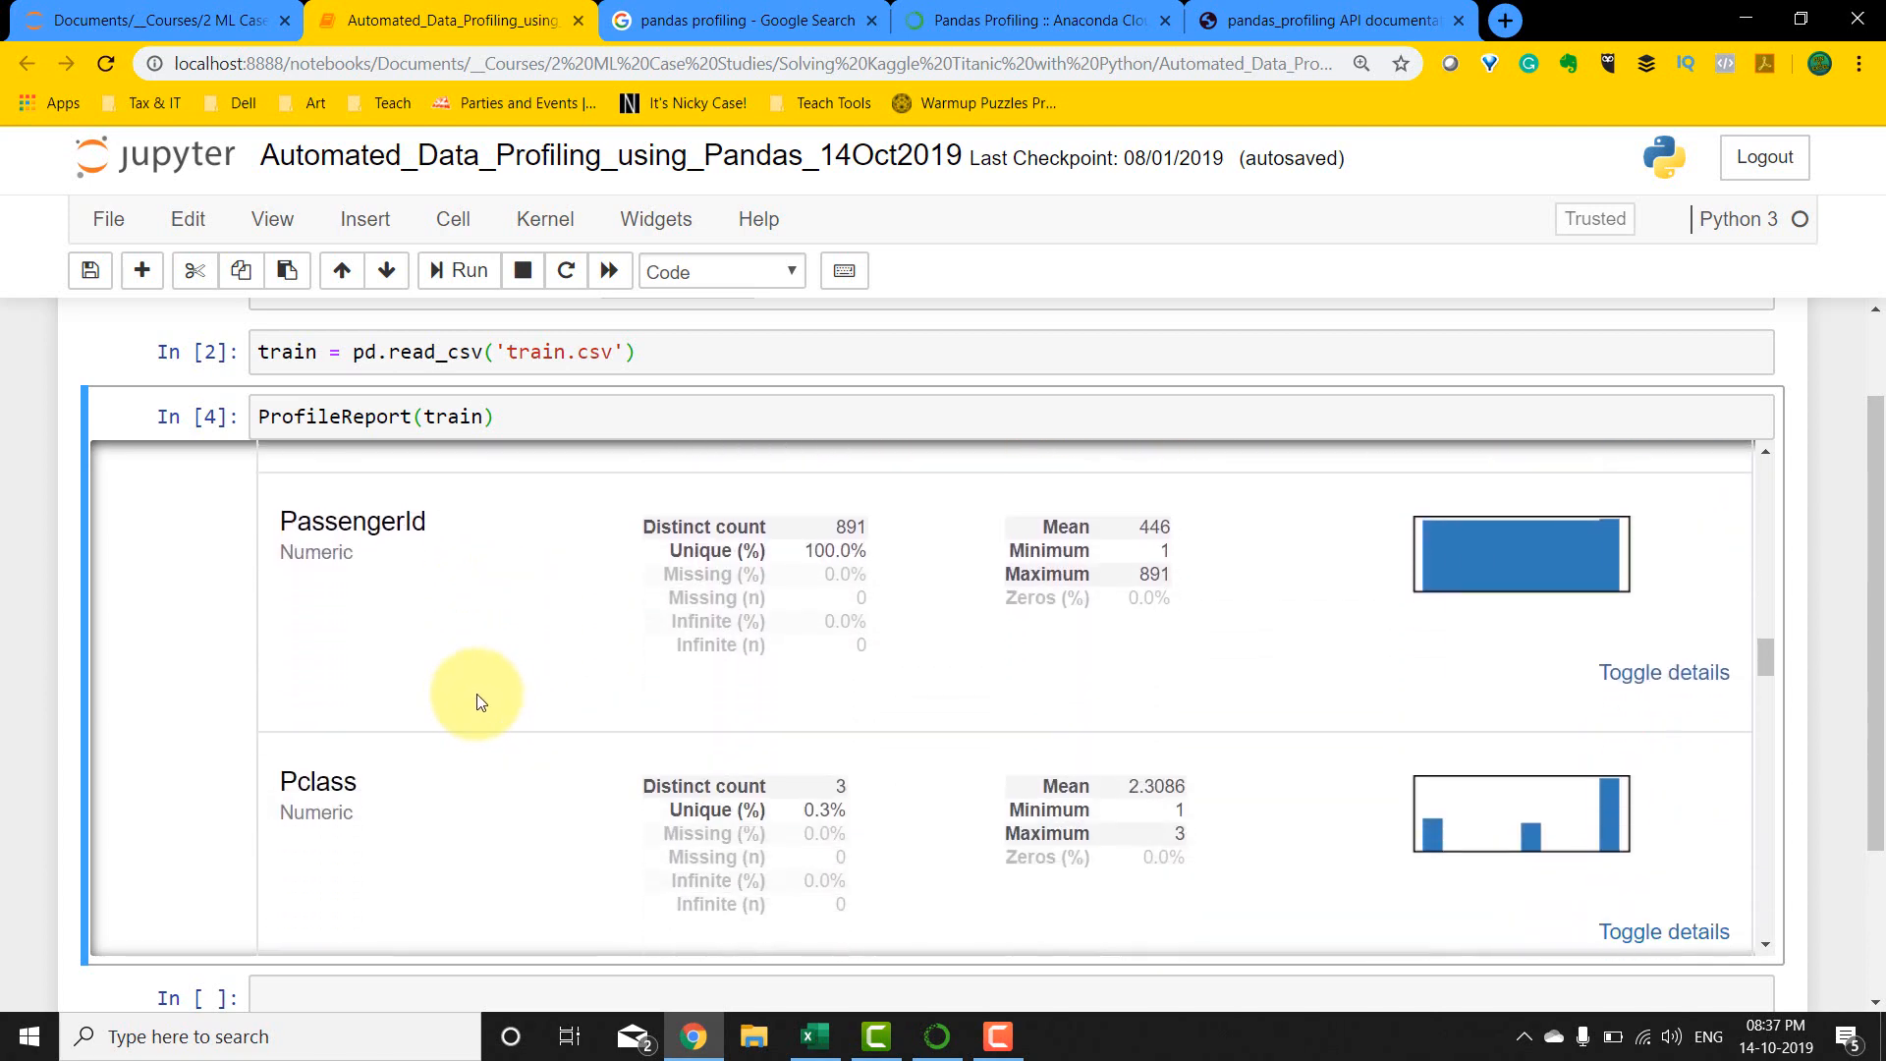
{"action": "scroll", "scroll_direction": "down", "scroll_amount": 3}
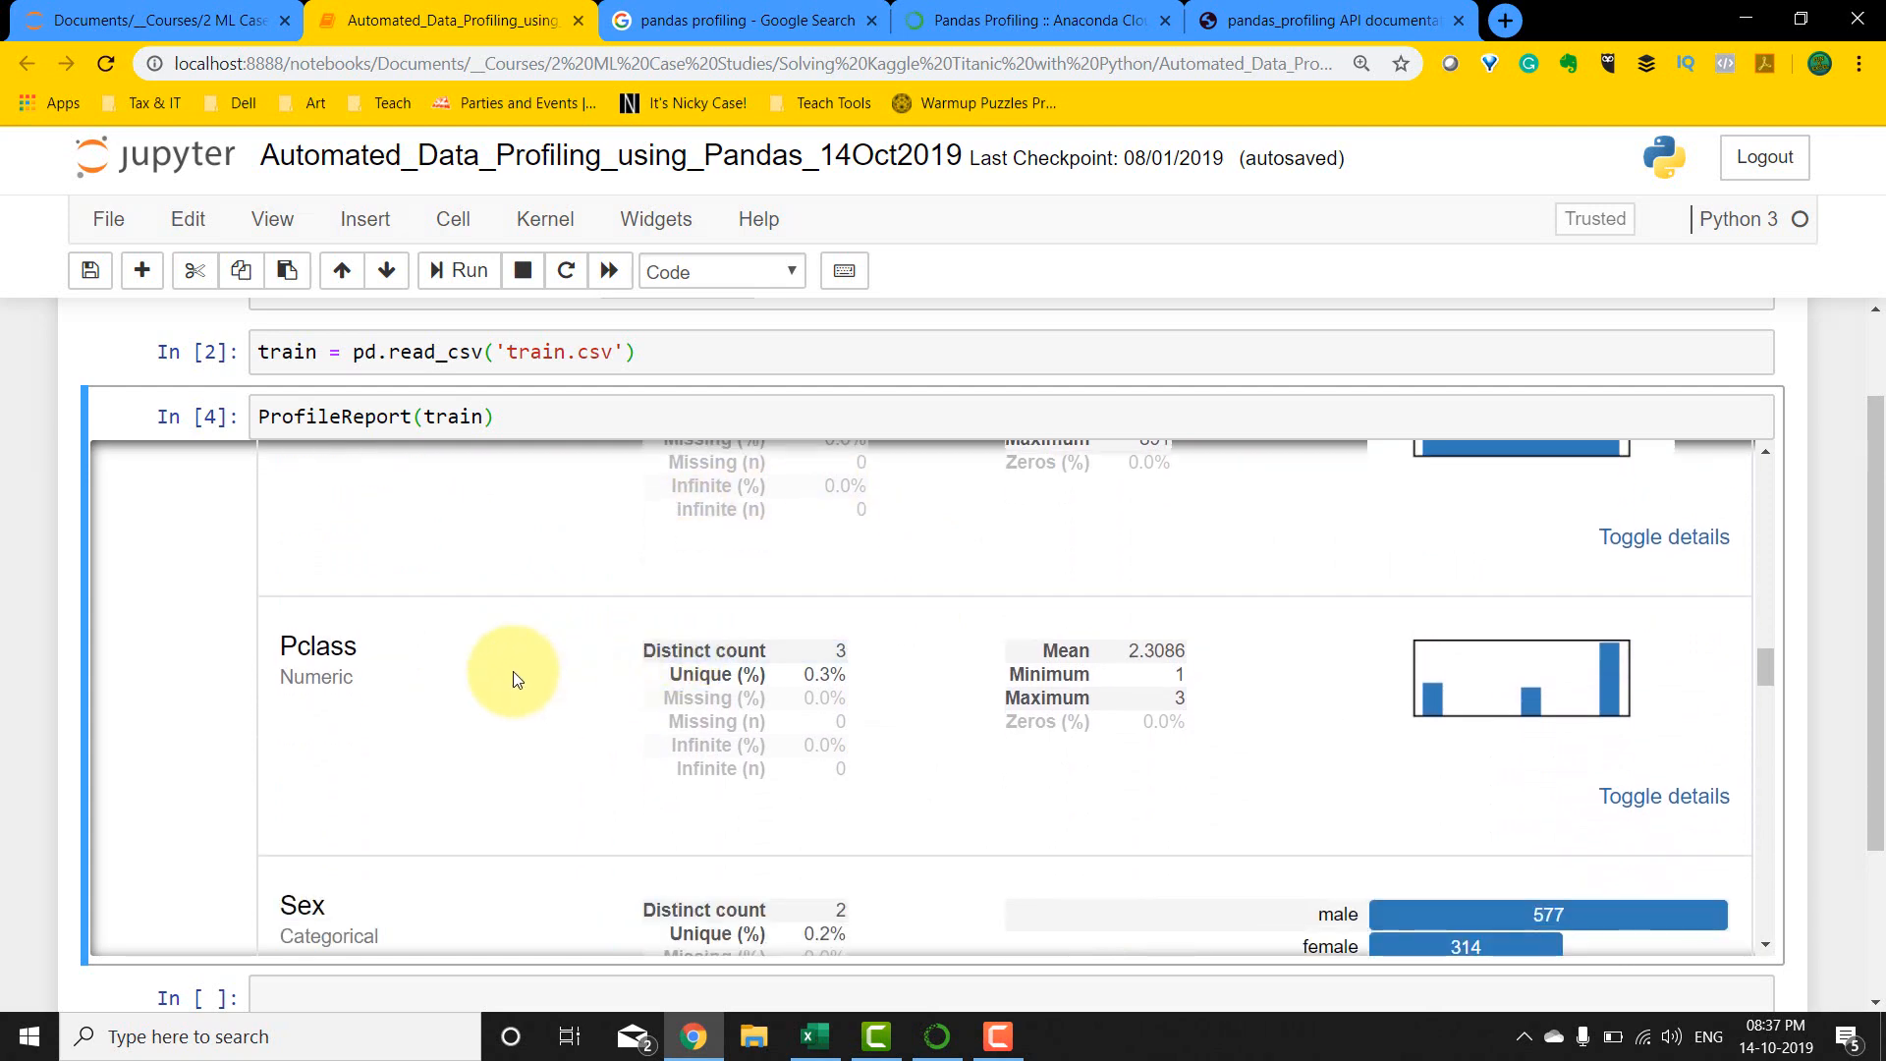
{"action": "scroll", "scroll_direction": "down", "scroll_amount": 3}
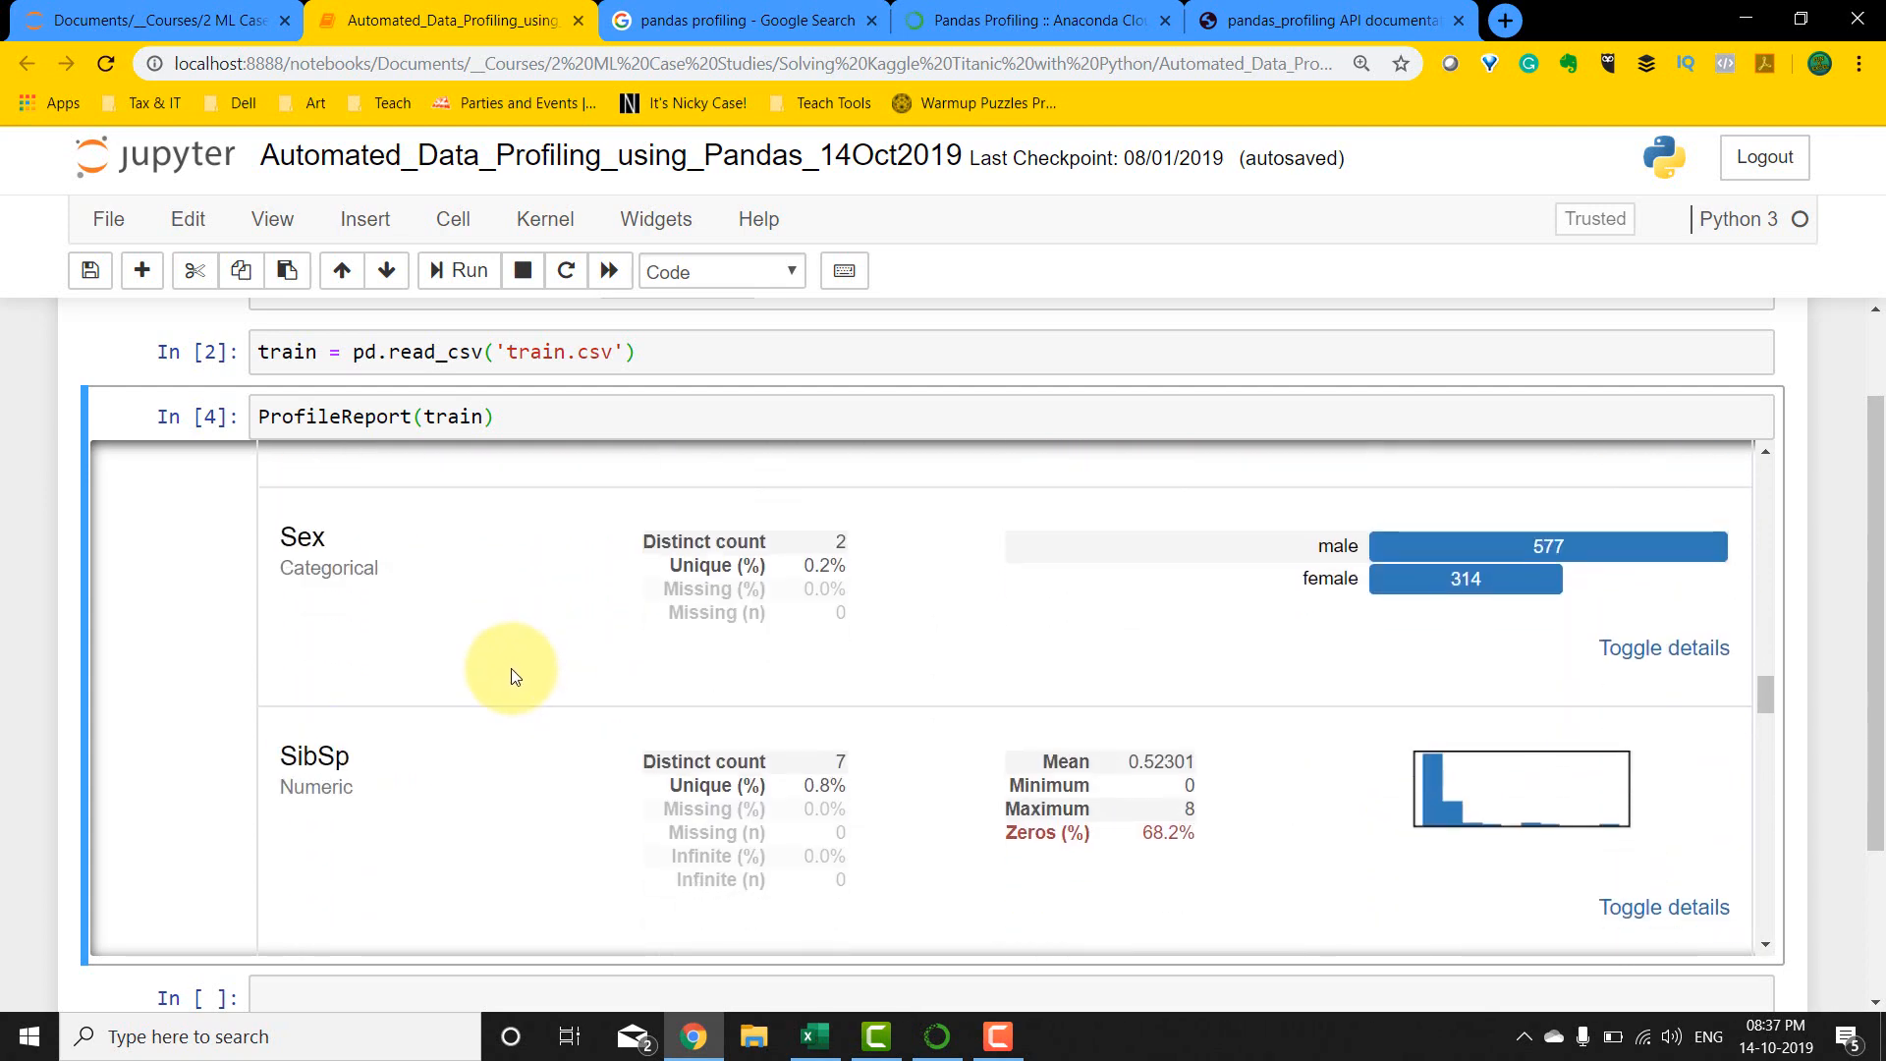
{"action": "mouse_move", "coordinate": [491, 624]}
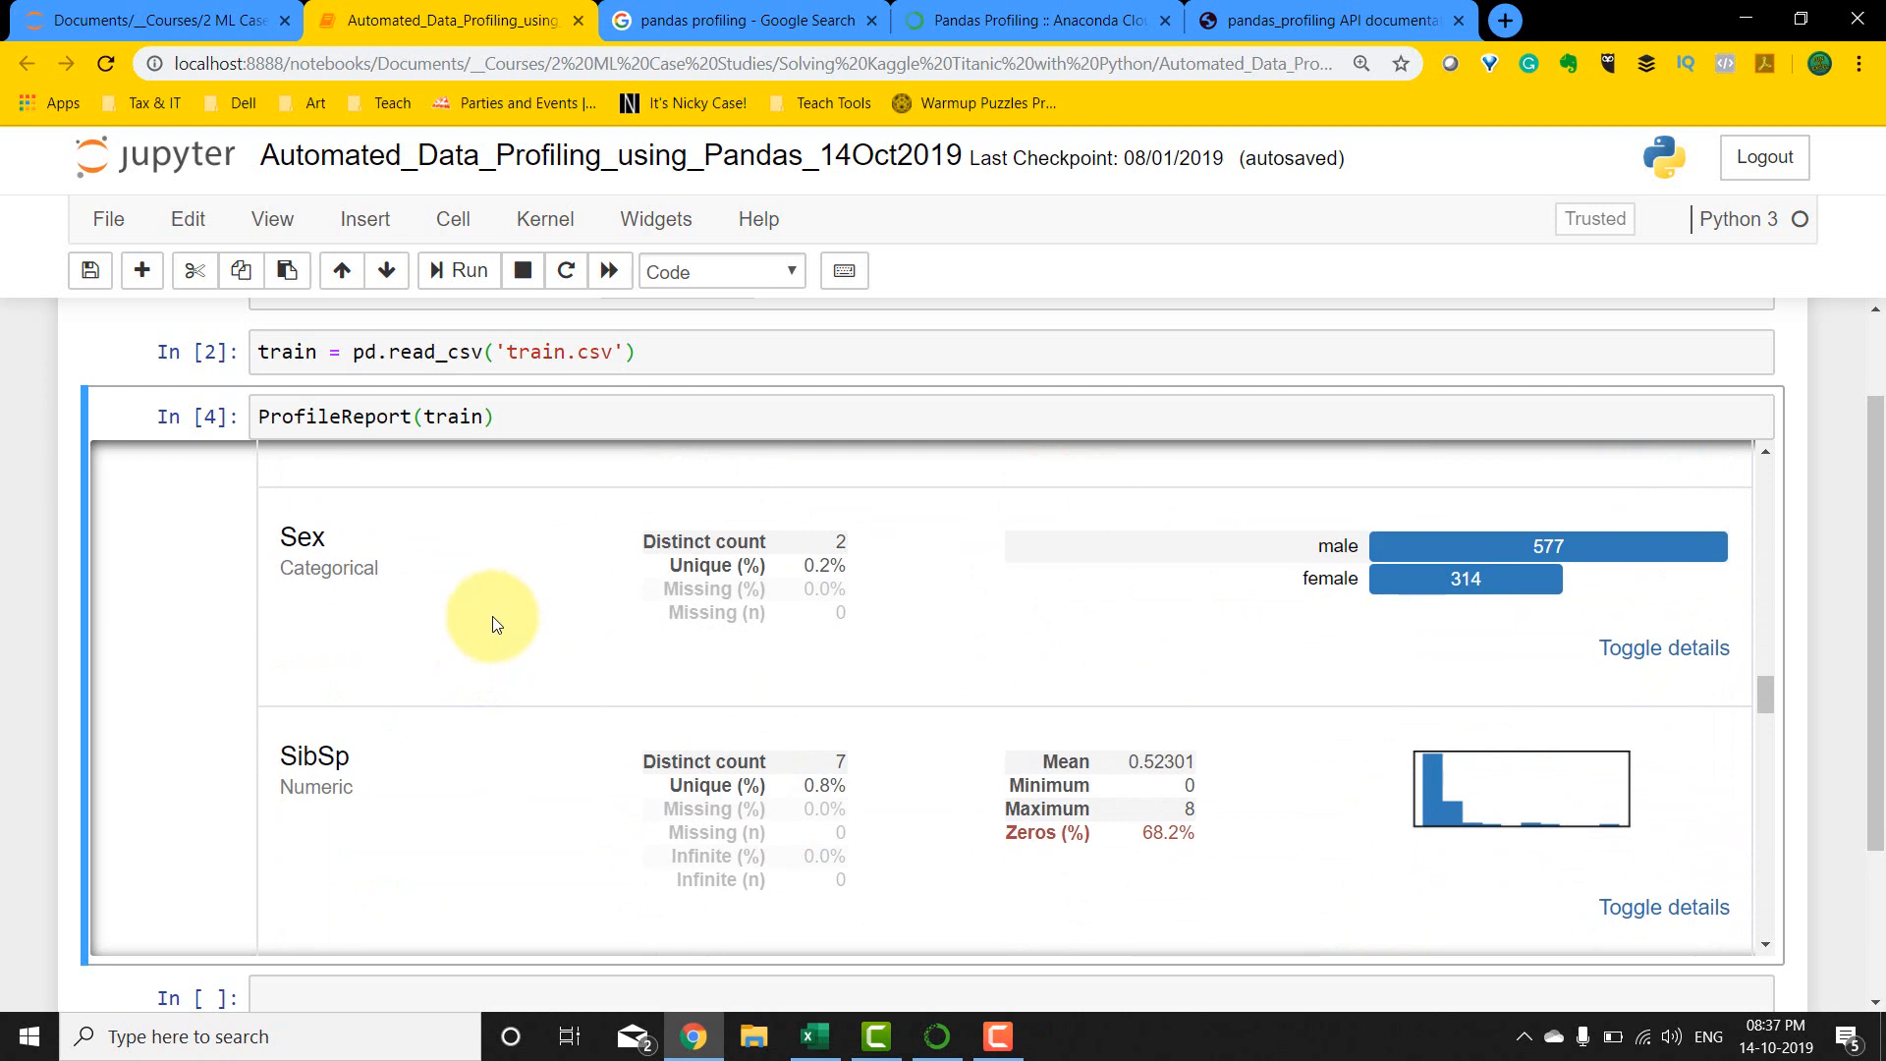
{"action": "mouse_move", "coordinate": [766, 601]}
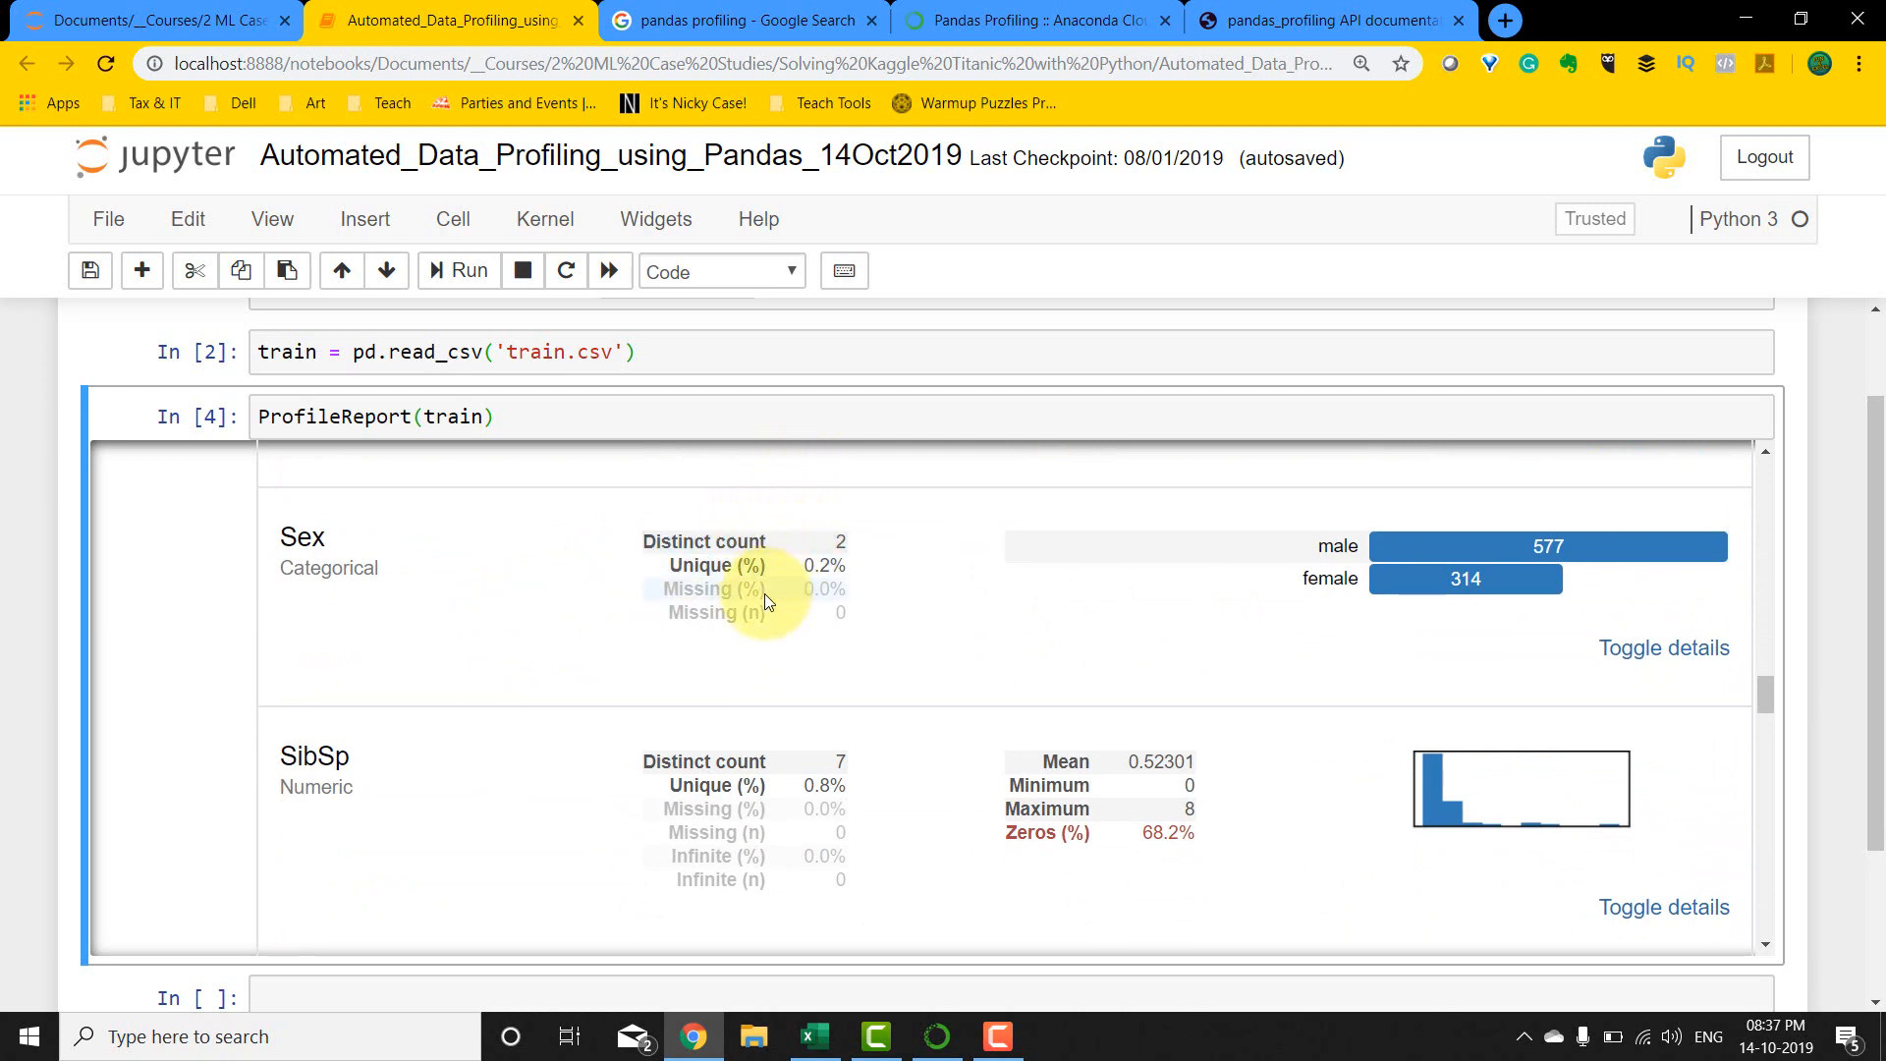
{"action": "mouse_move", "coordinate": [322, 567]}
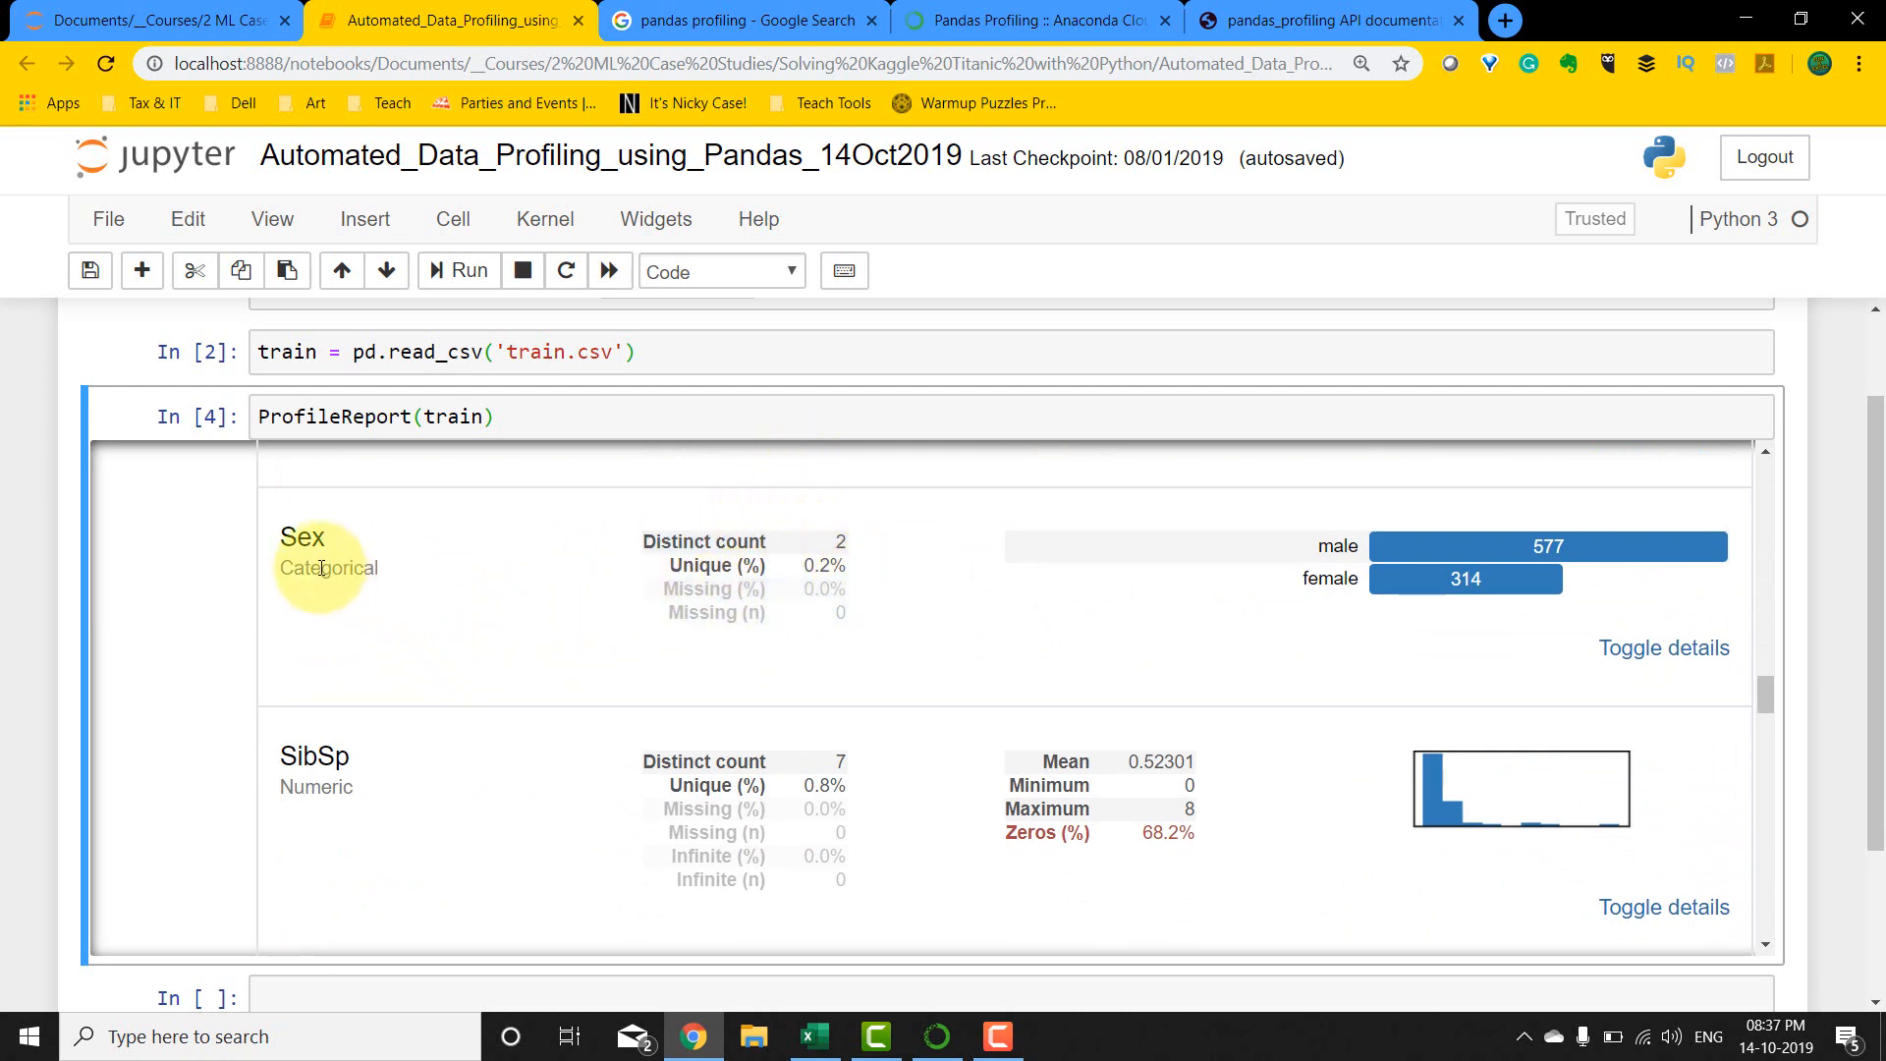
{"action": "double_click", "coordinate": [327, 568]}
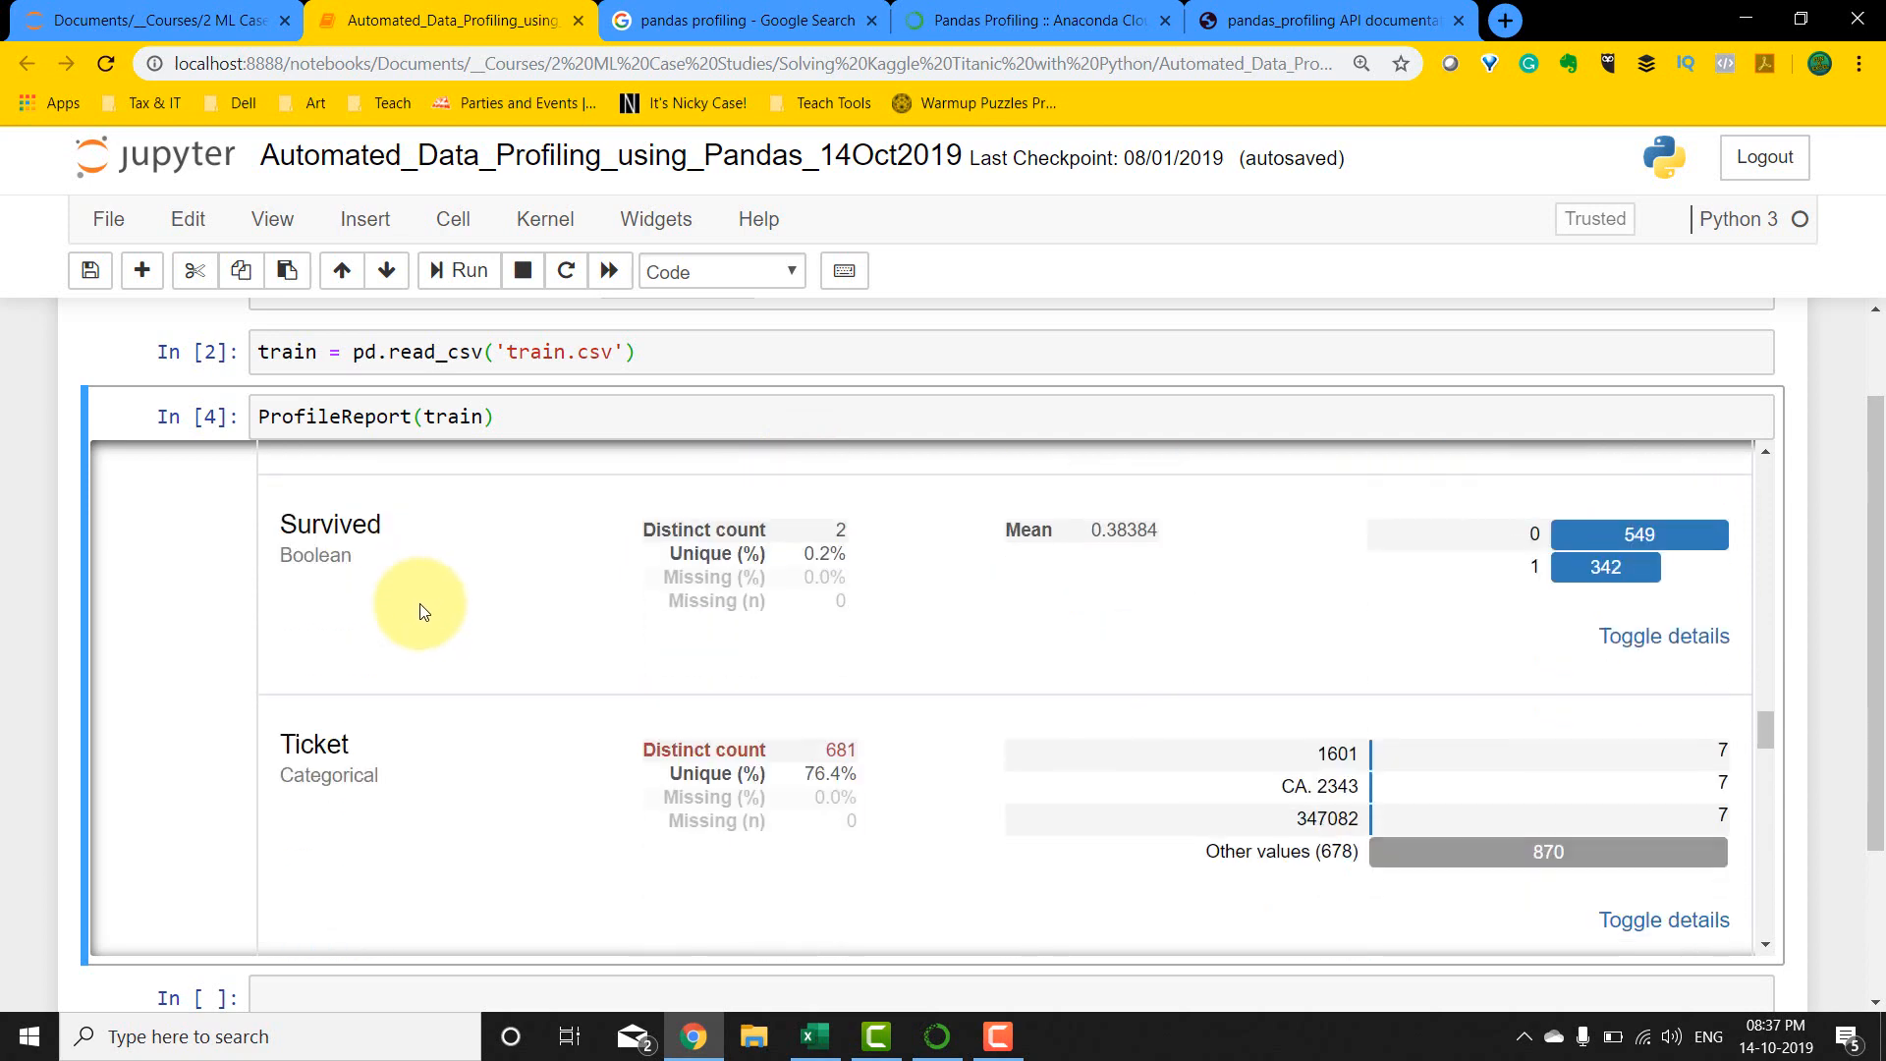
{"action": "mouse_move", "coordinate": [387, 770]}
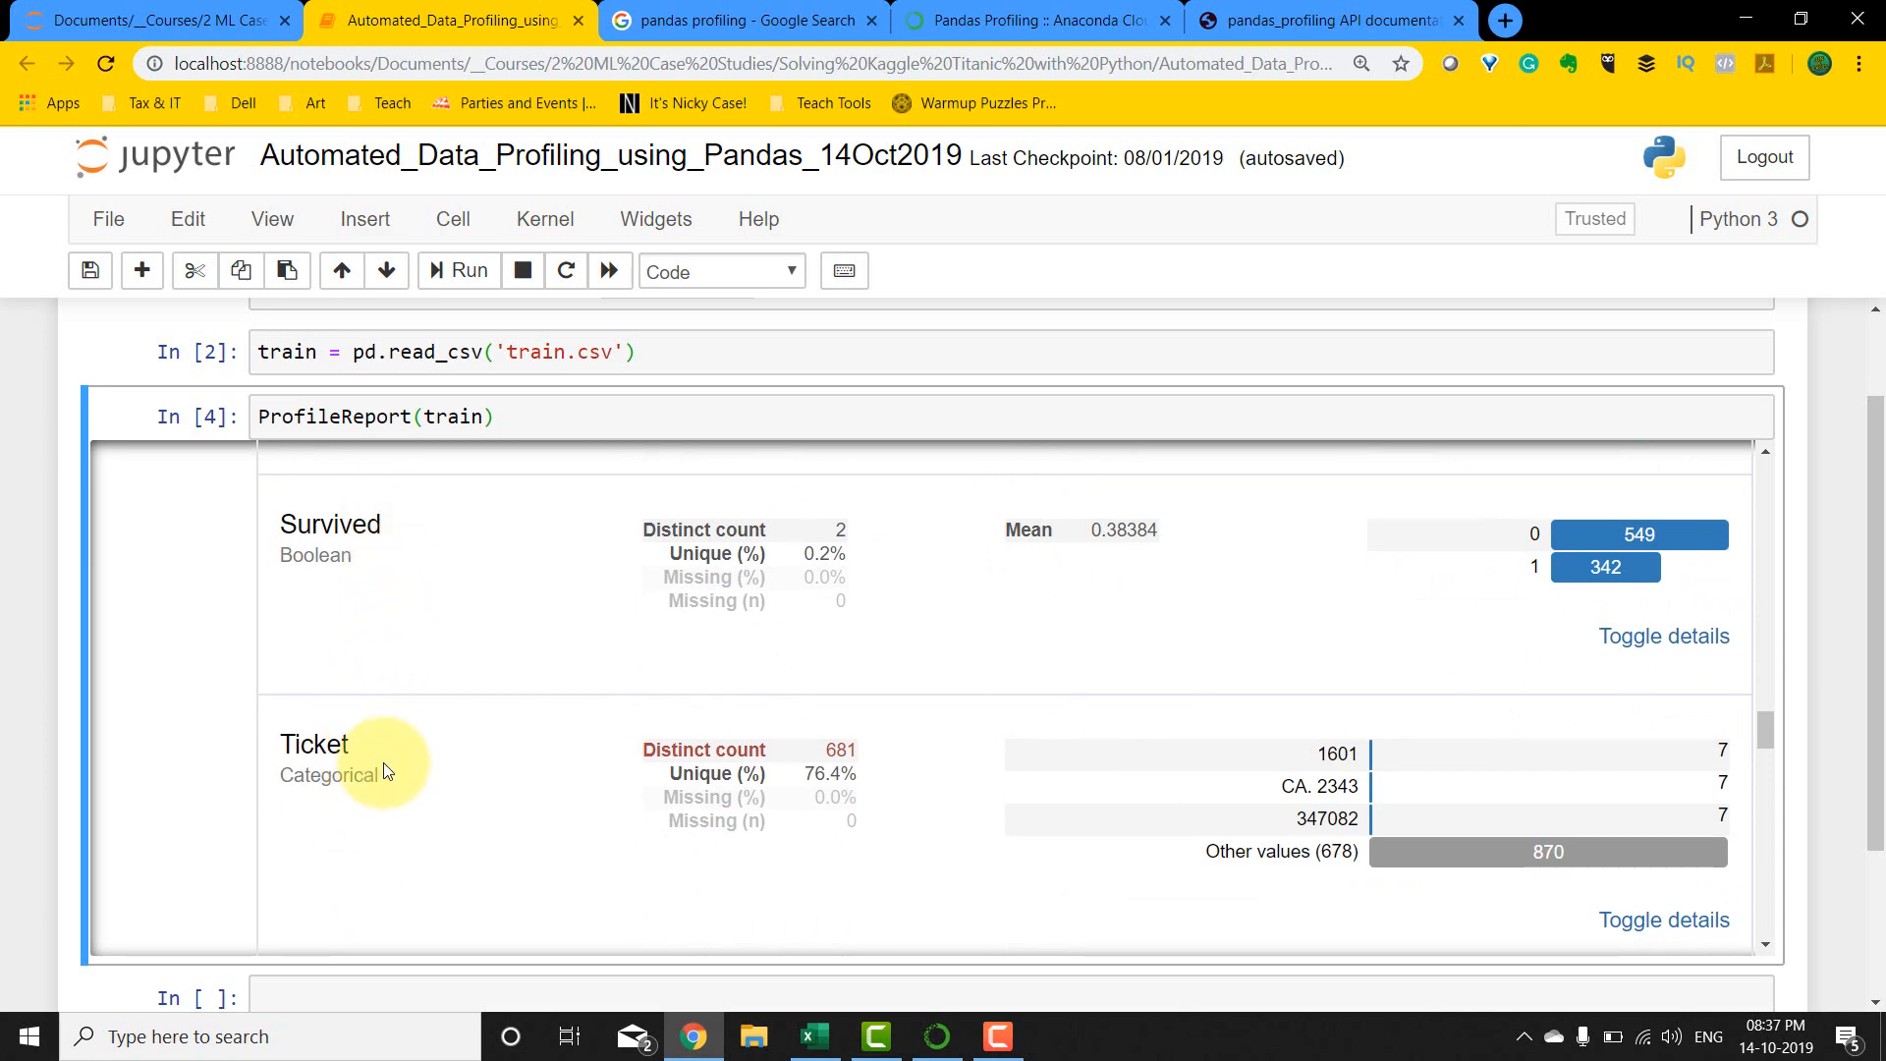
Step: Scroll past the Pearson correlations heatmap to the Sample table of the first five passengers
{"action": "scroll", "scroll_direction": "down", "scroll_amount": 3}
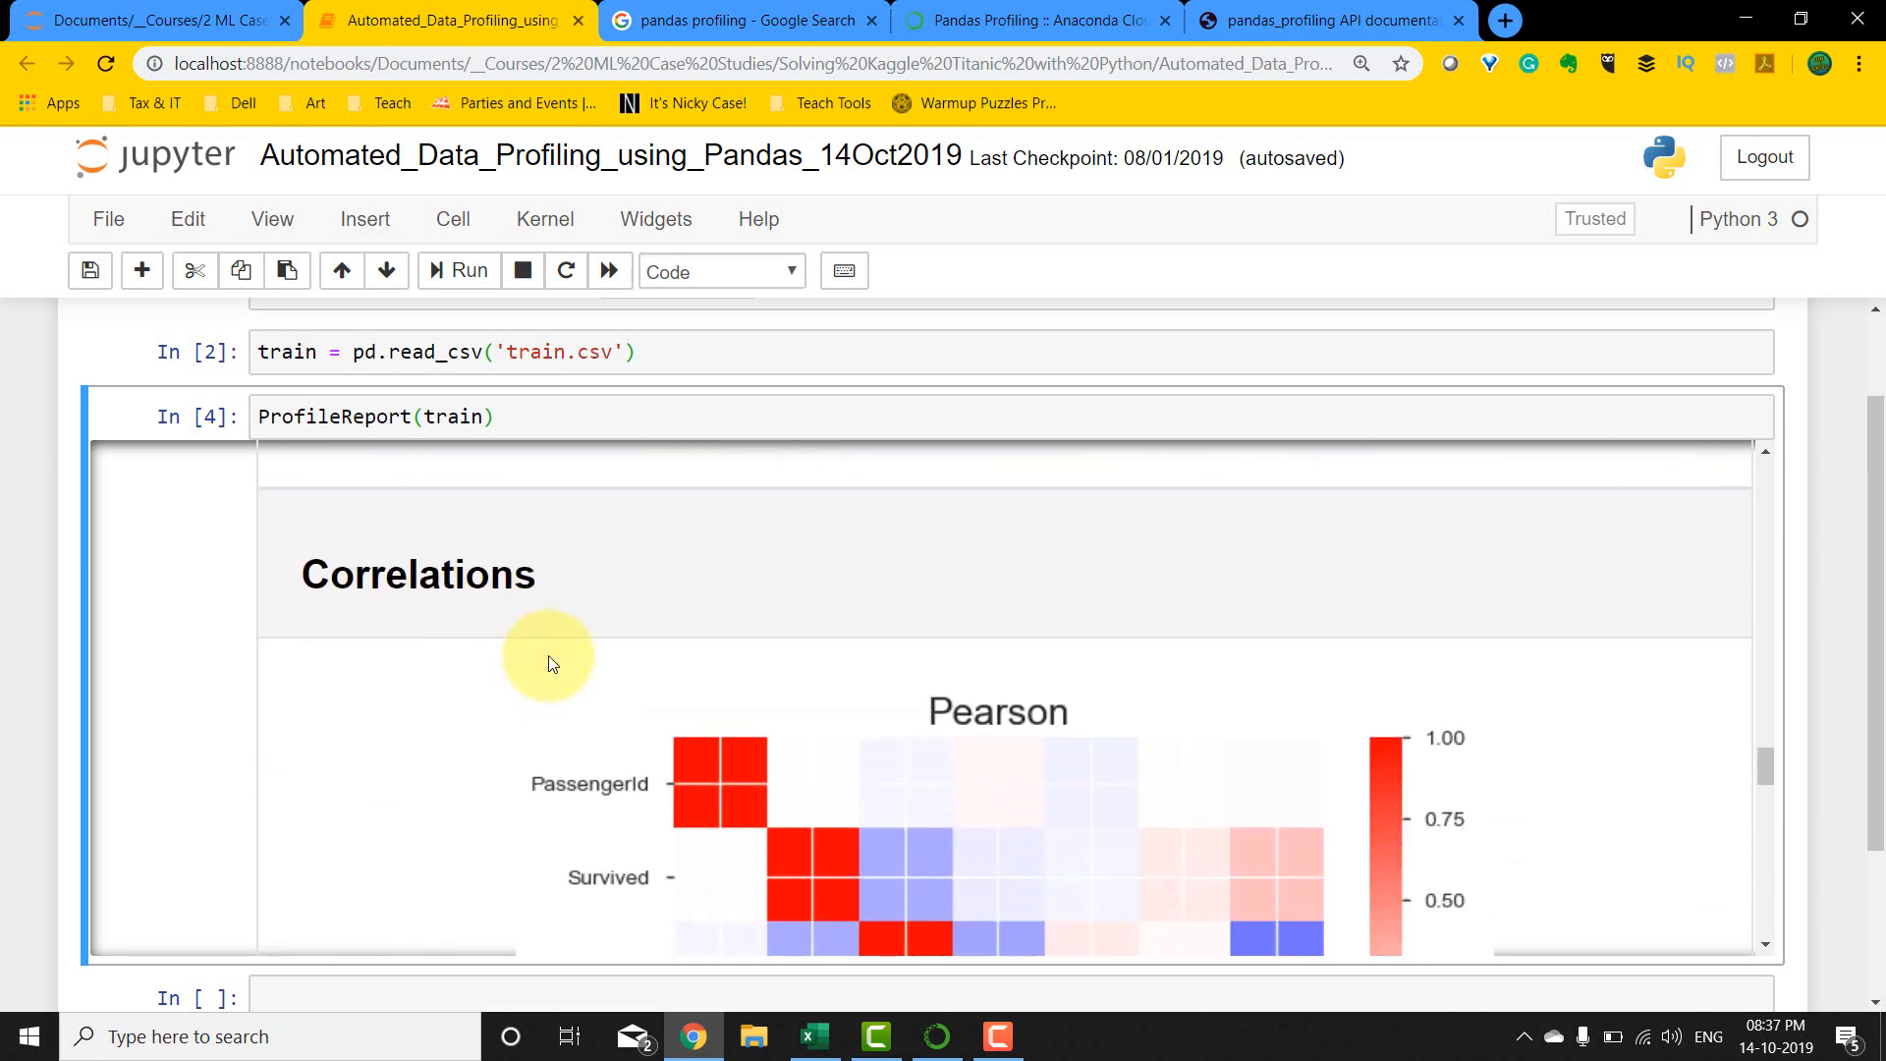
{"action": "scroll", "scroll_direction": "down", "scroll_amount": 3}
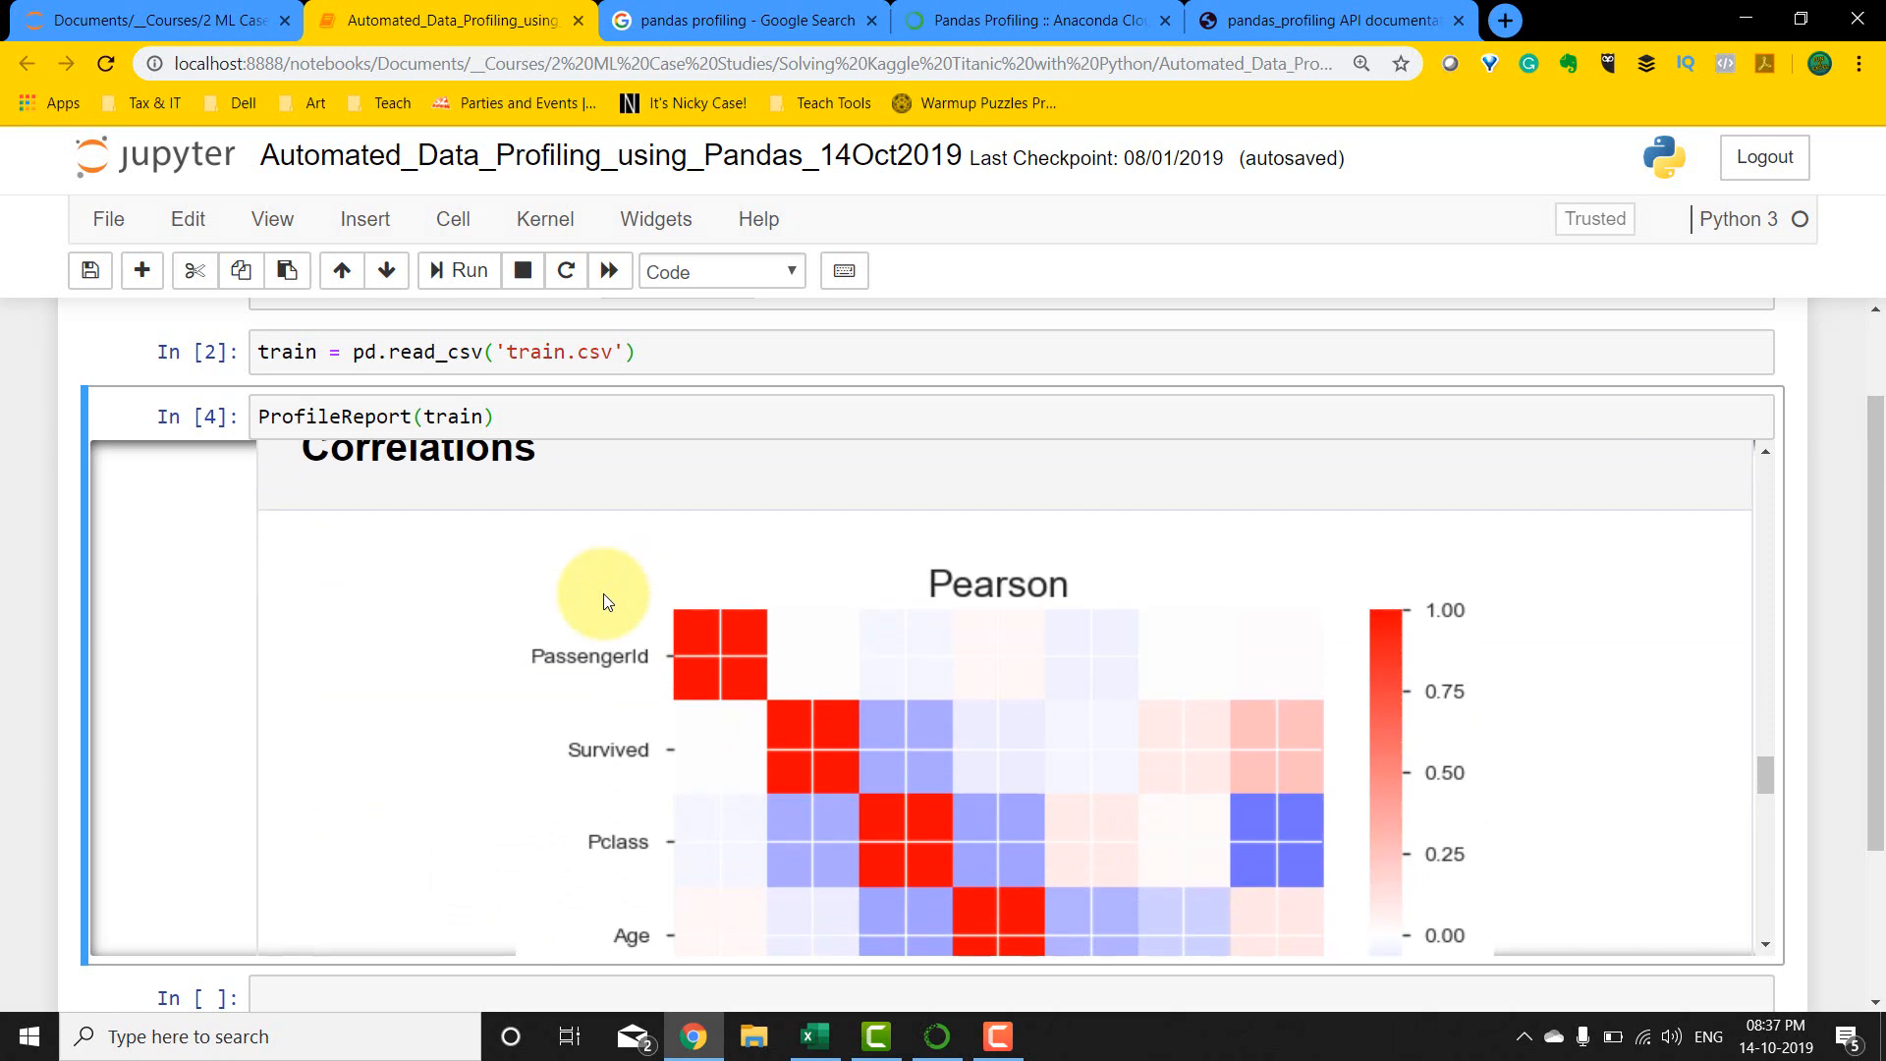
{"action": "scroll", "scroll_direction": "down", "scroll_amount": 3}
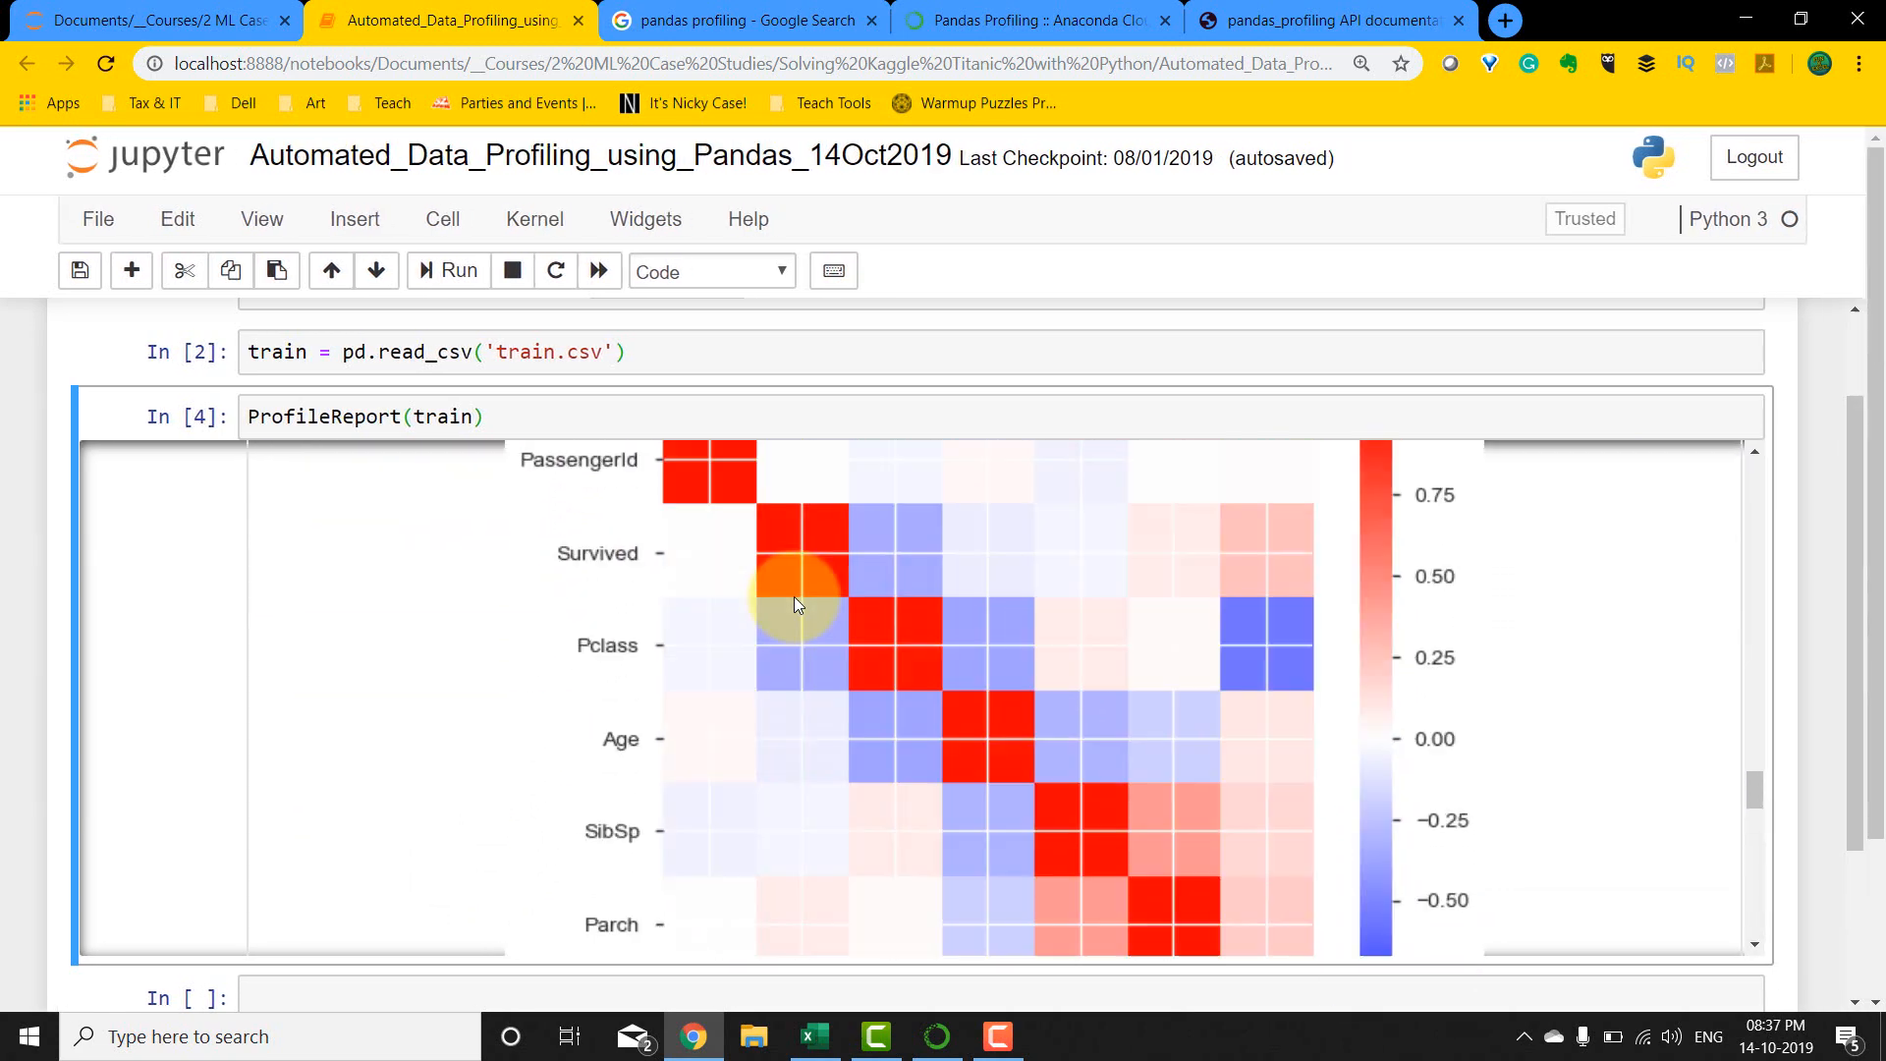
{"action": "scroll", "scroll_direction": "down", "scroll_amount": 3}
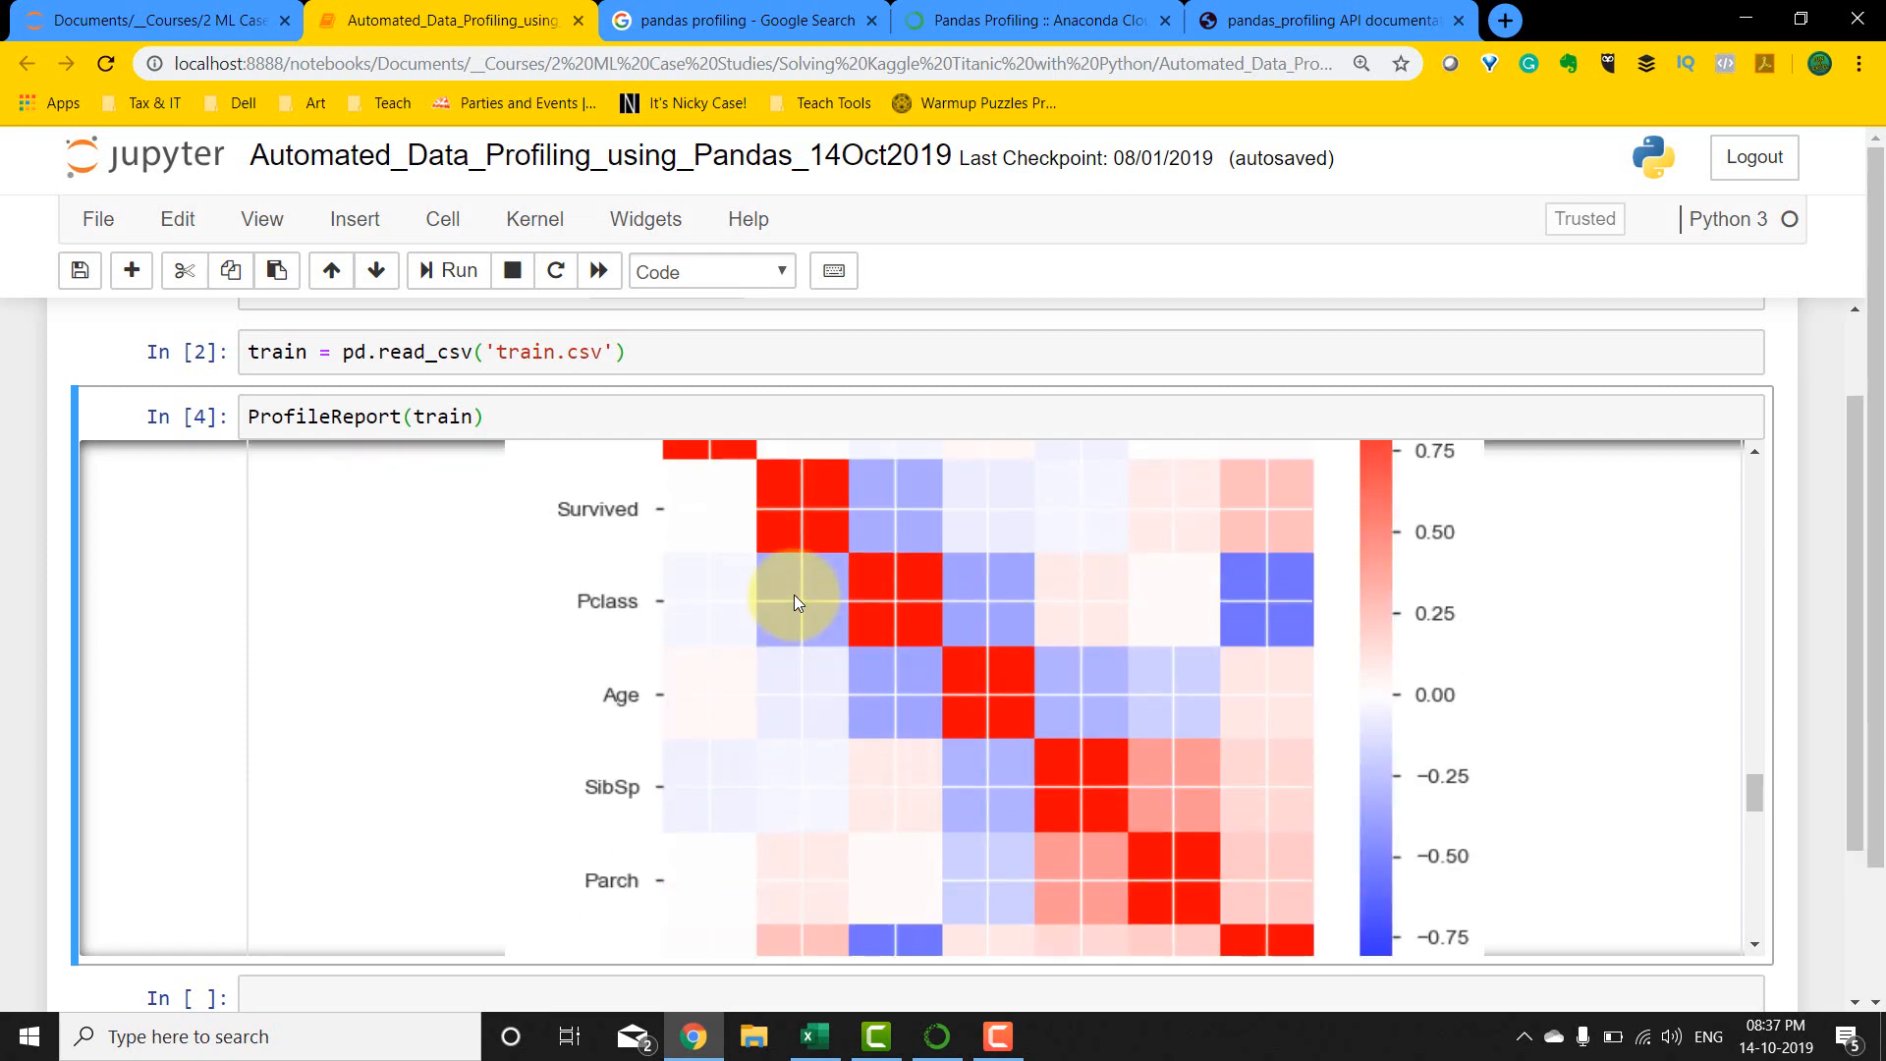
{"action": "scroll", "scroll_direction": "up", "scroll_amount": 3}
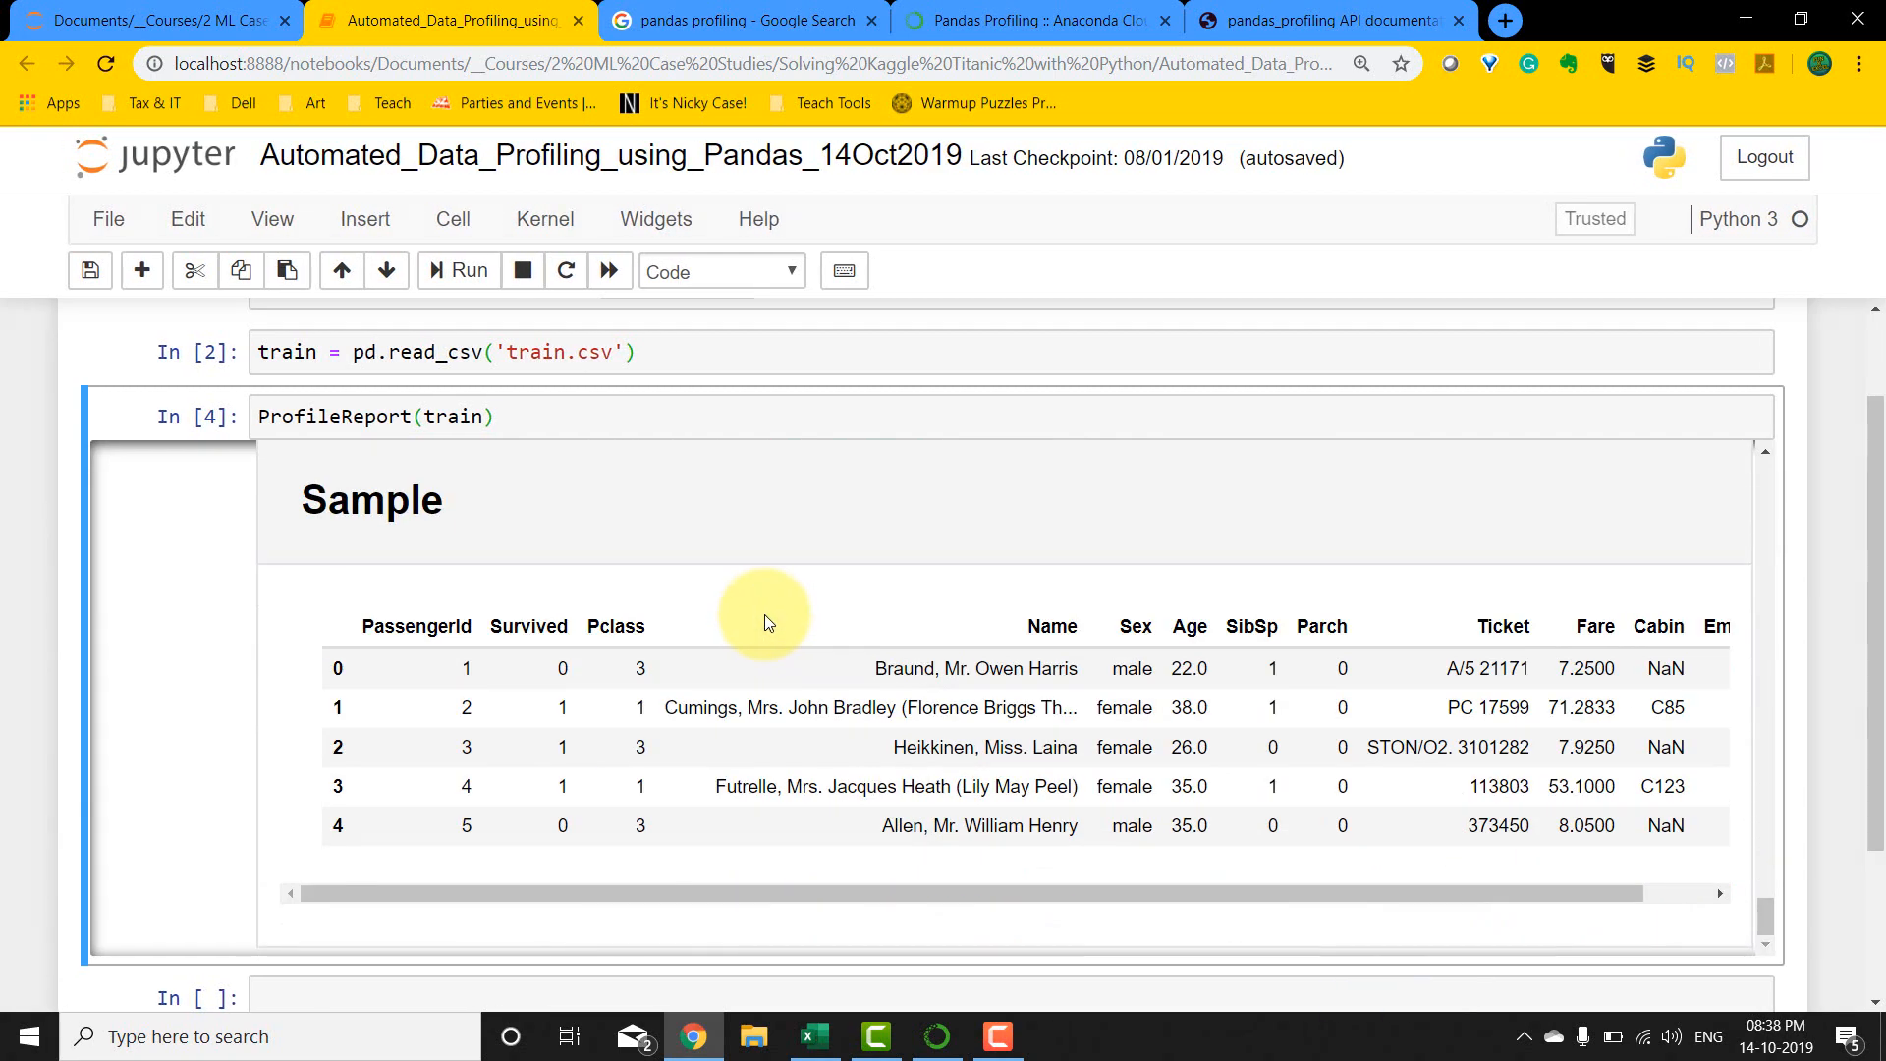
Step: Return to the notebook top and select the In [1] pandas and ProfileReport imports cell
{"action": "scroll", "scroll_direction": "down", "scroll_amount": 3}
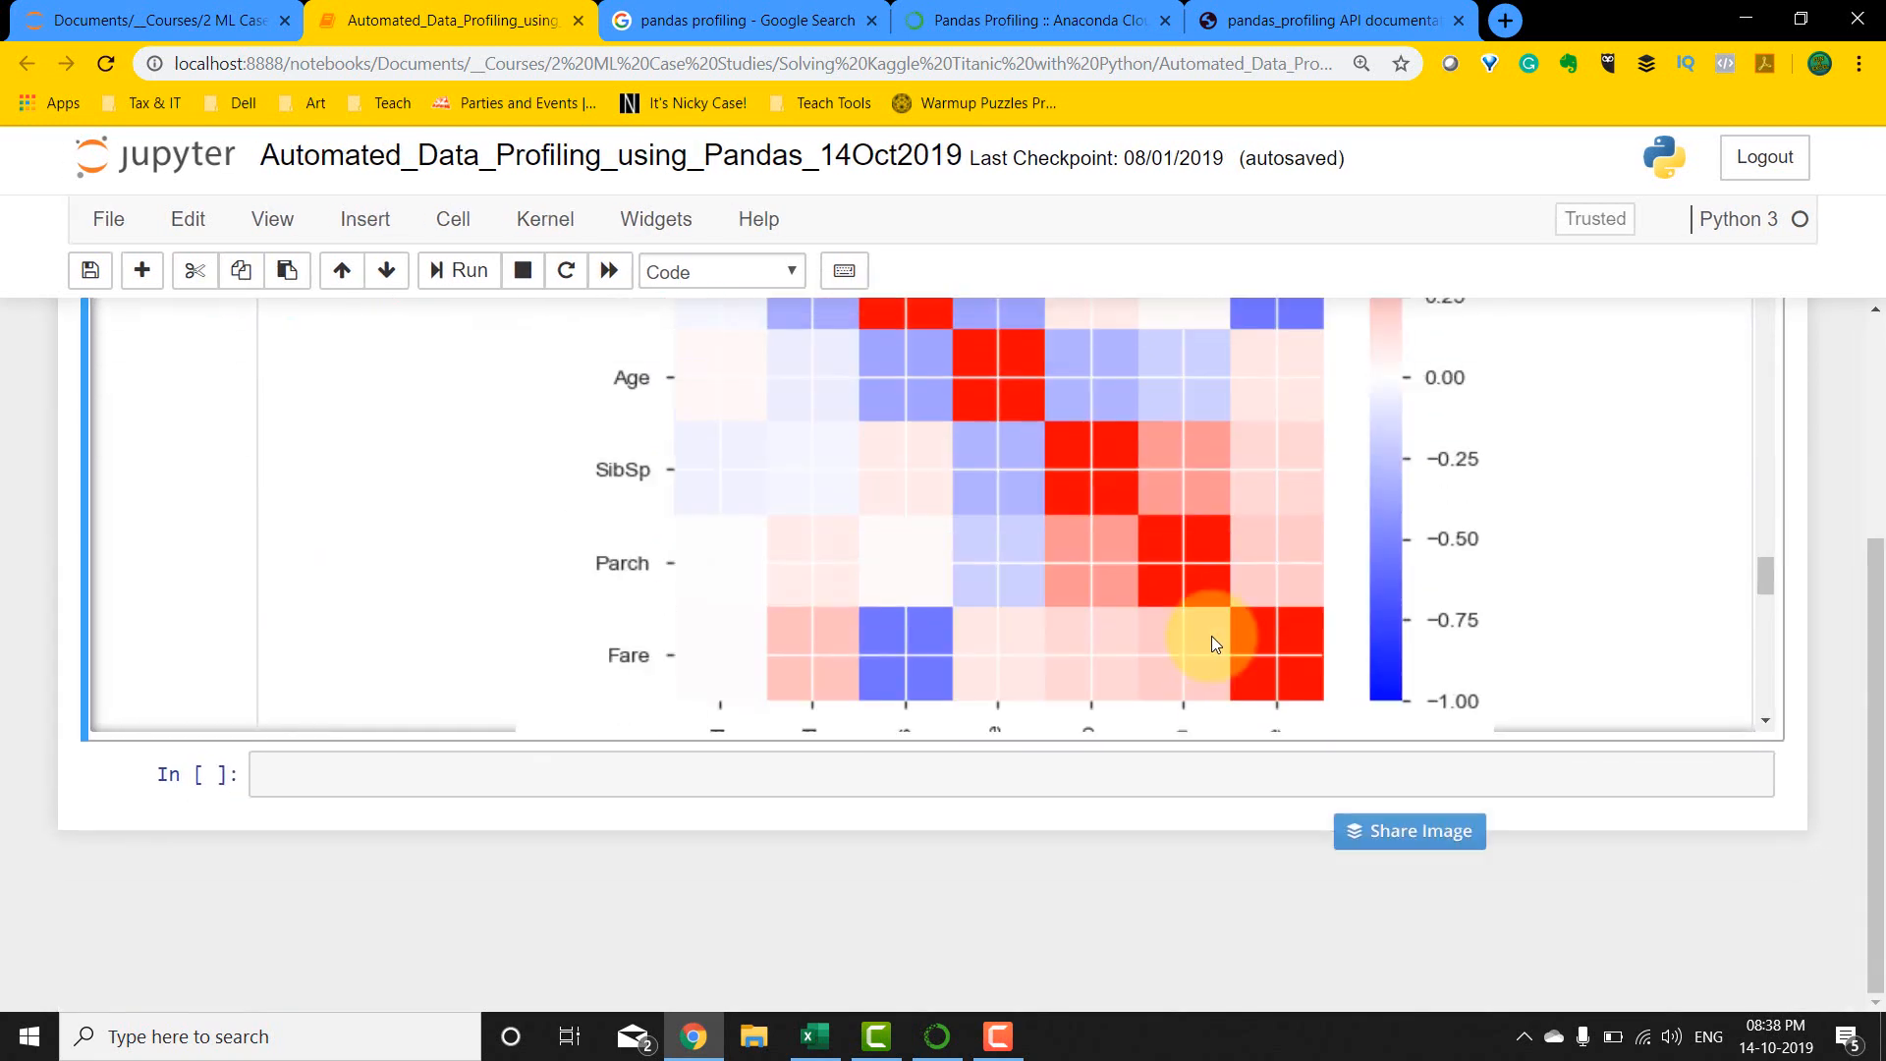
{"action": "scroll", "scroll_direction": "up", "scroll_amount": 3}
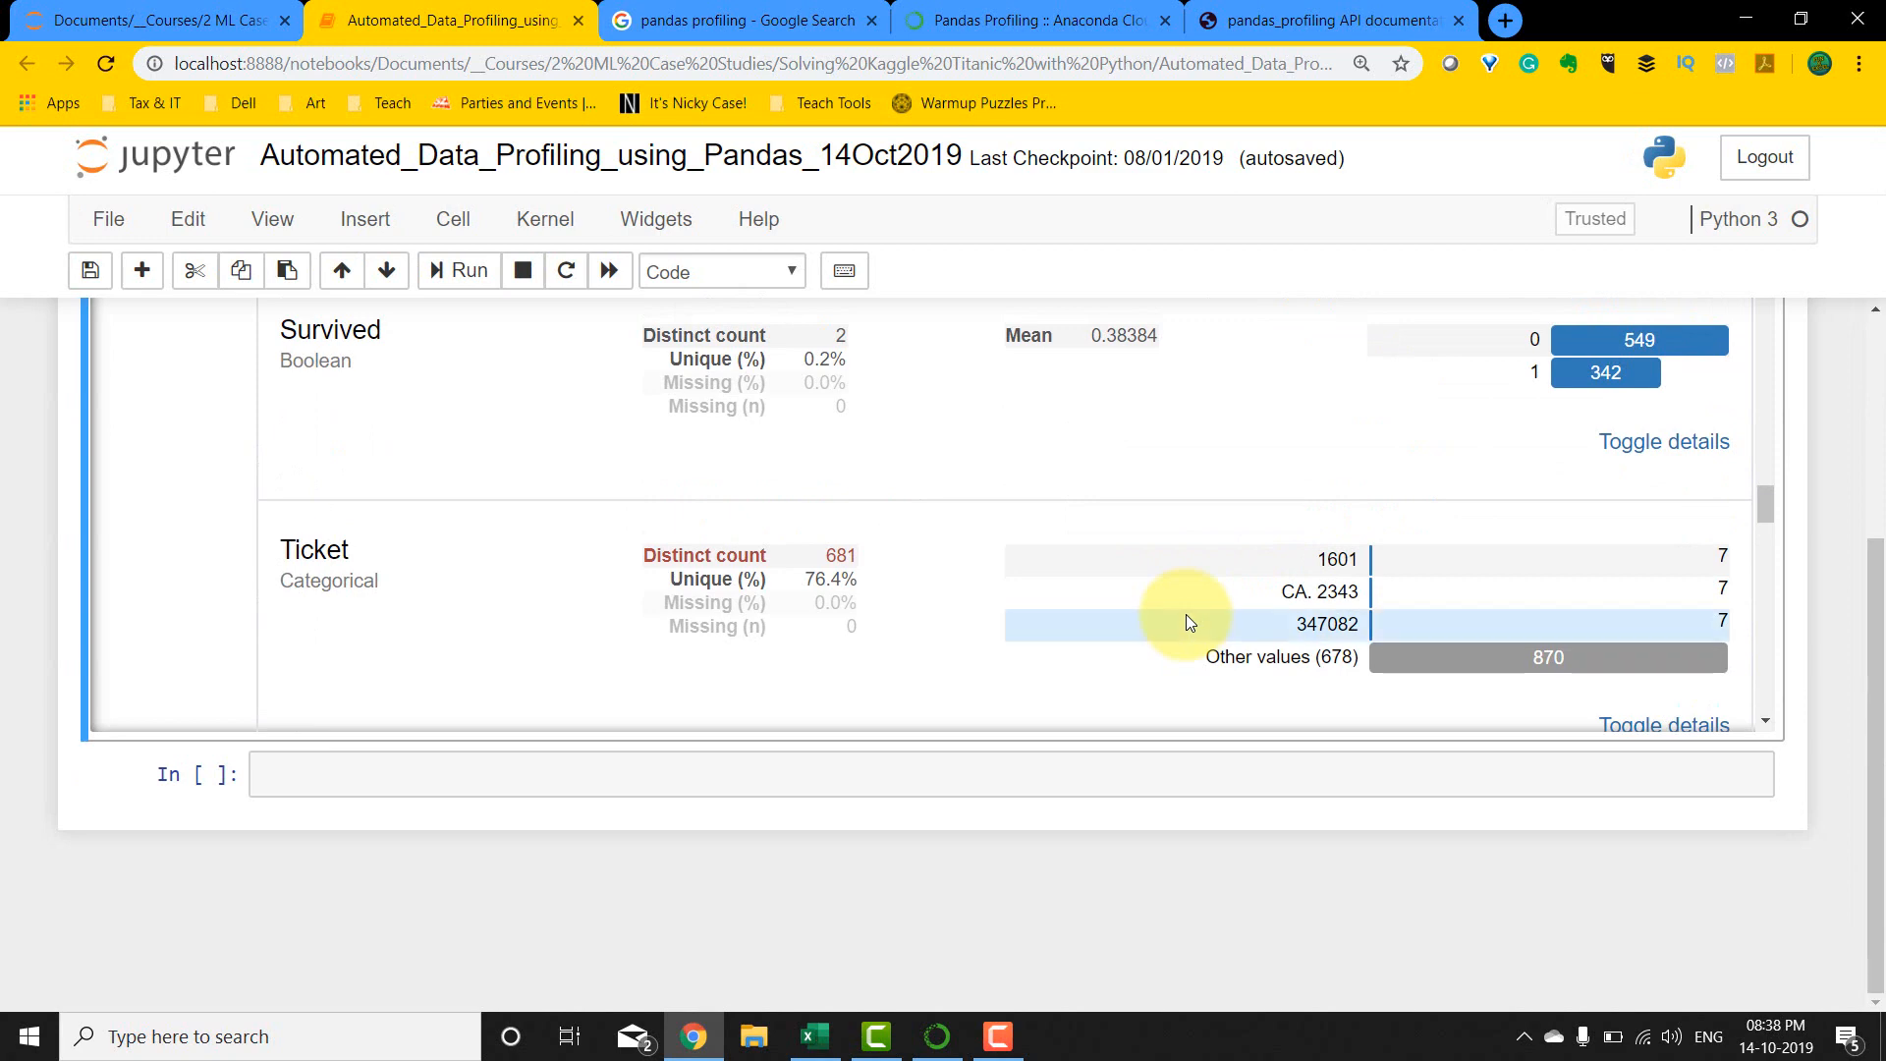
{"action": "mouse_move", "coordinate": [1714, 605]}
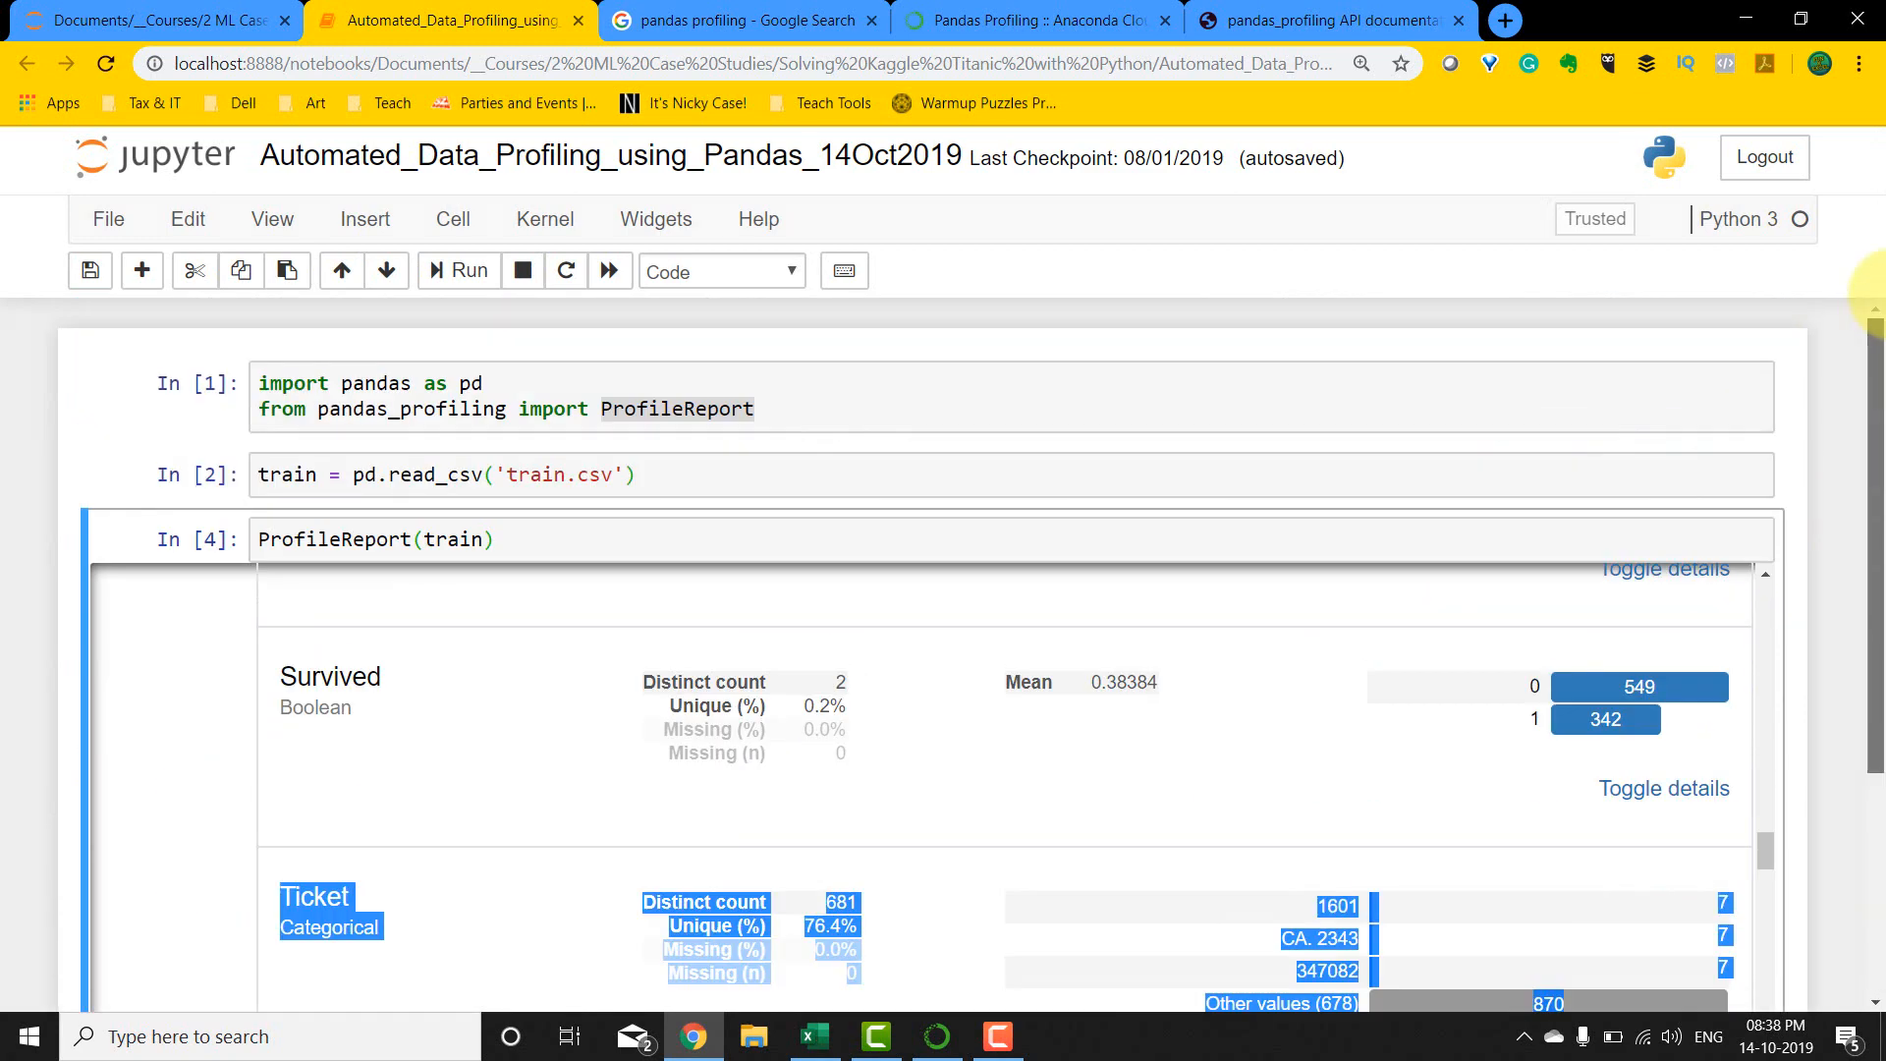
{"action": "left_click", "coordinate": [599, 430]}
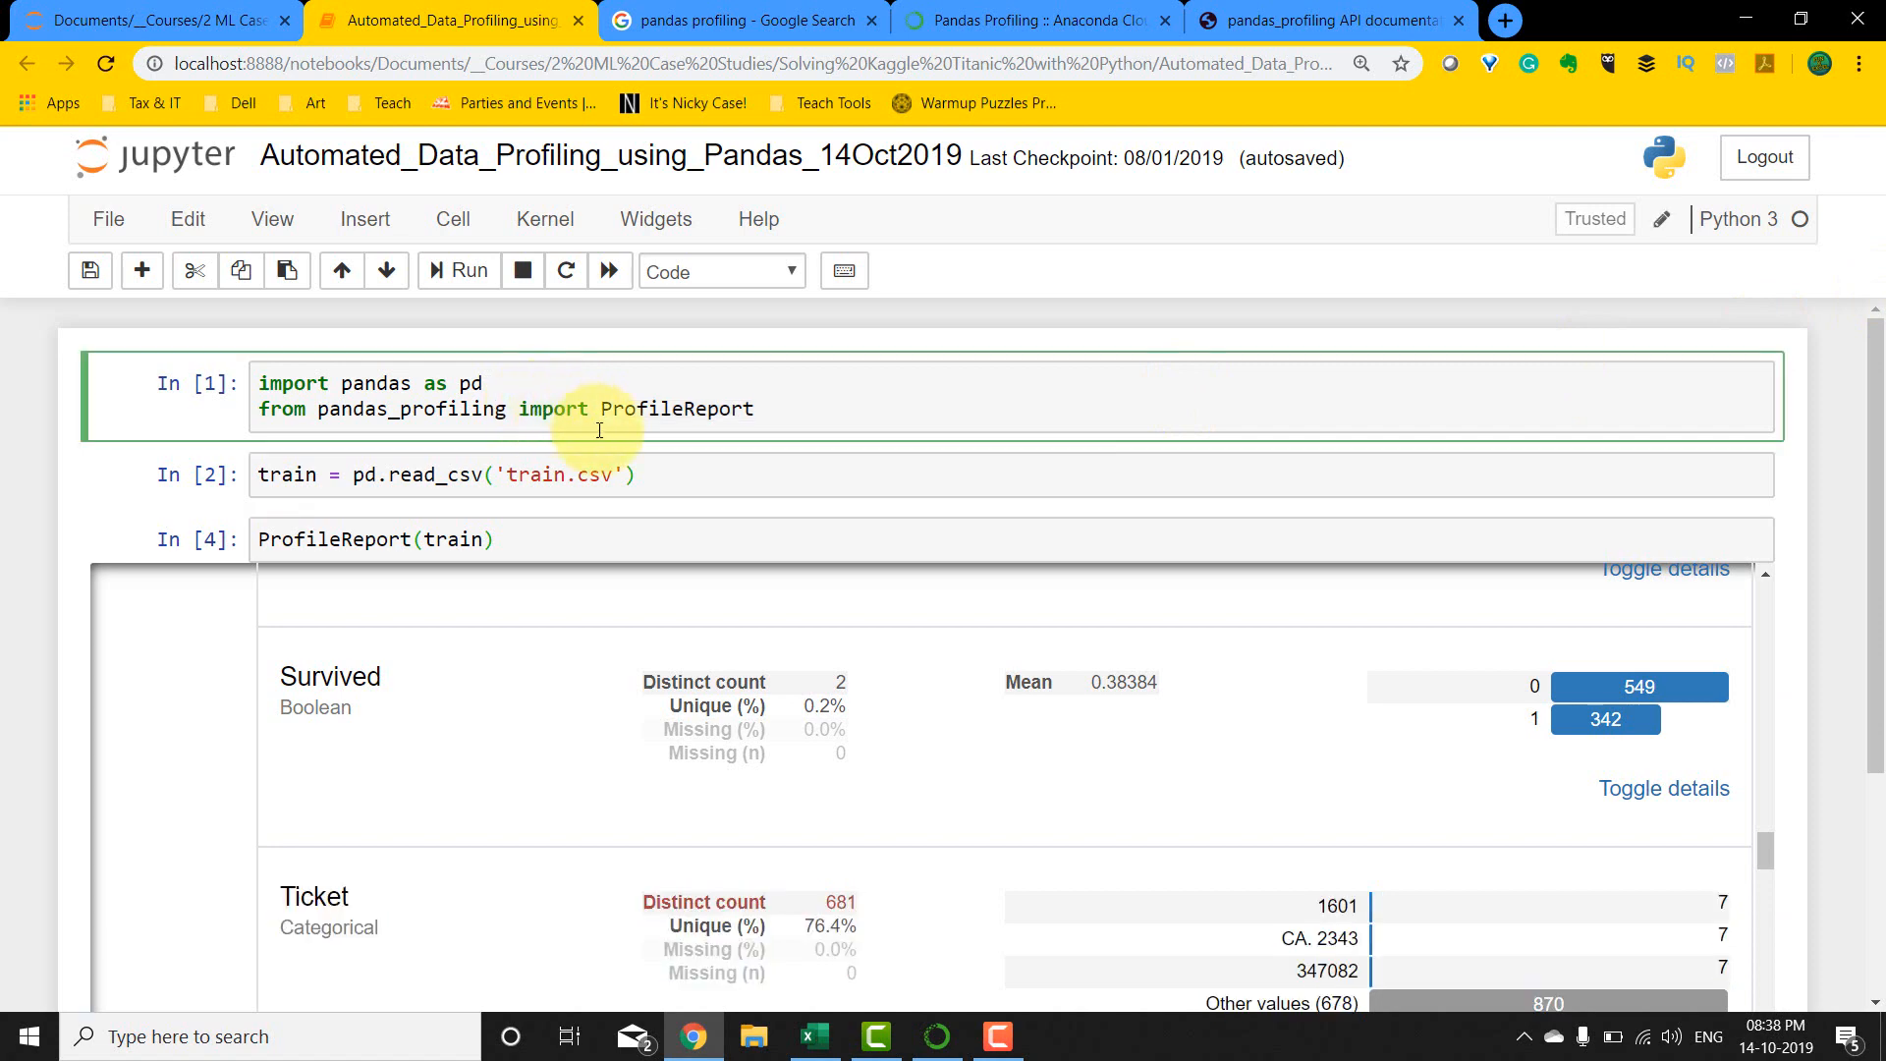
{"action": "mouse_move", "coordinate": [593, 450]}
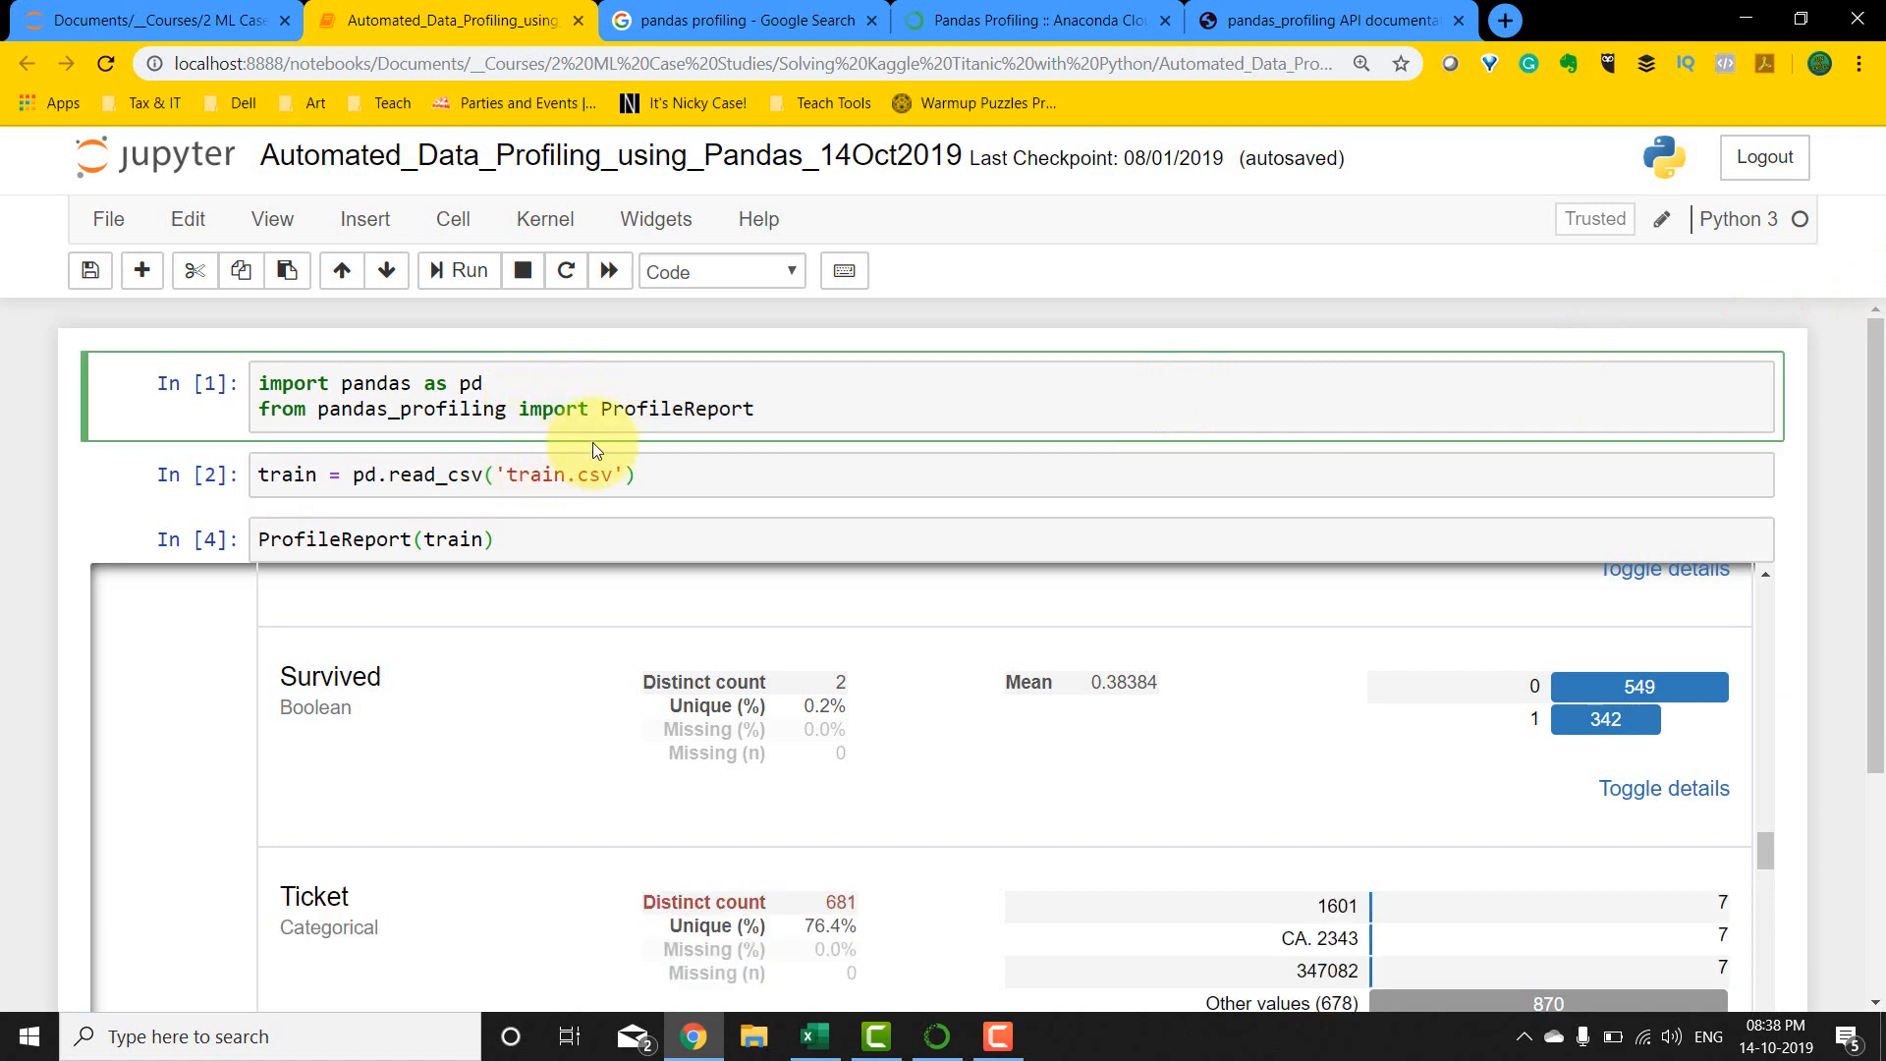